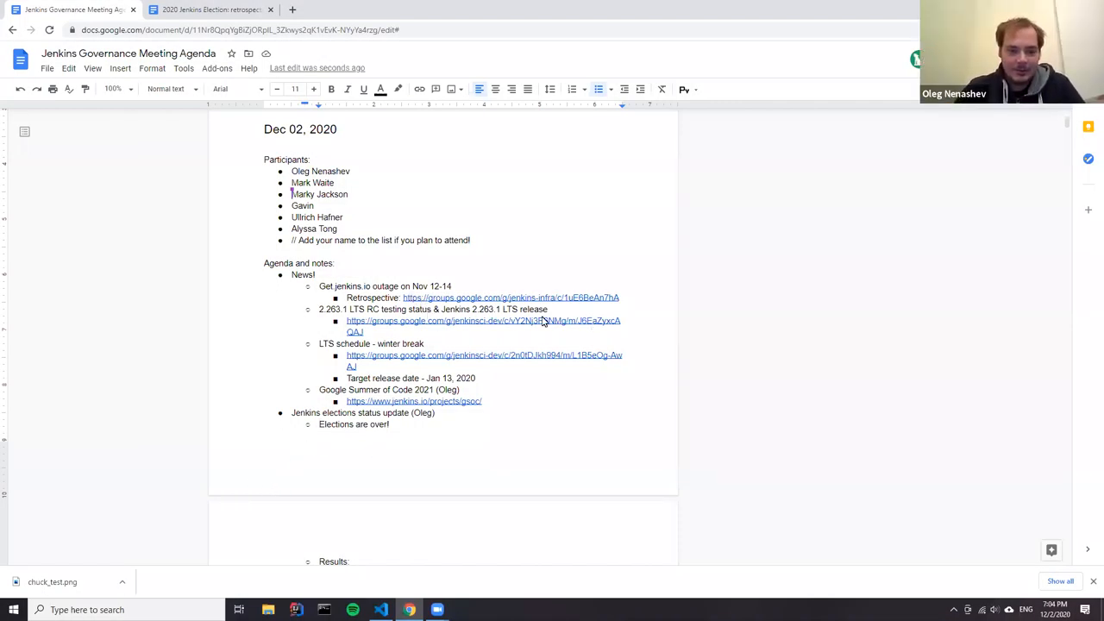
pyautogui.scroll(3)
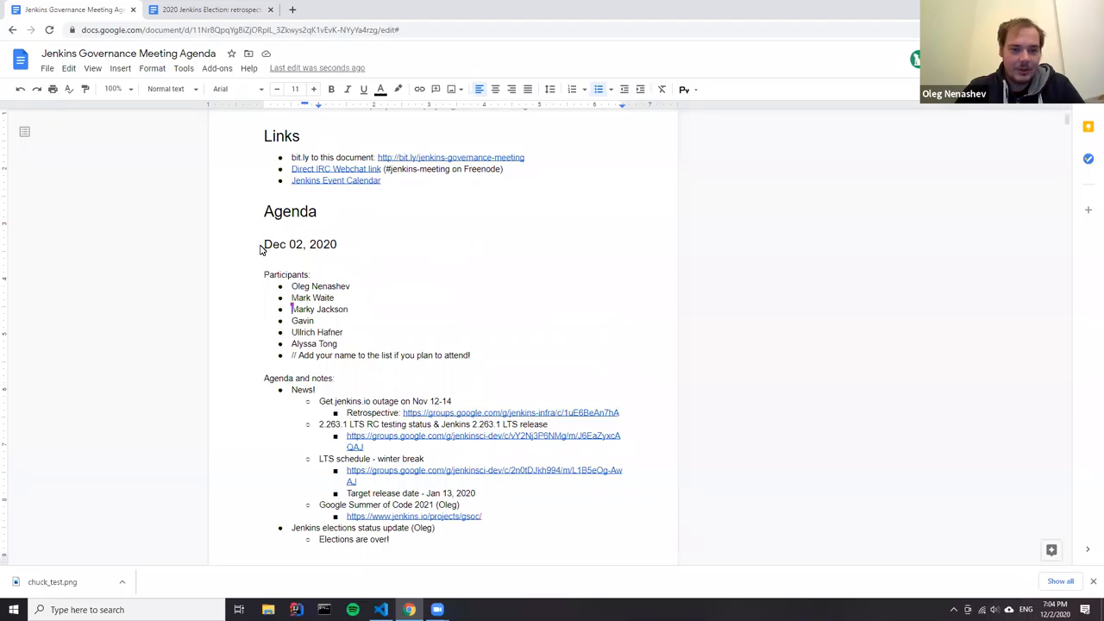
pyautogui.tripleClick(299, 244)
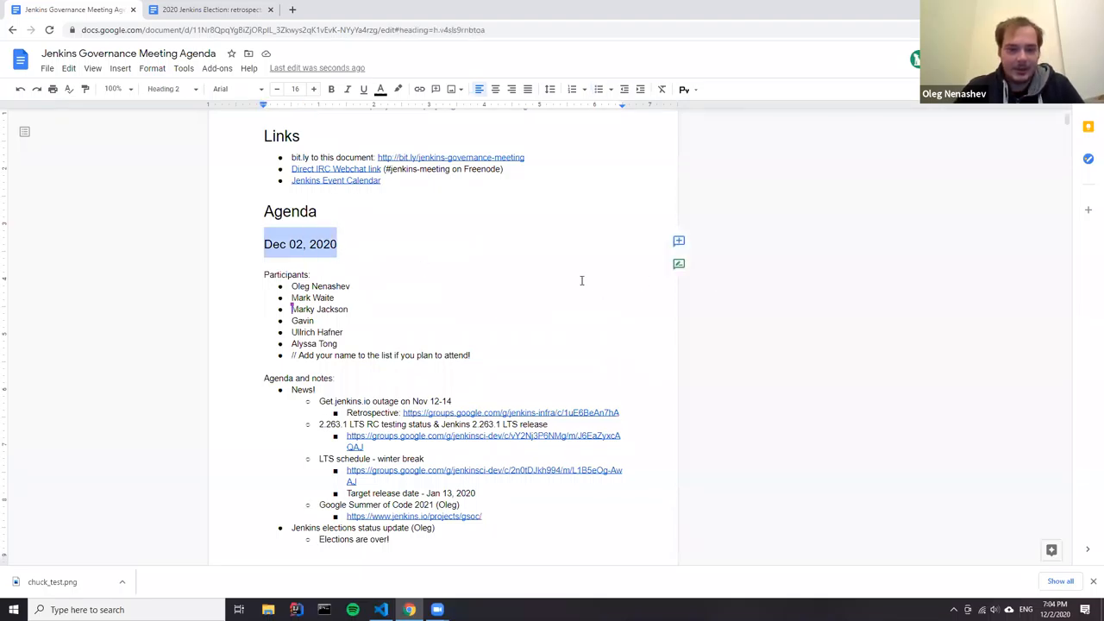
pyautogui.moveTo(947, 496)
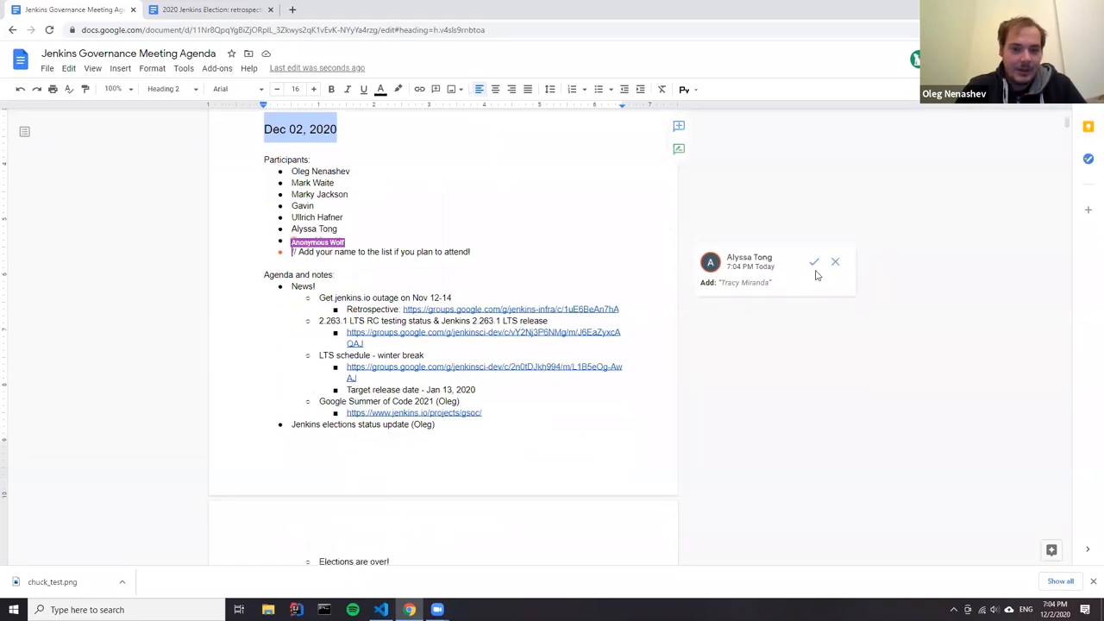
pyautogui.click(813, 261)
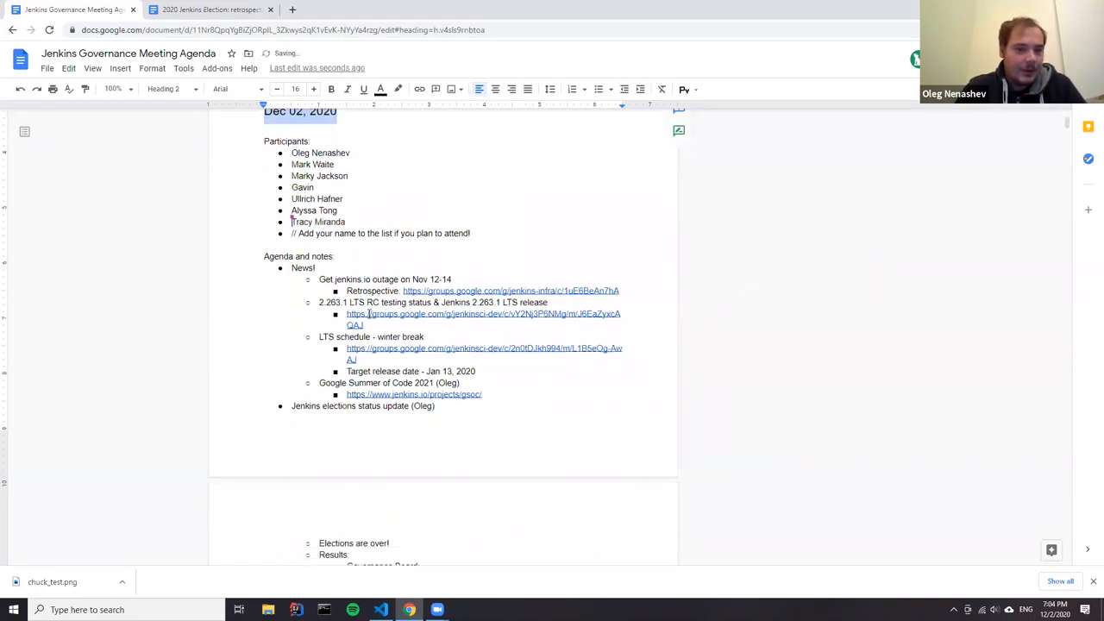
pyautogui.scroll(-3)
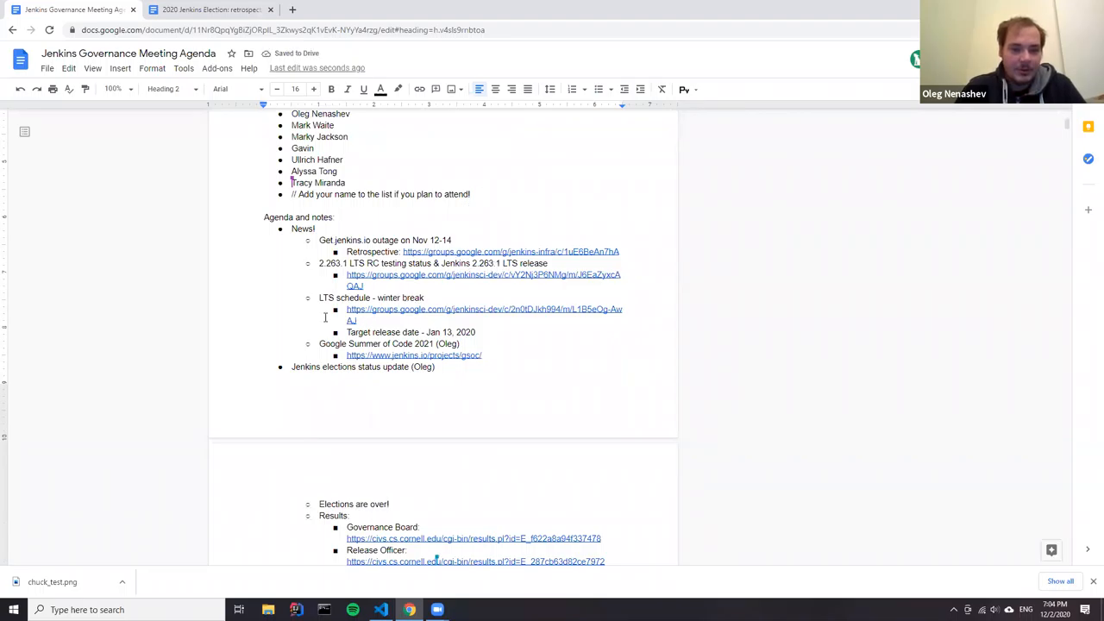
pyautogui.scroll(-3)
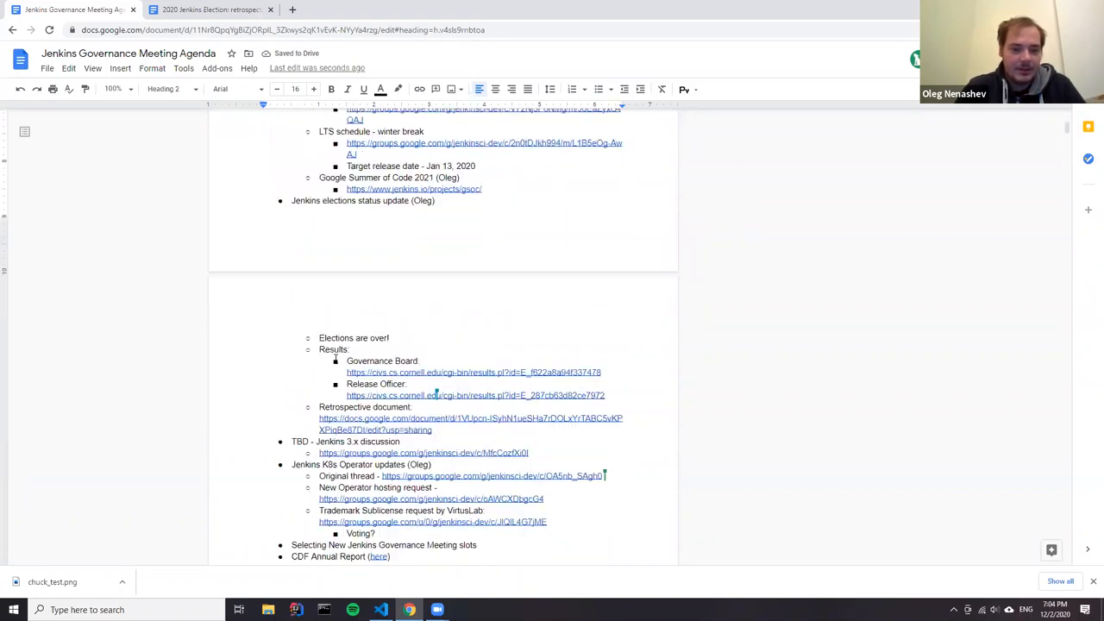
pyautogui.scroll(-3)
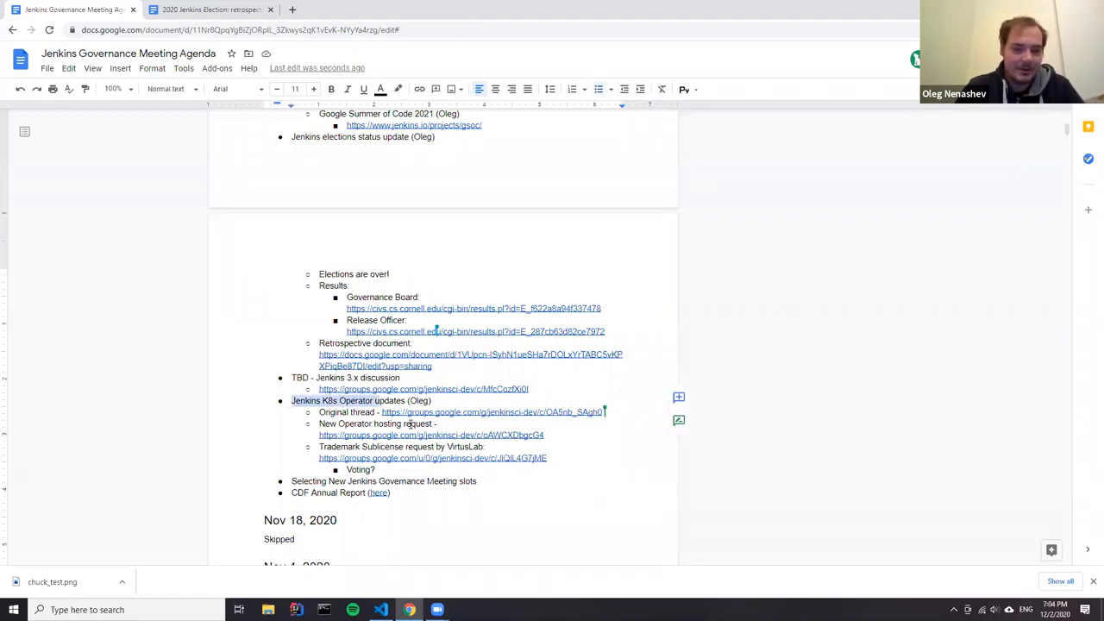
pyautogui.scroll(-3)
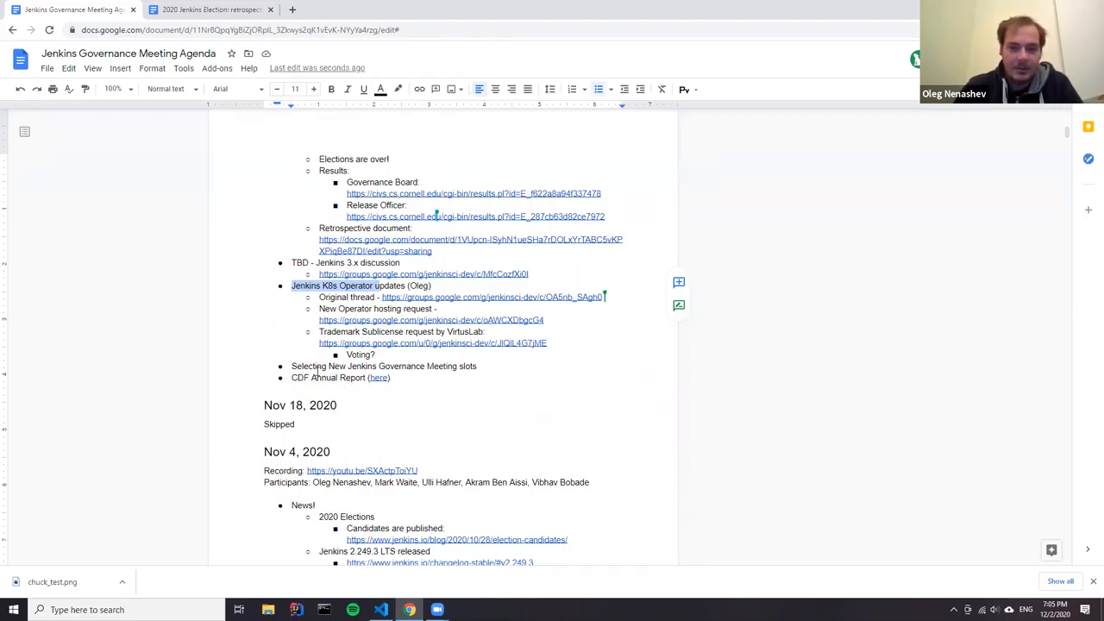
pyautogui.moveTo(349, 377)
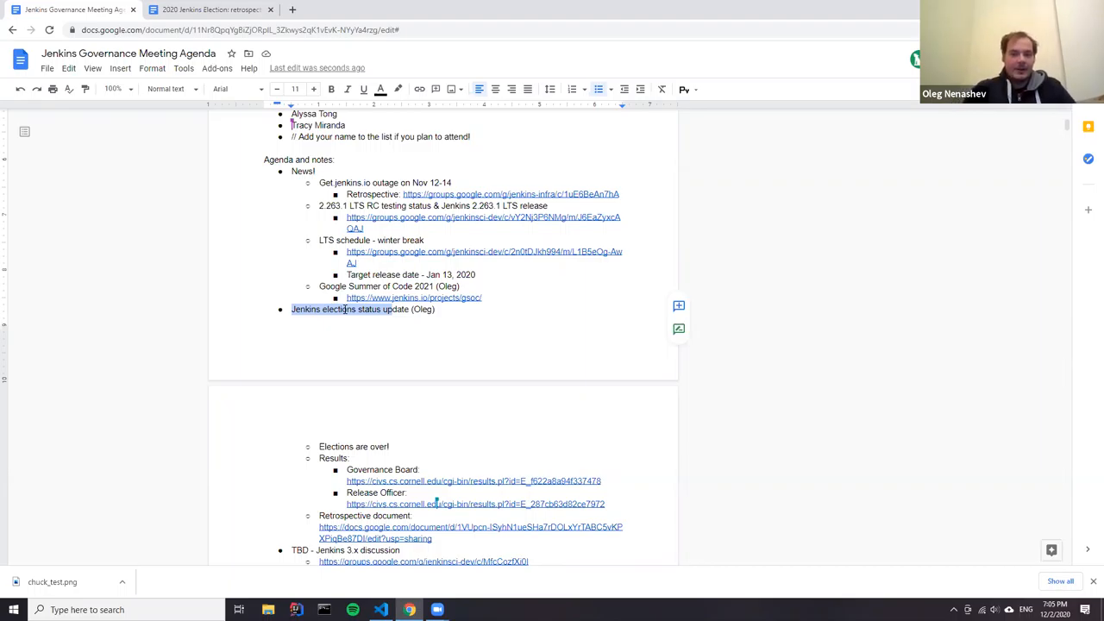
pyautogui.moveTo(403, 455)
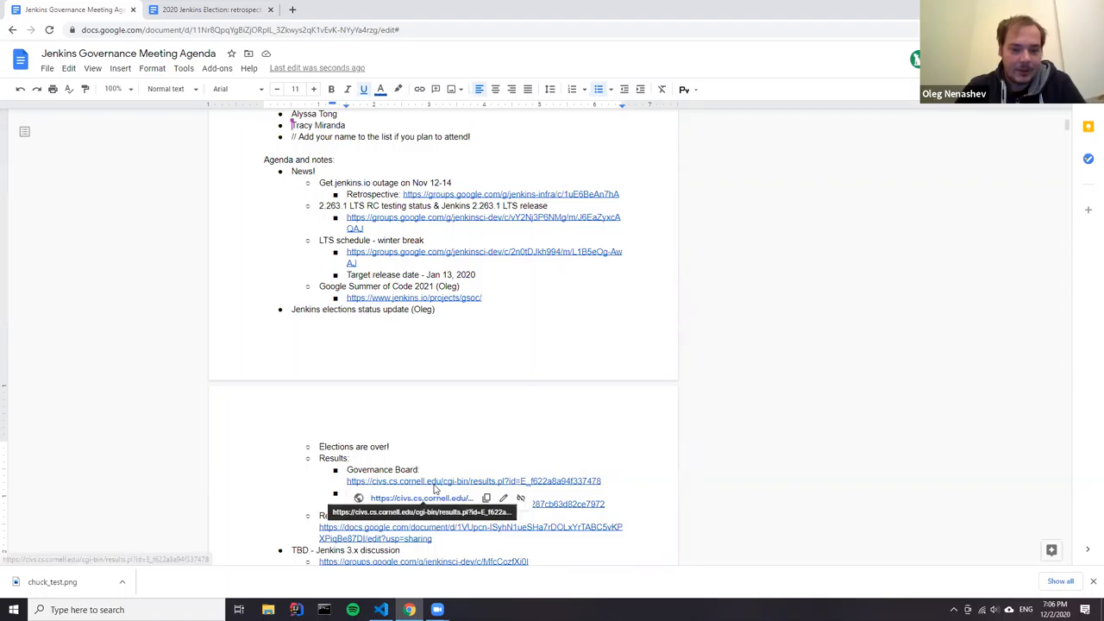
# Follow the Governance Board results link to the CIVS poll results and review the rankings
pyautogui.click(473, 481)
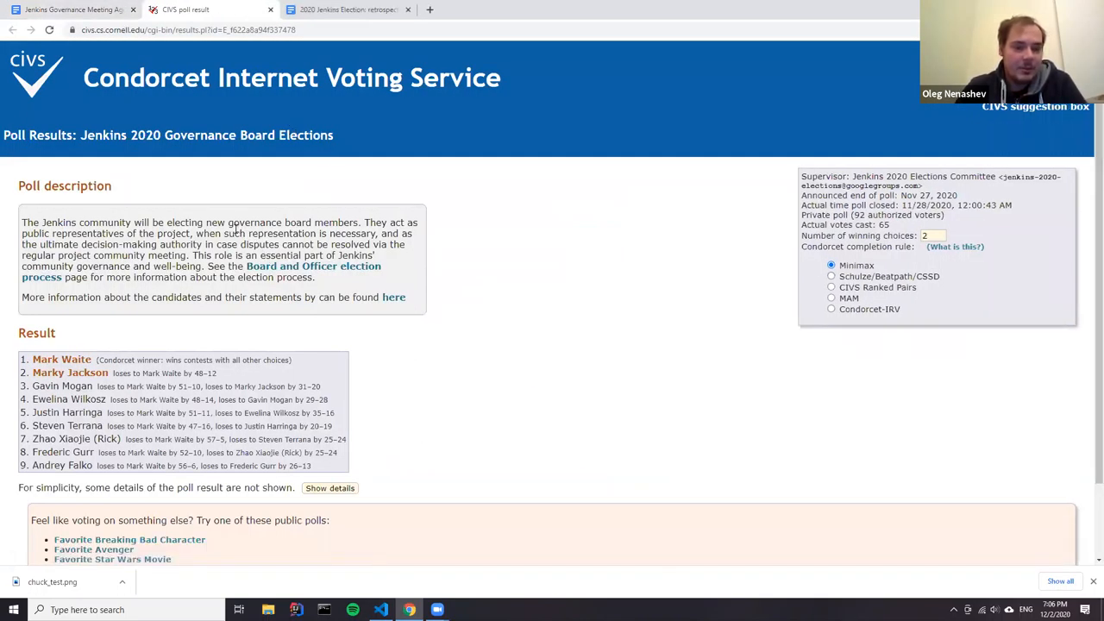
pyautogui.scroll(-3)
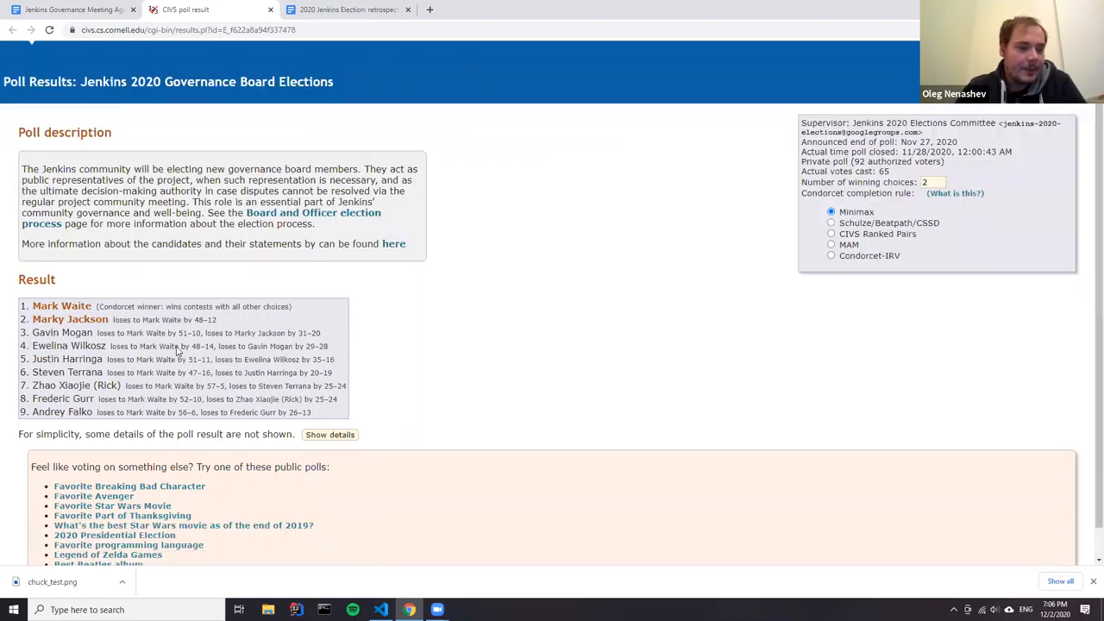
pyautogui.scroll(-3)
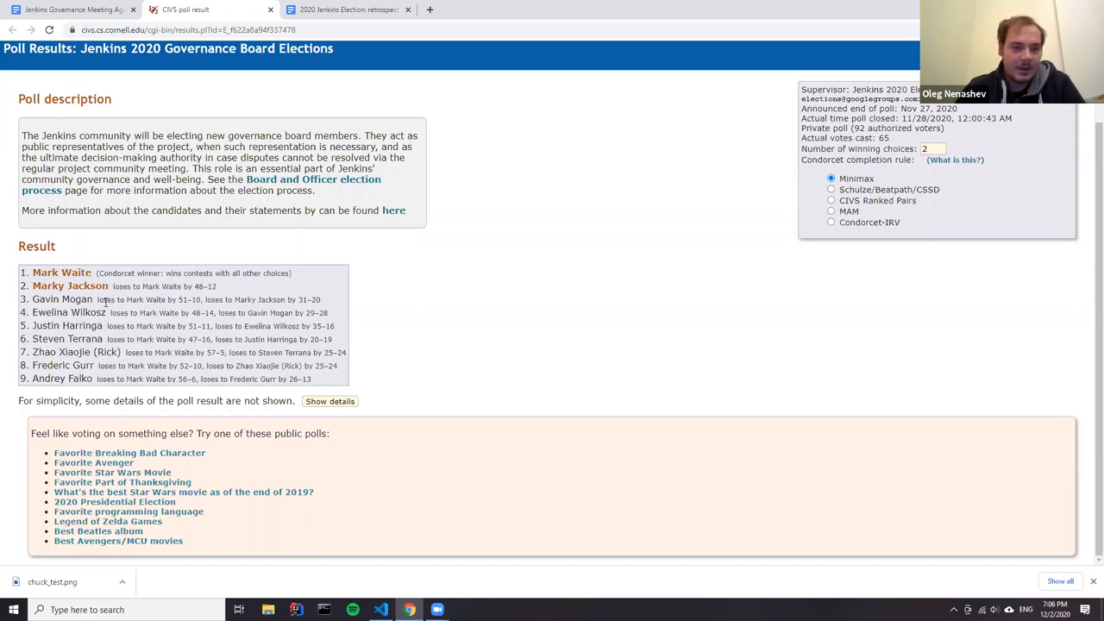
pyautogui.moveTo(121, 287)
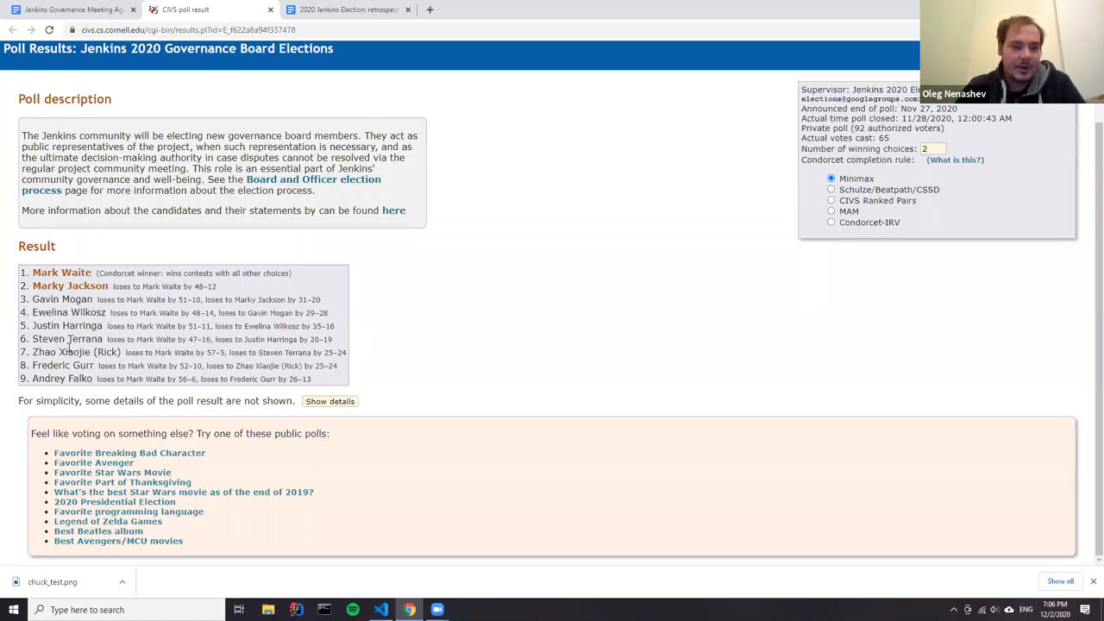
pyautogui.moveTo(102, 300)
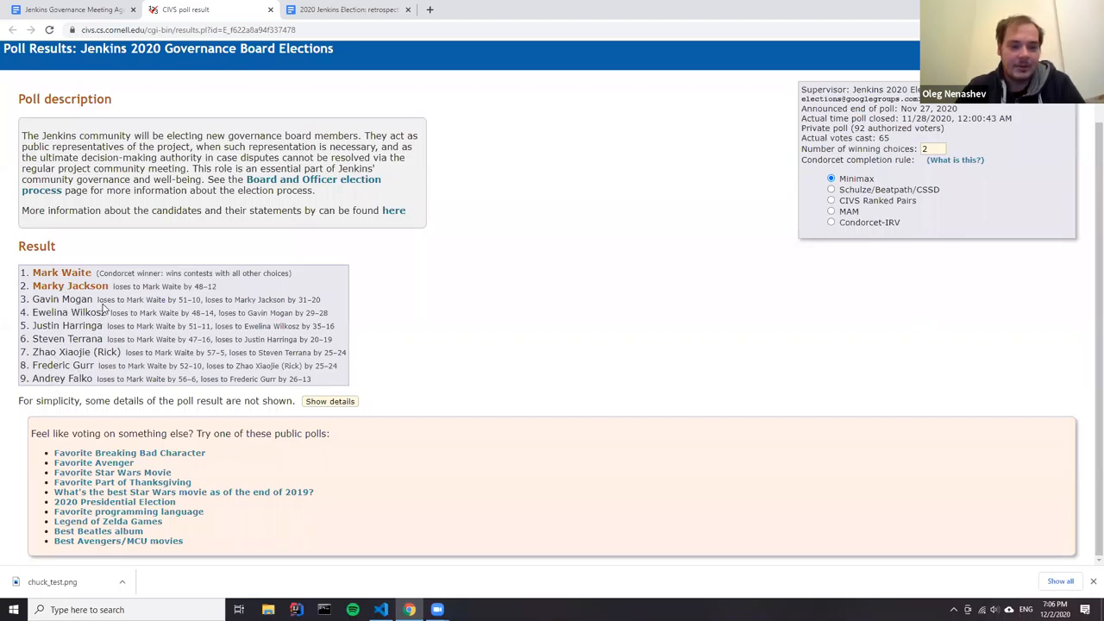
pyautogui.moveTo(156, 300)
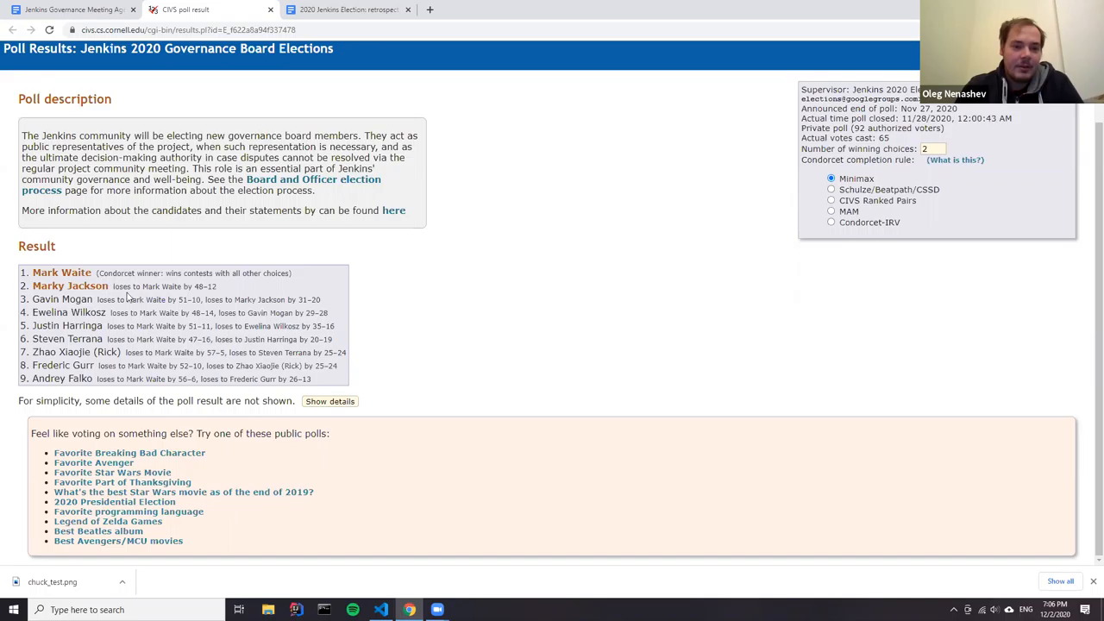
pyautogui.moveTo(177, 300)
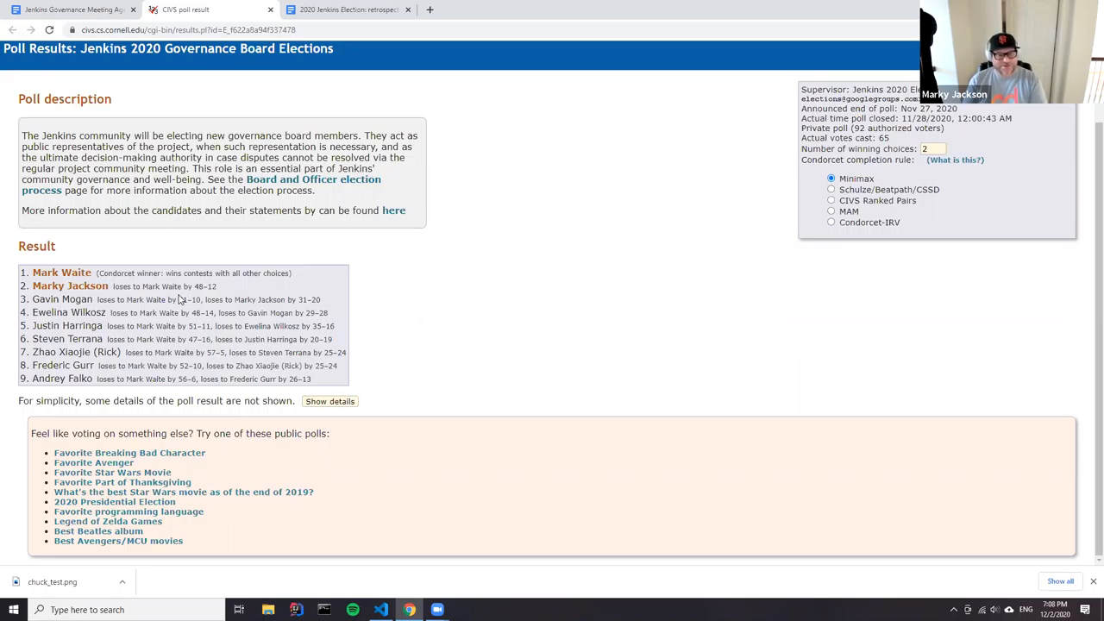
pyautogui.moveTo(205, 561)
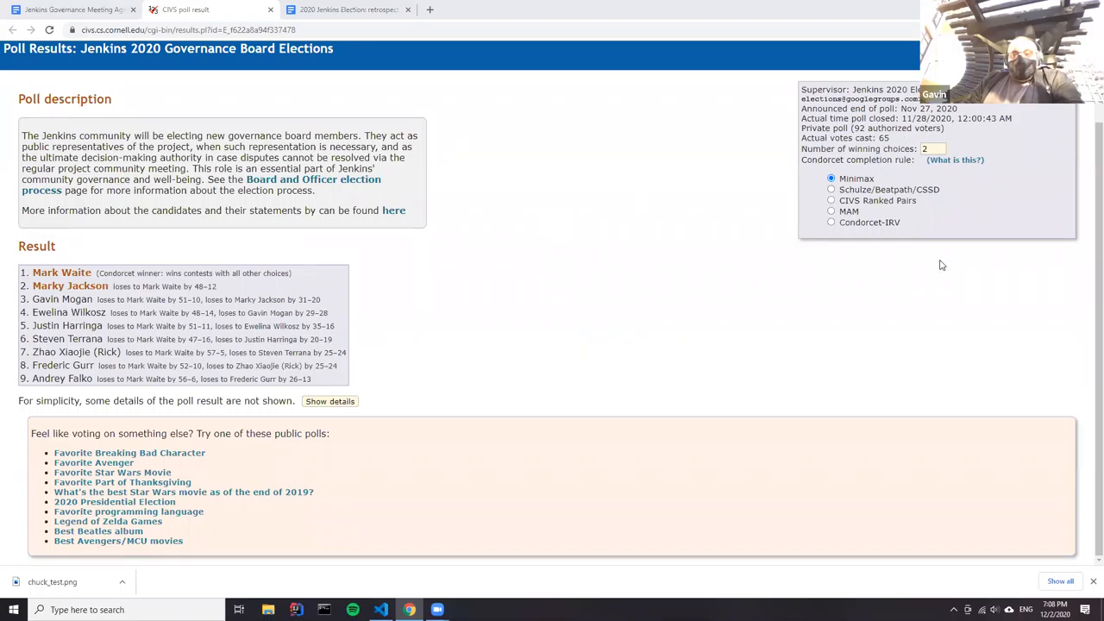
pyautogui.moveTo(728, 277)
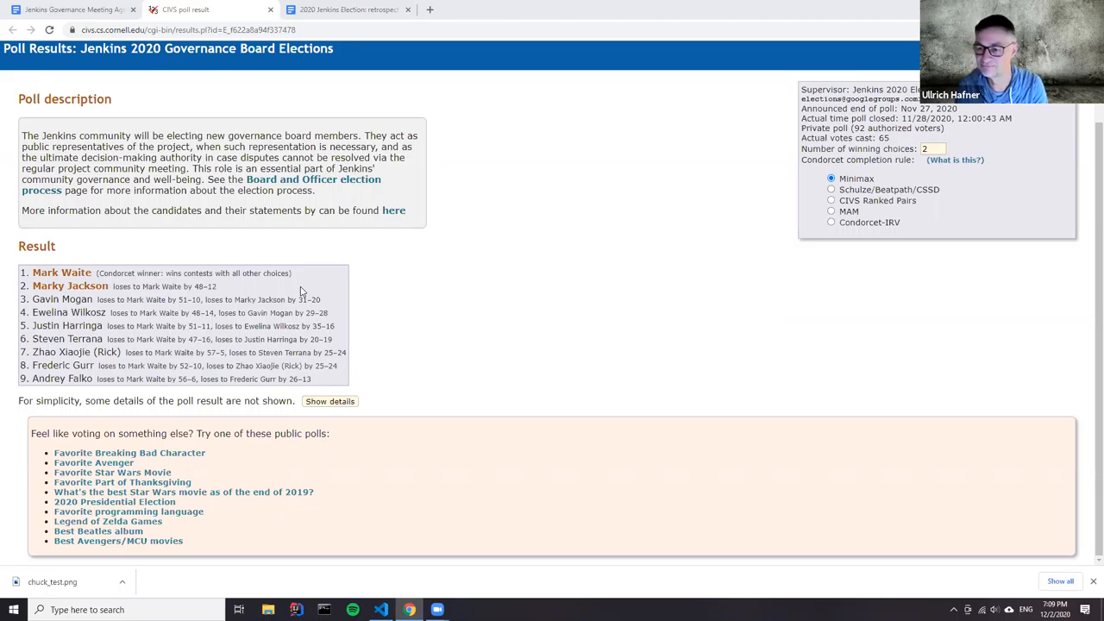
pyautogui.moveTo(515, 499)
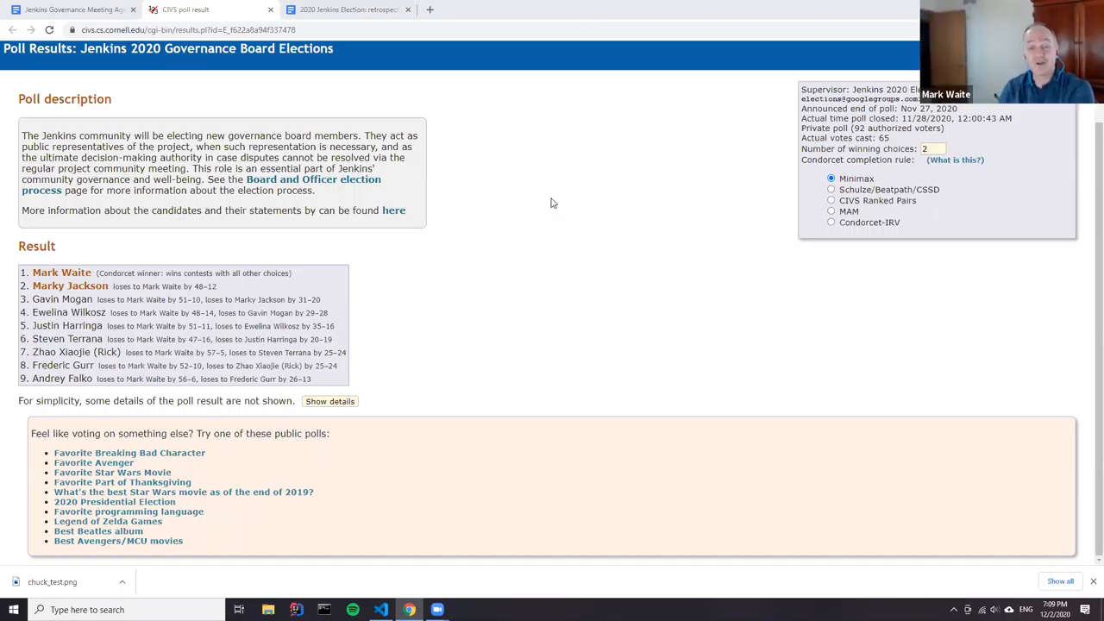
pyautogui.moveTo(956, 376)
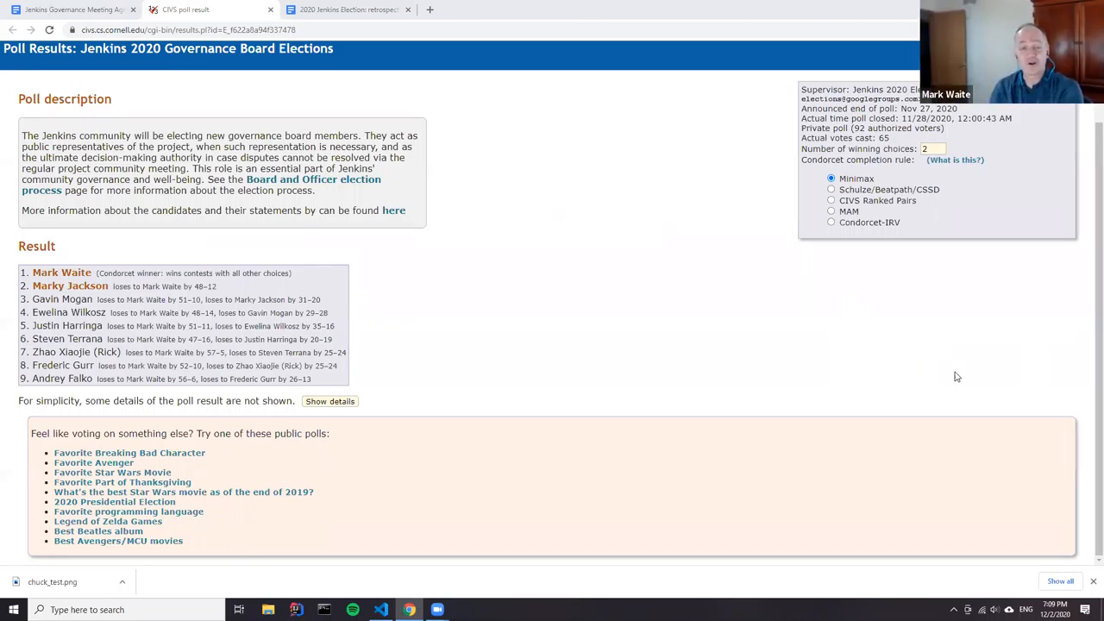
pyautogui.moveTo(726, 375)
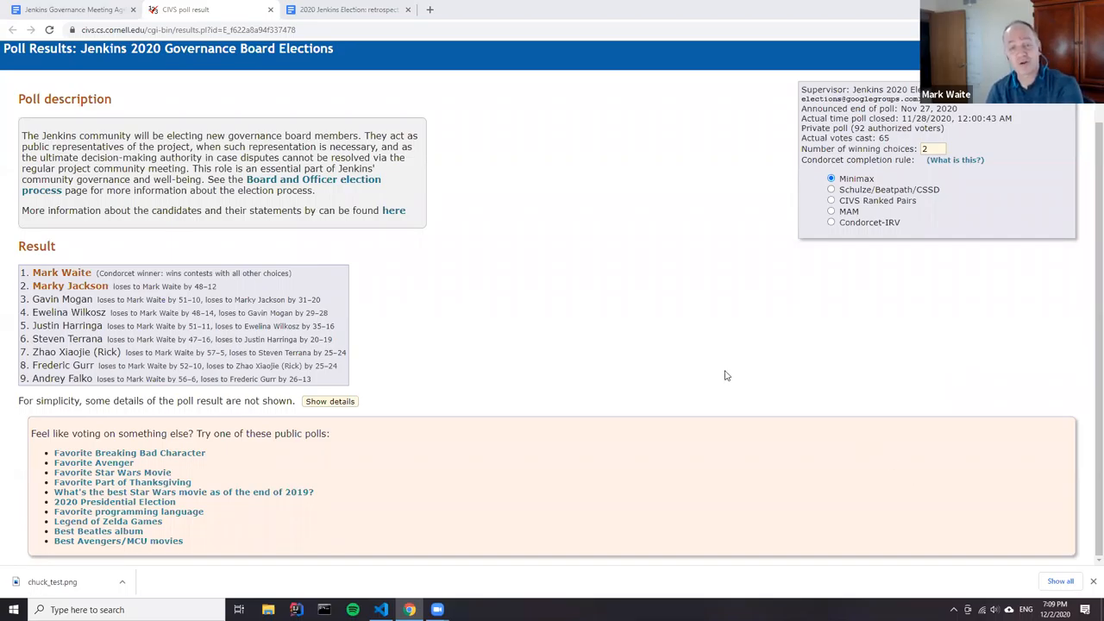
pyautogui.moveTo(722, 373)
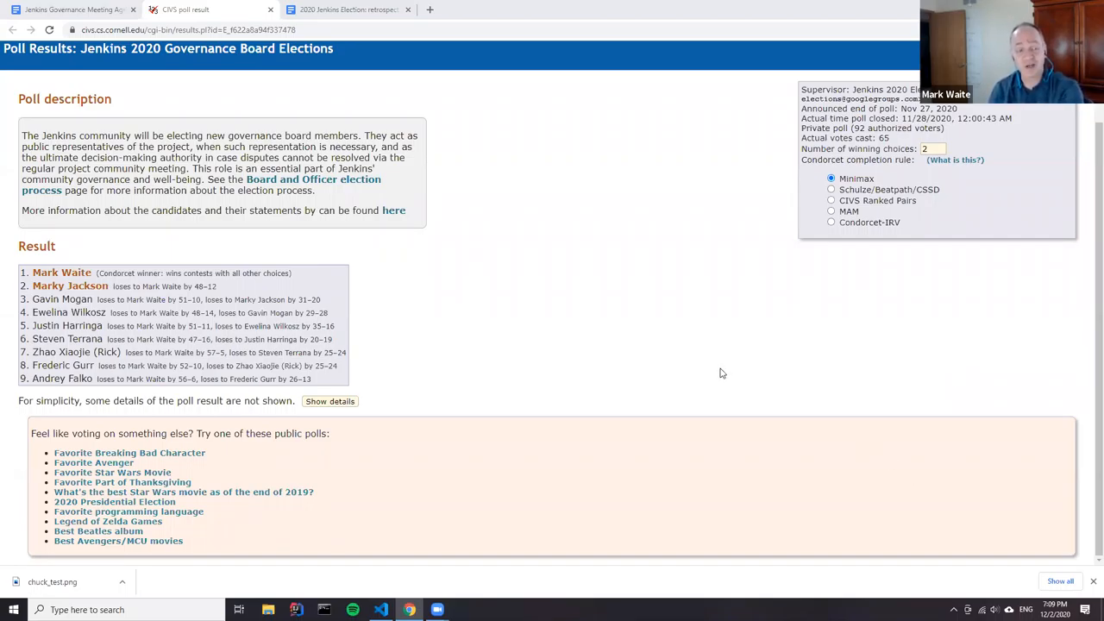
pyautogui.moveTo(631, 236)
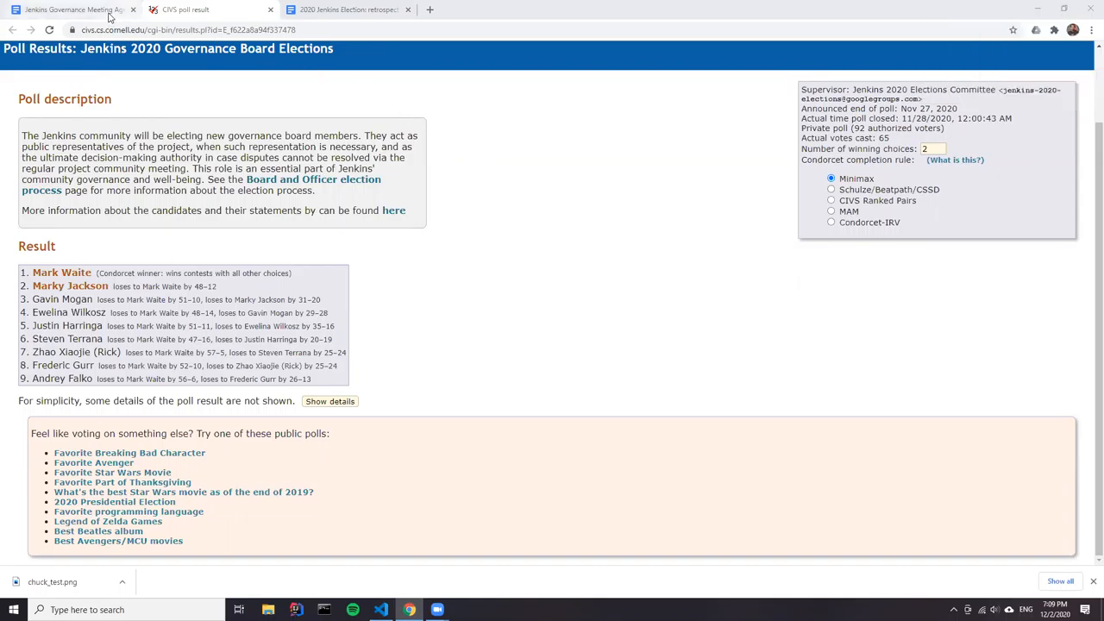
# Return to the agenda document at the Jenkins elections status update item
pyautogui.click(74, 14)
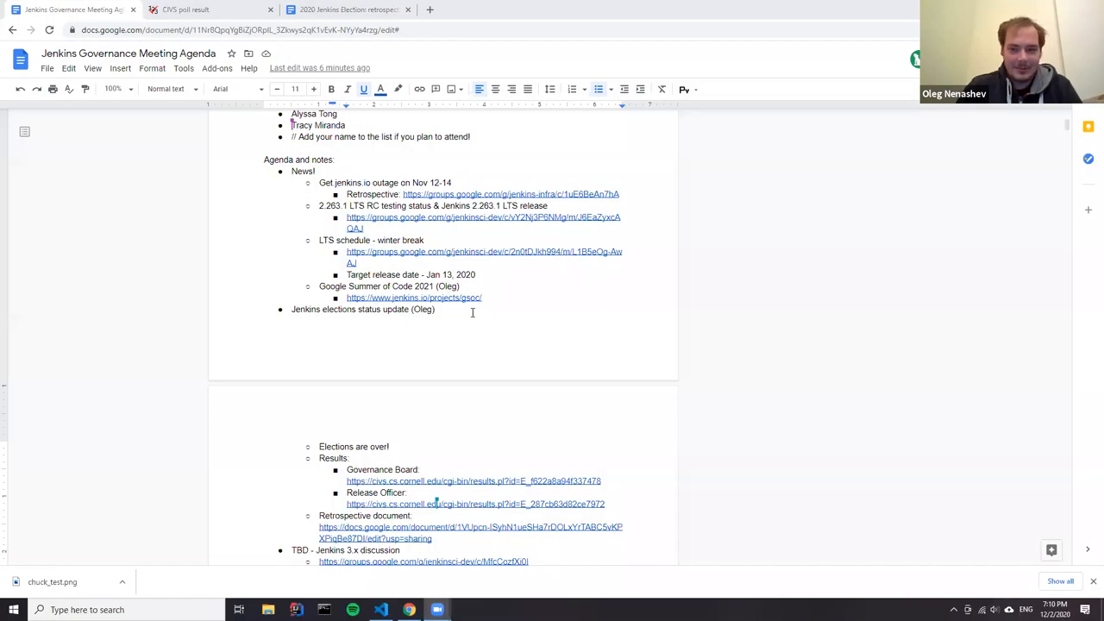
pyautogui.moveTo(435, 340)
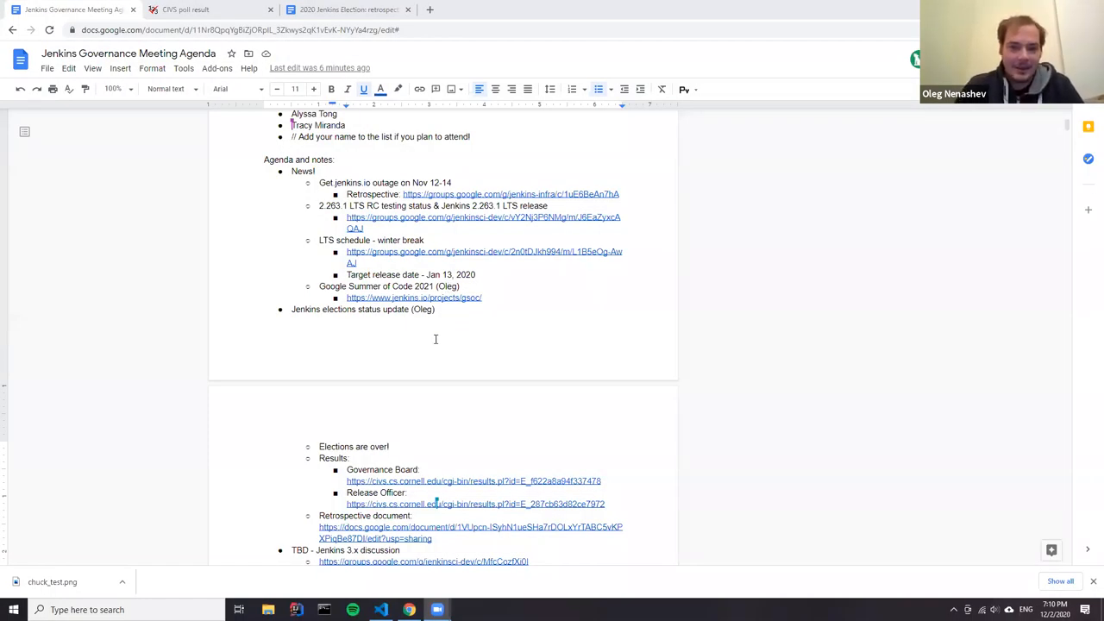
pyautogui.scroll(-3)
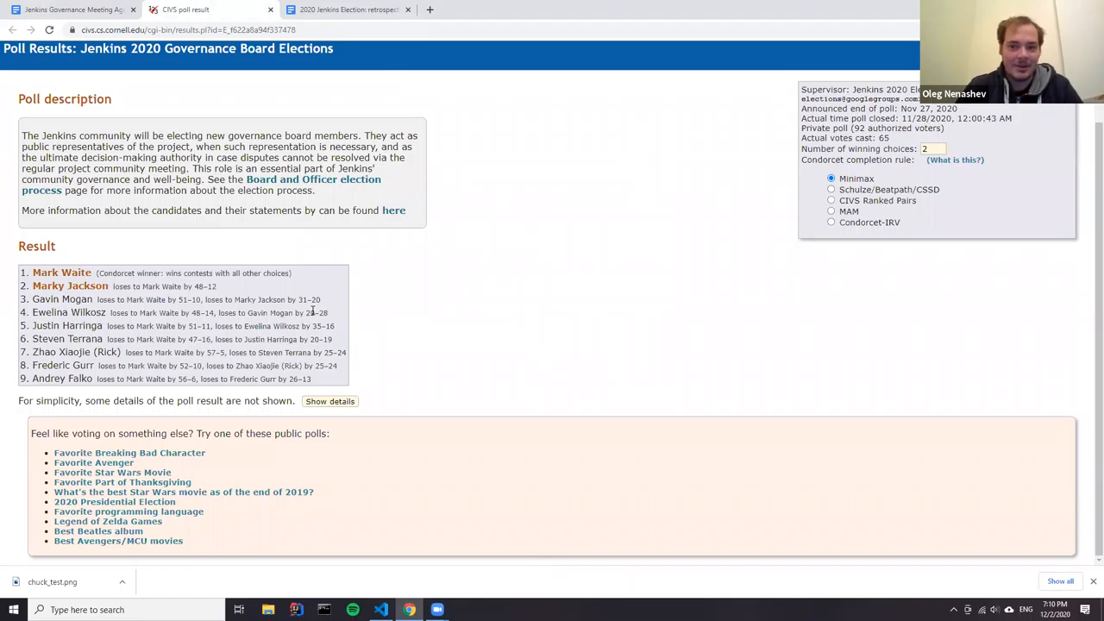
pyautogui.moveTo(388, 240)
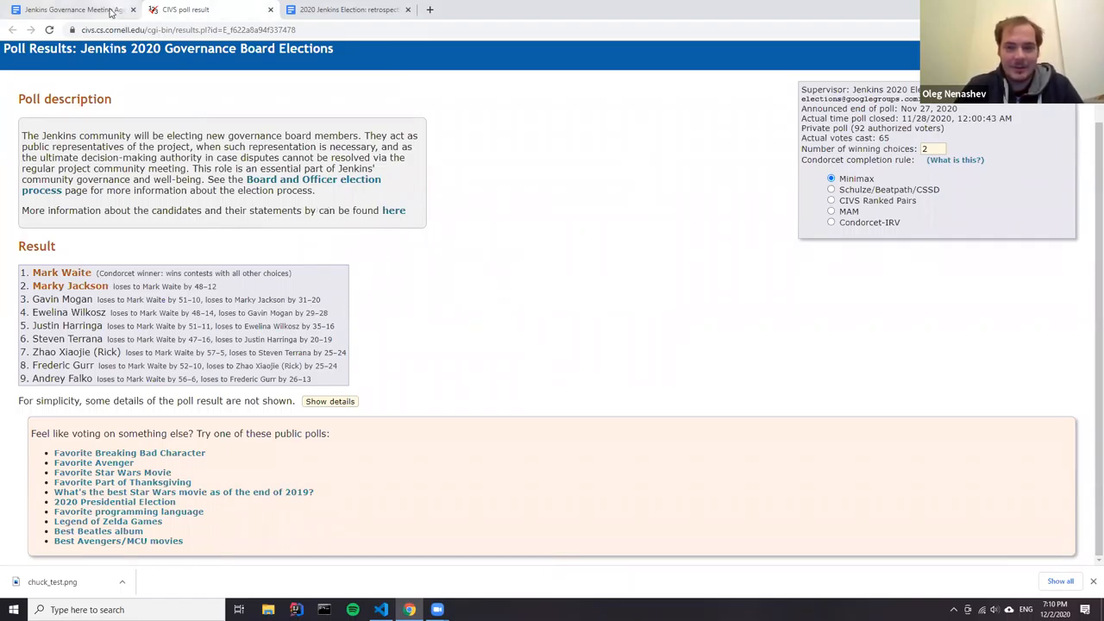
# Switch back to the meeting agenda document from the CIVS results page
pyautogui.click(73, 14)
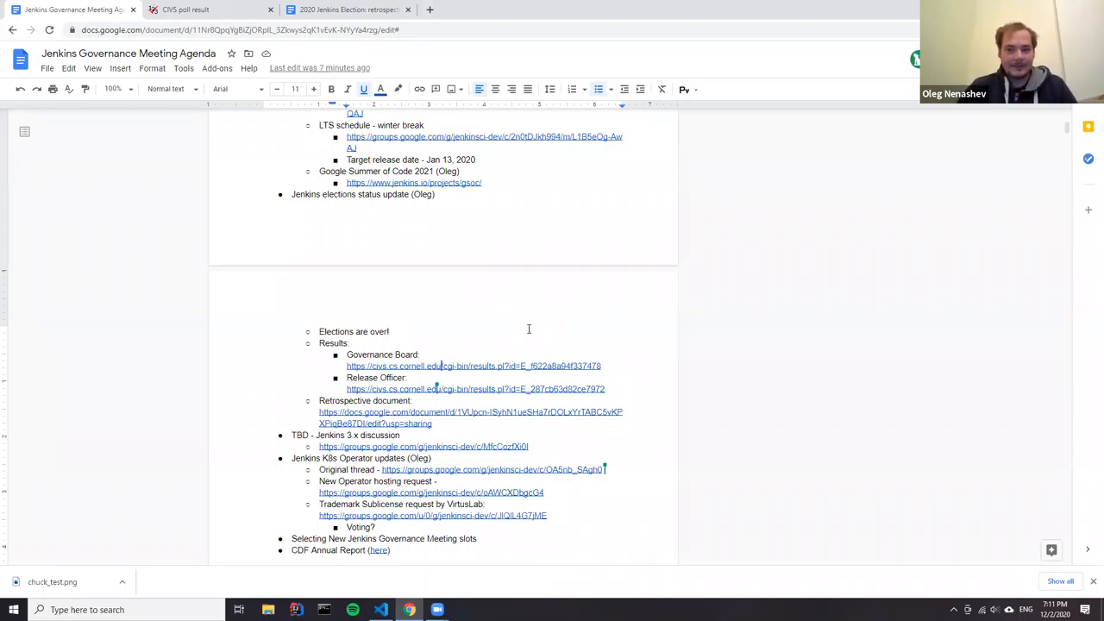
pyautogui.moveTo(414, 290)
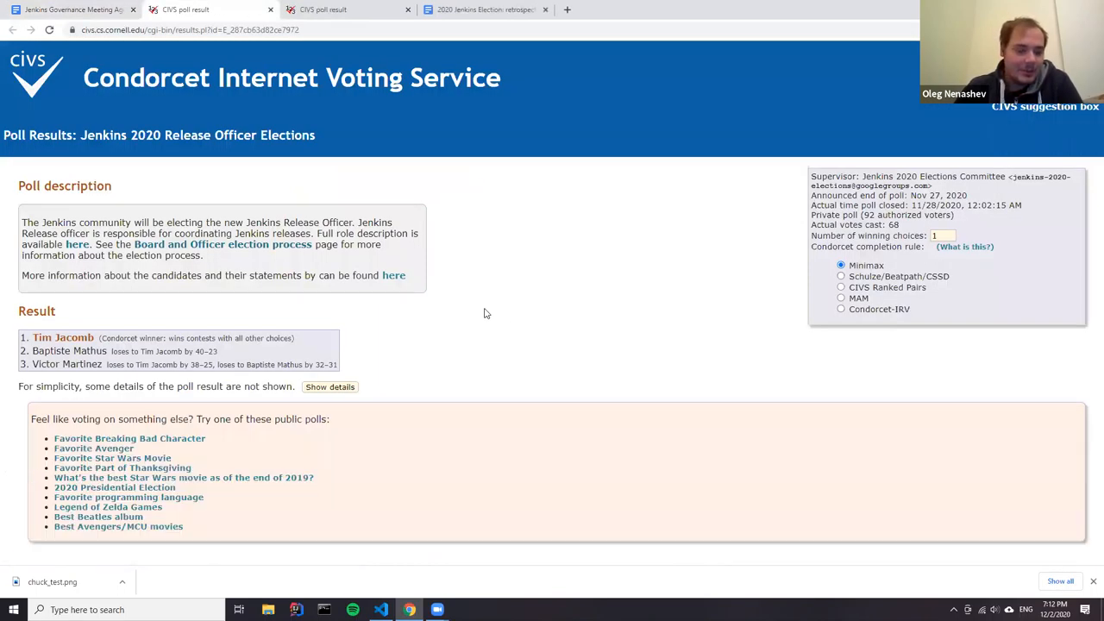
pyautogui.moveTo(438, 316)
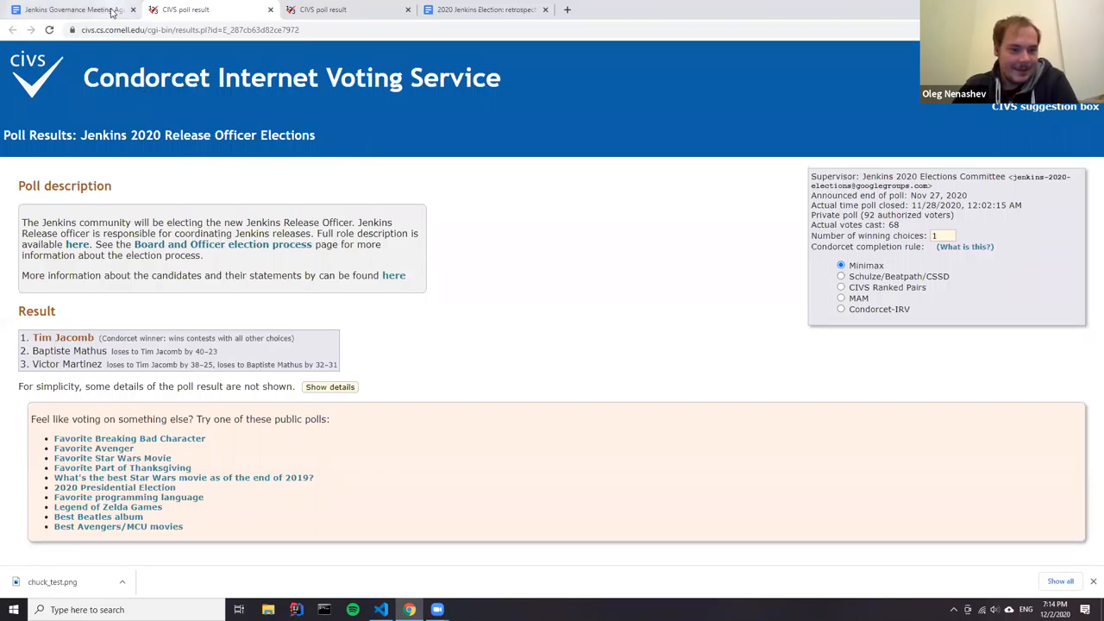
# Switch back to the agenda at the Governance Board and Release Officer results links
pyautogui.click(65, 9)
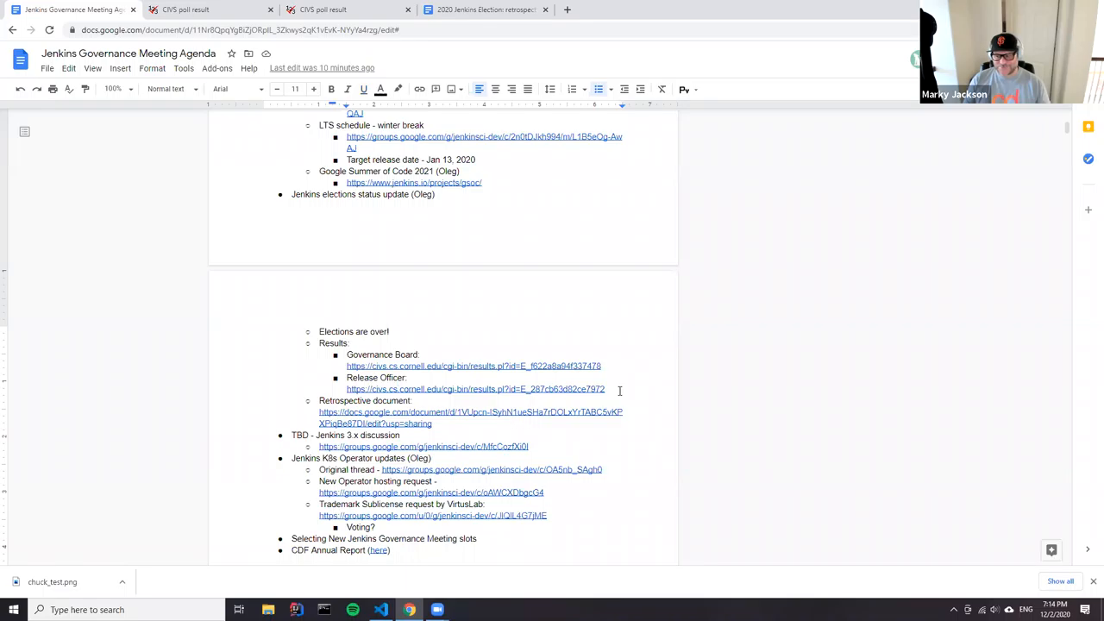
# Add a "<TODO: Add results>" sub-bullet under the Release Officer results link
pyautogui.write('<TODO: Add')
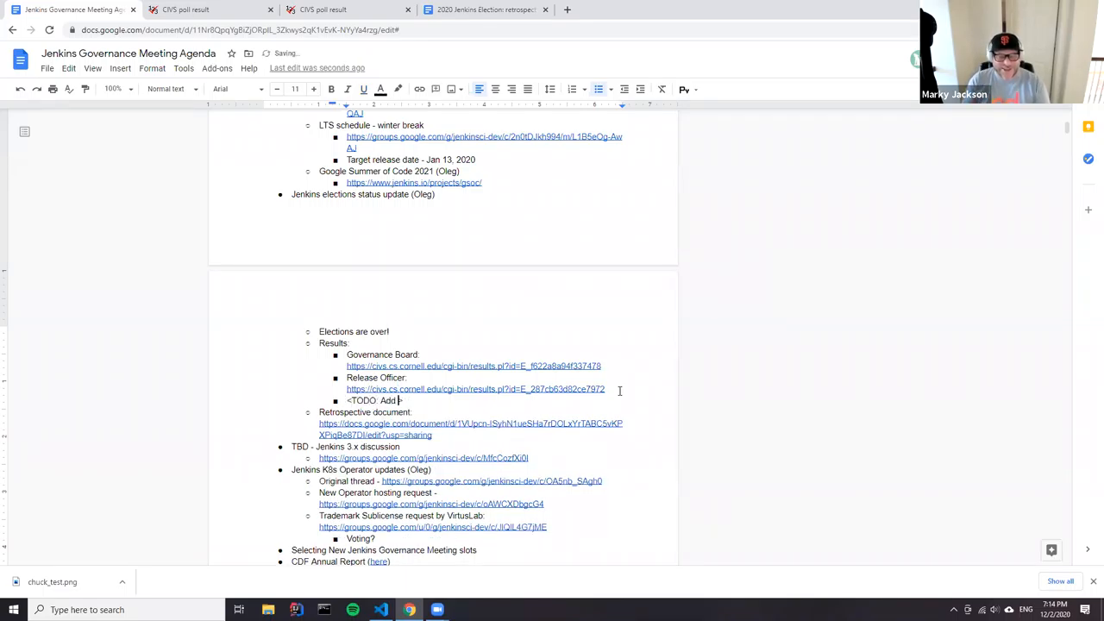
pyautogui.write('results>')
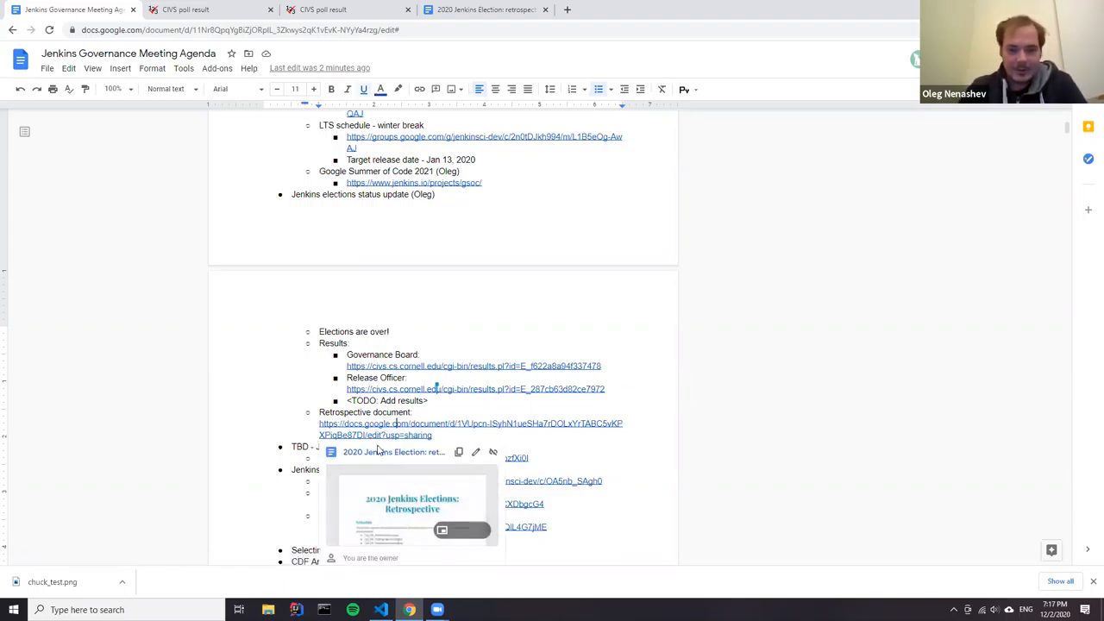
# Open the linked 2020 Jenkins Election retrospective in a new tab and review its feedback points
pyautogui.click(467, 424)
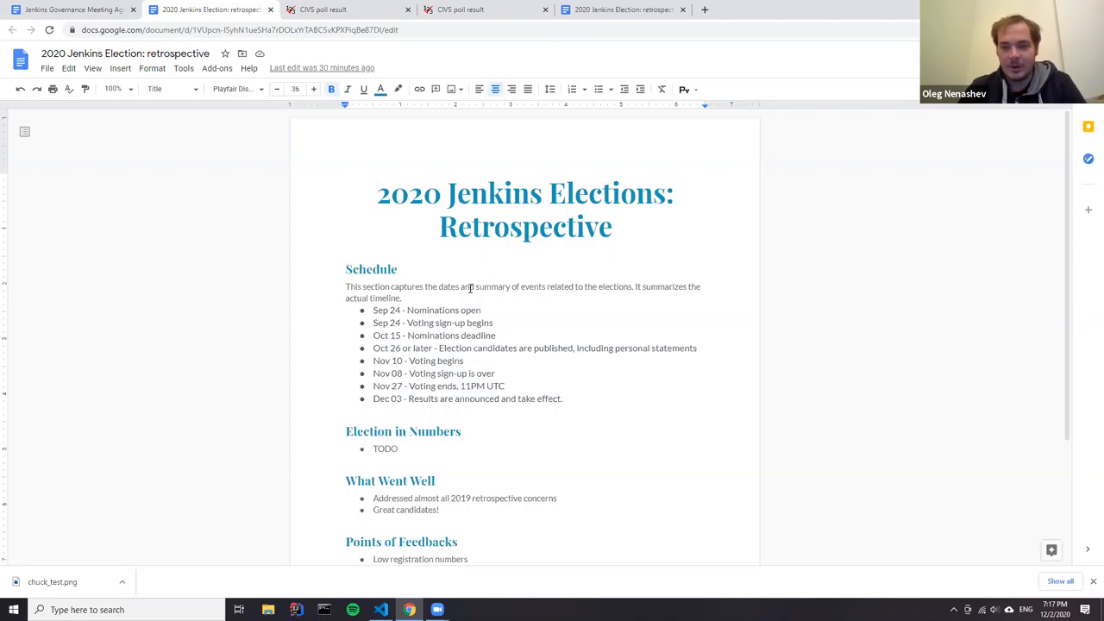
pyautogui.click(377, 193)
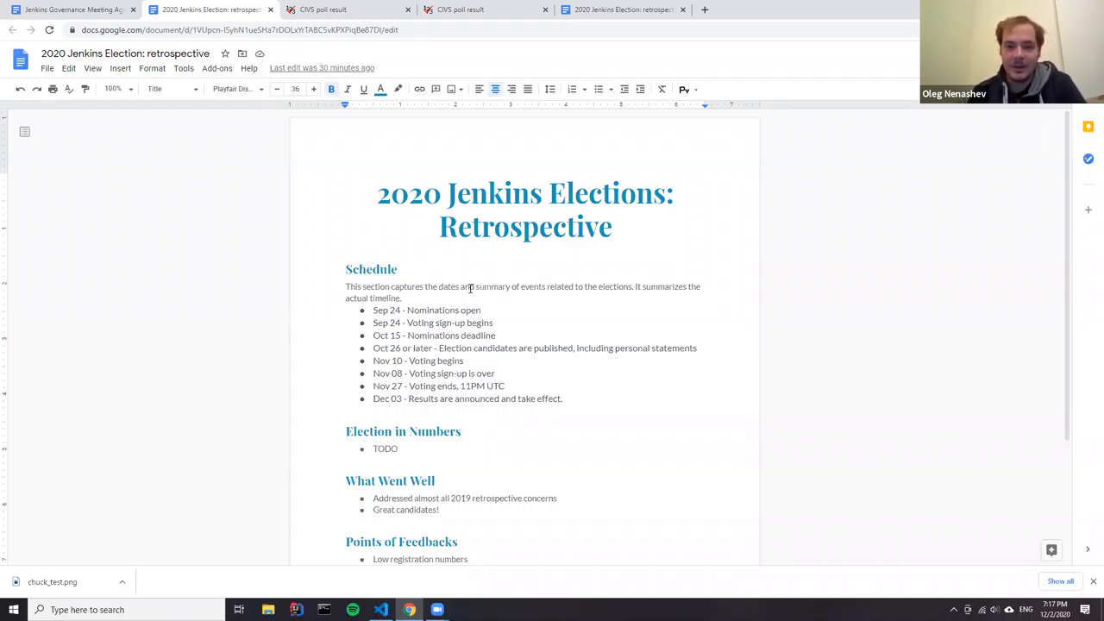
pyautogui.click(378, 193)
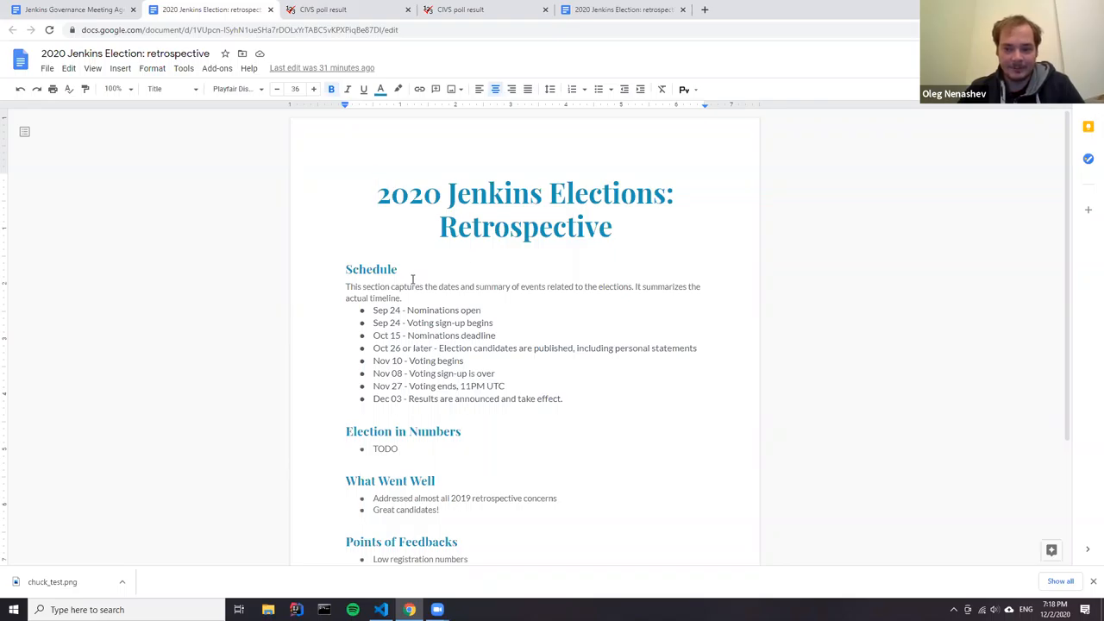
pyautogui.scroll(-3)
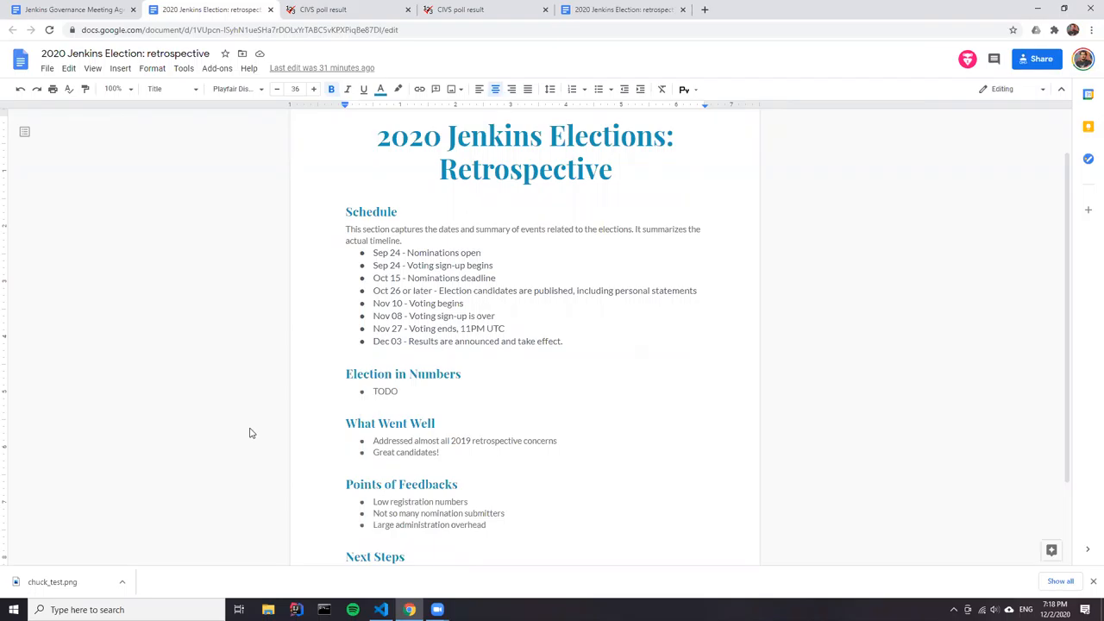
pyautogui.click(377, 135)
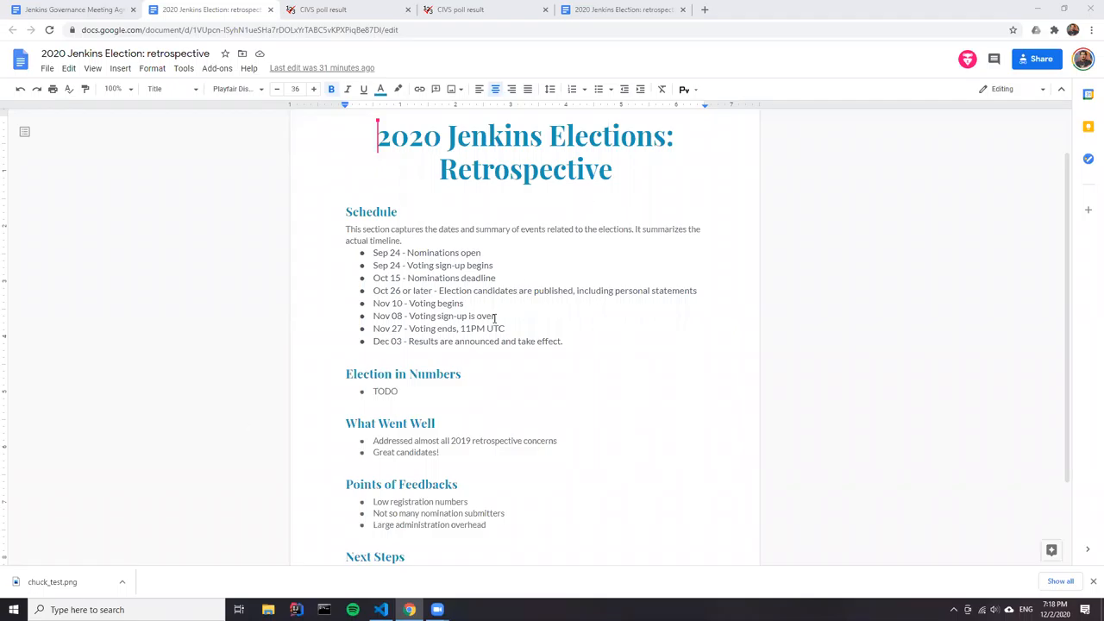
pyautogui.scroll(-3)
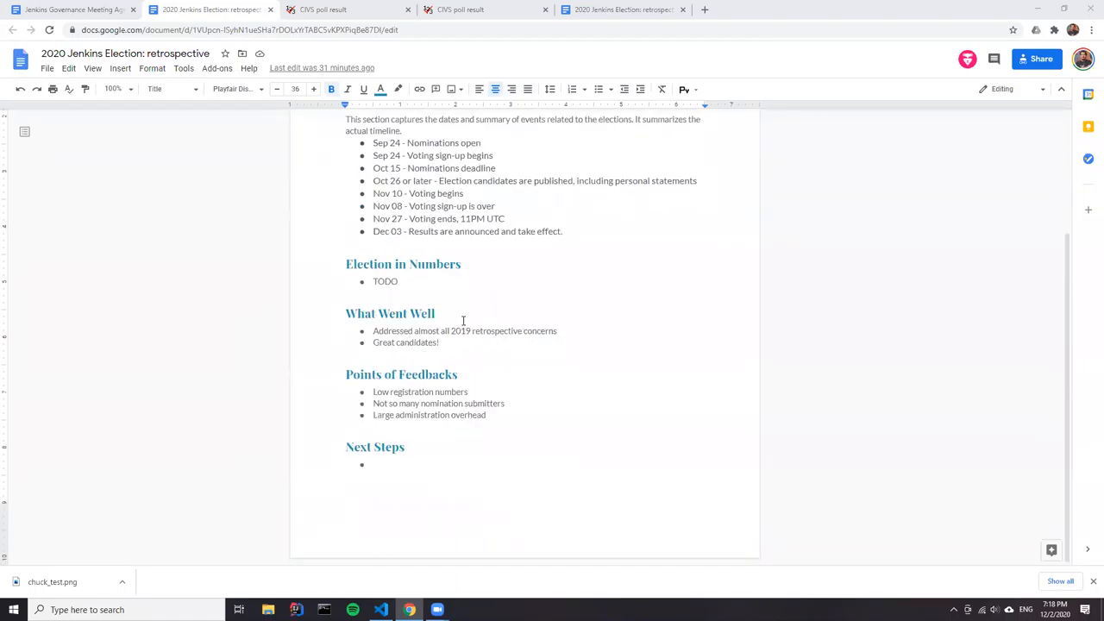
pyautogui.moveTo(822, 353)
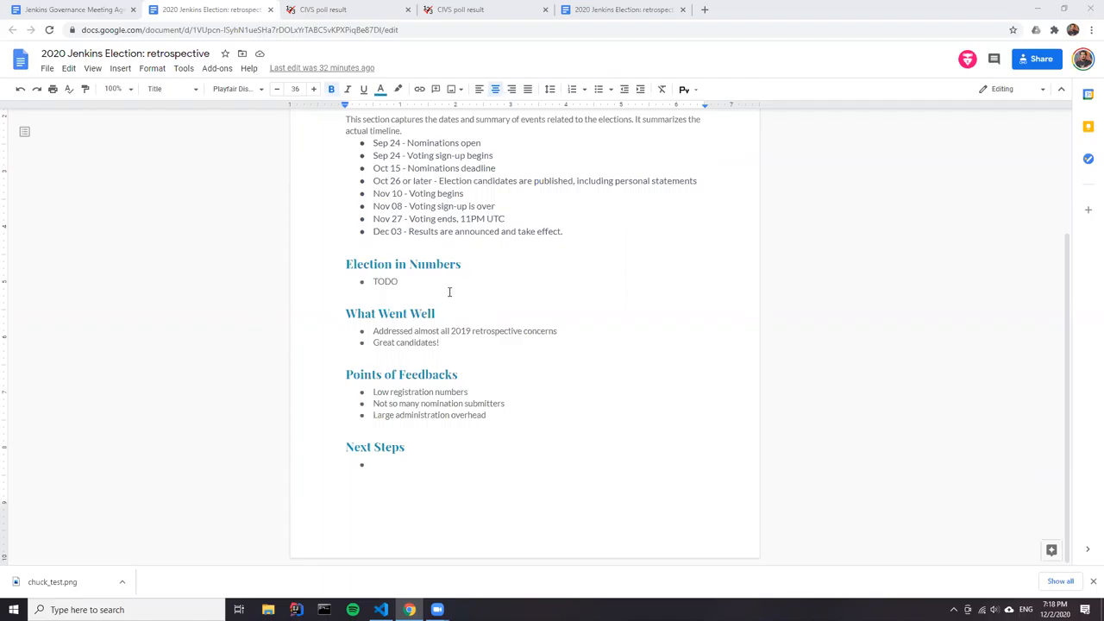
pyautogui.moveTo(190, 85)
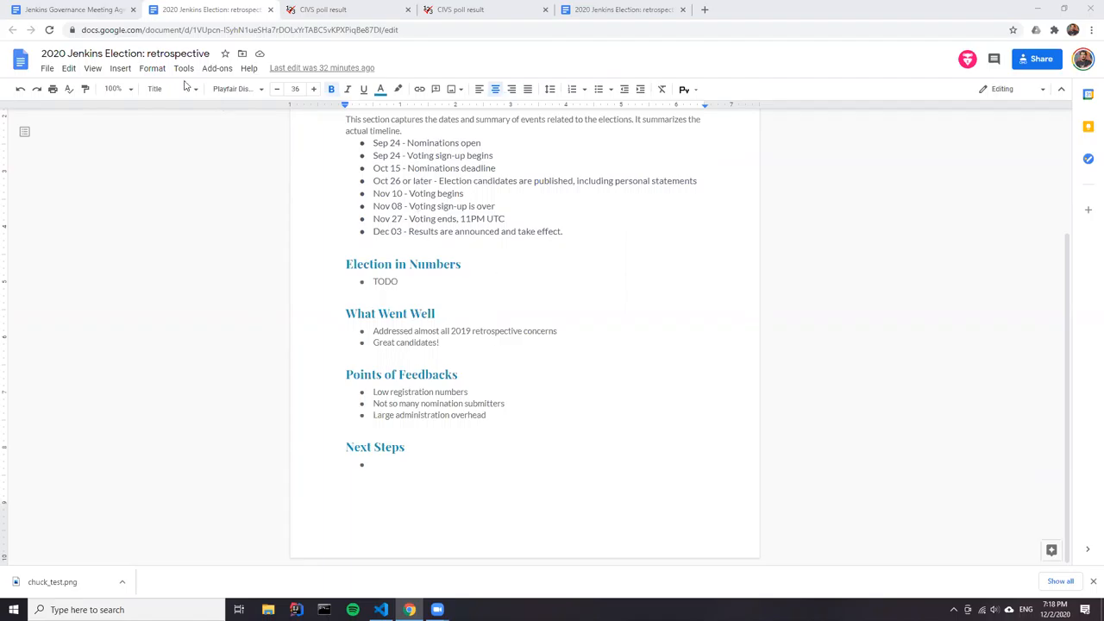
pyautogui.moveTo(95, 7)
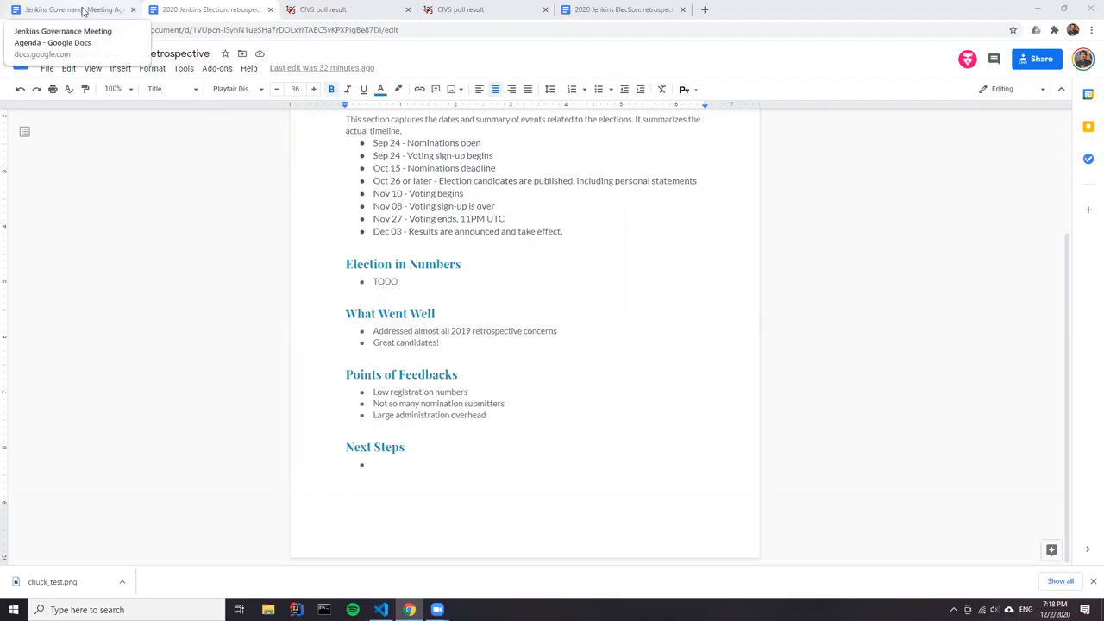
# Add a "Next steps:" bullet with an "Announcements on Dec 02" sub-point, then return to the retrospective
pyautogui.click(82, 9)
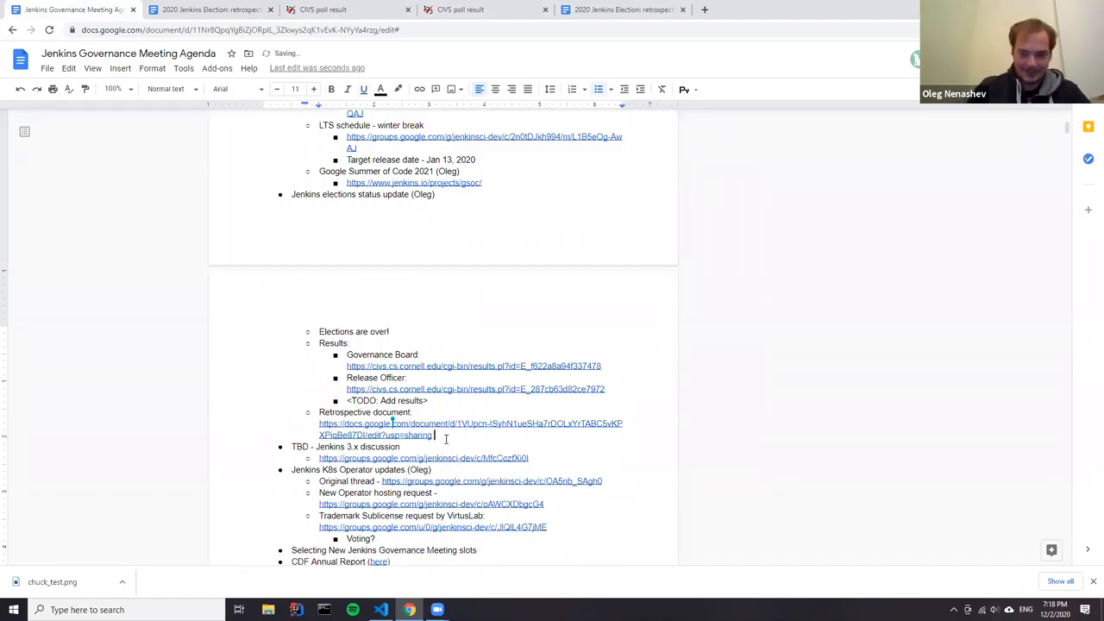
pyautogui.write('Next')
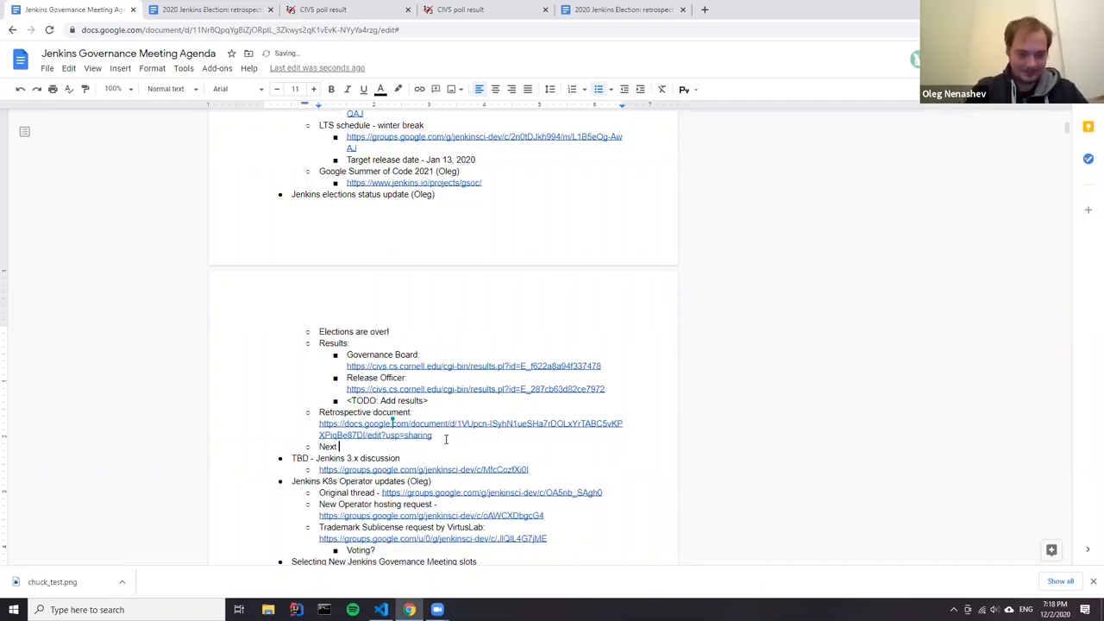
pyautogui.write('steps:')
pyautogui.write('Announcements o')
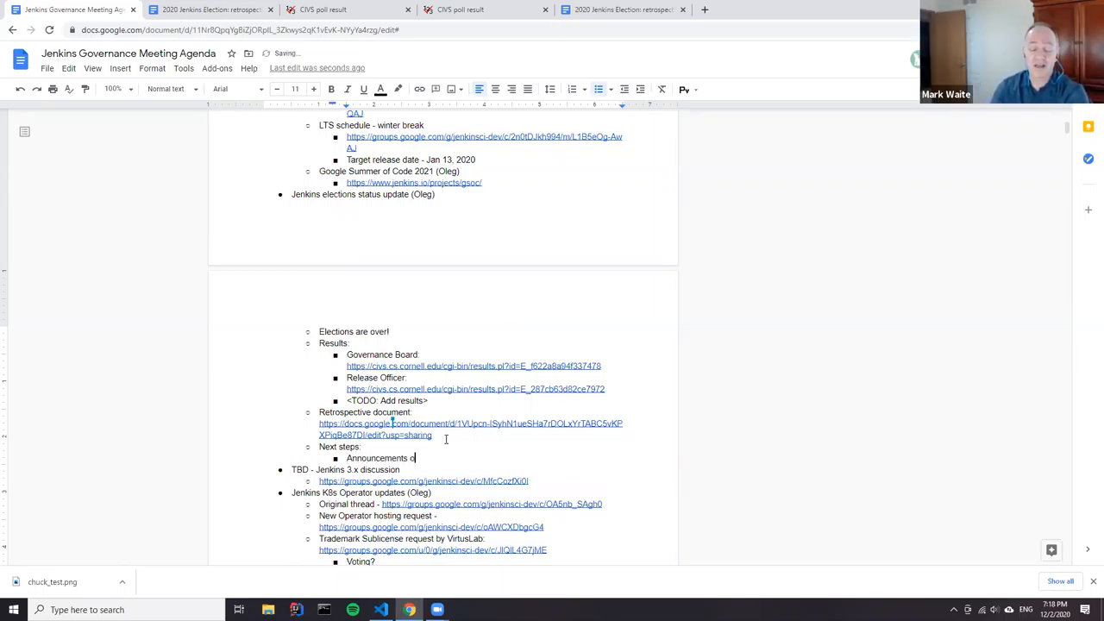
pyautogui.write('n Dec 0')
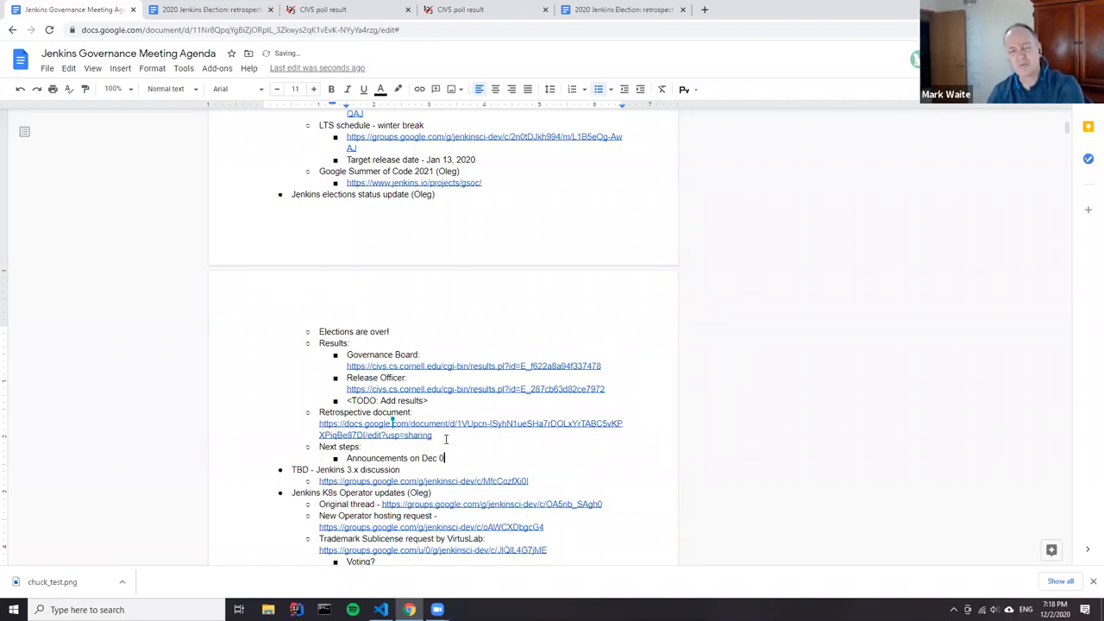
pyautogui.click(212, 12)
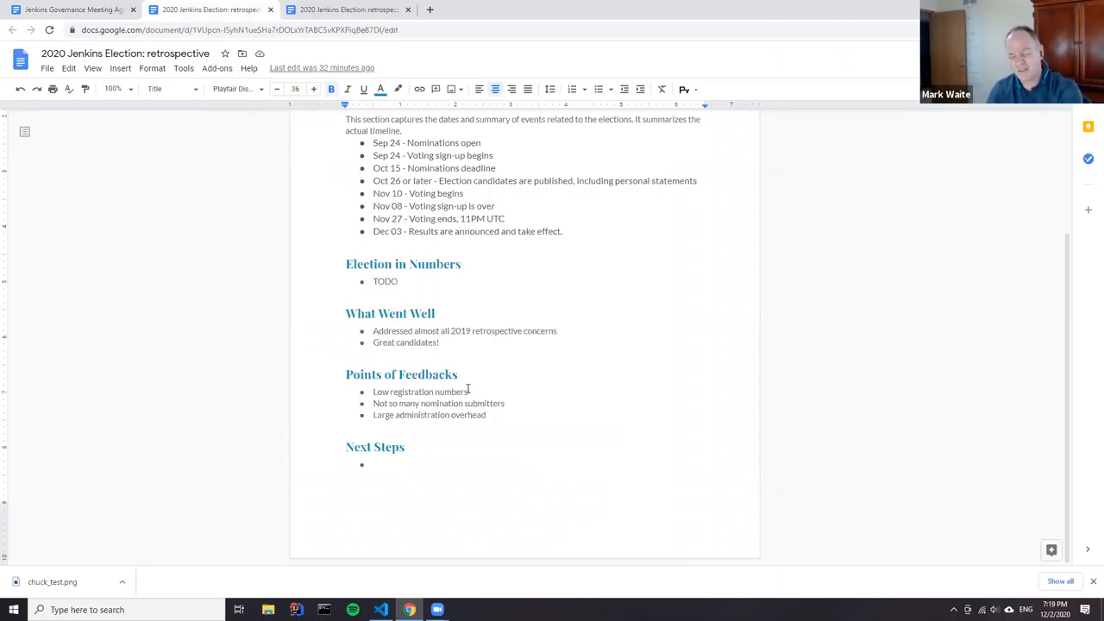
pyautogui.moveTo(477, 403)
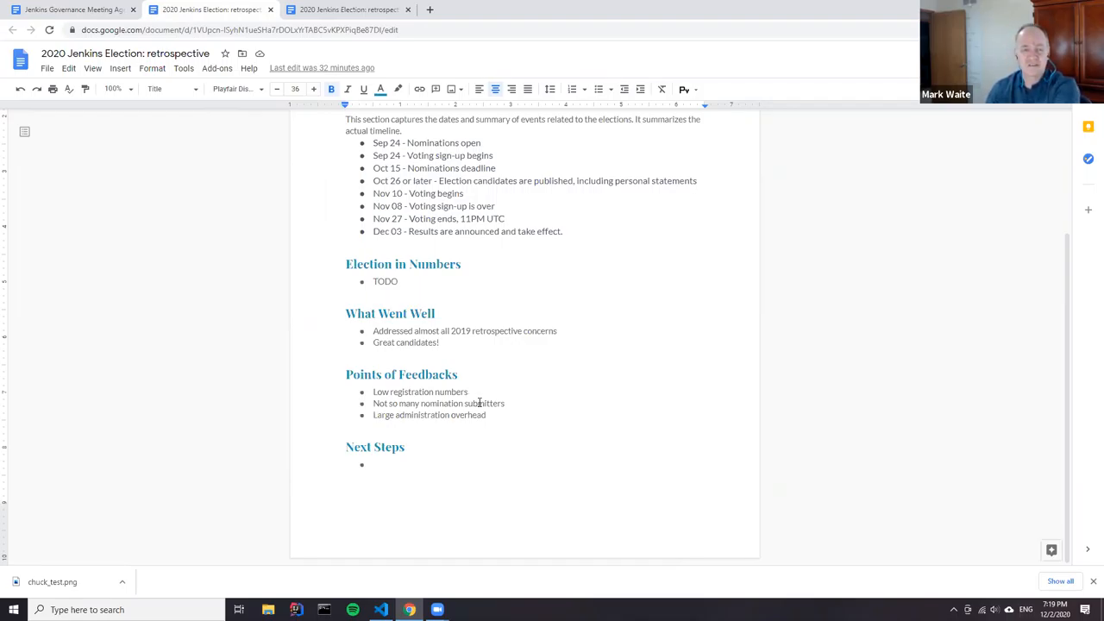
pyautogui.moveTo(475, 401)
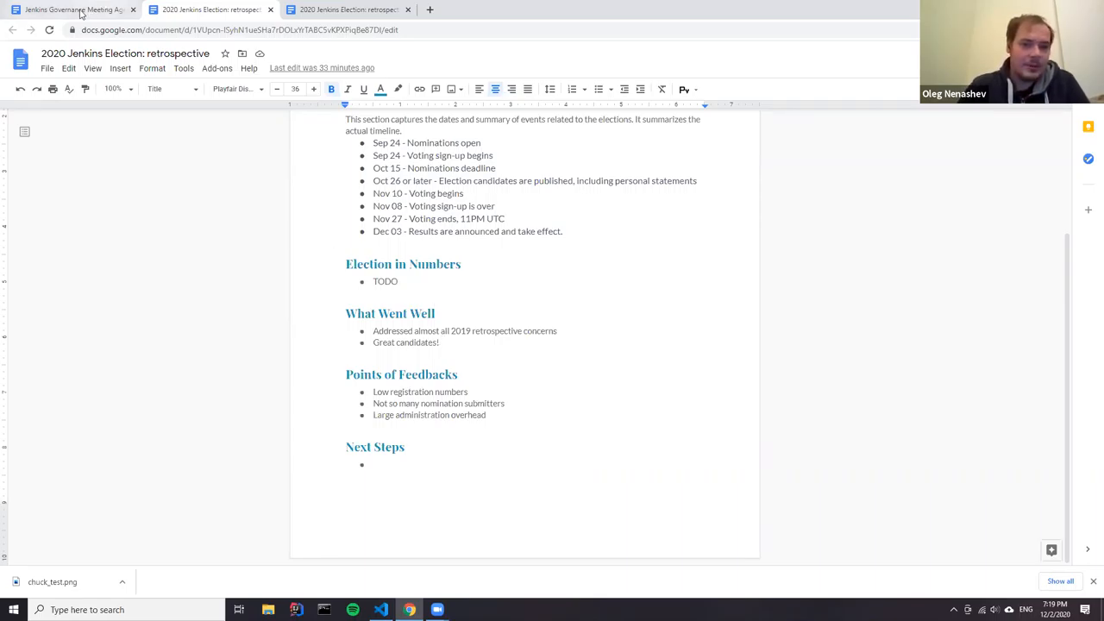
pyautogui.click(65, 11)
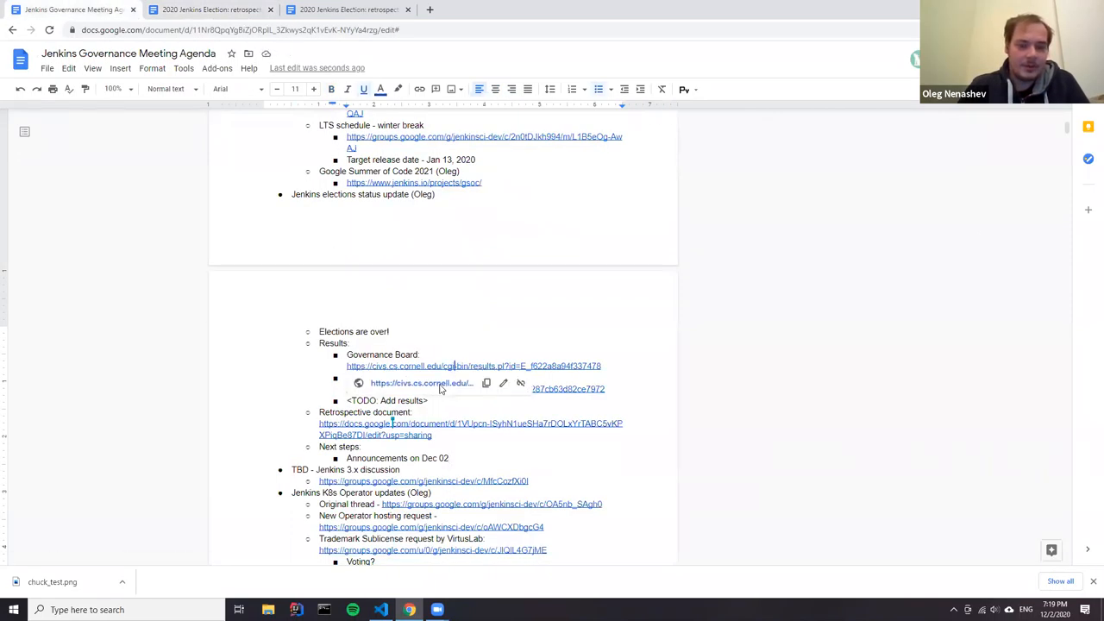
pyautogui.click(473, 365)
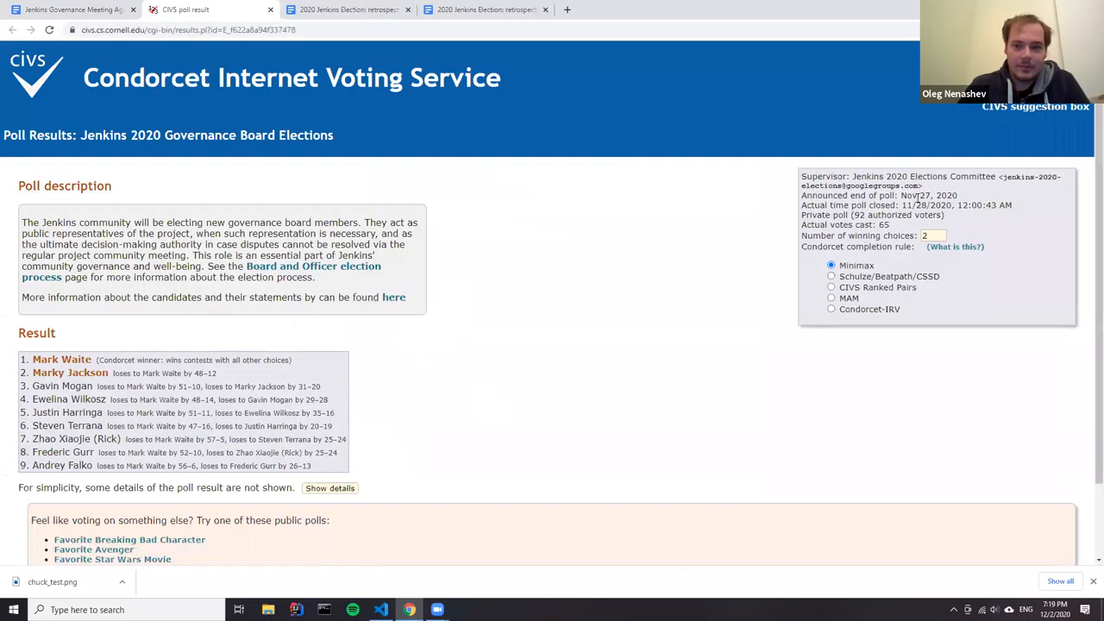
pyautogui.moveTo(828, 215); pyautogui.dragTo(888, 225)
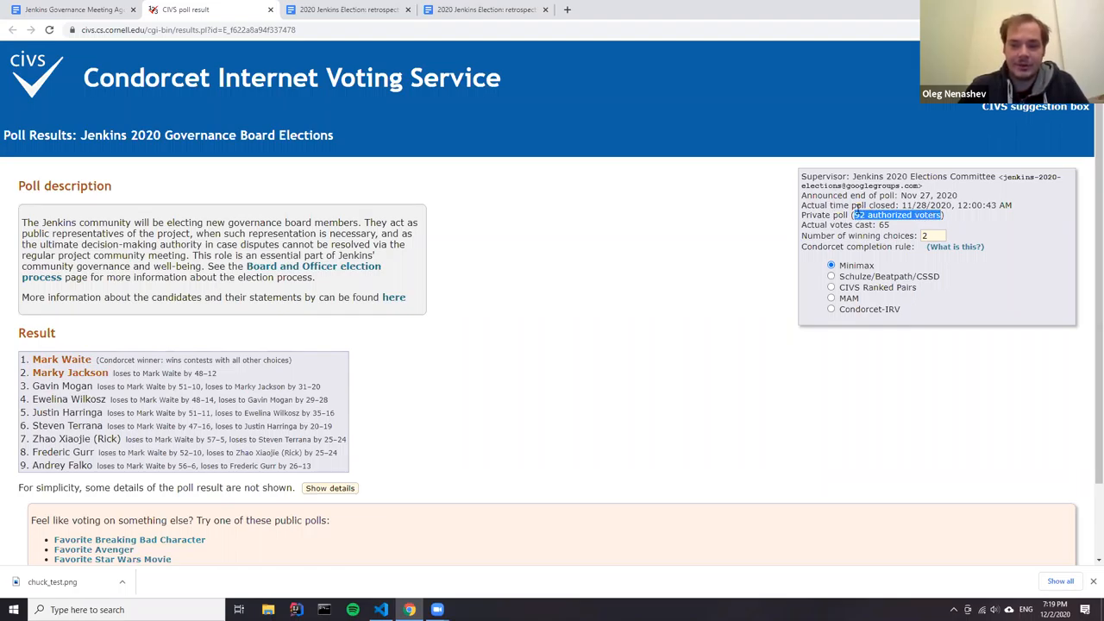
pyautogui.moveTo(792, 188)
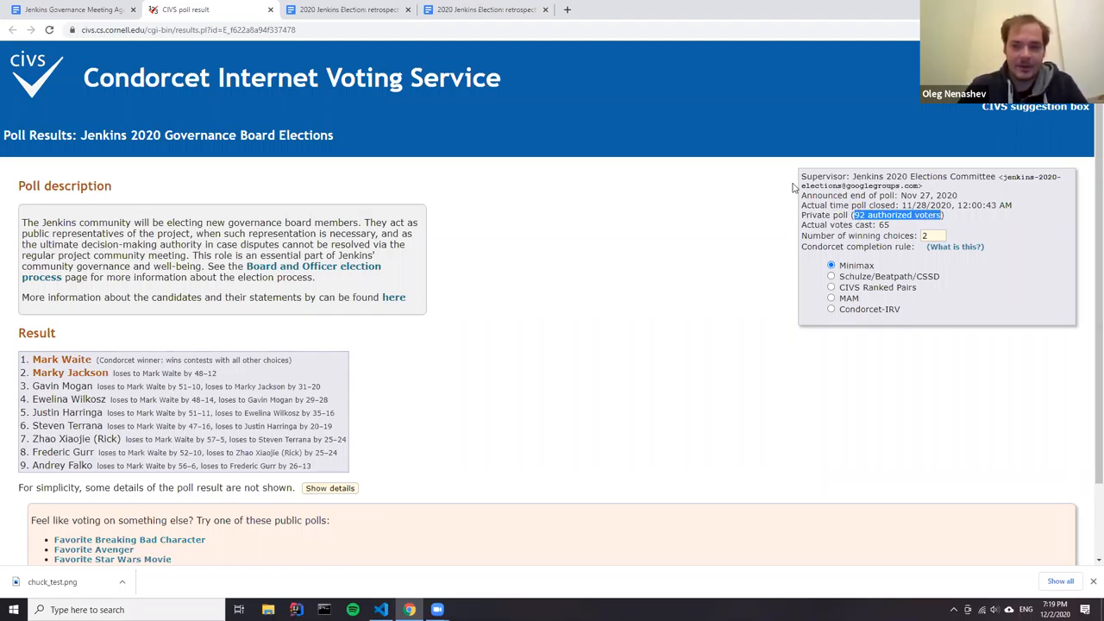
pyautogui.moveTo(841, 232)
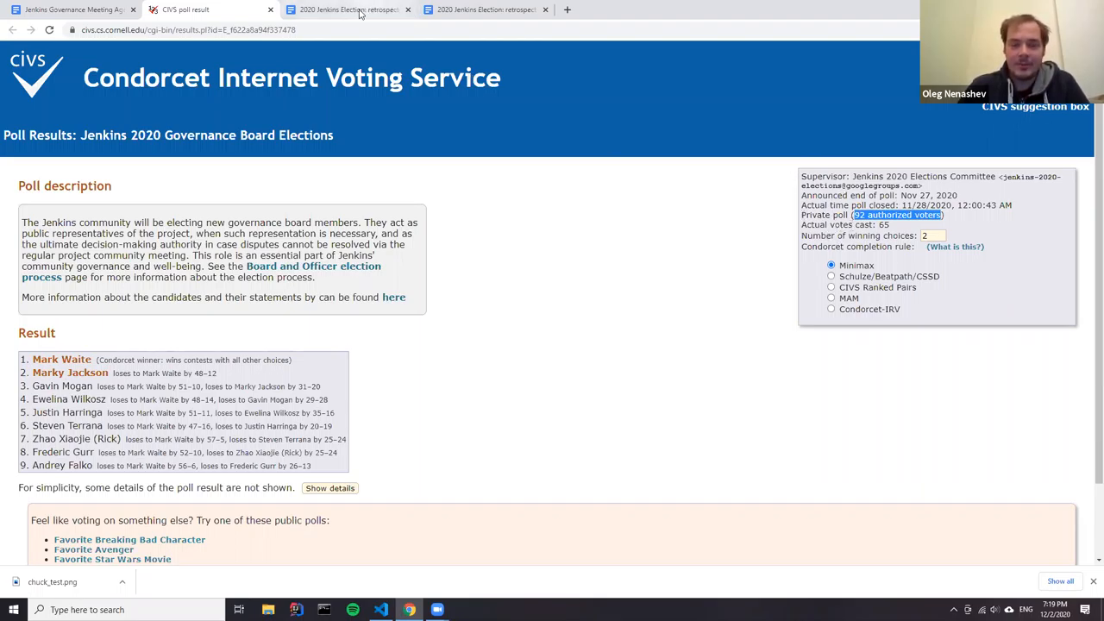
# Switch to the retrospective document to review its timeline, feedback and next steps
pyautogui.click(341, 10)
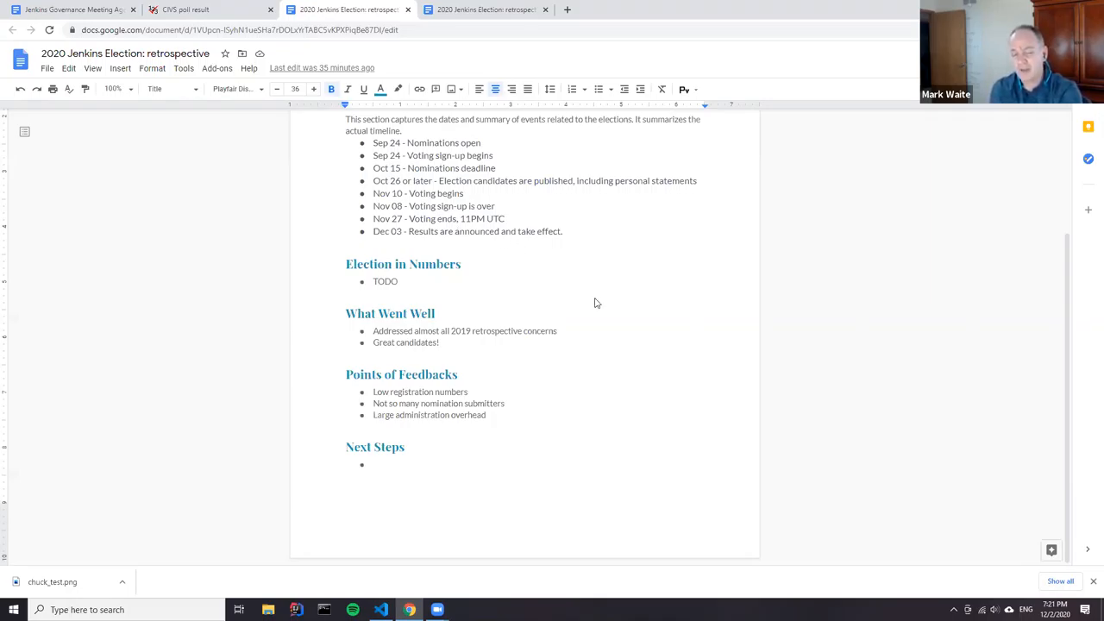
pyautogui.moveTo(766, 410)
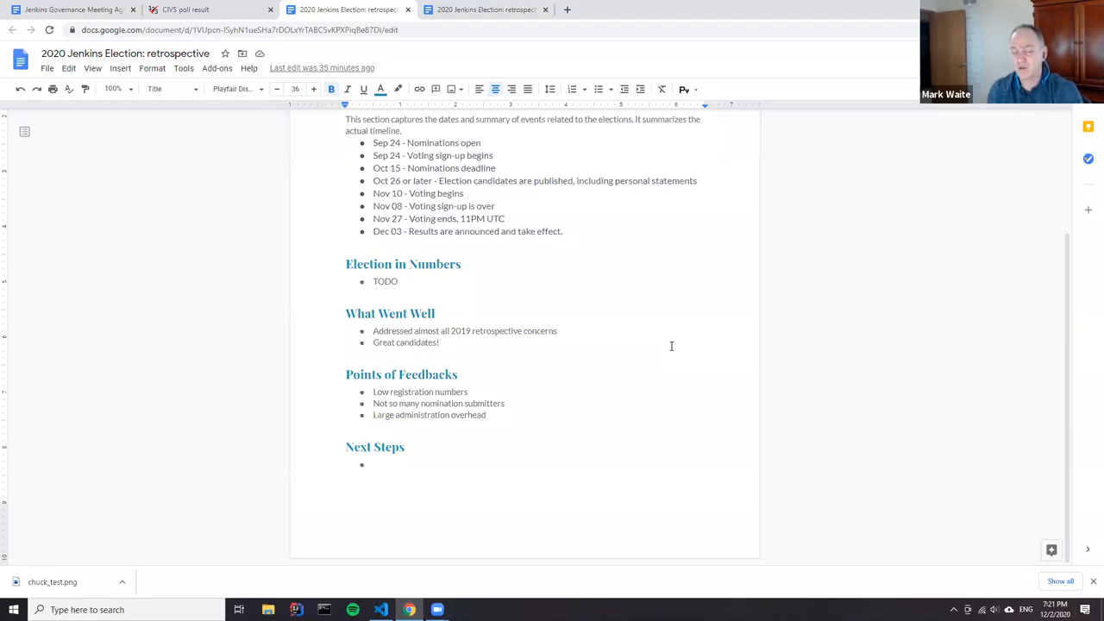
pyautogui.moveTo(899, 456)
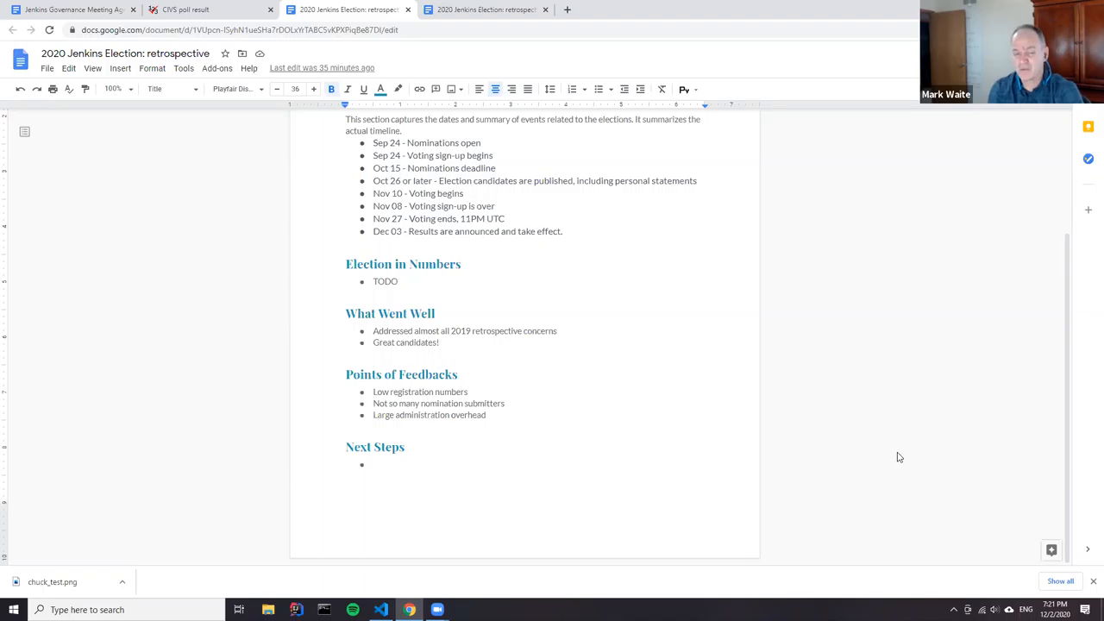
pyautogui.moveTo(876, 398)
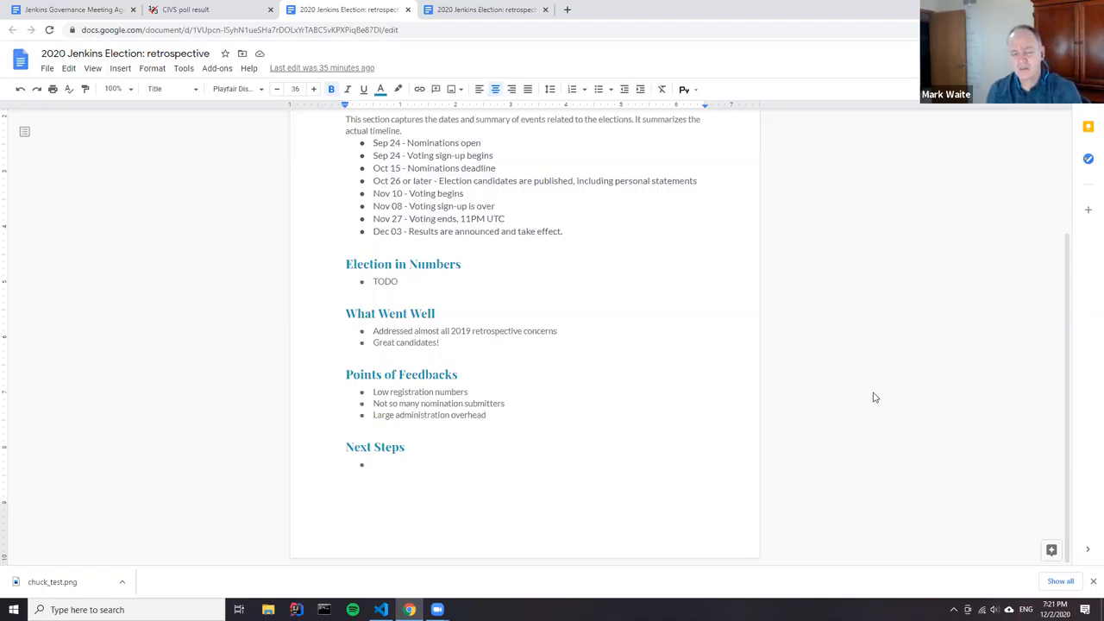
pyautogui.moveTo(867, 385)
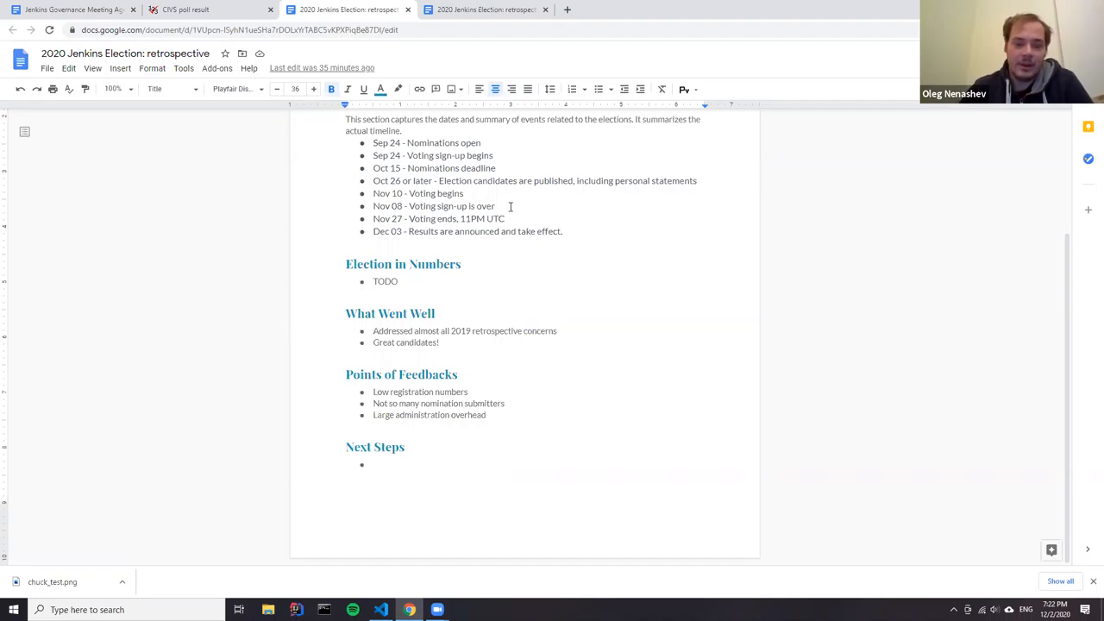
pyautogui.moveTo(508, 207)
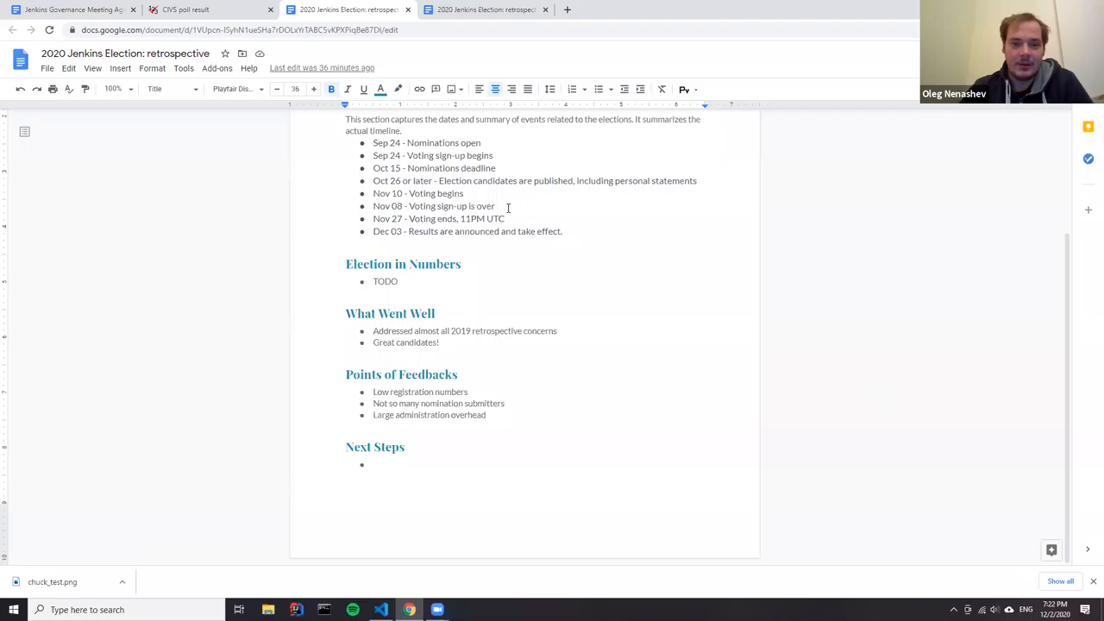
pyautogui.moveTo(483, 207)
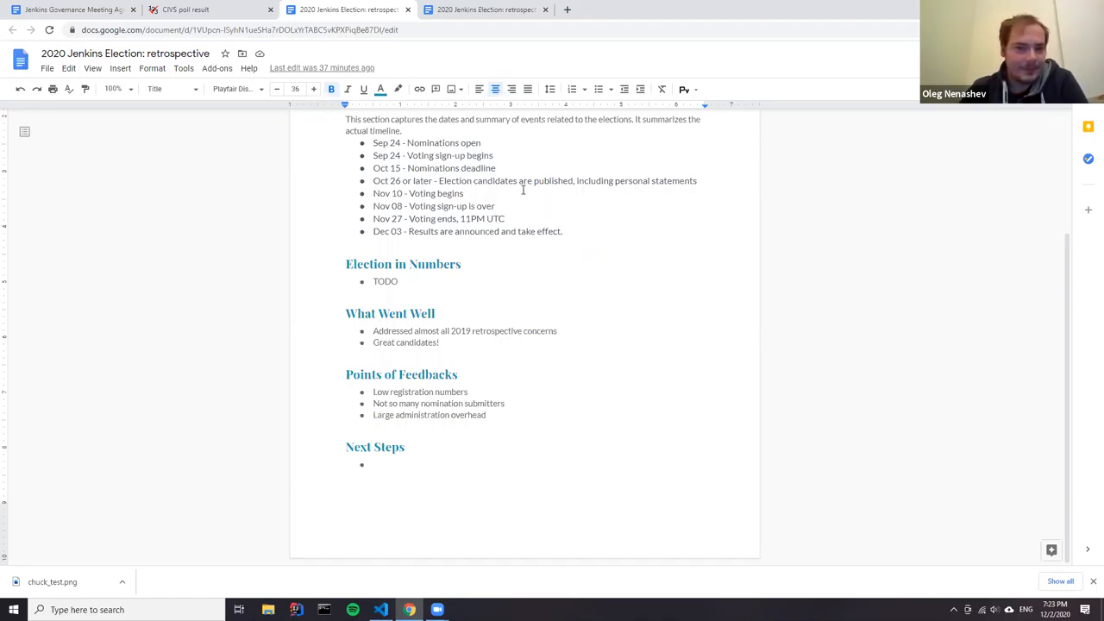
pyautogui.moveTo(104, 18)
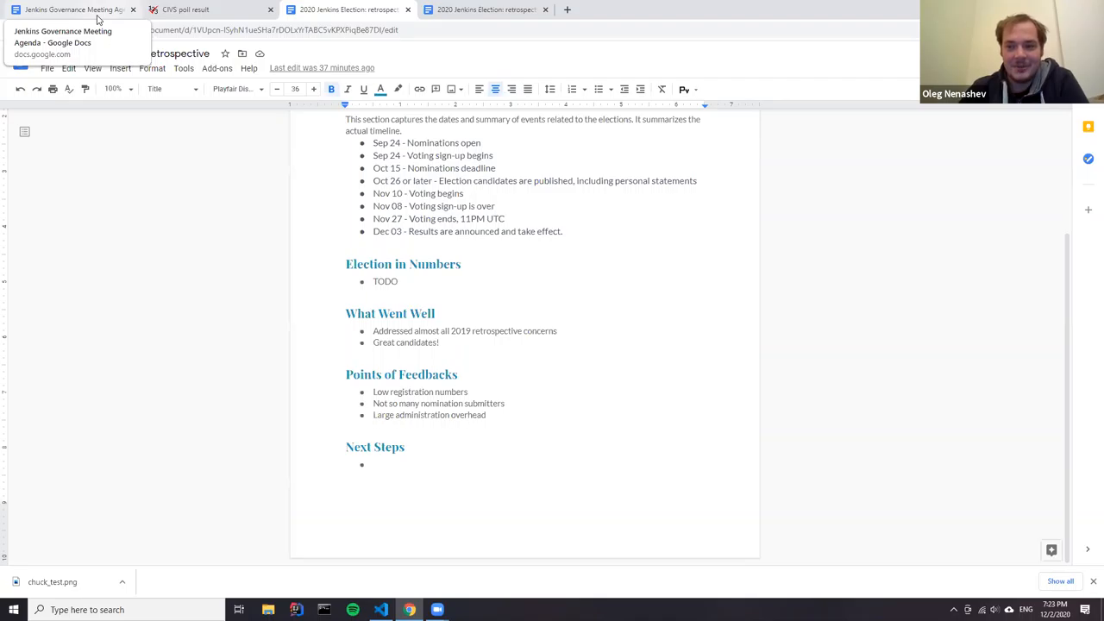
# Return to the agenda, change the announcements entry to Dec 03 and move to the News items
pyautogui.click(69, 9)
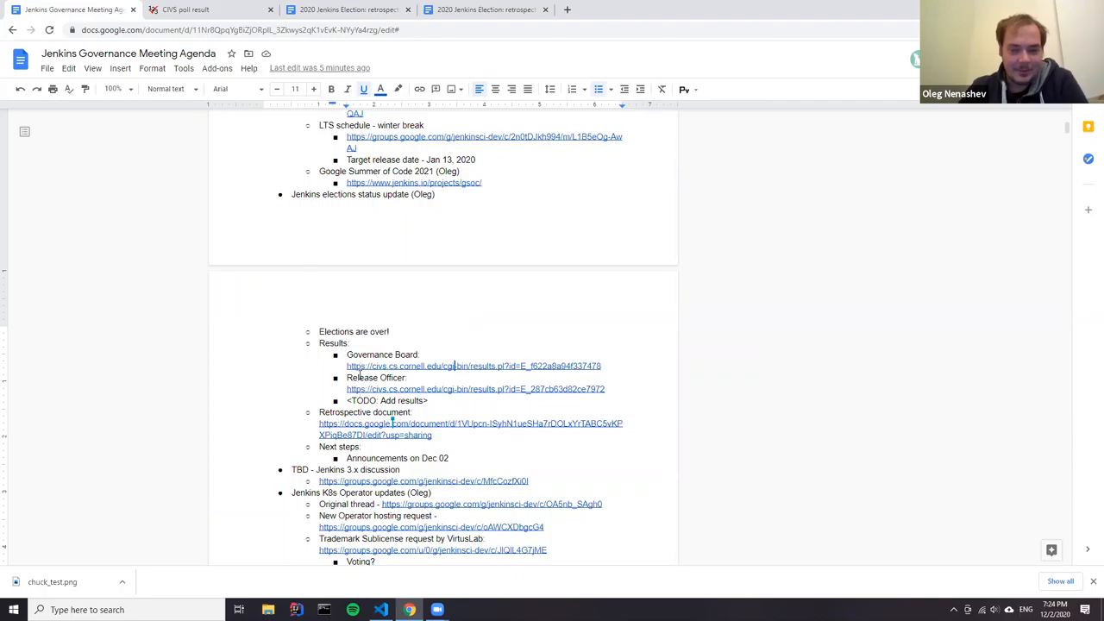
pyautogui.moveTo(456, 444)
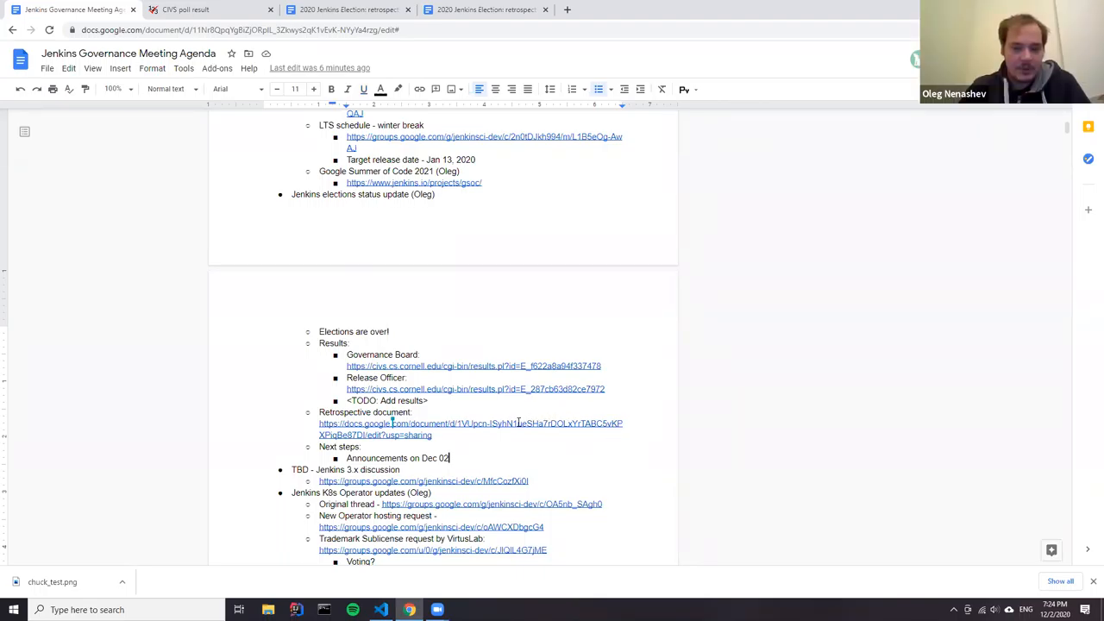
pyautogui.moveTo(956, 515)
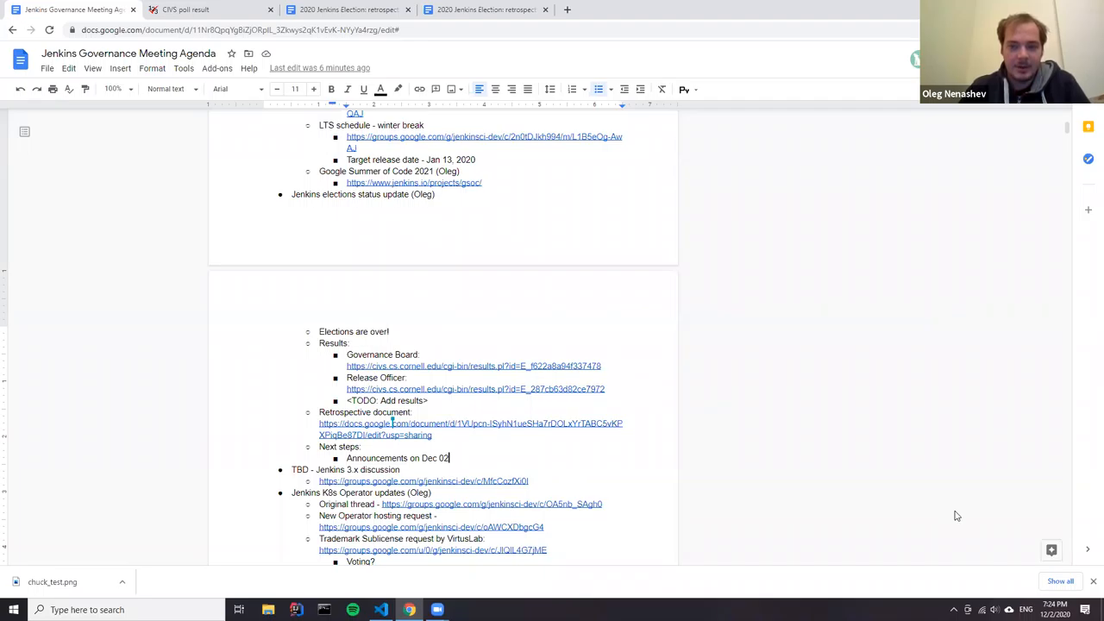
pyautogui.moveTo(514, 372)
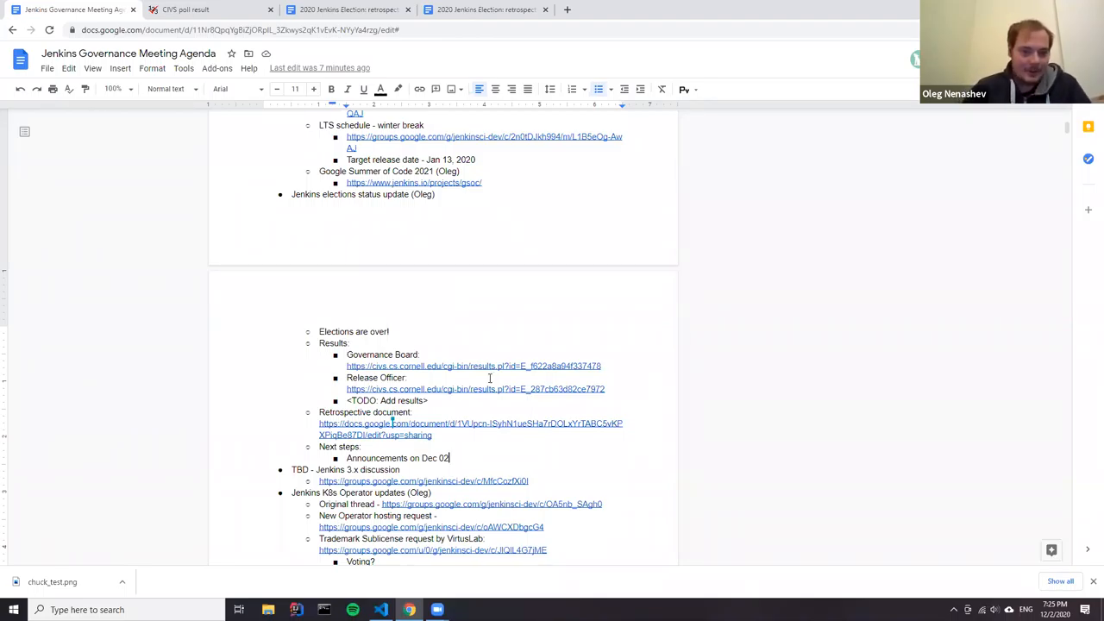
pyautogui.scroll(-3)
pyautogui.write('3')
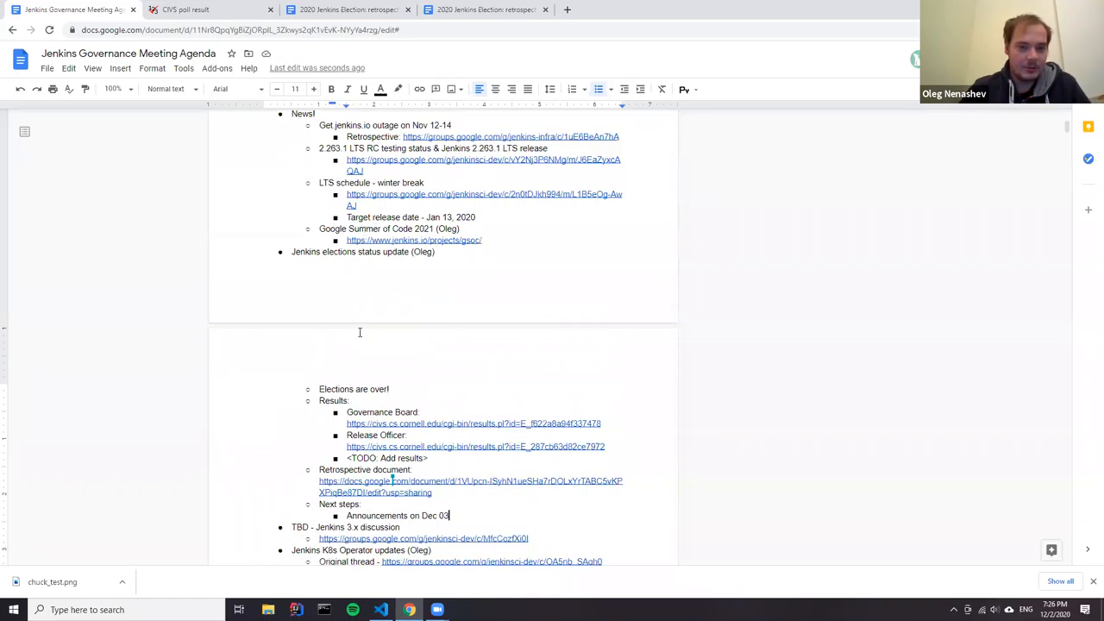
pyautogui.scroll(-3)
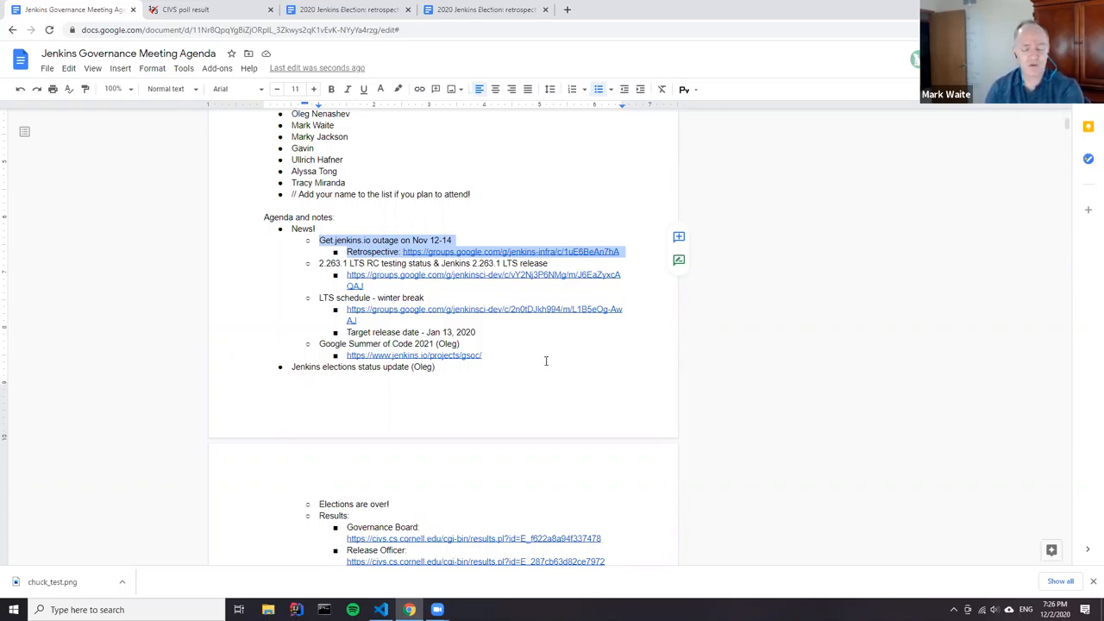
pyautogui.moveTo(534, 356)
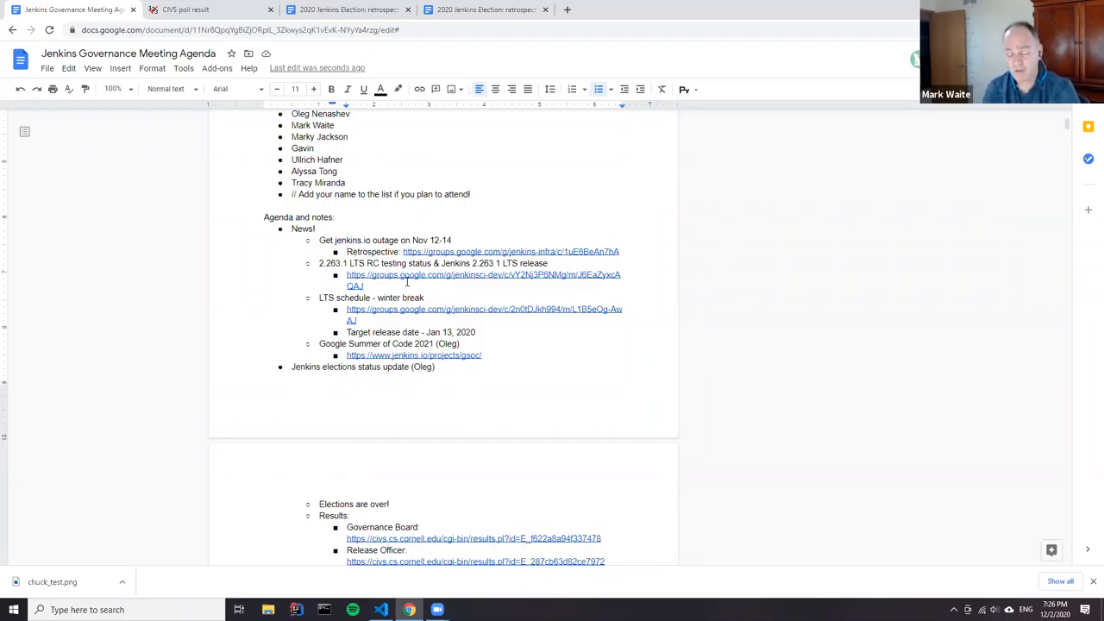
# Note that a workaround was applied and is still running
pyautogui.write('Applied')
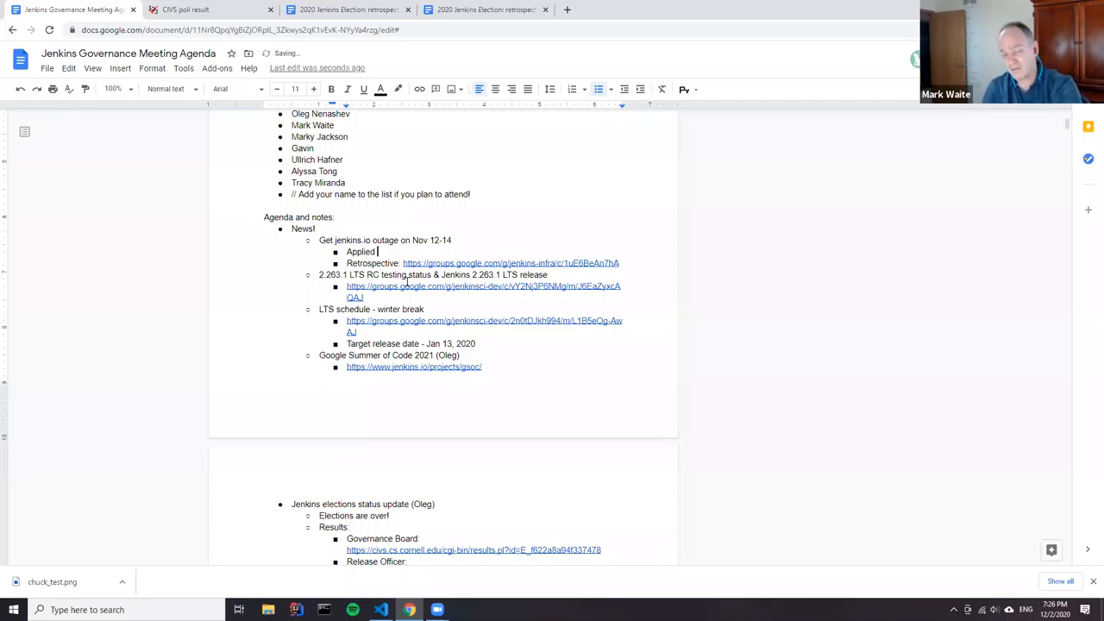
pyautogui.write('a workaround')
pyautogui.write('S')
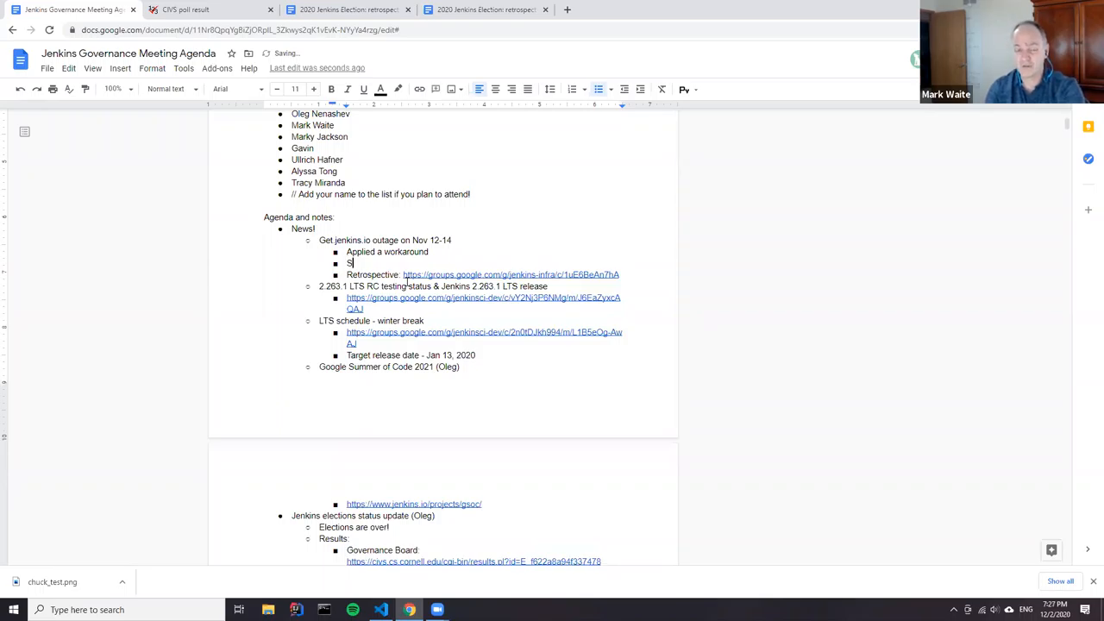
pyautogui.write('till running the workaround')
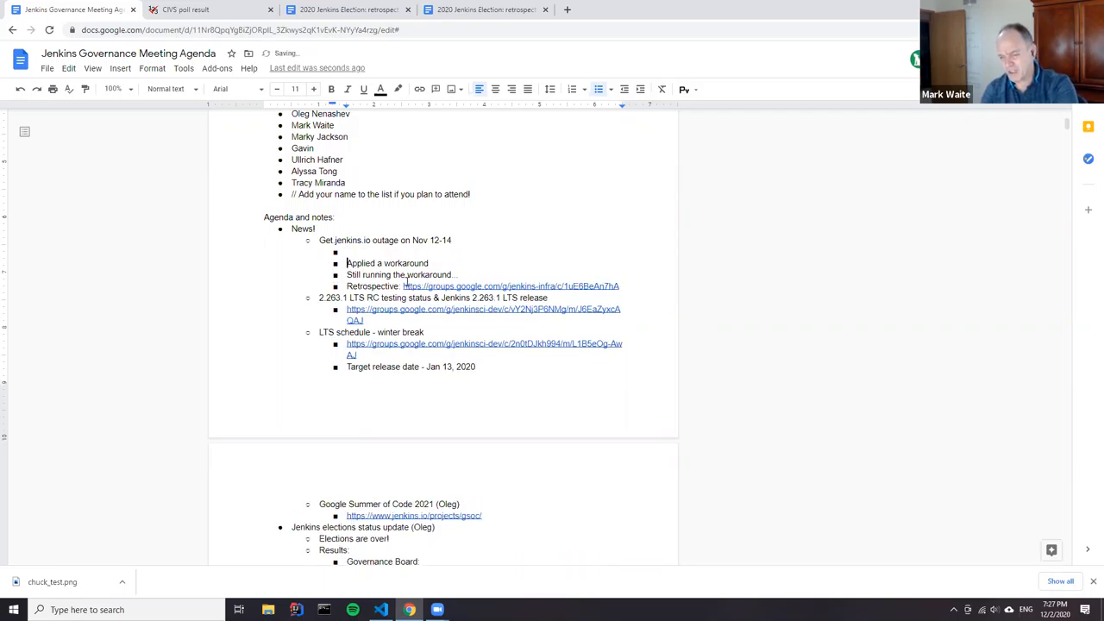
# Note users were unable to download Jenkins artifacts, releases, plugins and packages, accepting the 'unable' spelling fix
pyautogui.write('Users were unagle to download')
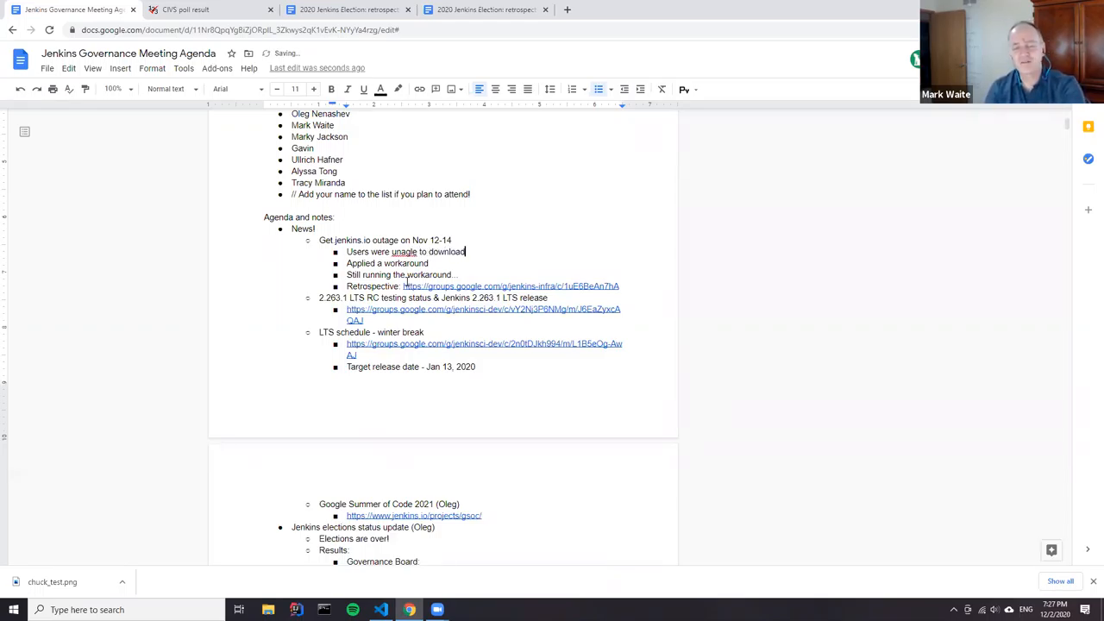
pyautogui.write('Jenkins ar')
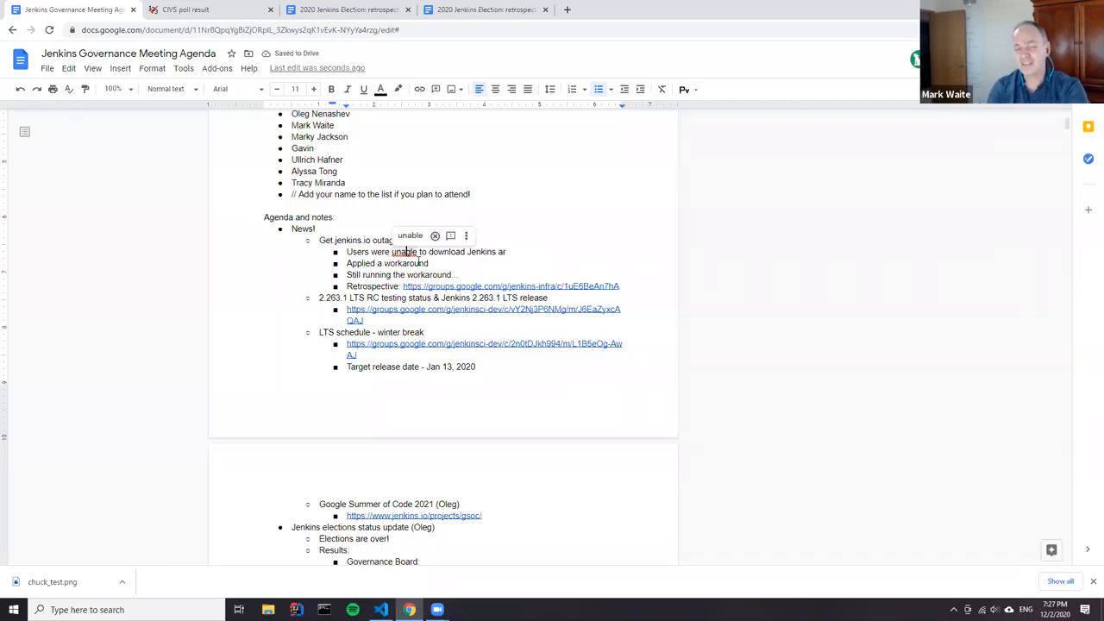
pyautogui.click(521, 251)
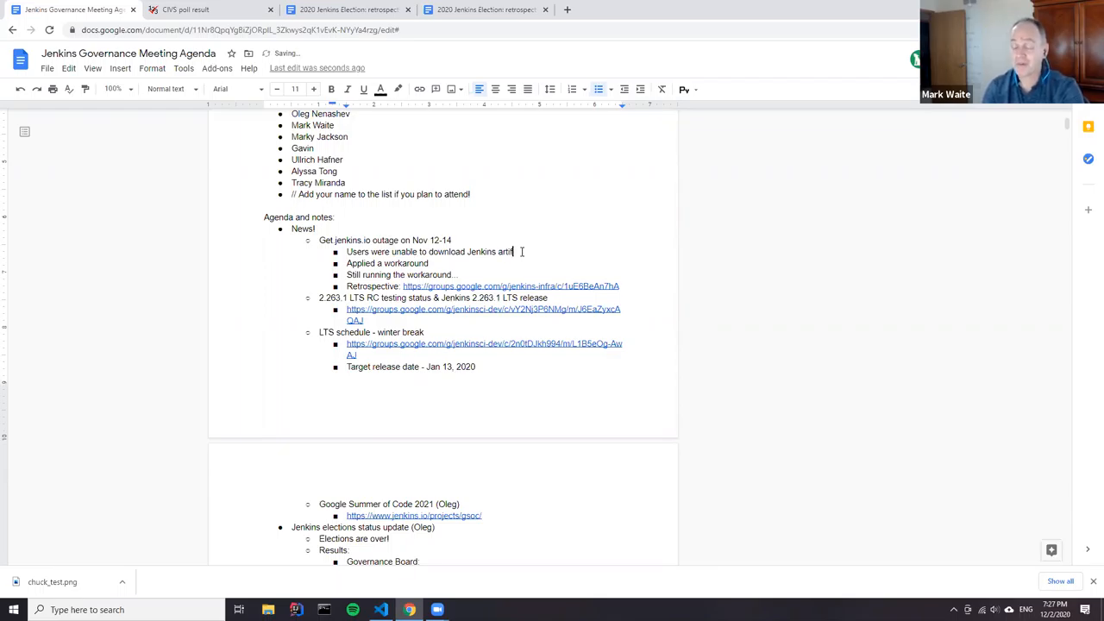
pyautogui.write('acts, in releases,')
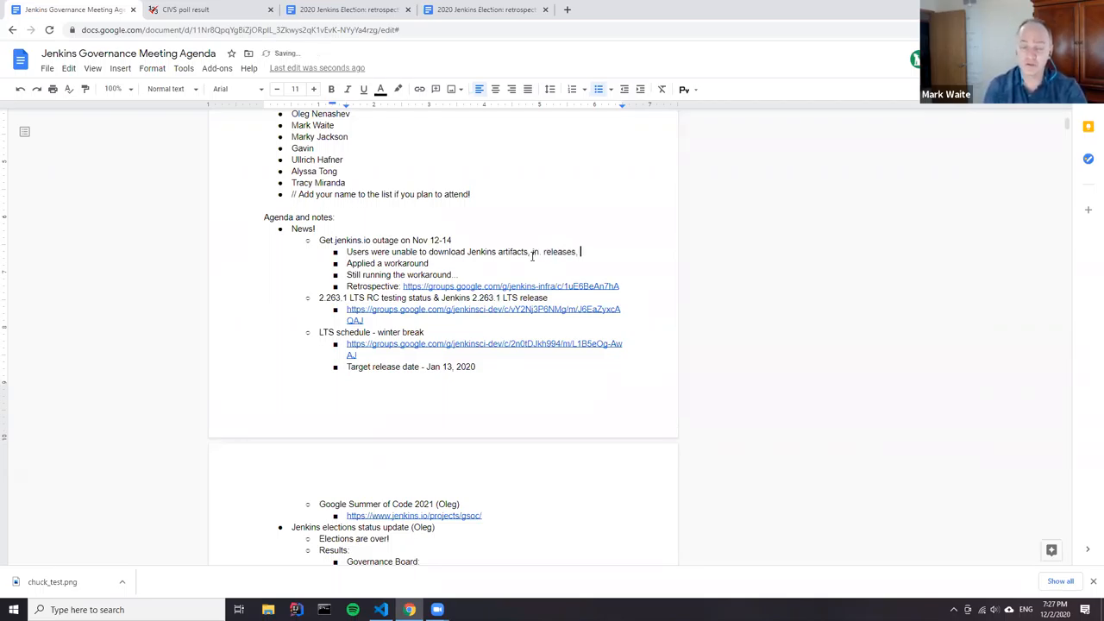
pyautogui.write('plugins and')
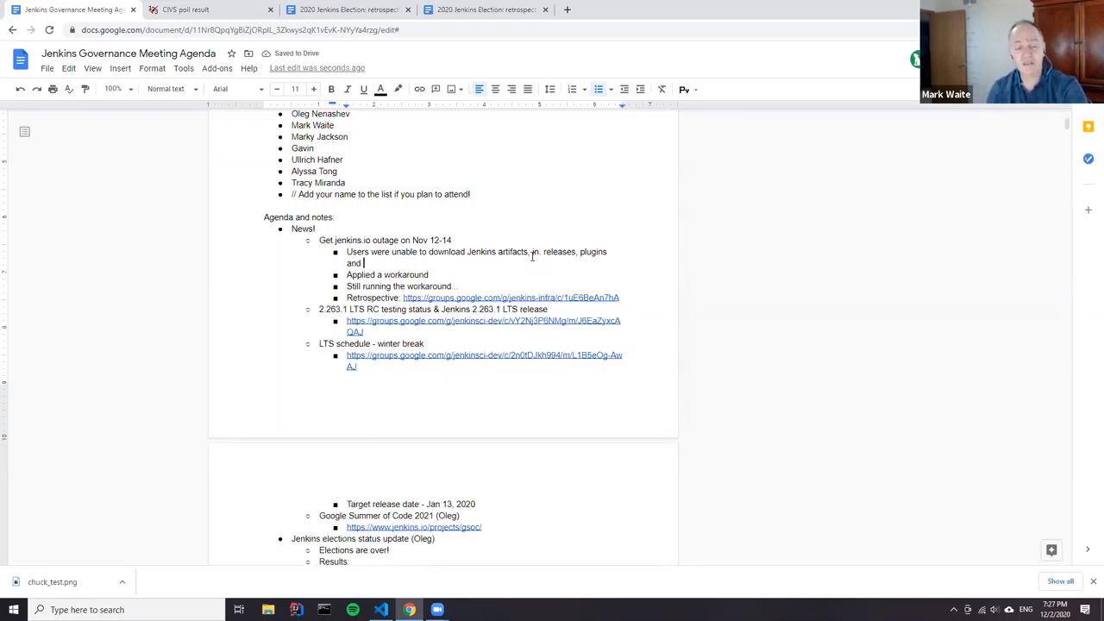
pyautogui.write('pakages')
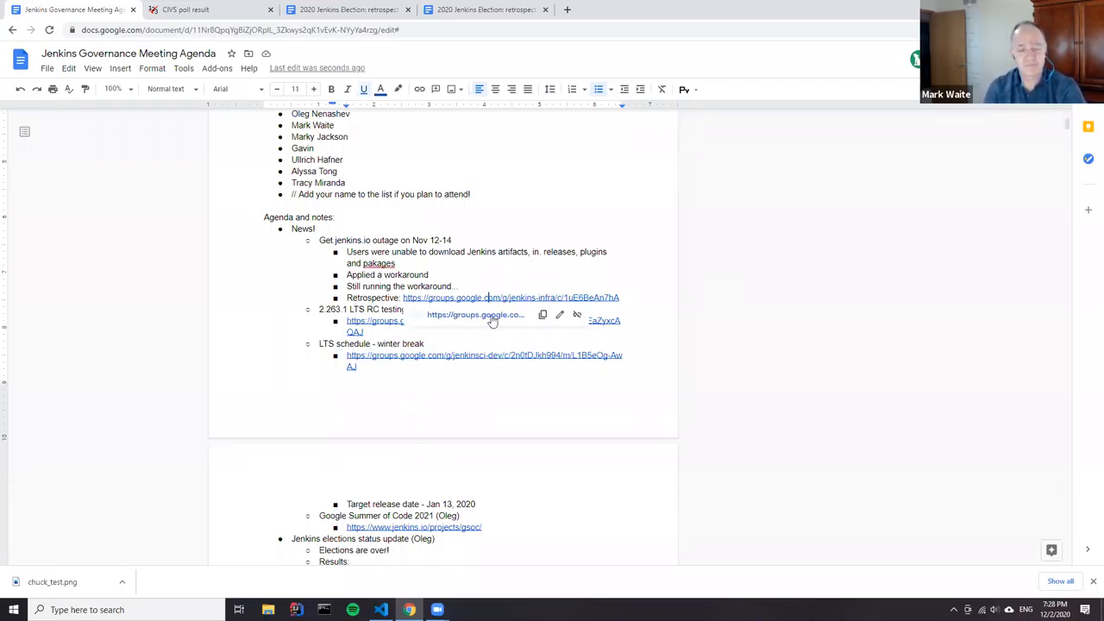
# Open the outage retrospective thread and its infrastructure meeting notes link
pyautogui.click(510, 298)
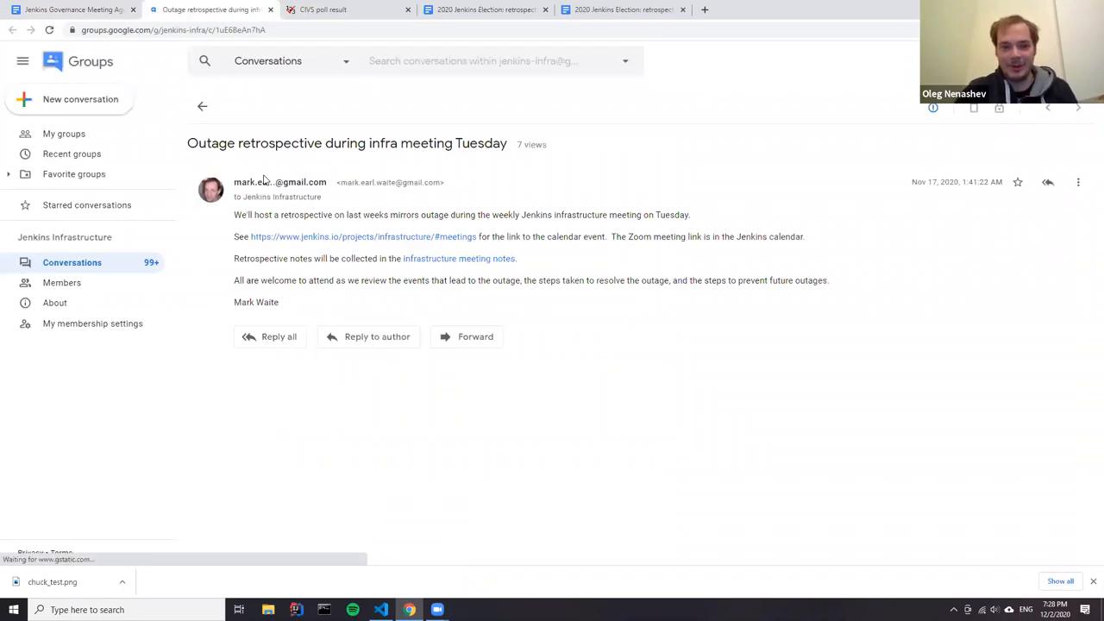
pyautogui.moveTo(442, 260)
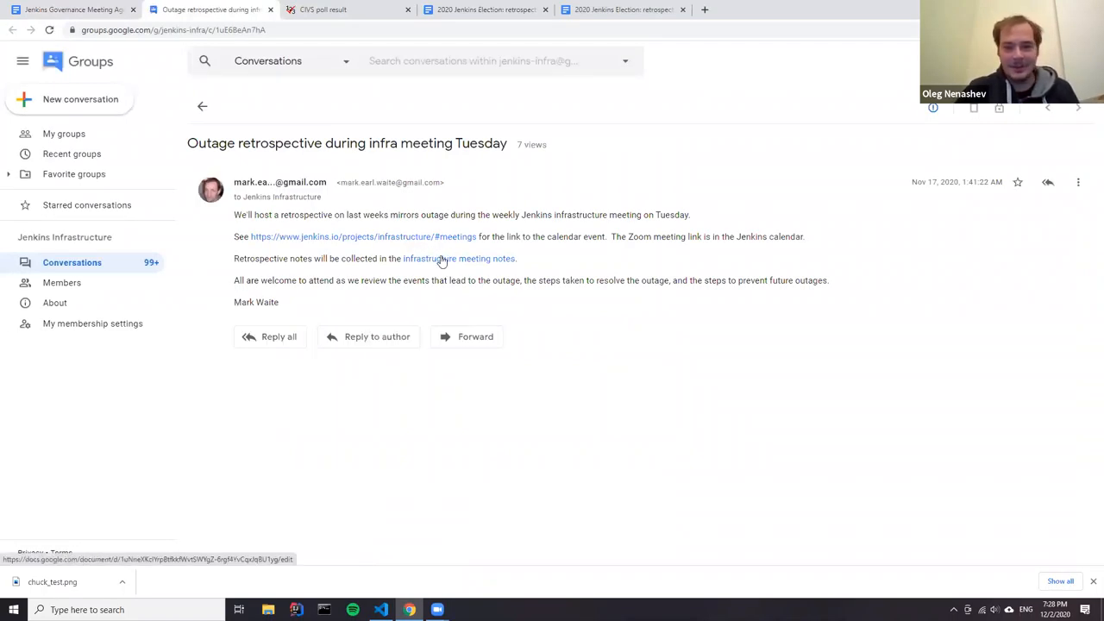
pyautogui.click(458, 257)
pyautogui.write('status.jenkins.i')
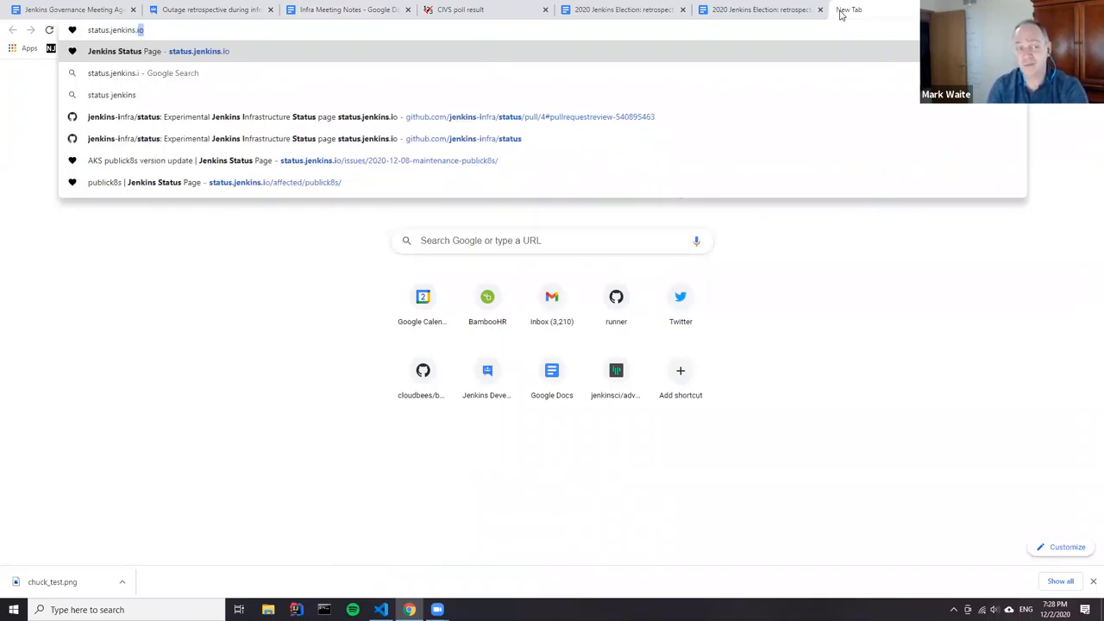
# Load status.jenkins.io and review the operational status and response-time charts
pyautogui.click(172, 49)
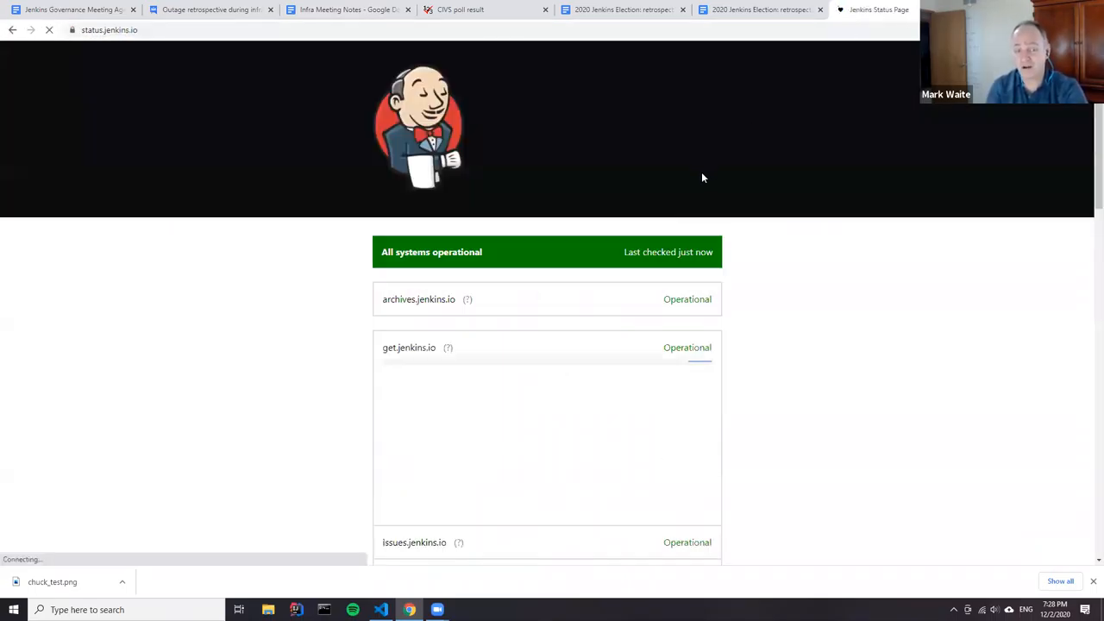
pyautogui.scroll(-3)
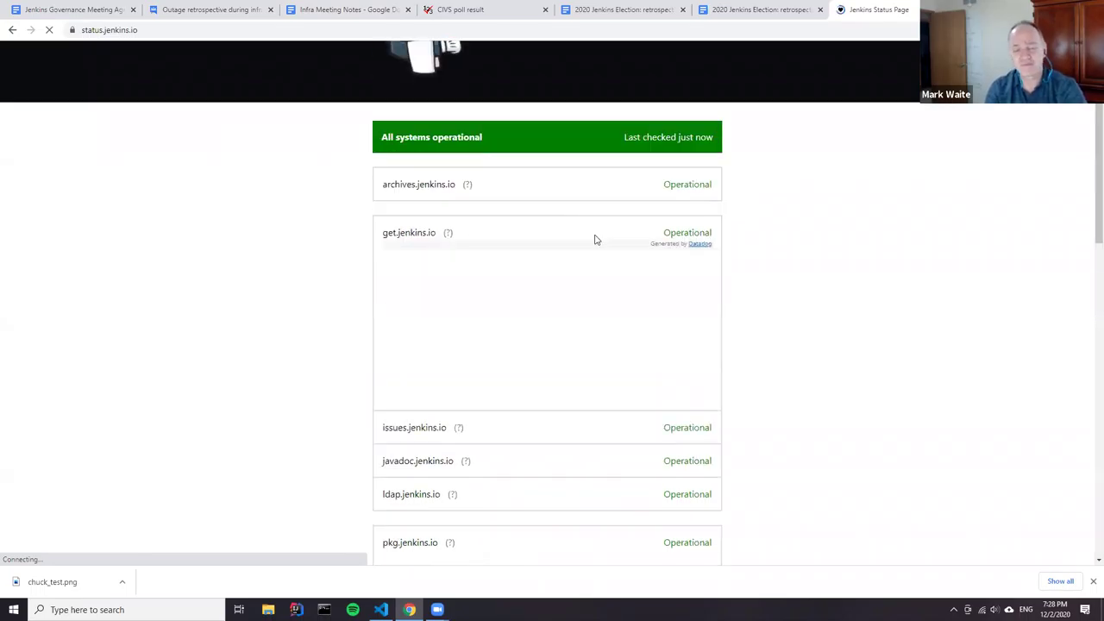
pyautogui.scroll(-3)
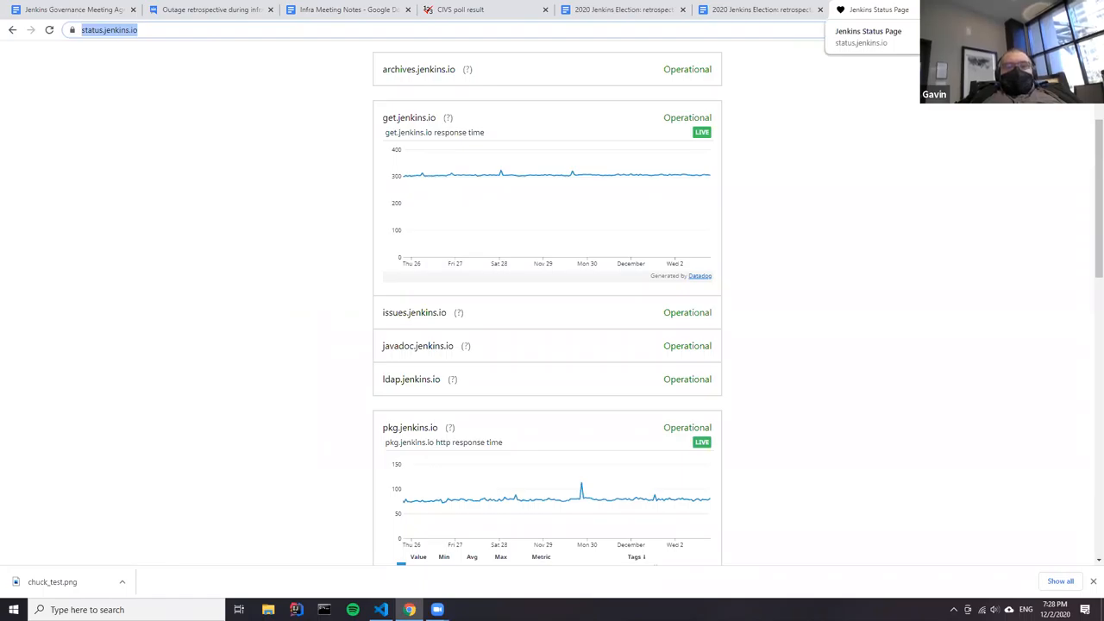
pyautogui.click(341, 13)
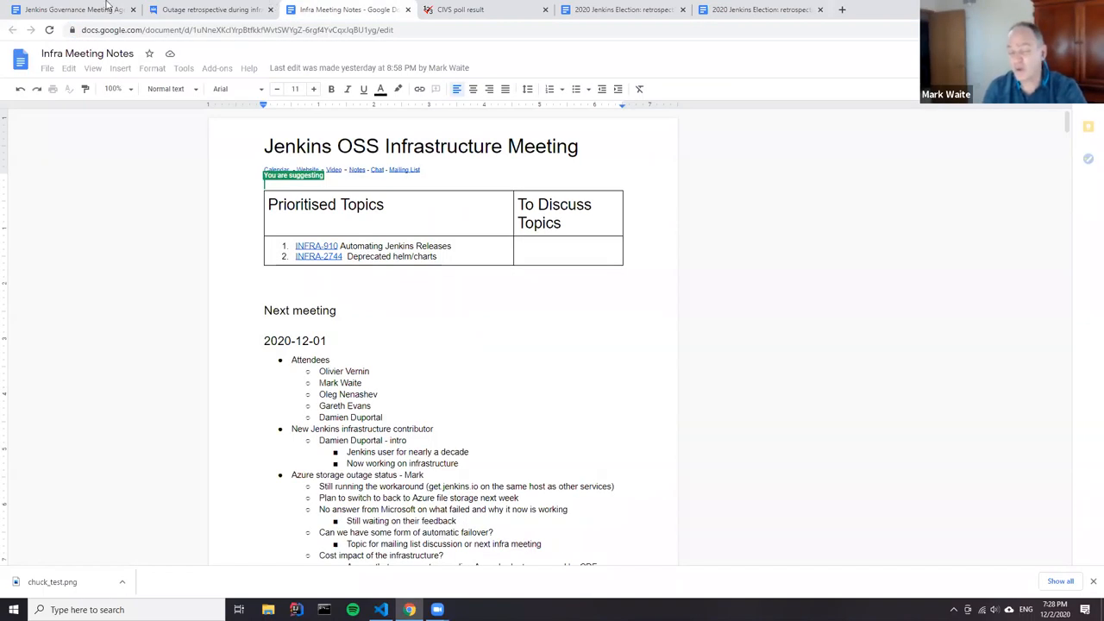
pyautogui.click(69, 6)
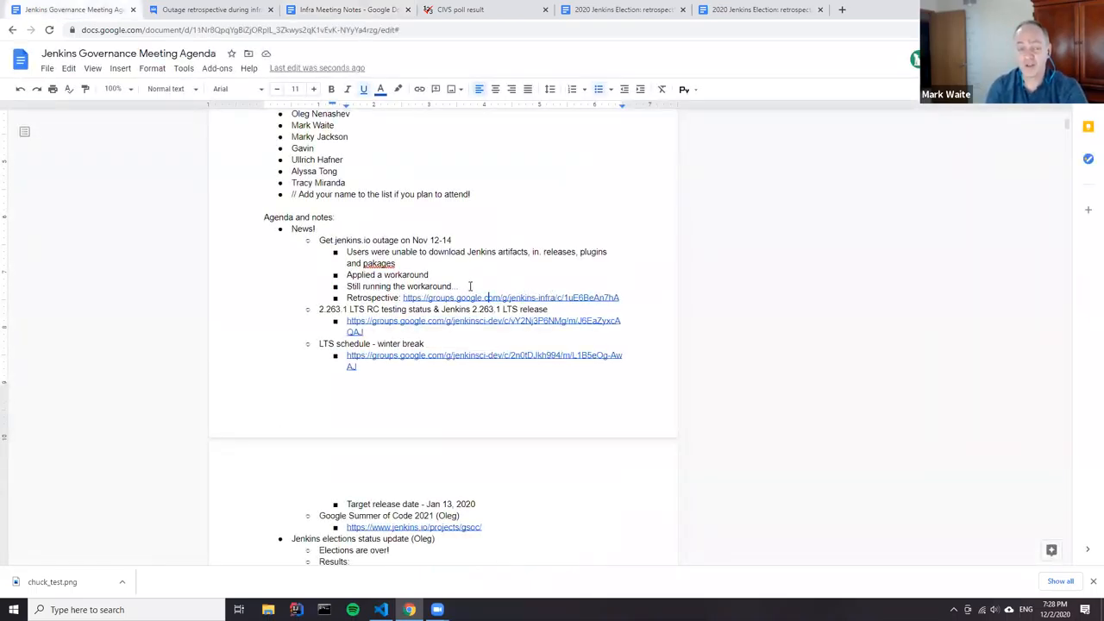
pyautogui.write('Wi')
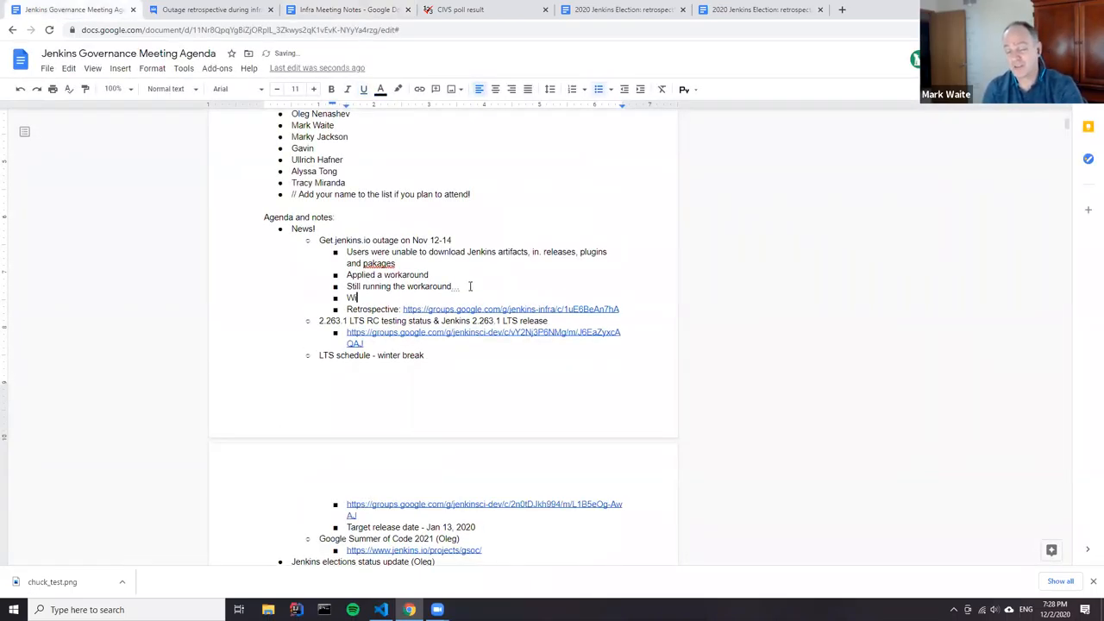
pyautogui.write('iP - status page')
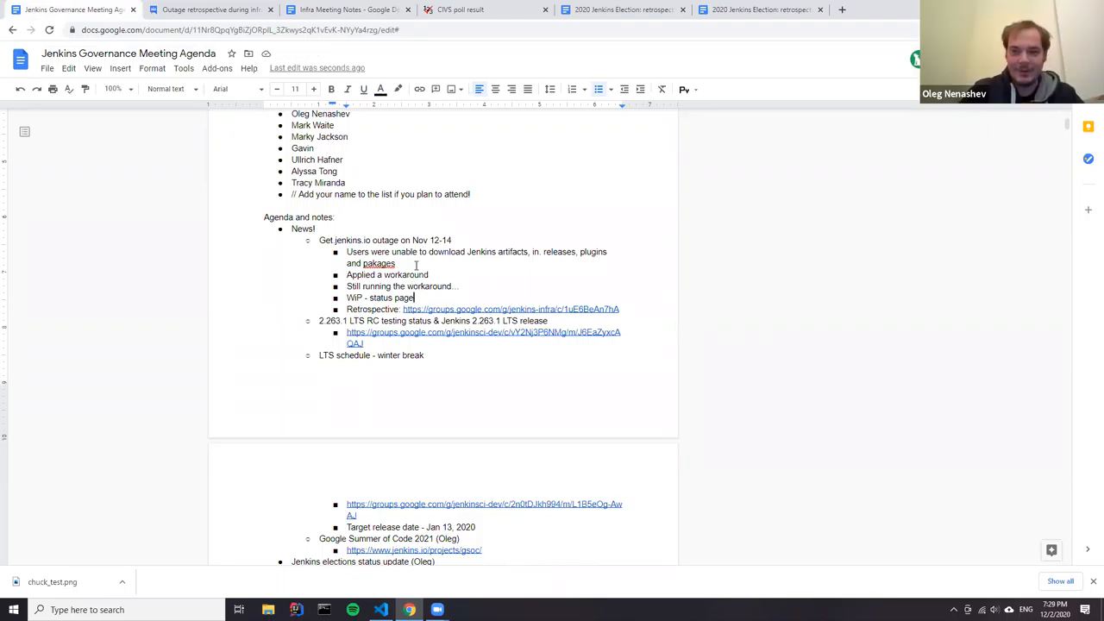
pyautogui.write('https://status.jenkins.io/')
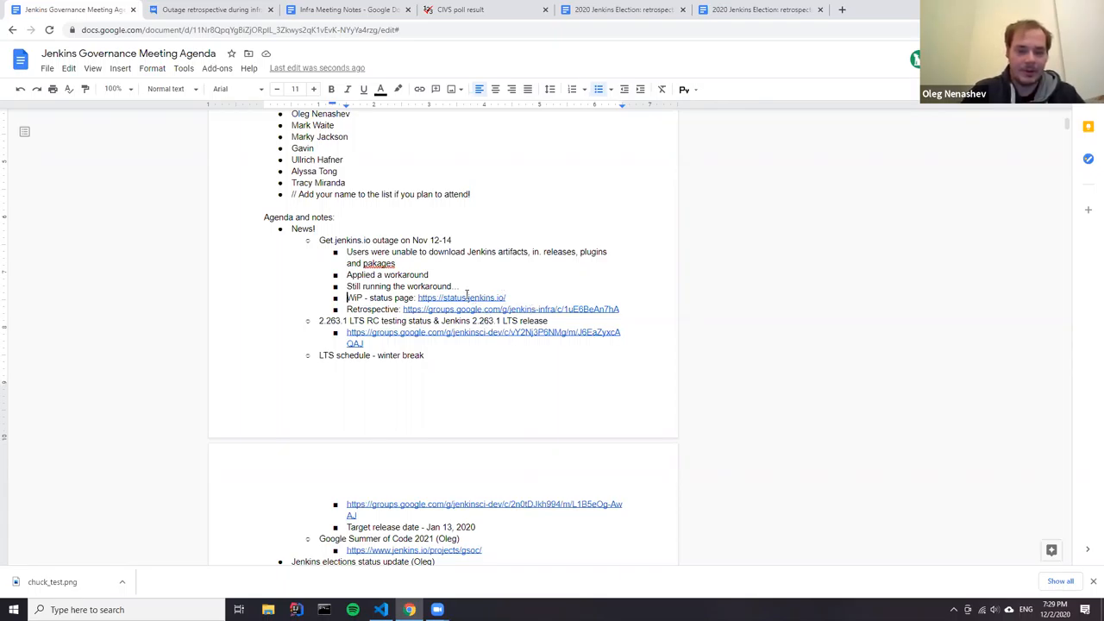
pyautogui.moveTo(486, 309)
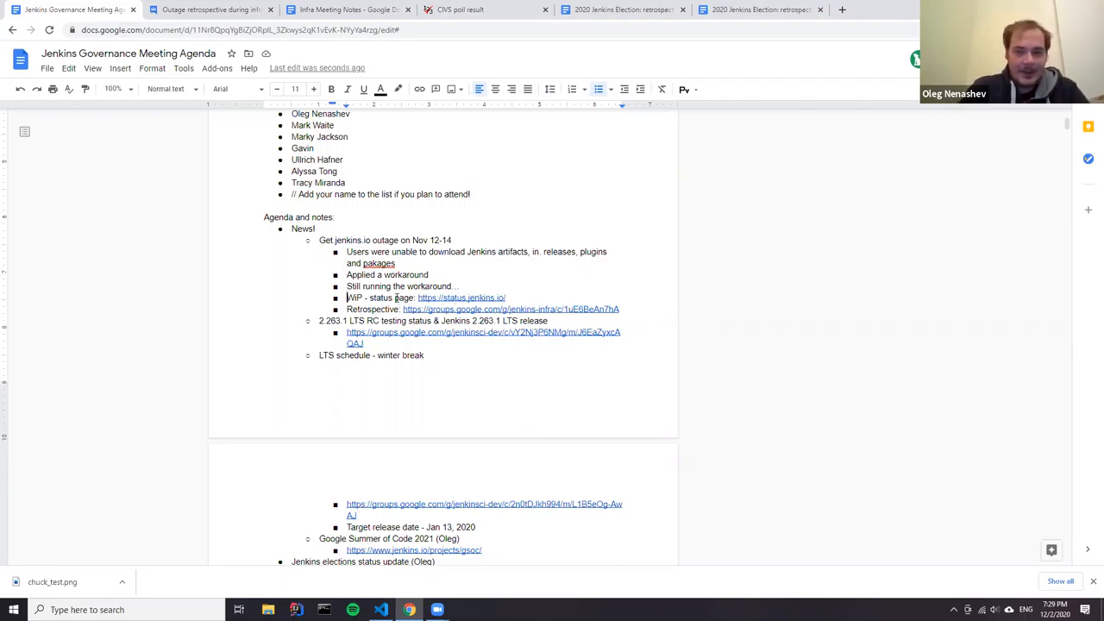
# Select the '2.263.1 LTS RC testing status' wording in the agenda
pyautogui.scroll(-3)
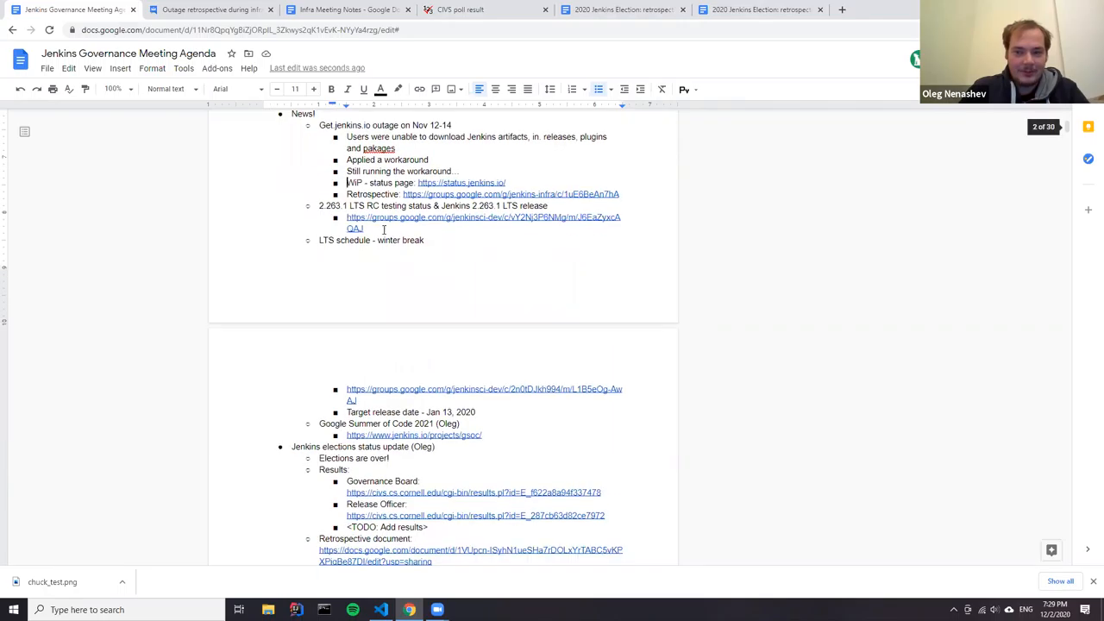
pyautogui.moveTo(322, 212)
pyautogui.write('c')
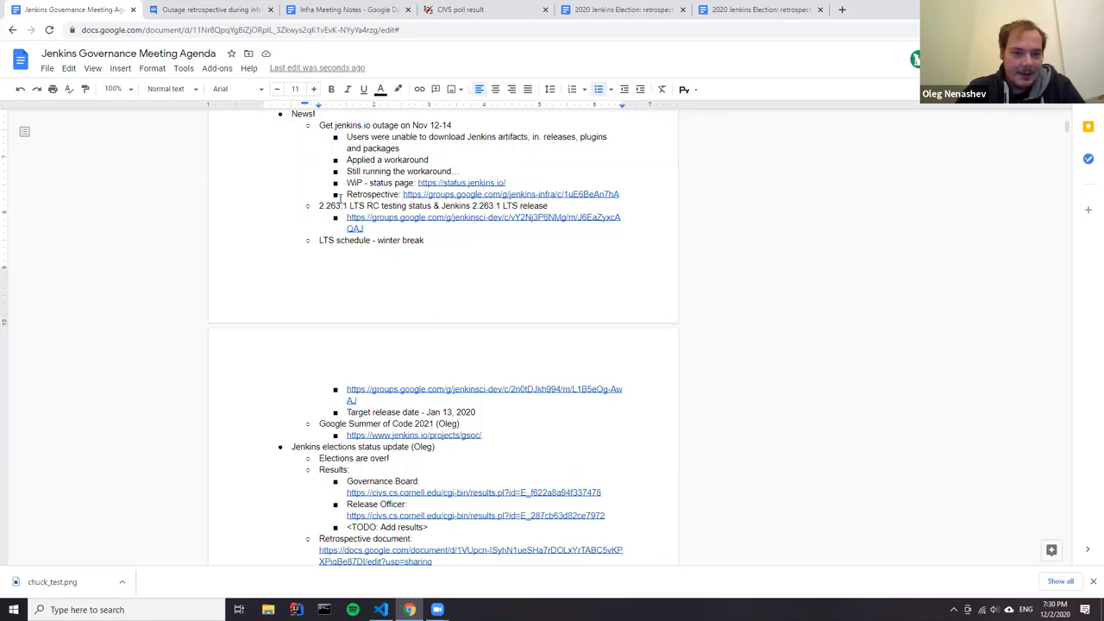
pyautogui.moveTo(318, 205); pyautogui.dragTo(435, 205)
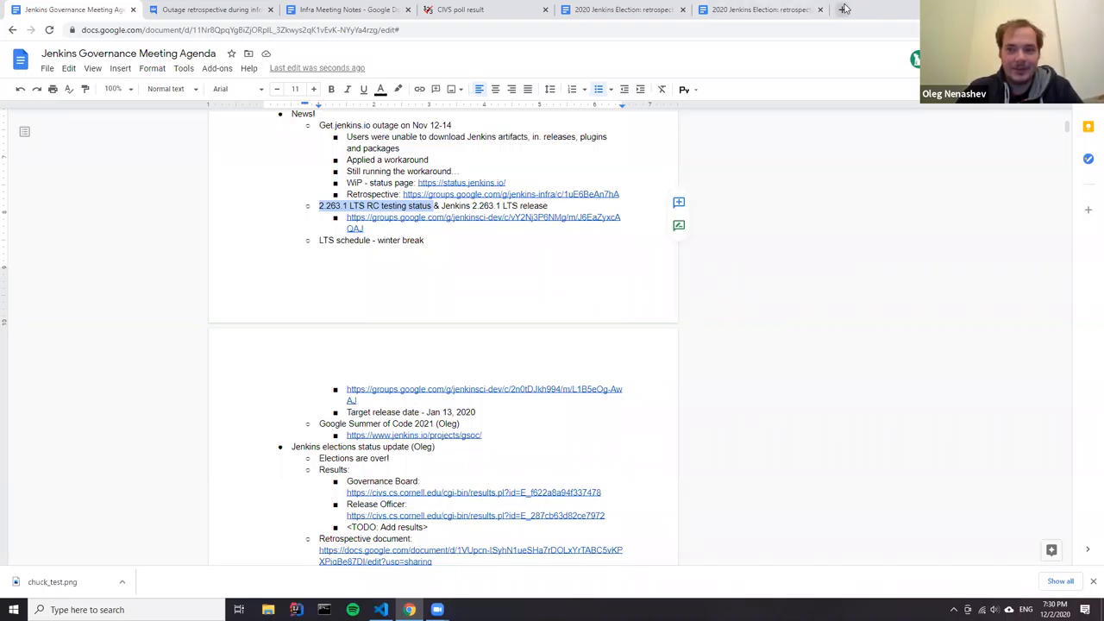
# Open jenkins.io/changelog LTS Changelog for 2.263.1 in a new tab
pyautogui.click(843, 9)
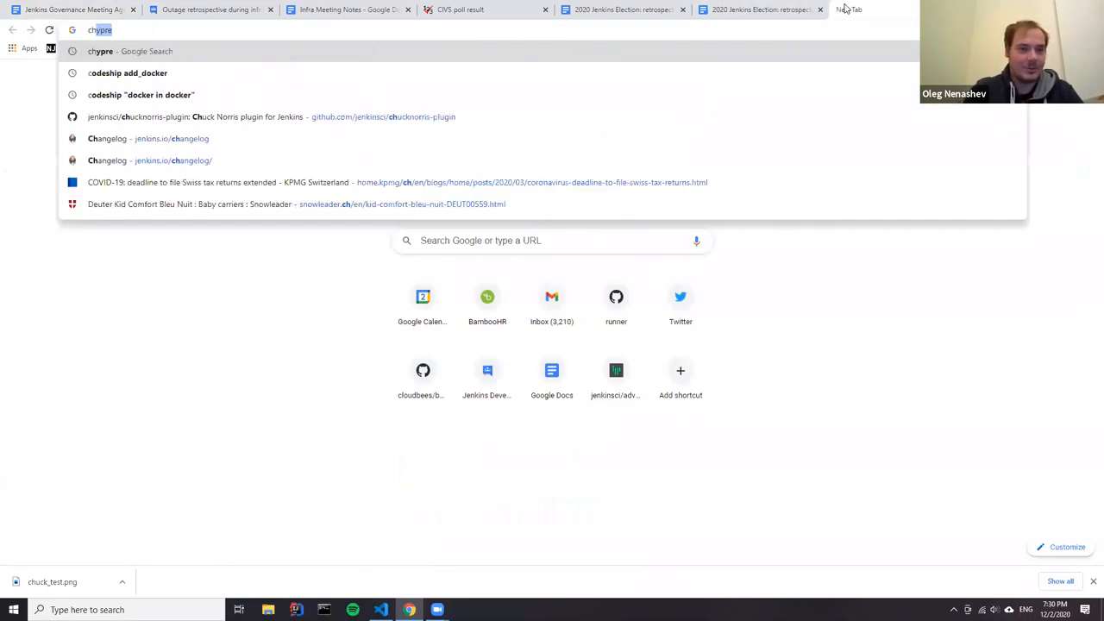
pyautogui.write('stab')
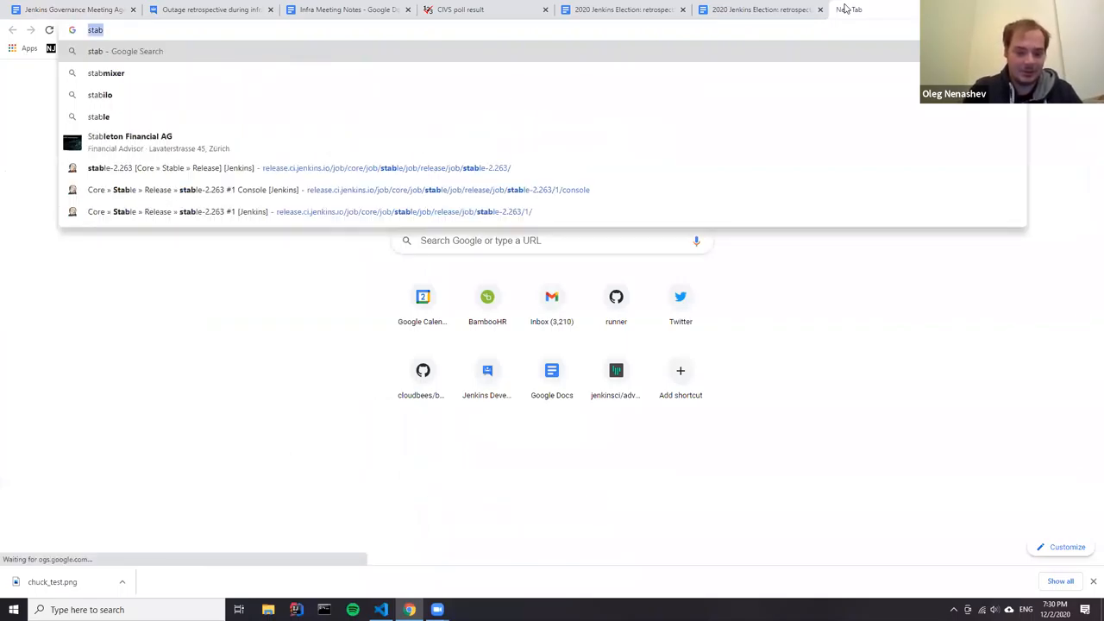
pyautogui.write('jenkins.io/changelog')
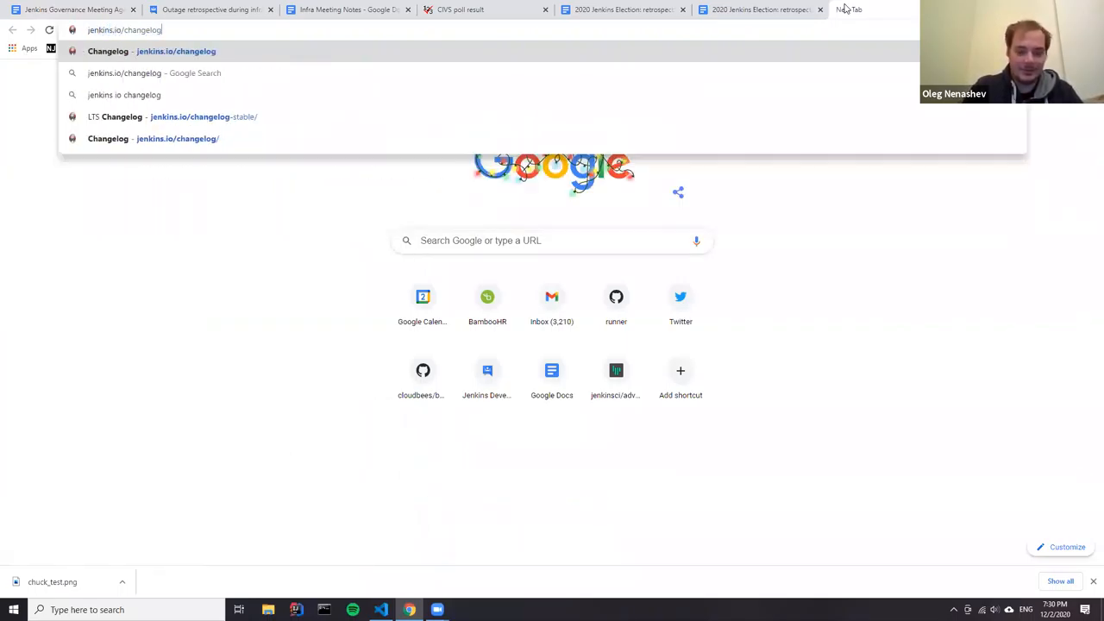
pyautogui.click(173, 116)
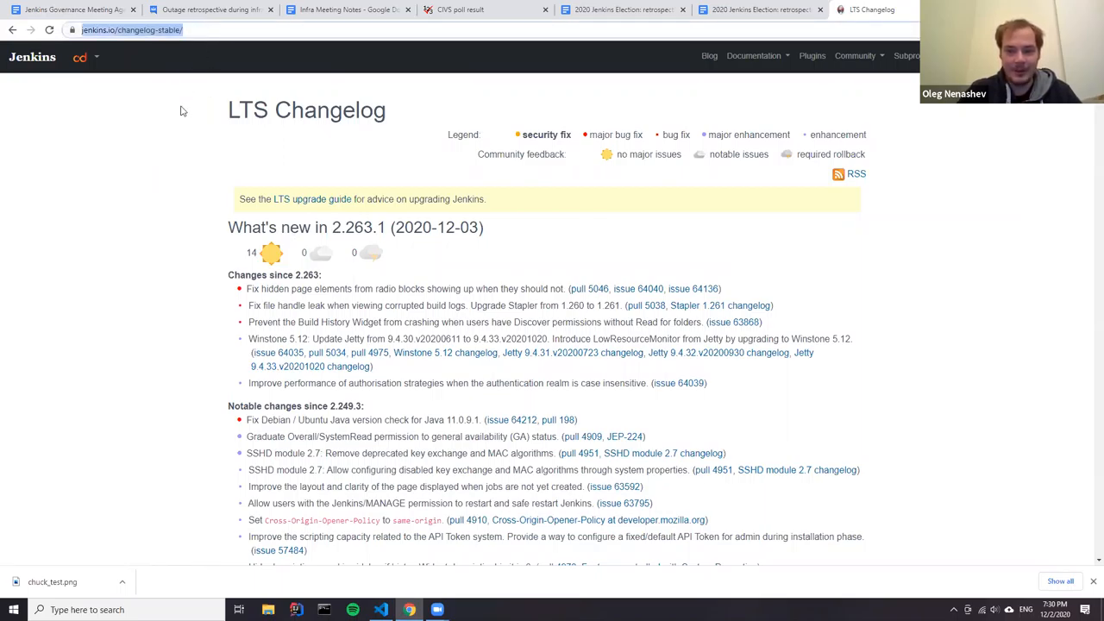
pyautogui.moveTo(428, 251)
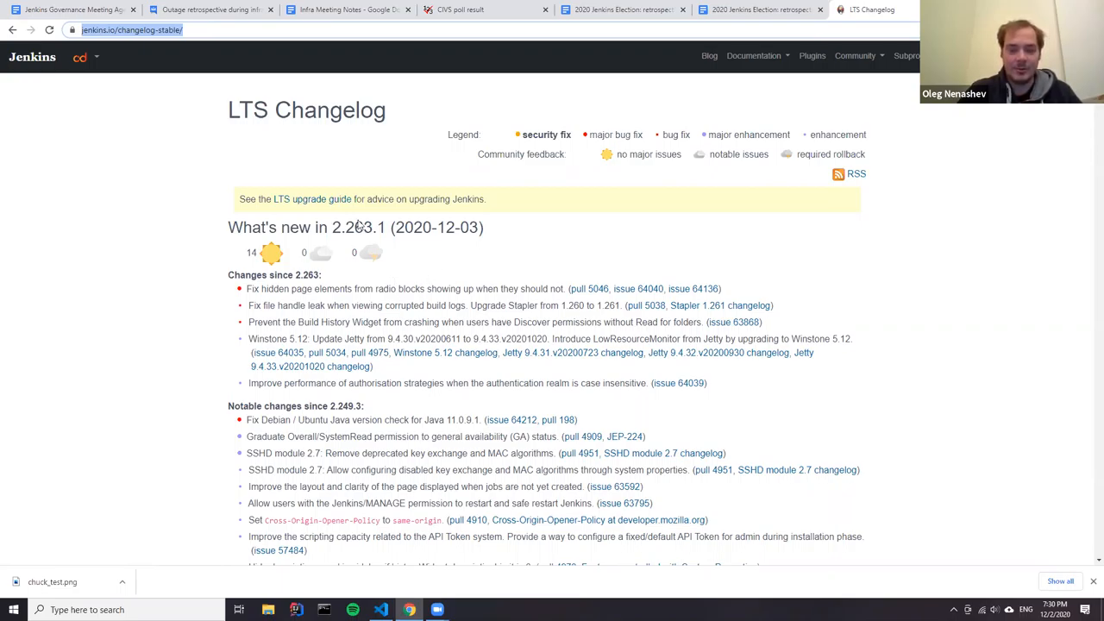
pyautogui.moveTo(270, 265)
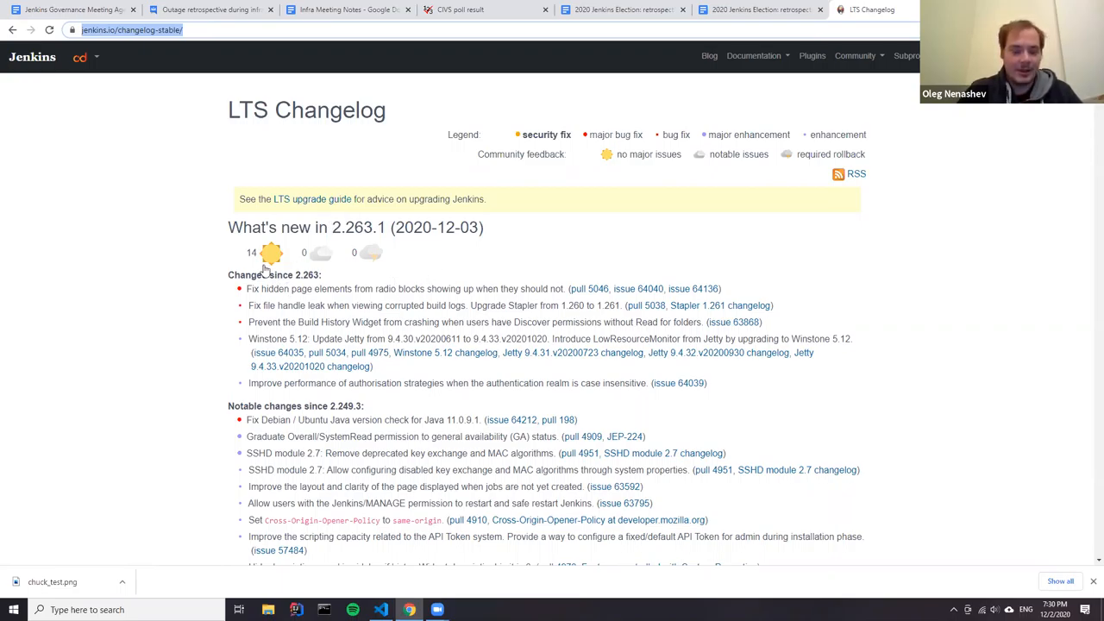
pyautogui.scroll(-3)
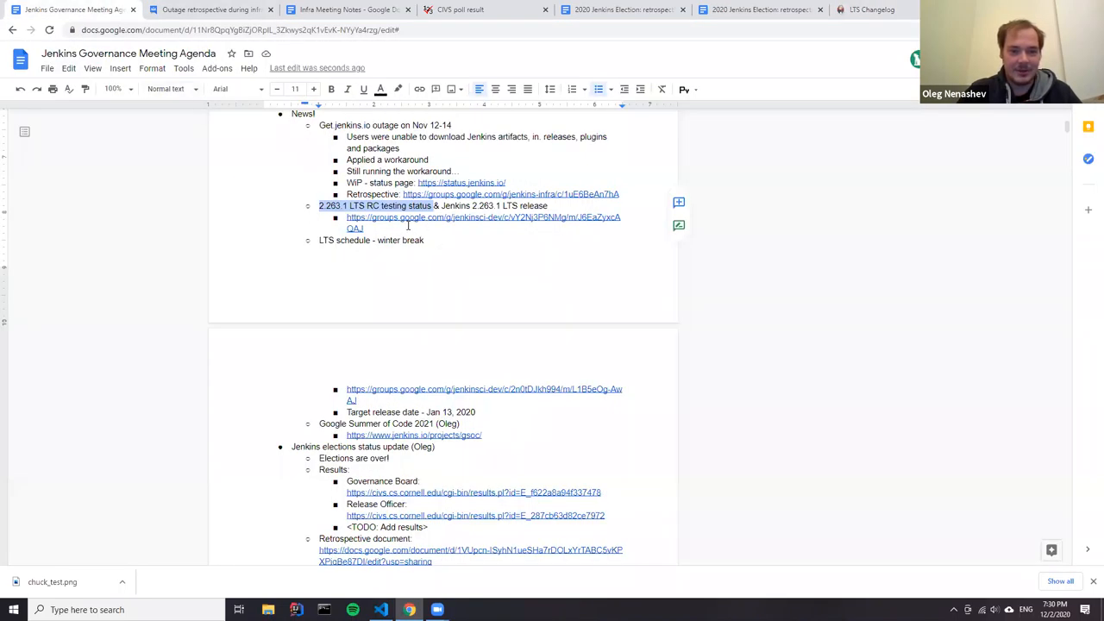
pyautogui.write('https://www.jenkins.io/changelog-stable/')
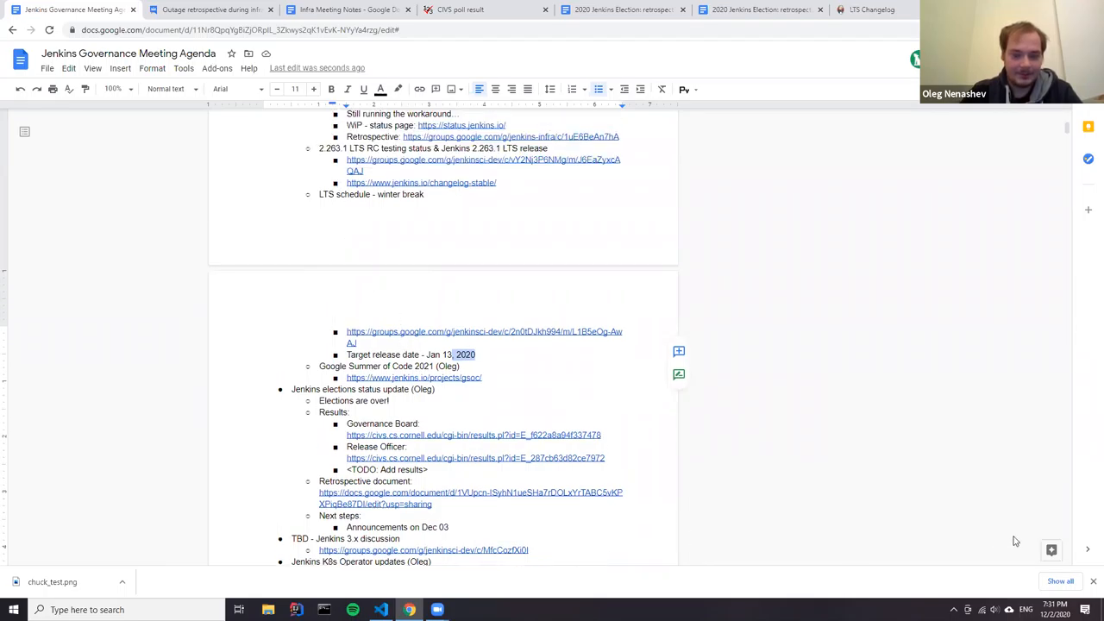
pyautogui.moveTo(1046, 561)
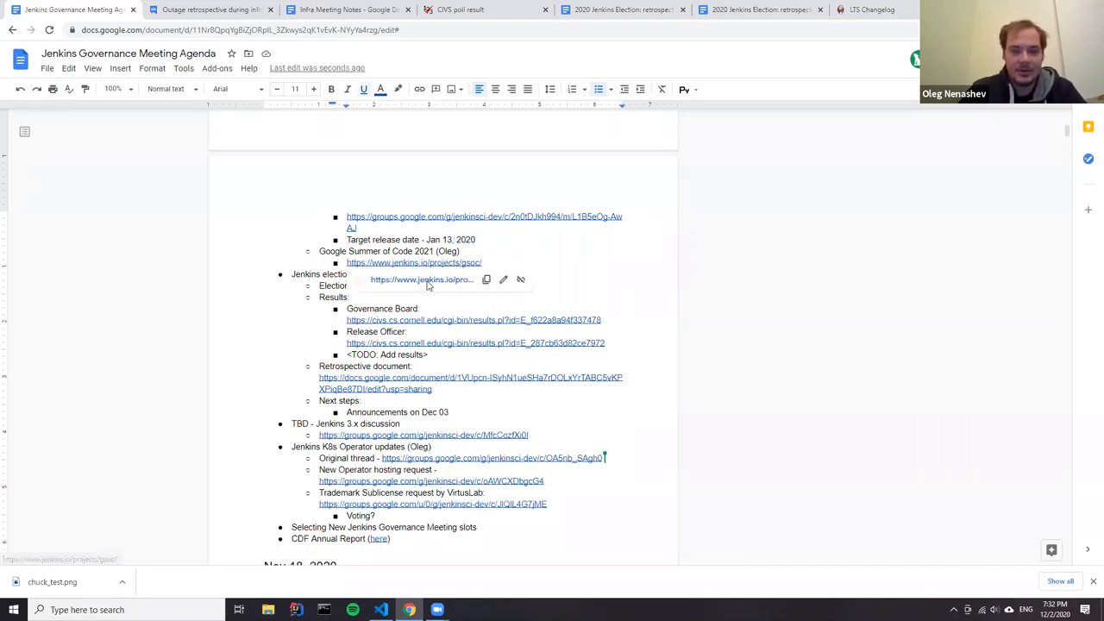
# Open the jenkins.io/projects/gsoc Google Summer of Code page from the agenda
pyautogui.click(414, 262)
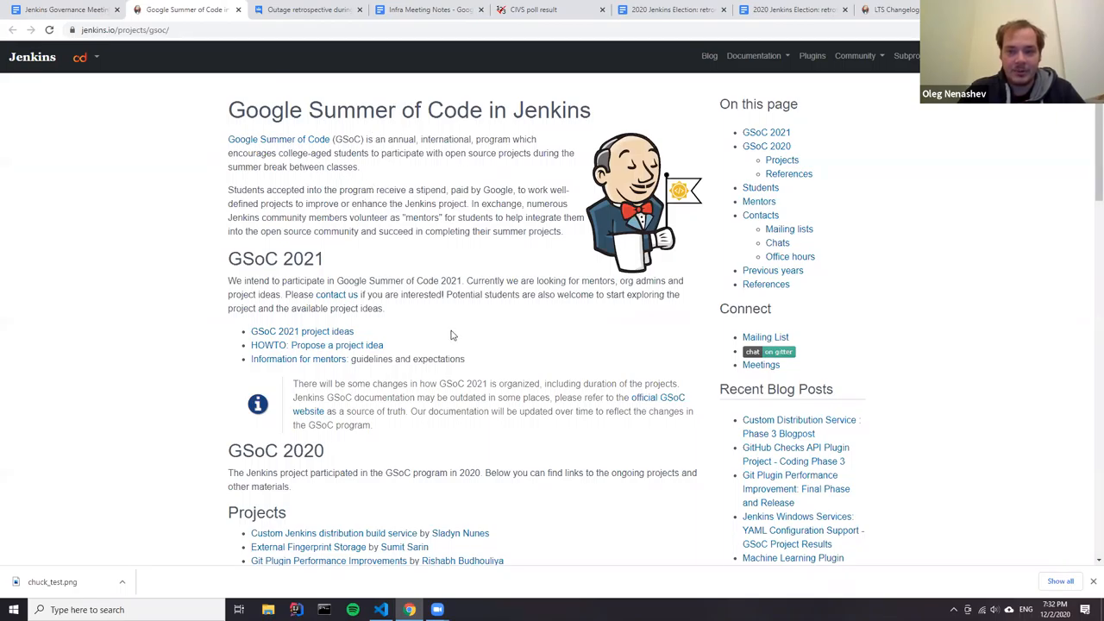
pyautogui.moveTo(452, 350)
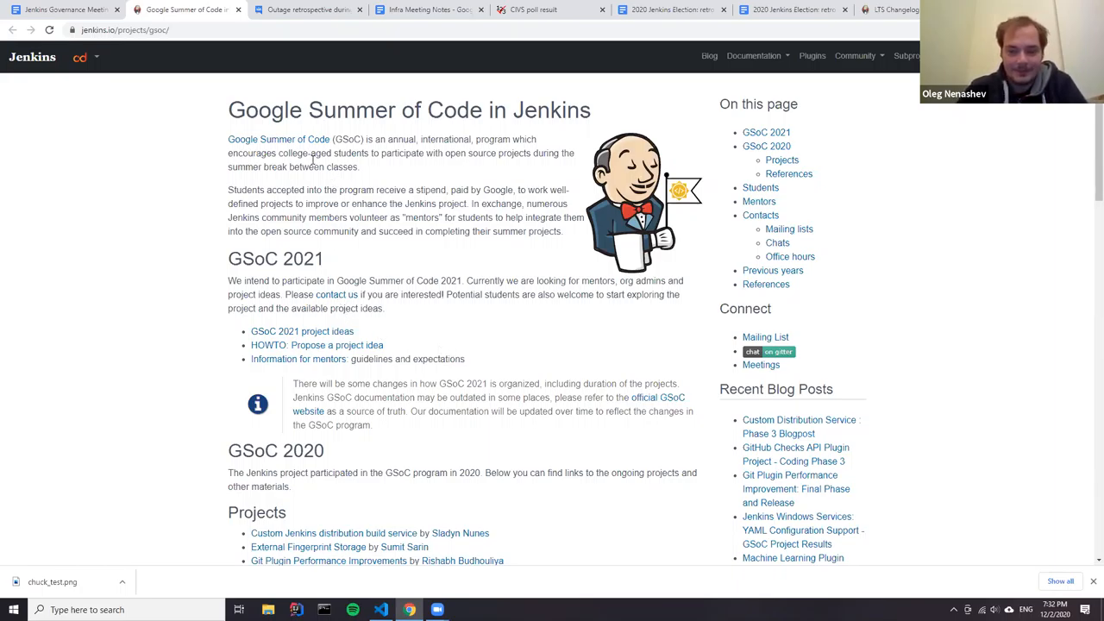
# Return to the agenda and bring up the preview of the Jenkins 3.x Google Groups link
pyautogui.click(56, 13)
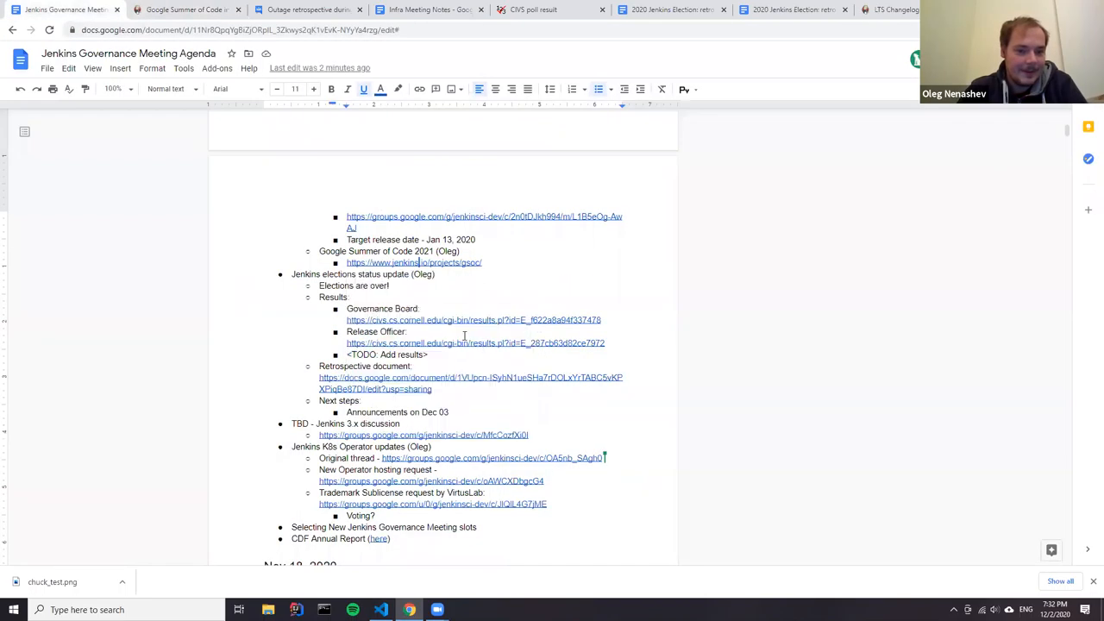
pyautogui.scroll(-3)
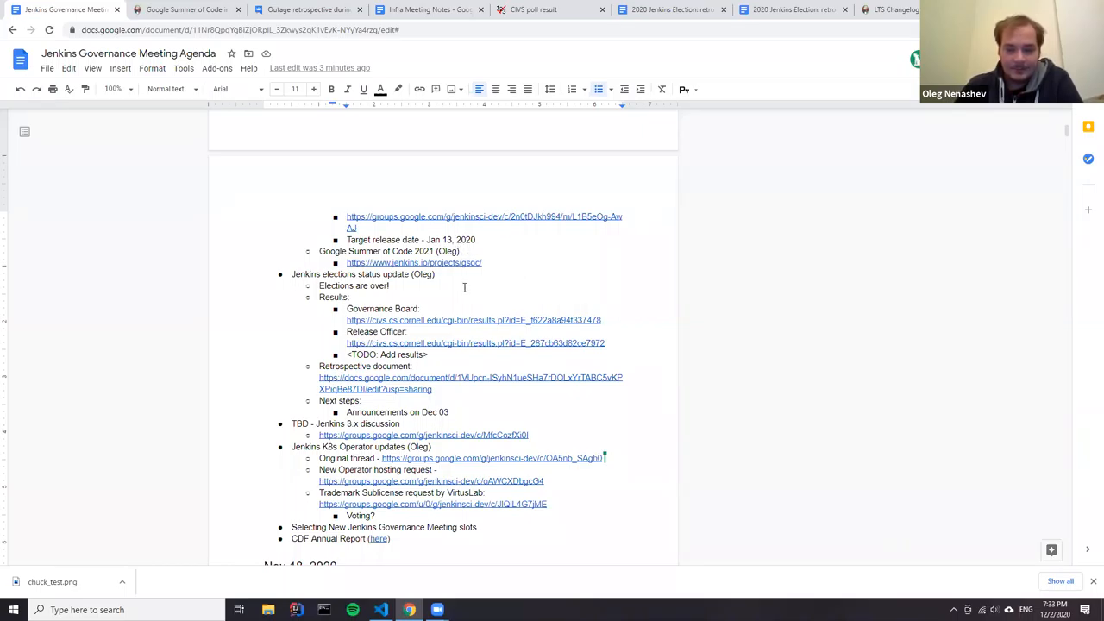
pyautogui.scroll(-3)
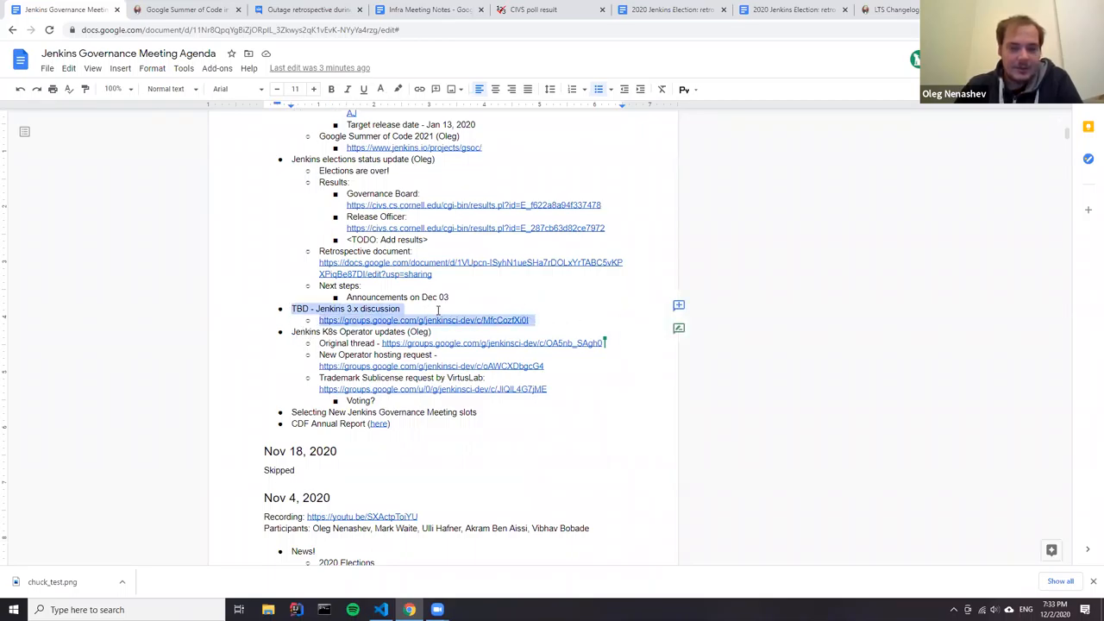
pyautogui.click(401, 308)
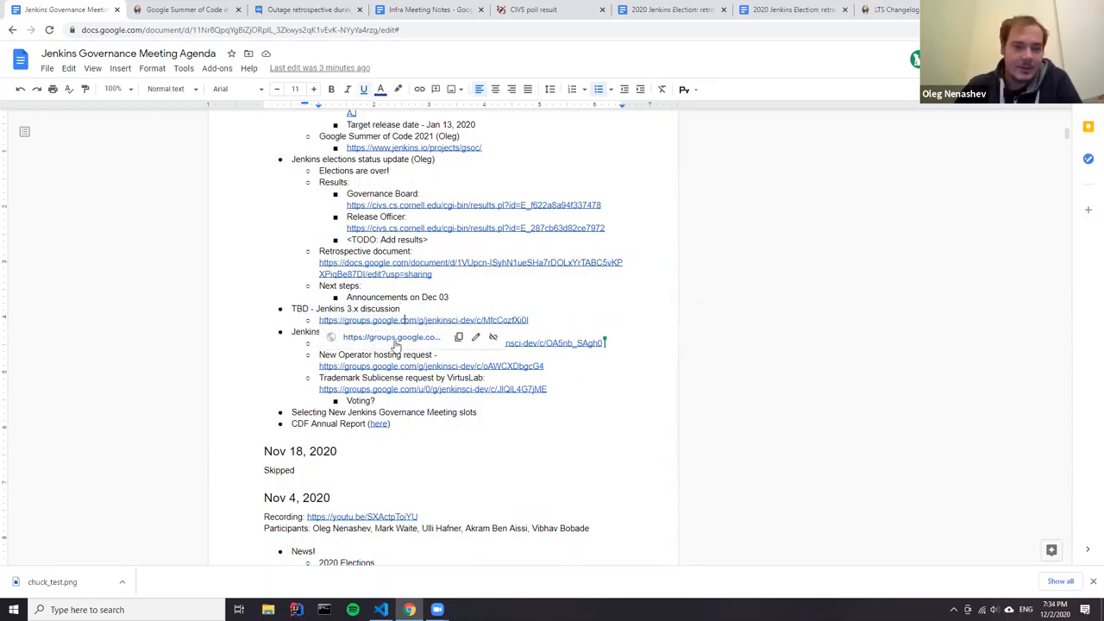
# Open the Jenkins 3.x thread and scroll through James Nord's opening post and the replies
pyautogui.click(422, 320)
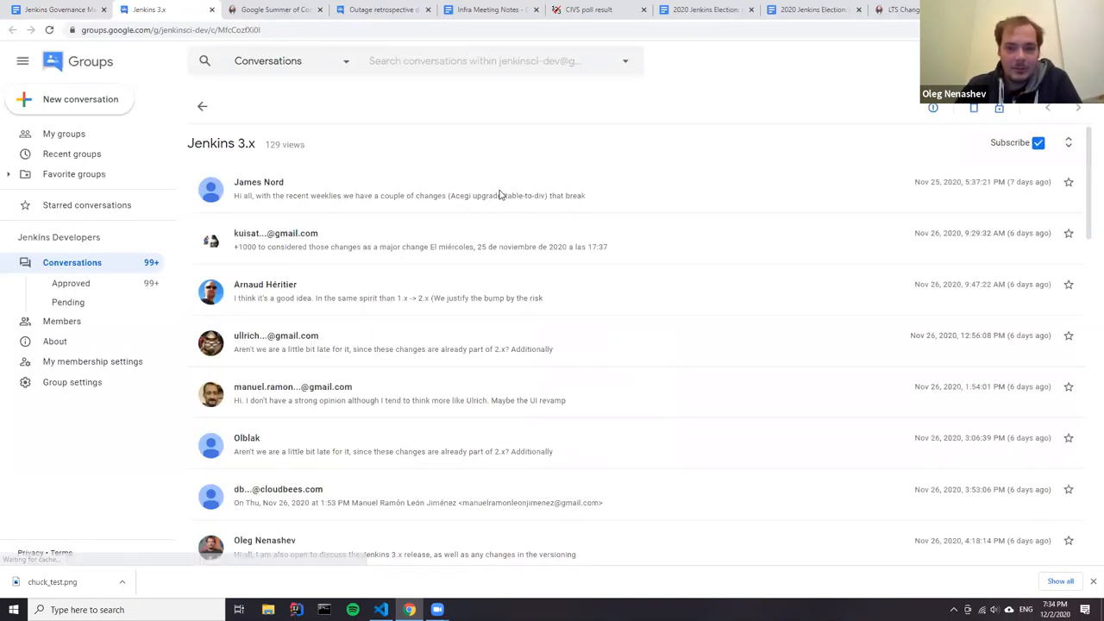
pyautogui.scroll(-3)
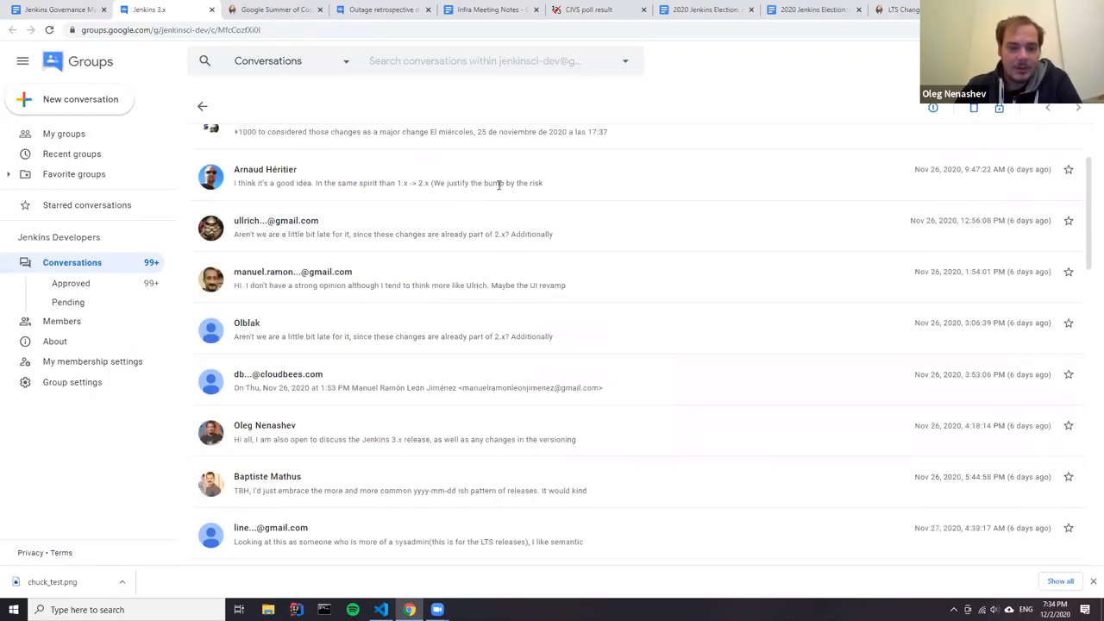
pyautogui.scroll(-3)
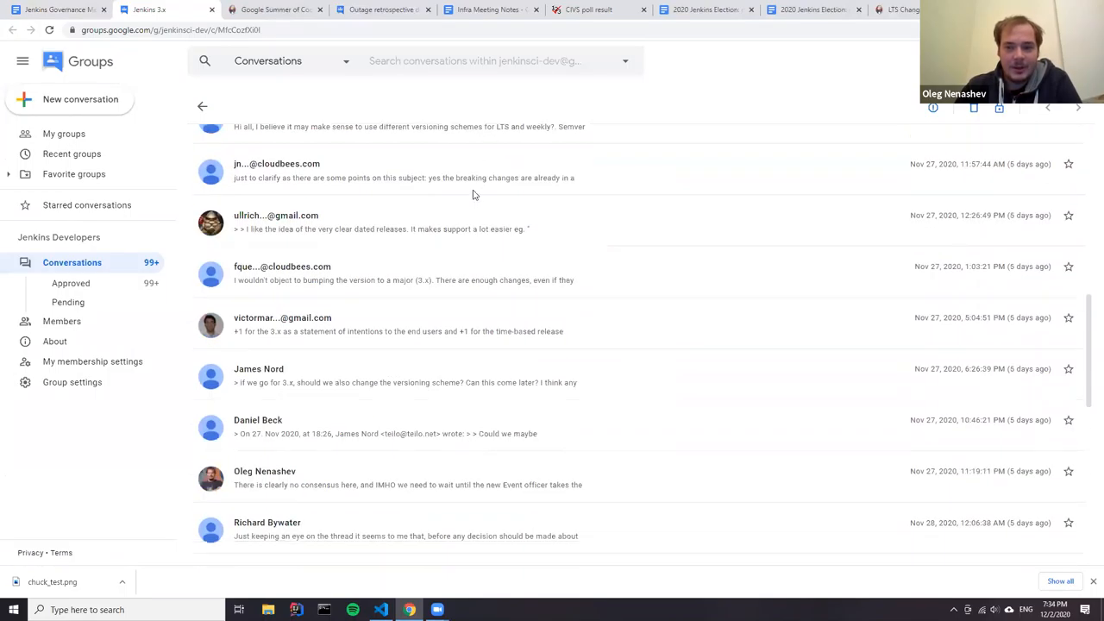
pyautogui.scroll(-3)
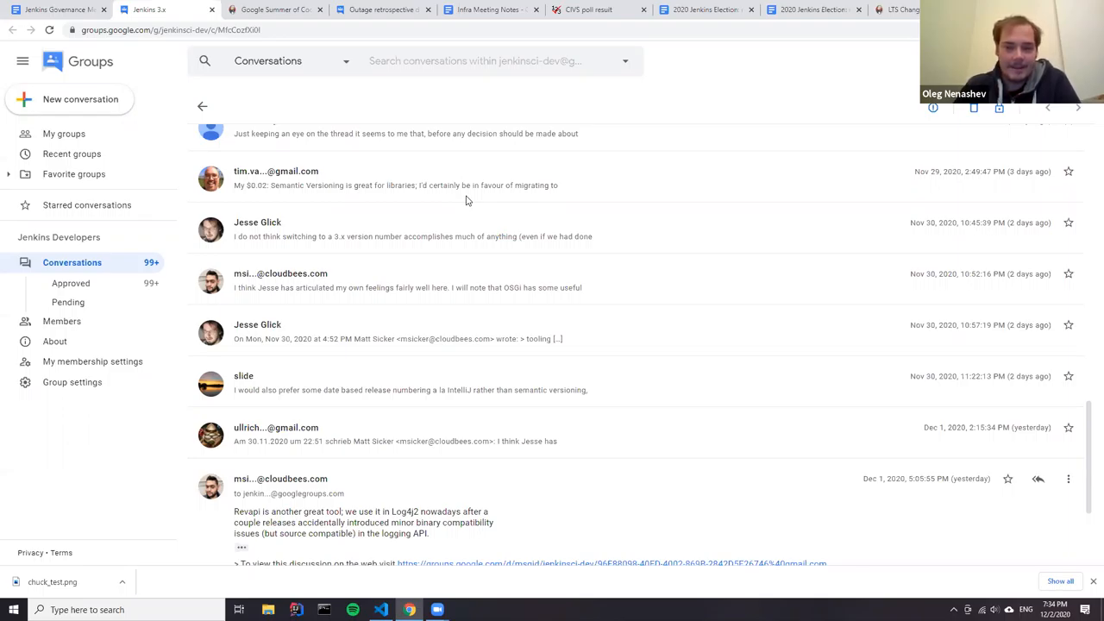
pyautogui.moveTo(415, 320)
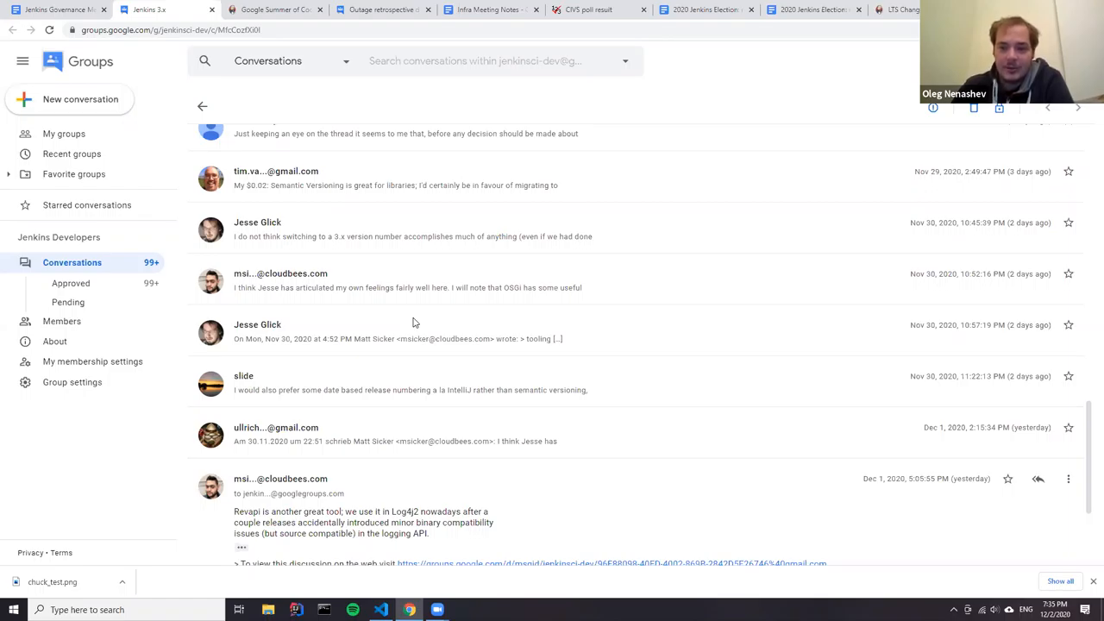
pyautogui.moveTo(592, 380)
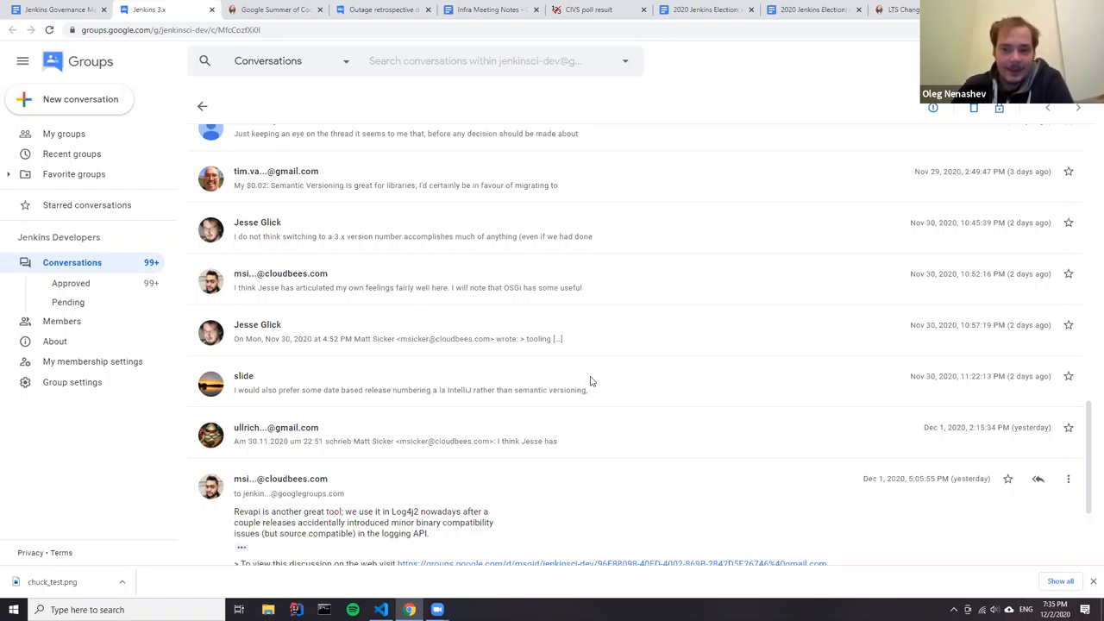
pyautogui.scroll(3)
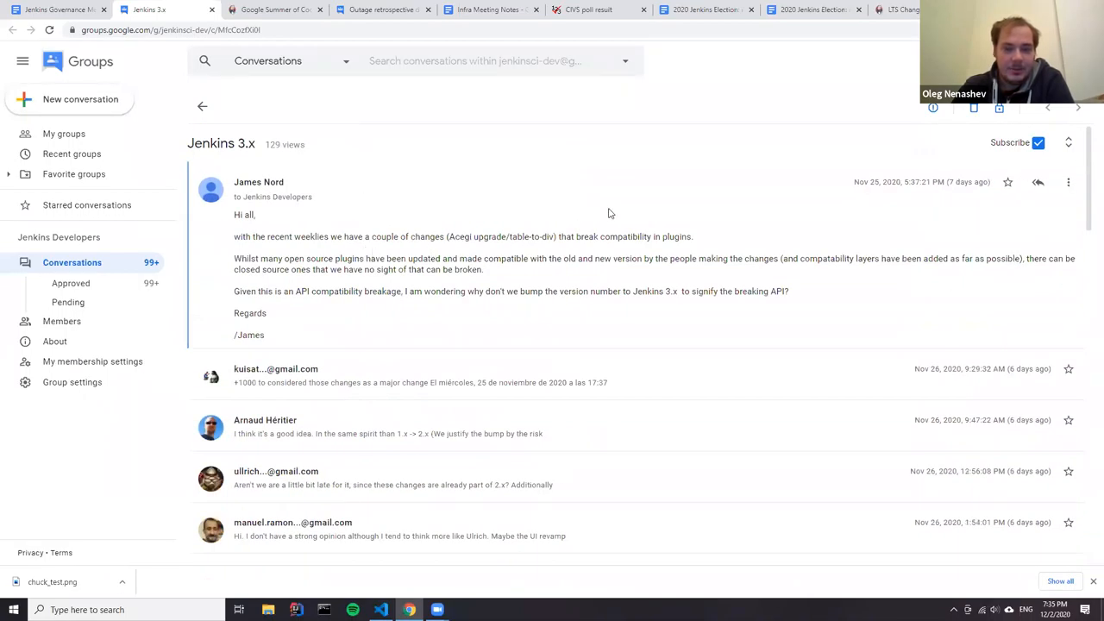
pyautogui.moveTo(519, 246)
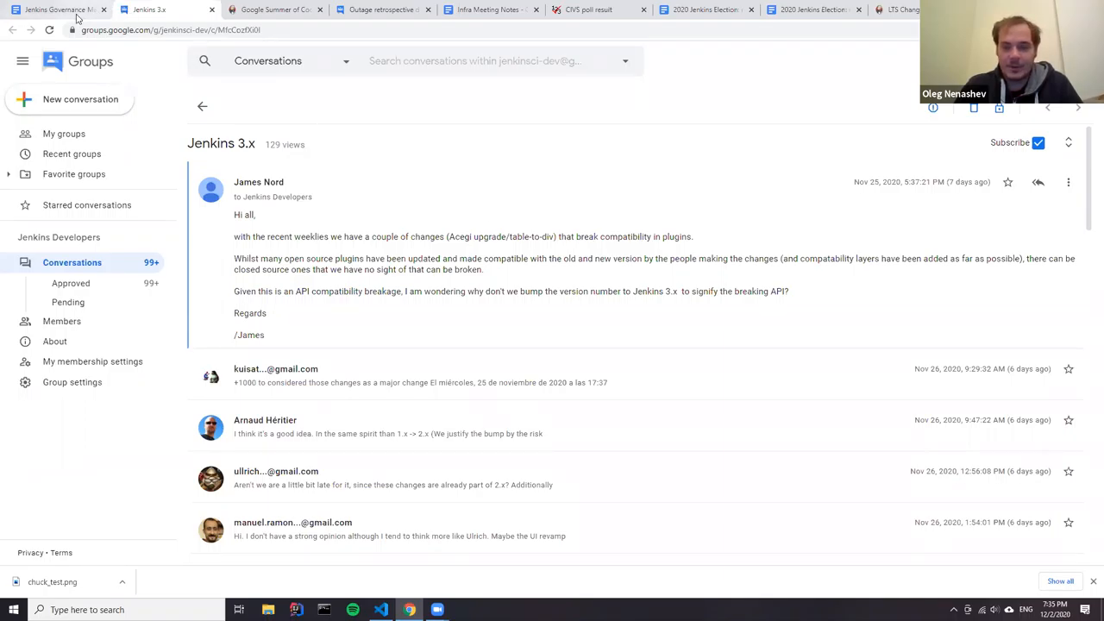
pyautogui.click(56, 14)
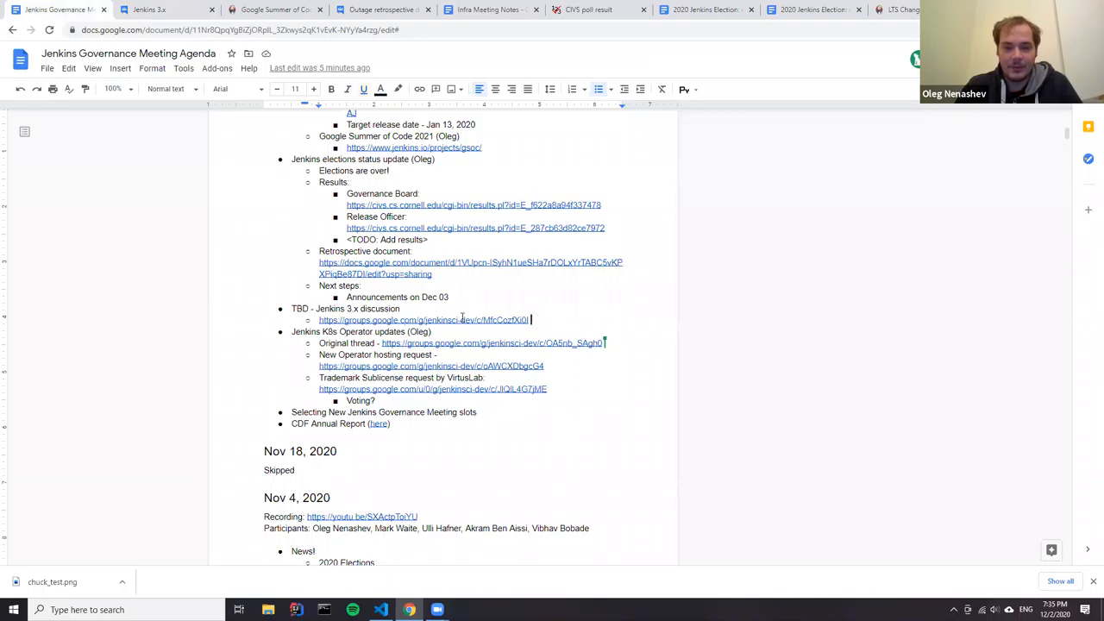
pyautogui.moveTo(458, 320)
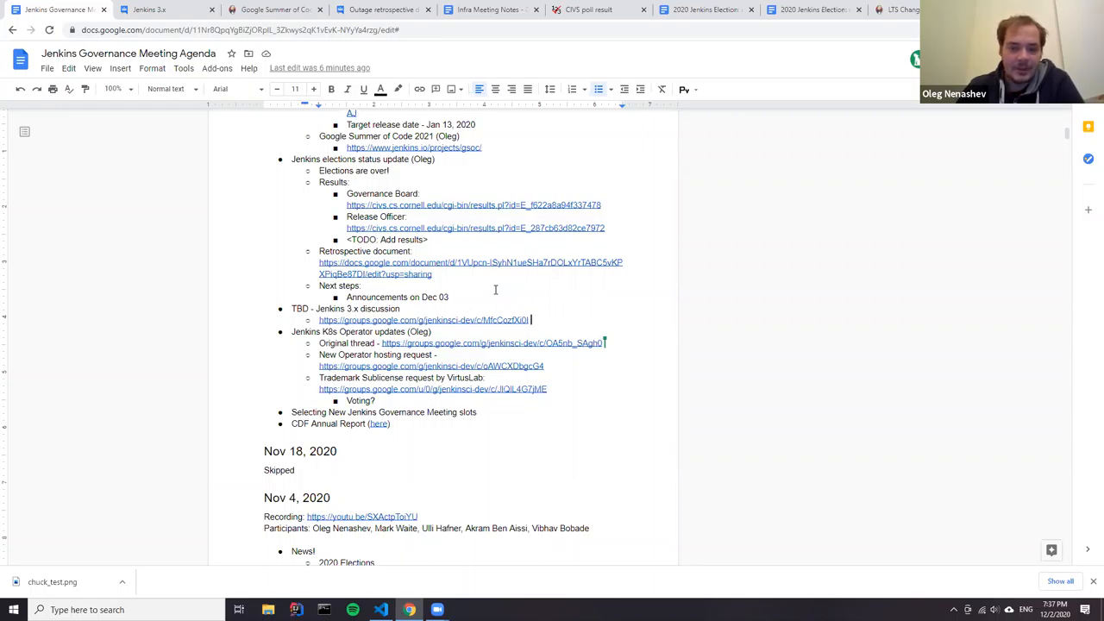
pyautogui.moveTo(465, 329)
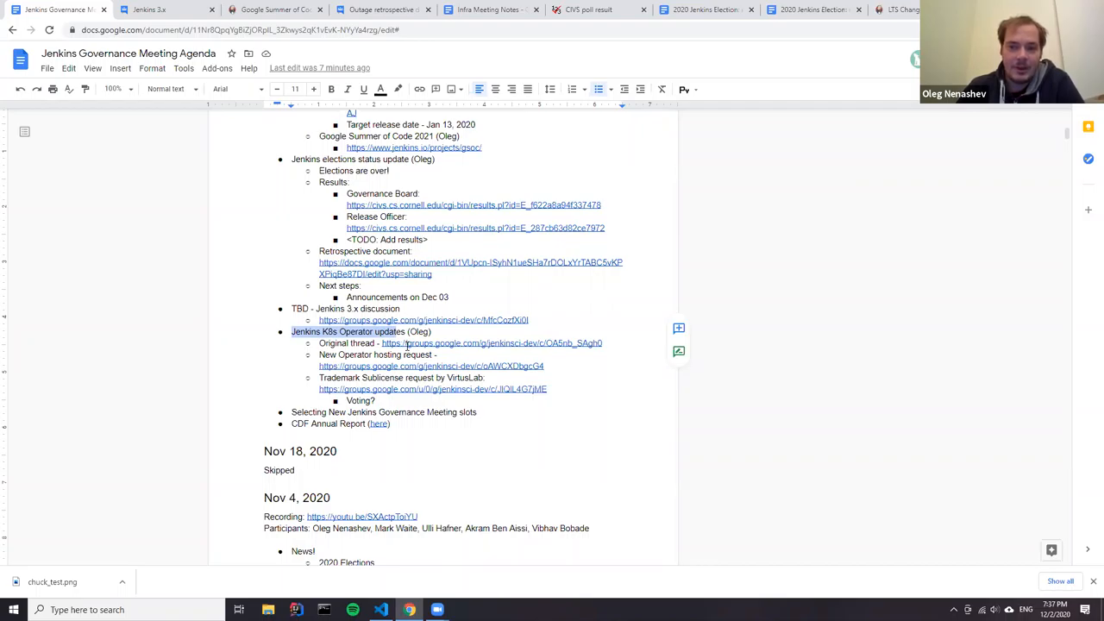
pyautogui.moveTo(502, 276)
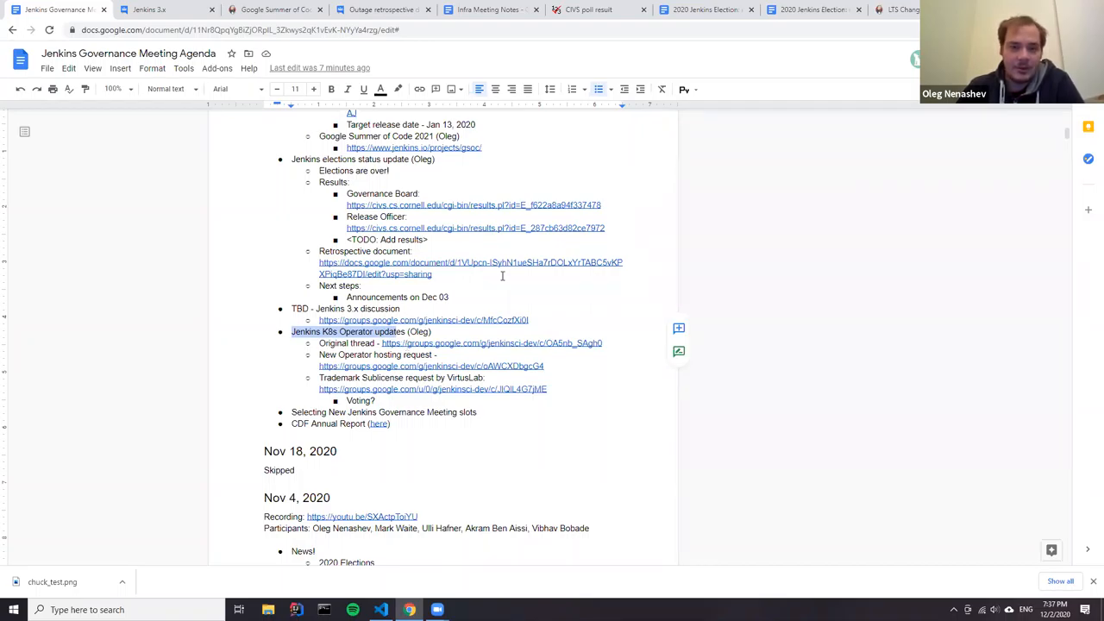
# Load github.com/jenkinsci/kubernetes-operator in a new browser tab
pyautogui.click(908, 8)
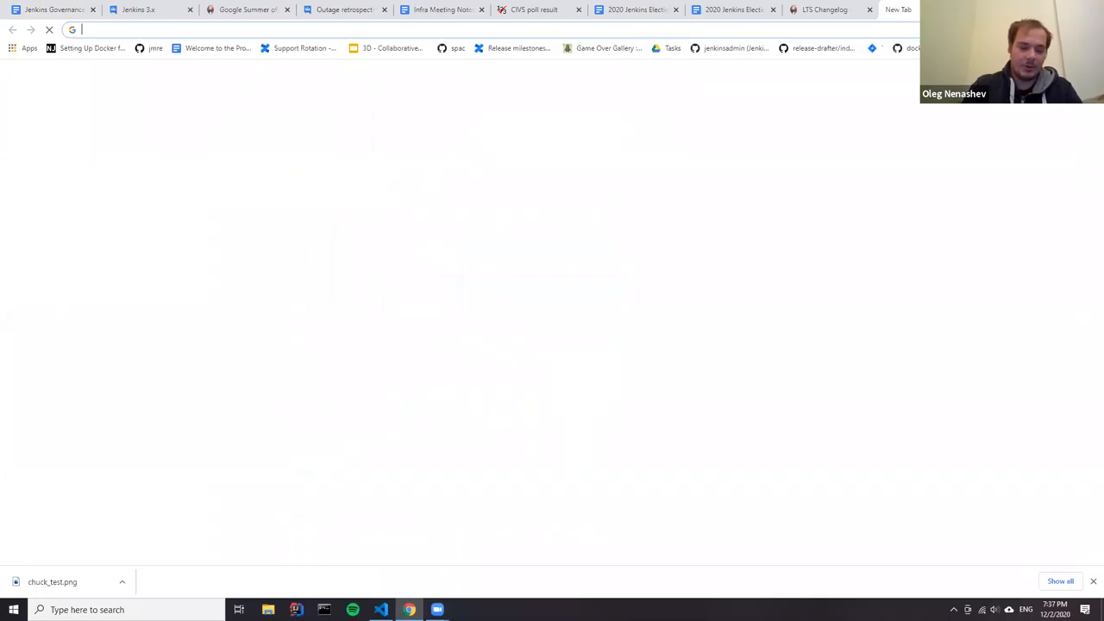
pyautogui.write('https://github.com/jenkinsci/kubernetes-operator')
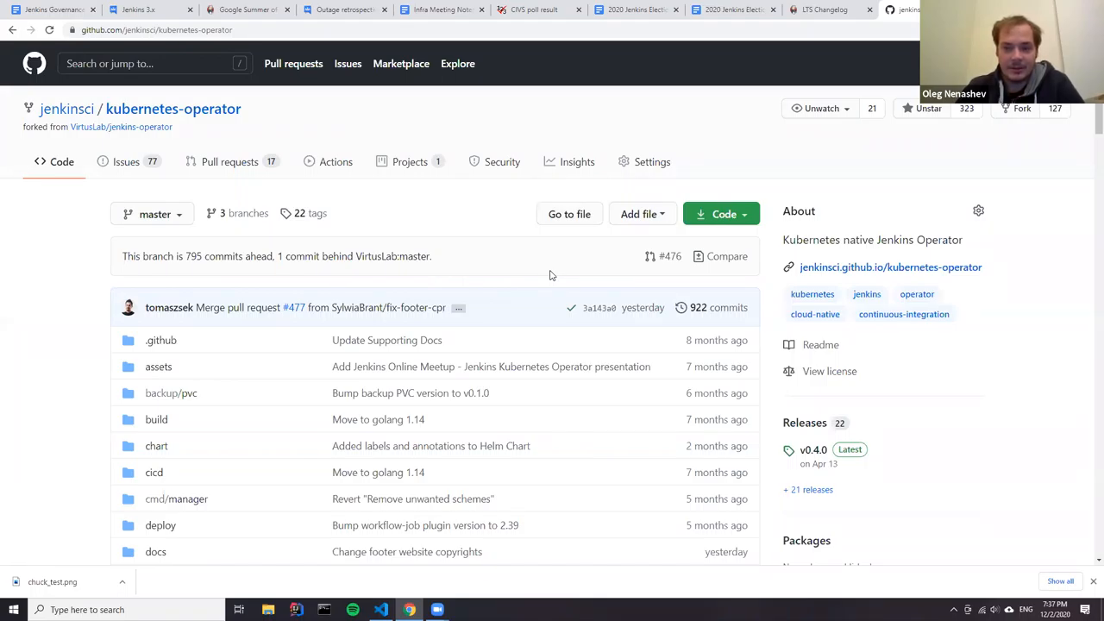
pyautogui.moveTo(409, 107)
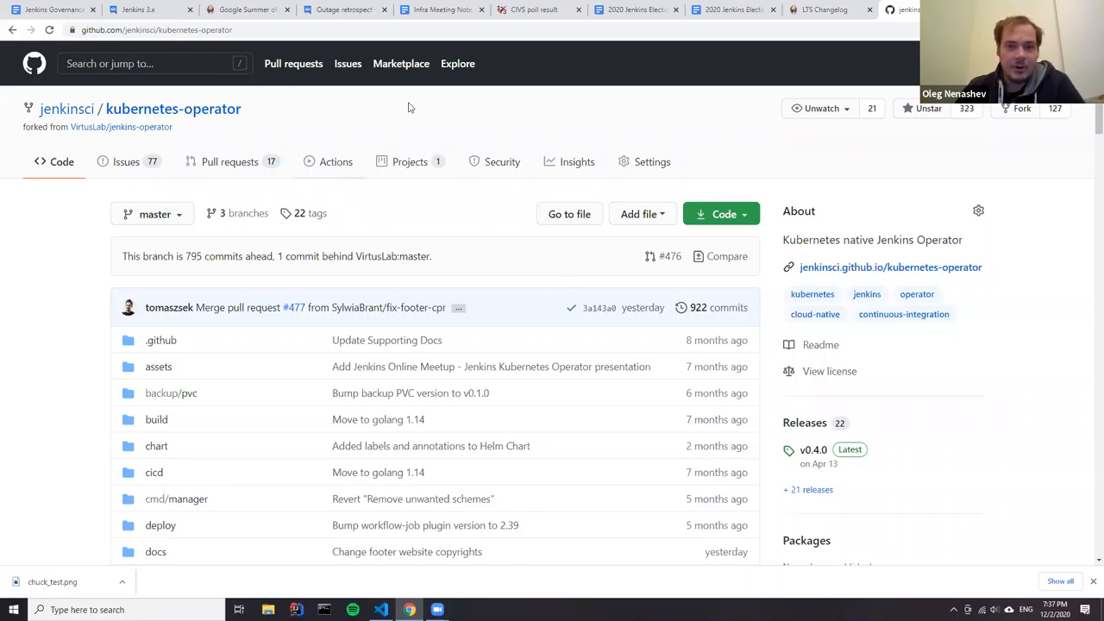
pyautogui.moveTo(146, 10)
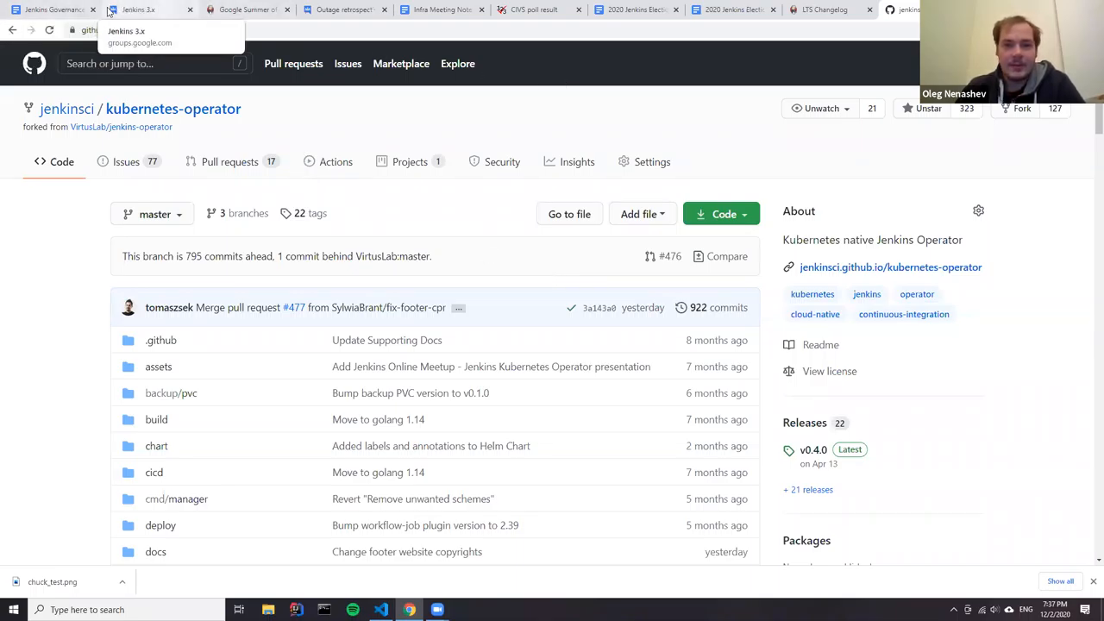
# Open the Jenkins Operator sublicensing thread and read down through its replies
pyautogui.click(48, 9)
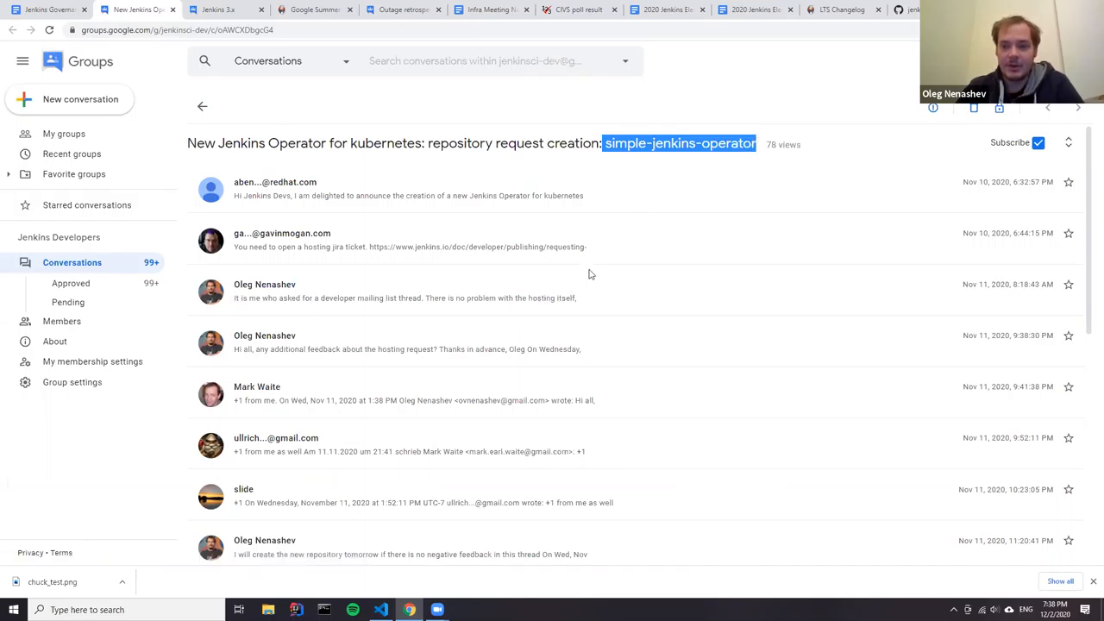
pyautogui.scroll(-3)
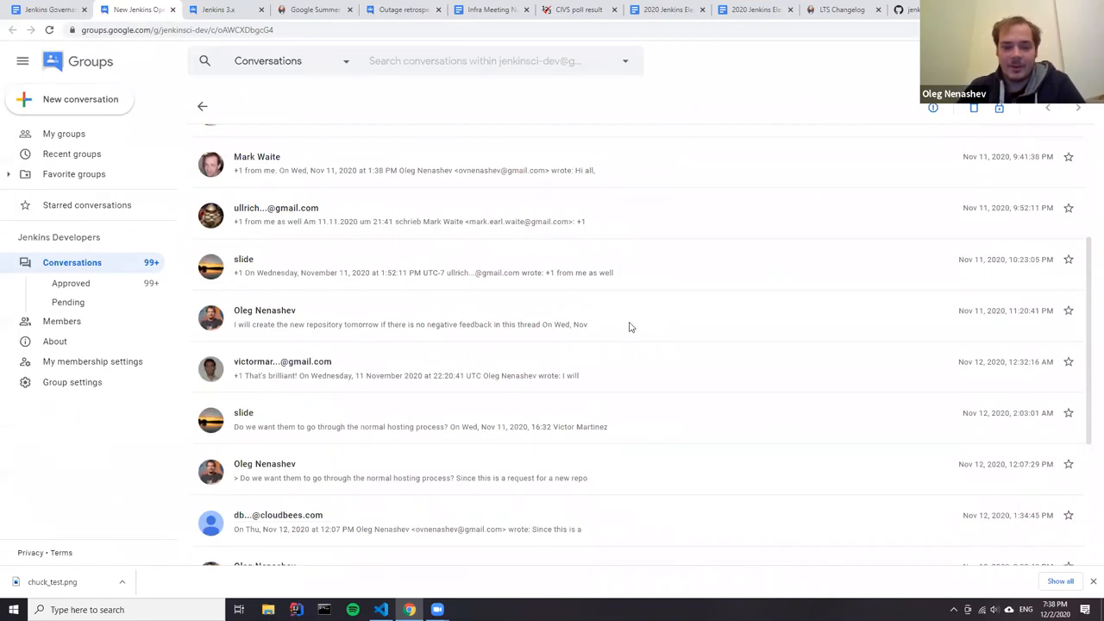
pyautogui.scroll(-3)
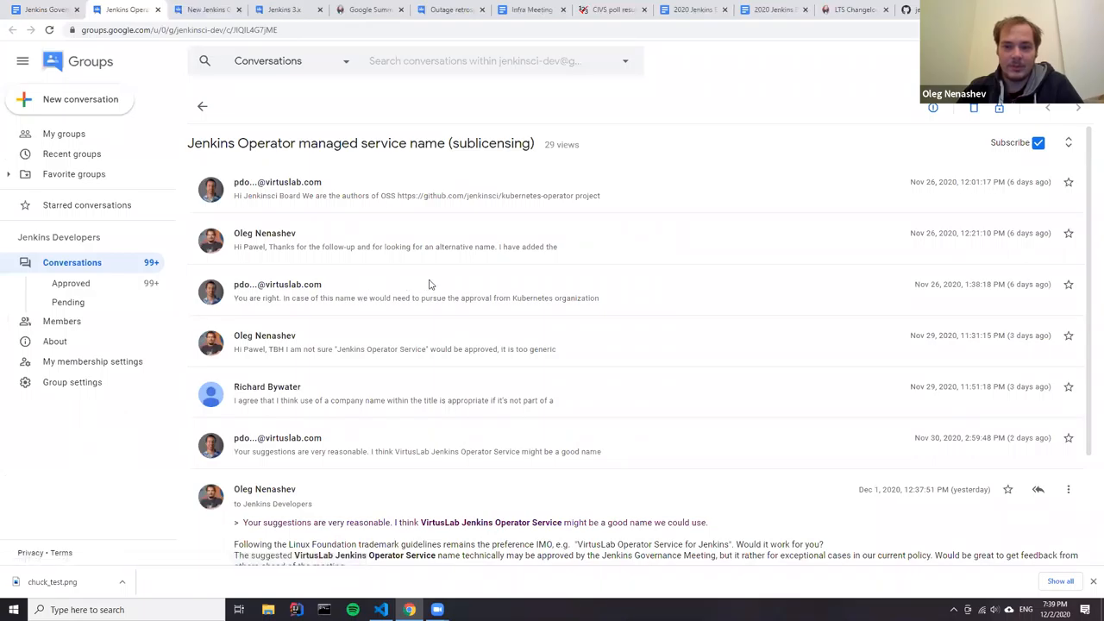
# Scroll to Oleg Nenashev's Nov 30 reply about the Azure Marketplace vendor renaming
pyautogui.scroll(-3)
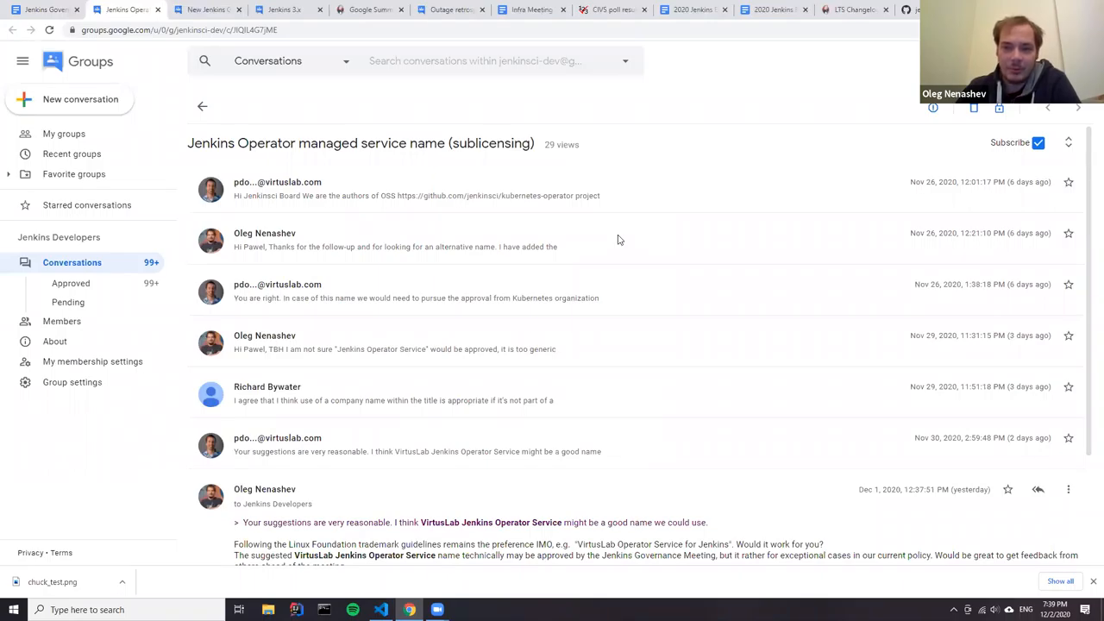
pyautogui.scroll(-3)
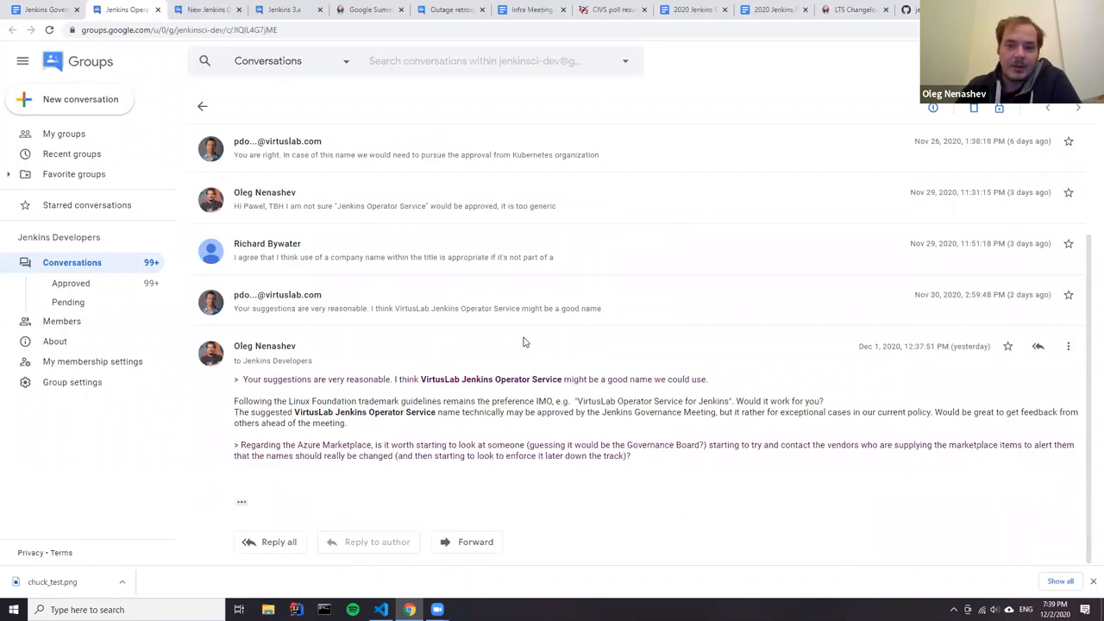
pyautogui.moveTo(578, 322)
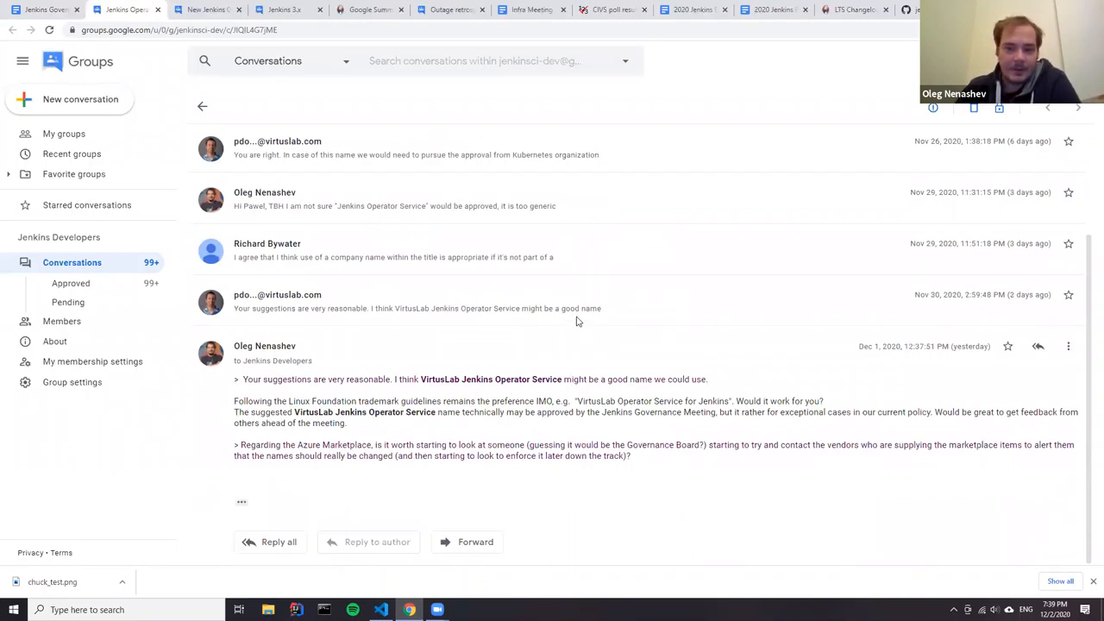
pyautogui.moveTo(582, 308)
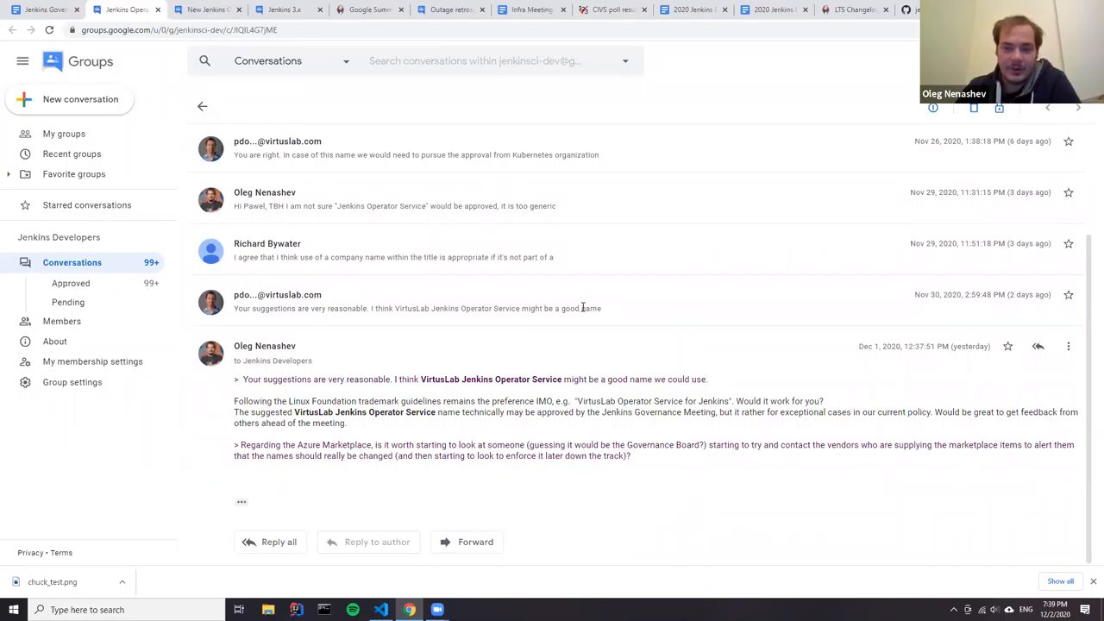
pyautogui.moveTo(629, 313)
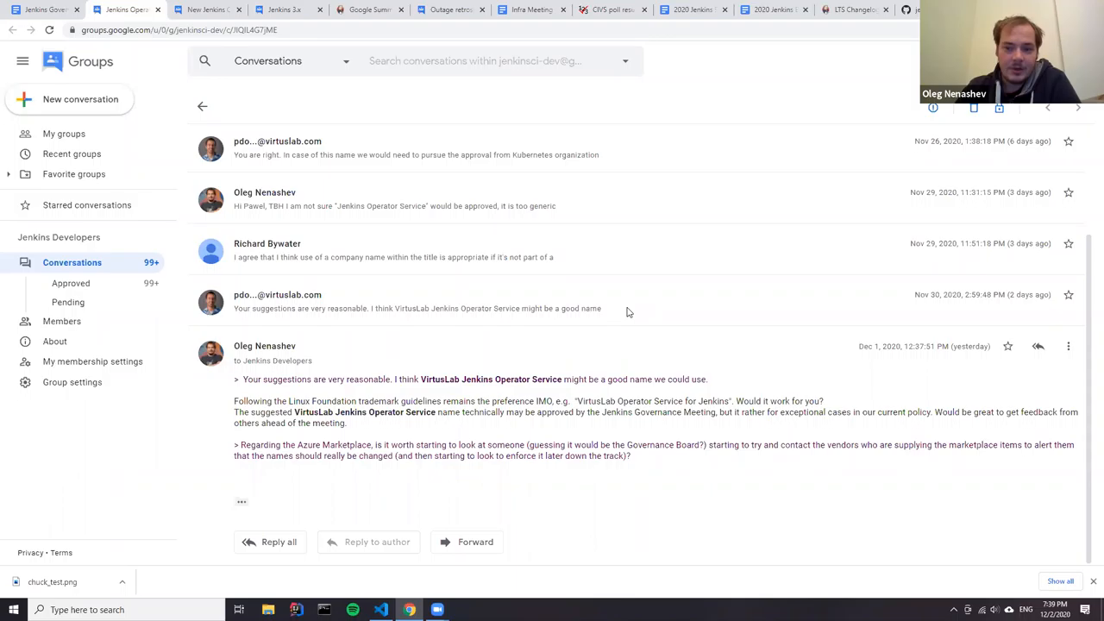
pyautogui.moveTo(593, 306)
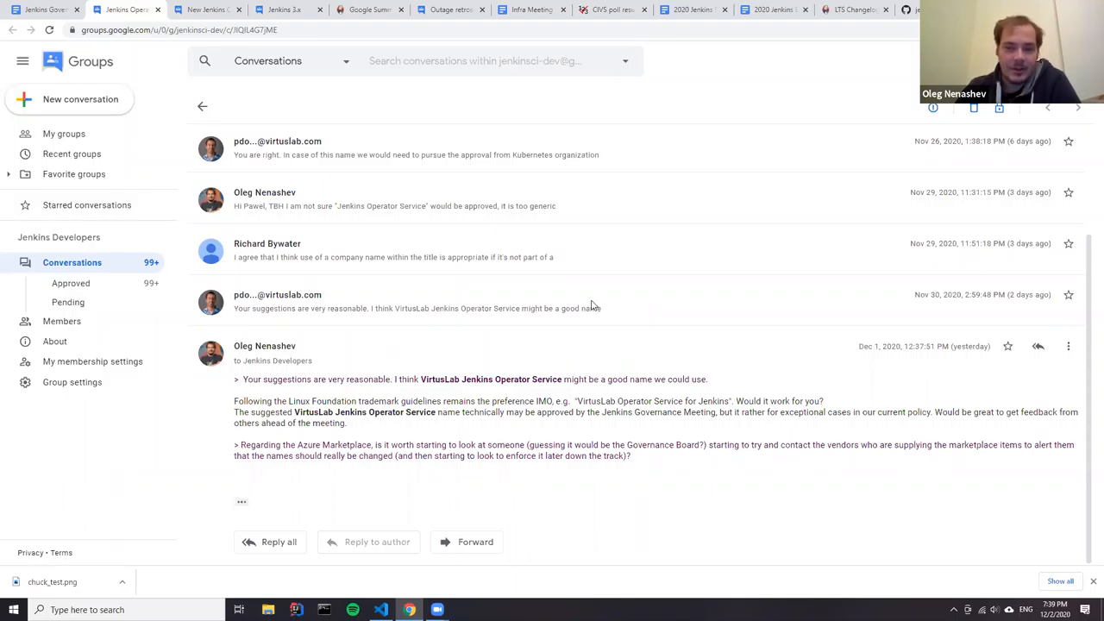
pyautogui.moveTo(827, 421)
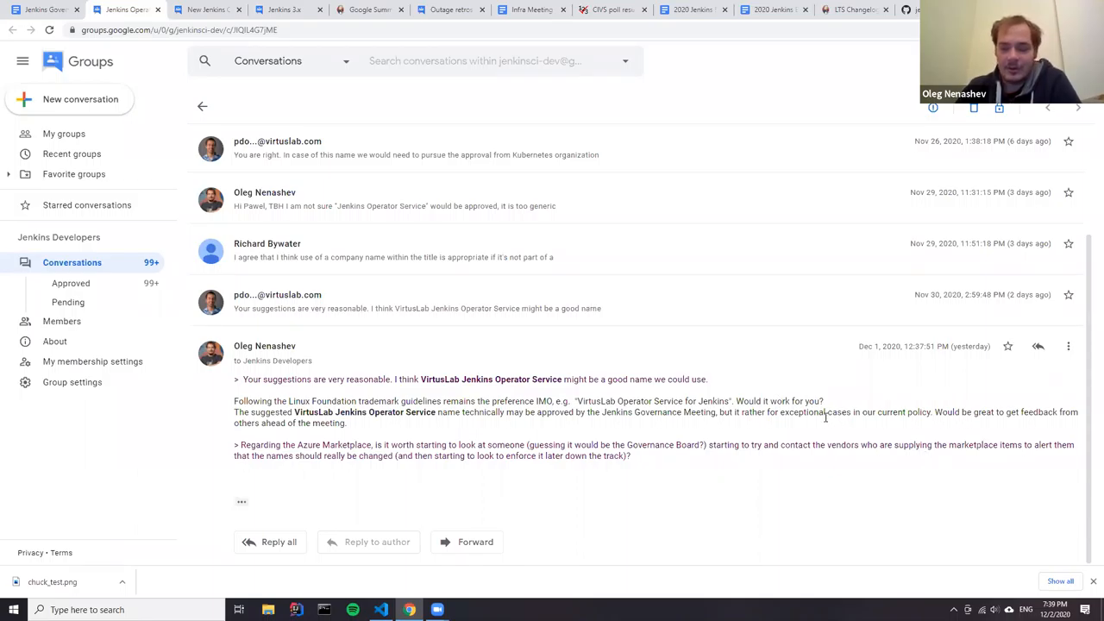
pyautogui.moveTo(819, 412)
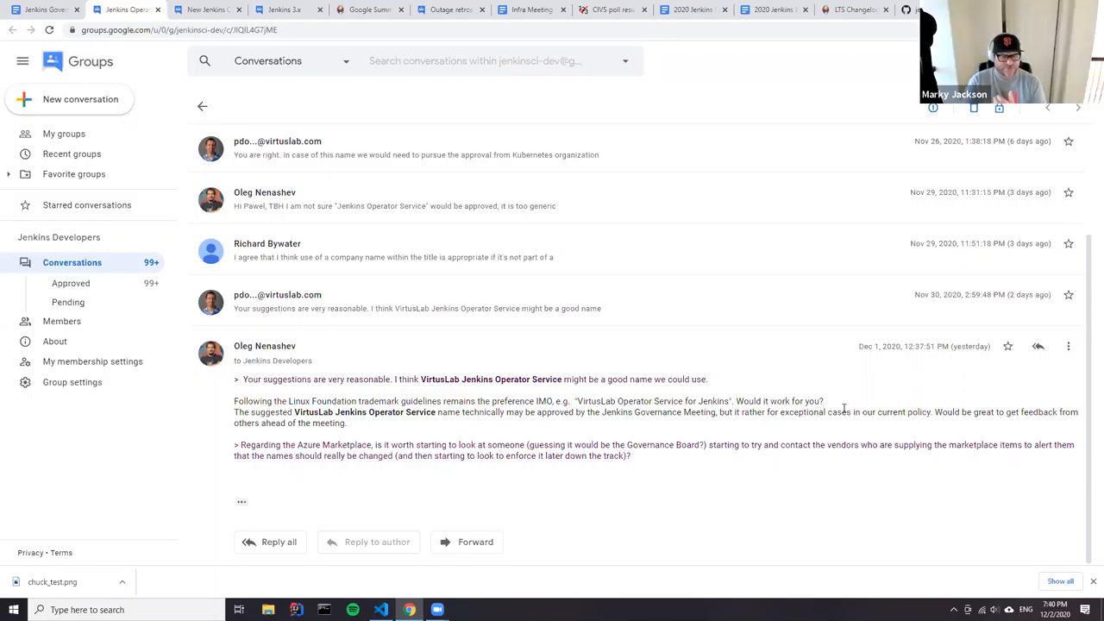
pyautogui.moveTo(846, 398)
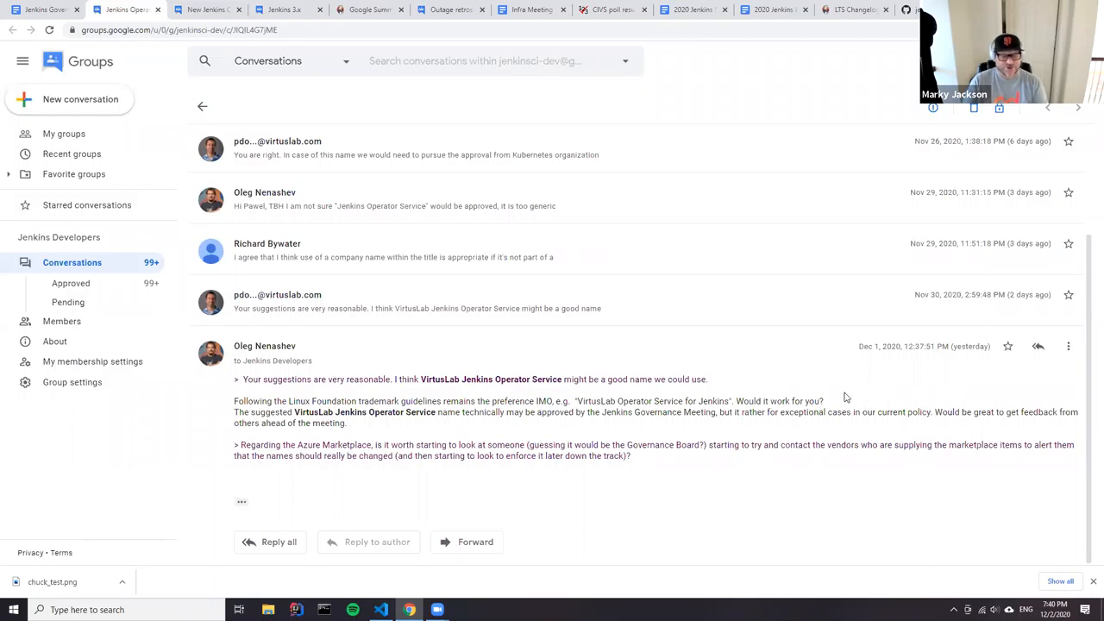
pyautogui.moveTo(814, 396)
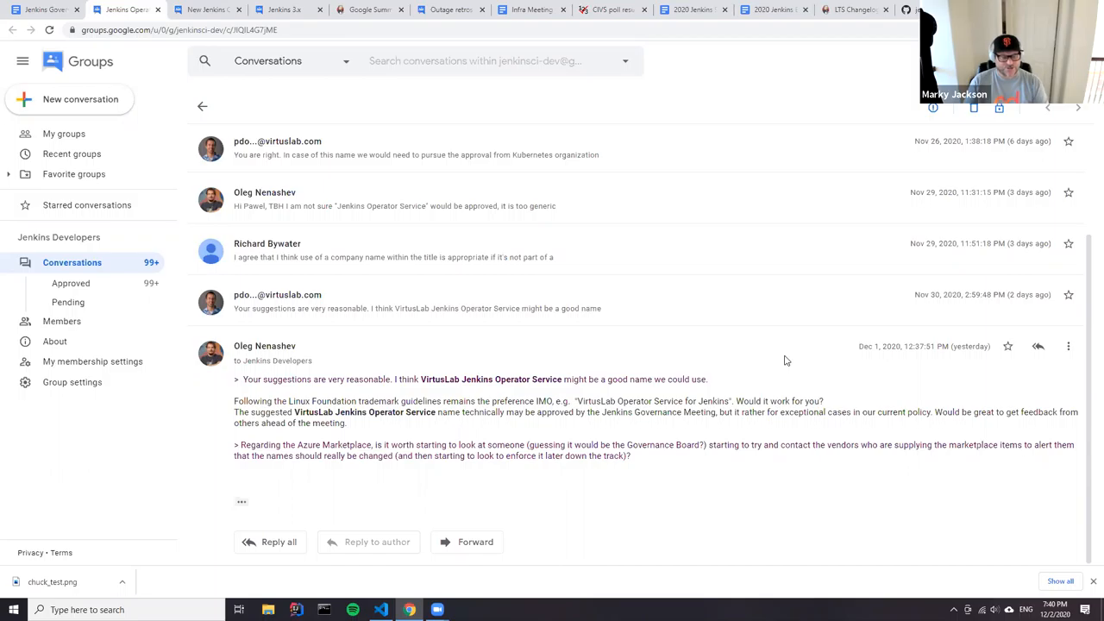
pyautogui.moveTo(737, 360)
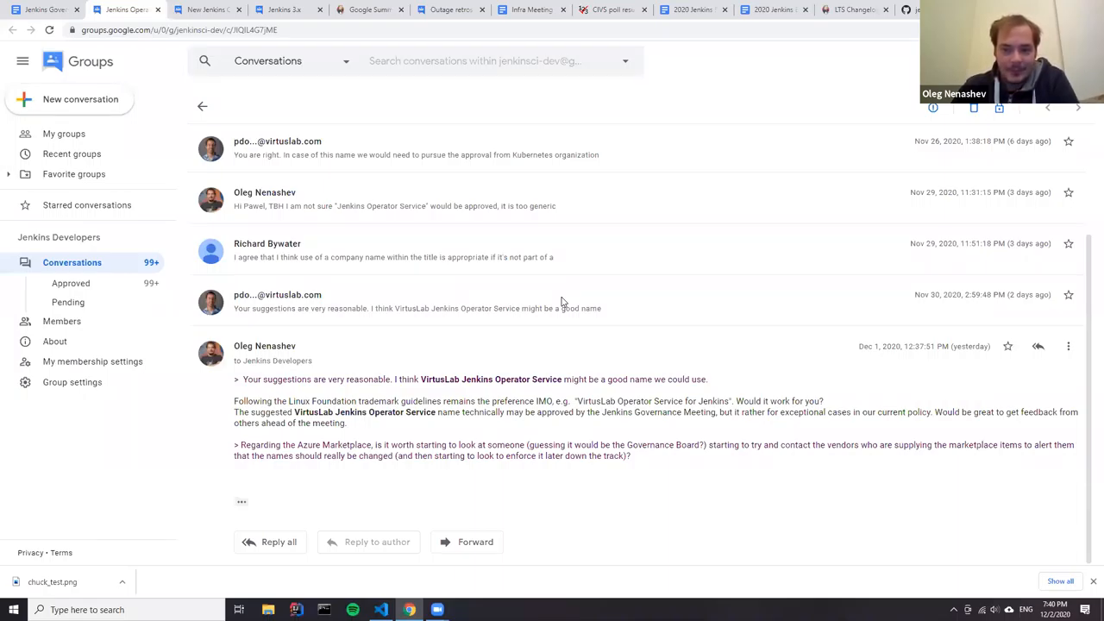
pyautogui.moveTo(651, 425)
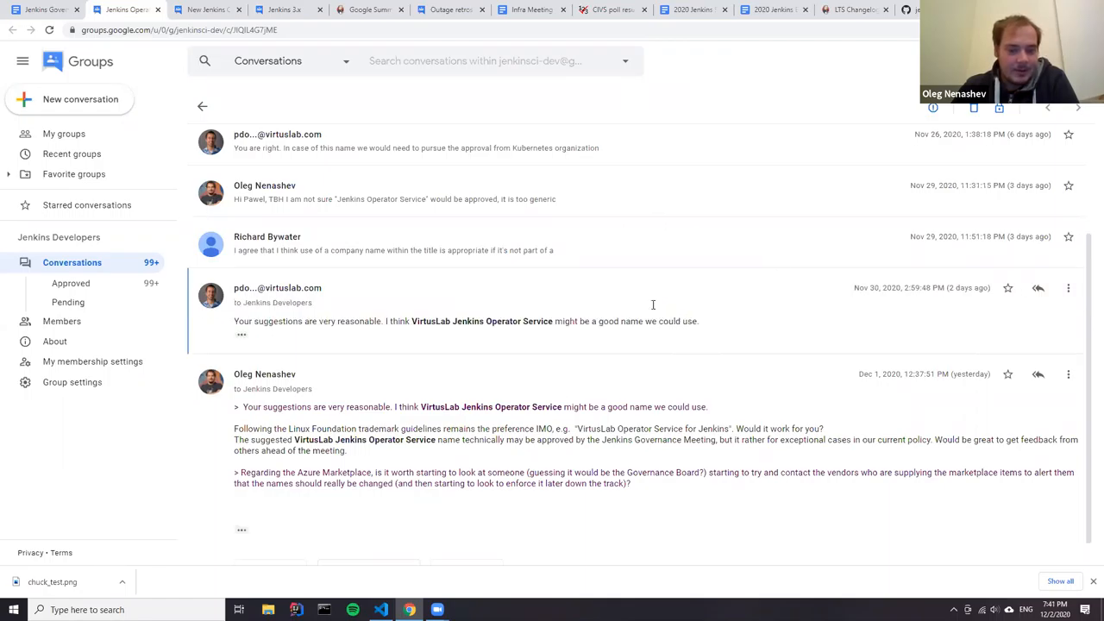
# Highlight the proposed 'VirtusLab Jenkins Operator Service' name and its 'for Jenkins' variant, then return to the agenda
pyautogui.scroll(-3)
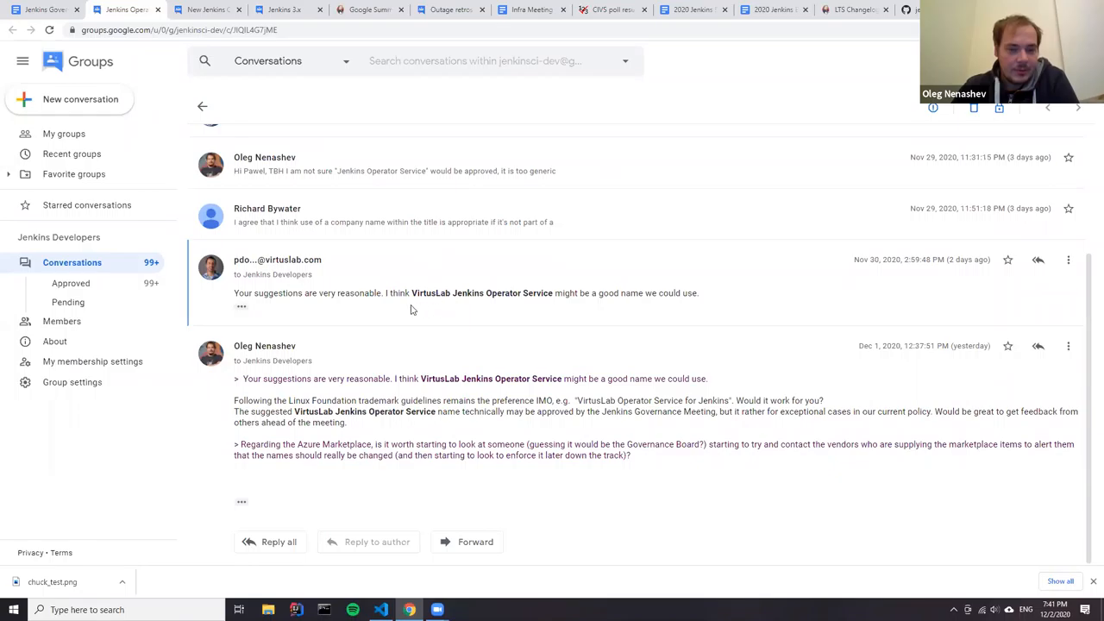
pyautogui.moveTo(412, 293); pyautogui.dragTo(562, 292)
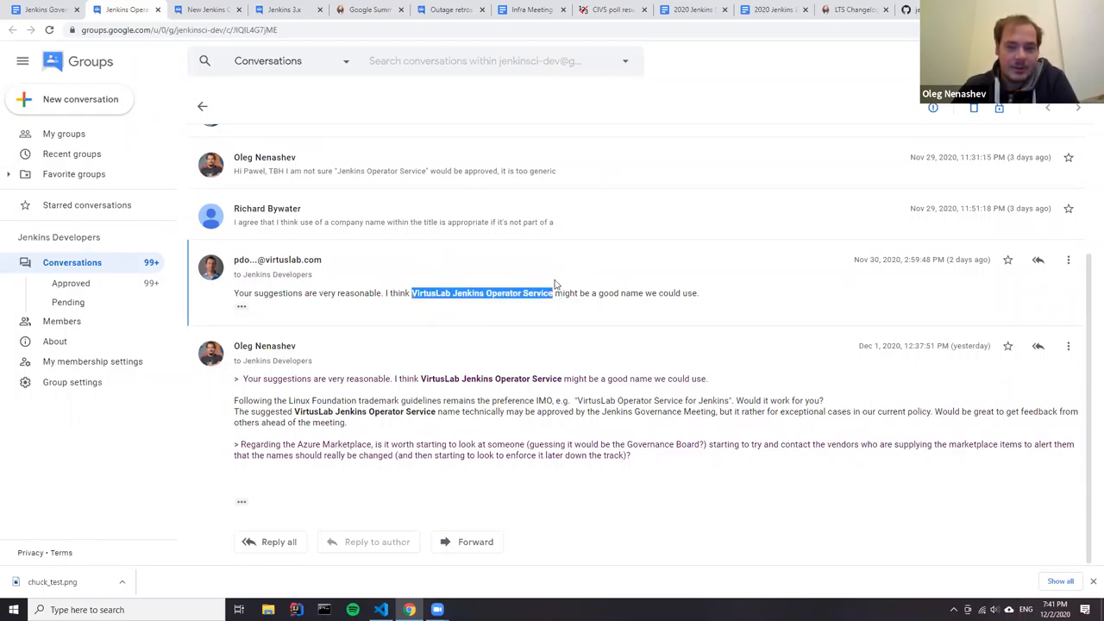
pyautogui.moveTo(605, 306)
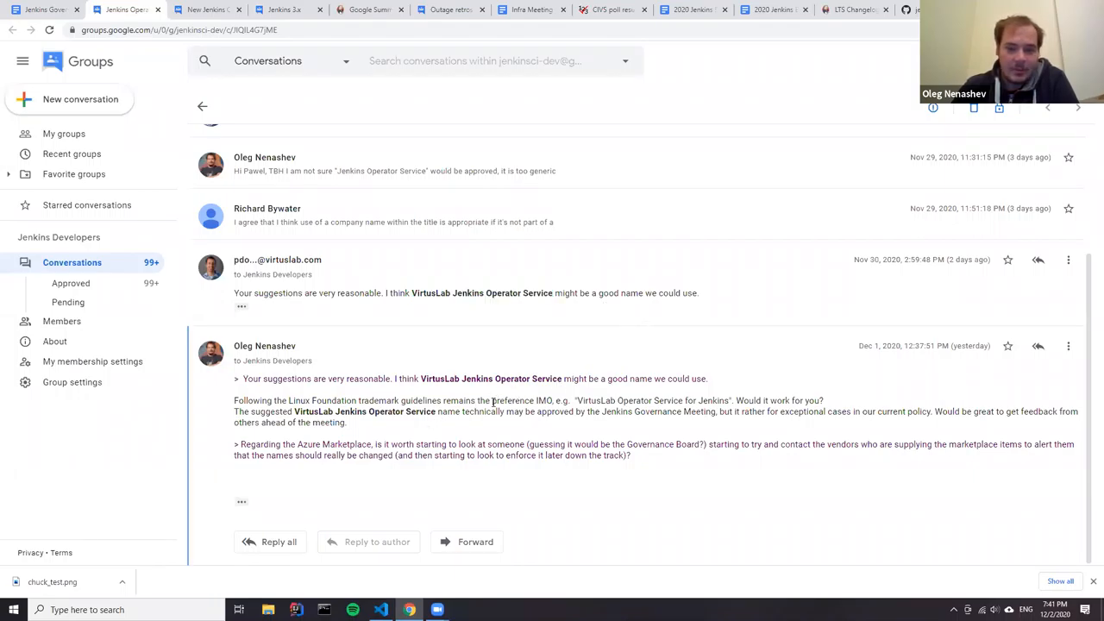
pyautogui.moveTo(577, 401); pyautogui.dragTo(680, 400)
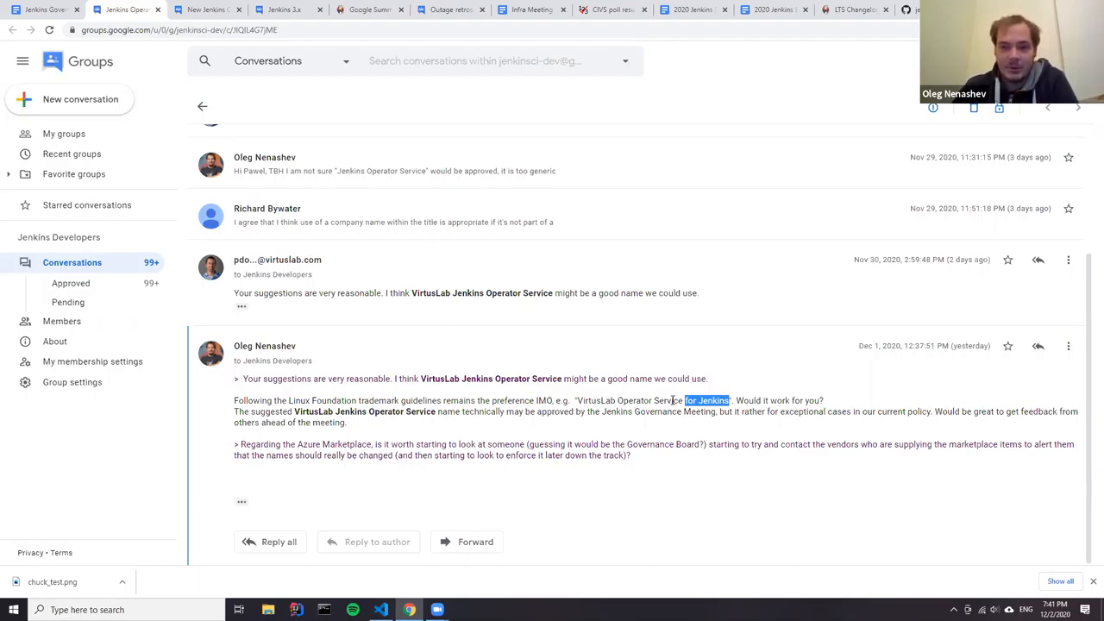
pyautogui.moveTo(652, 407)
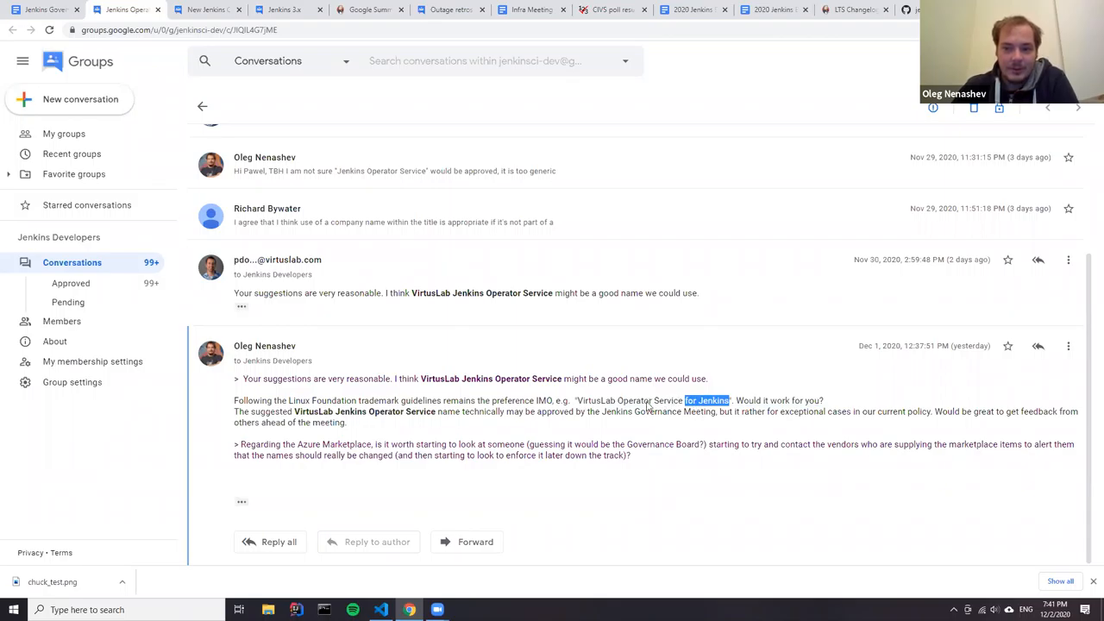
pyautogui.moveTo(489, 432)
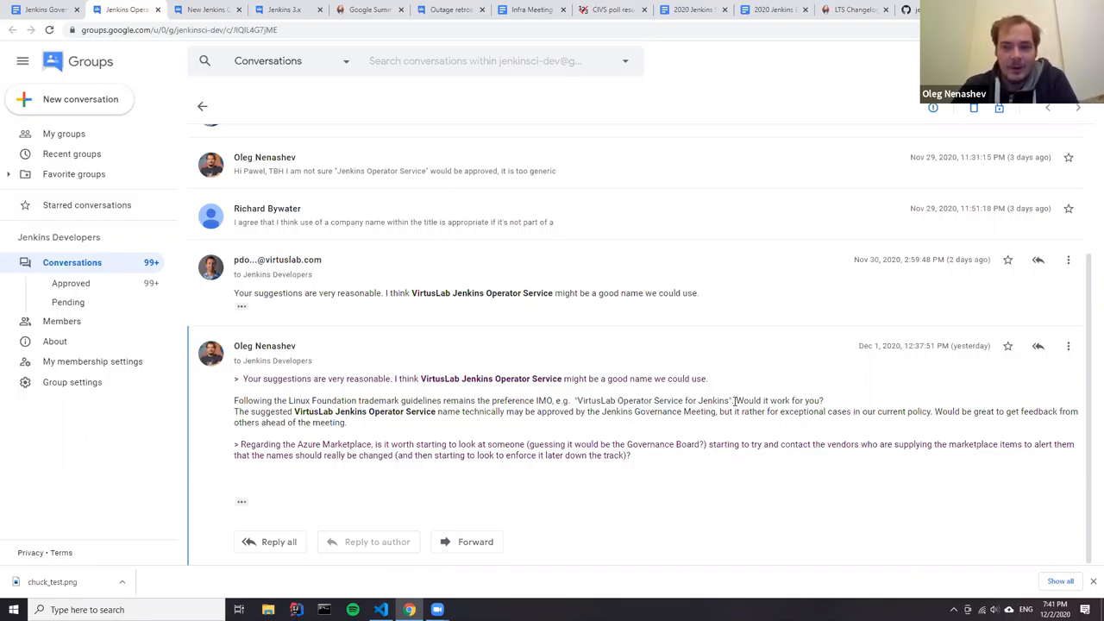
pyautogui.moveTo(639, 309)
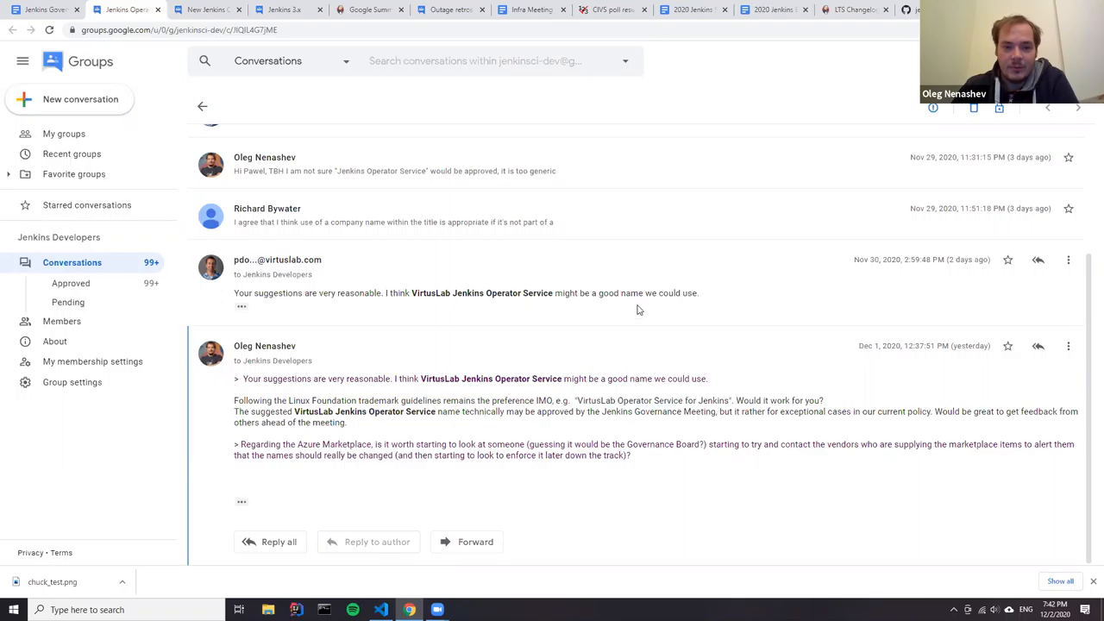
pyautogui.moveTo(412, 292); pyautogui.dragTo(552, 292)
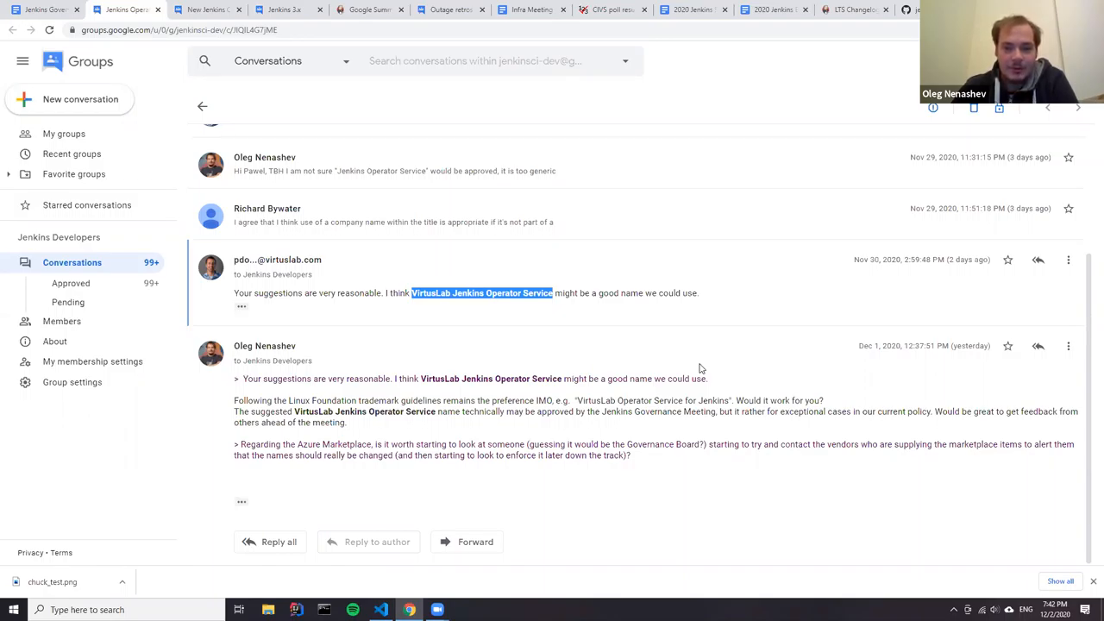
pyautogui.moveTo(640, 387)
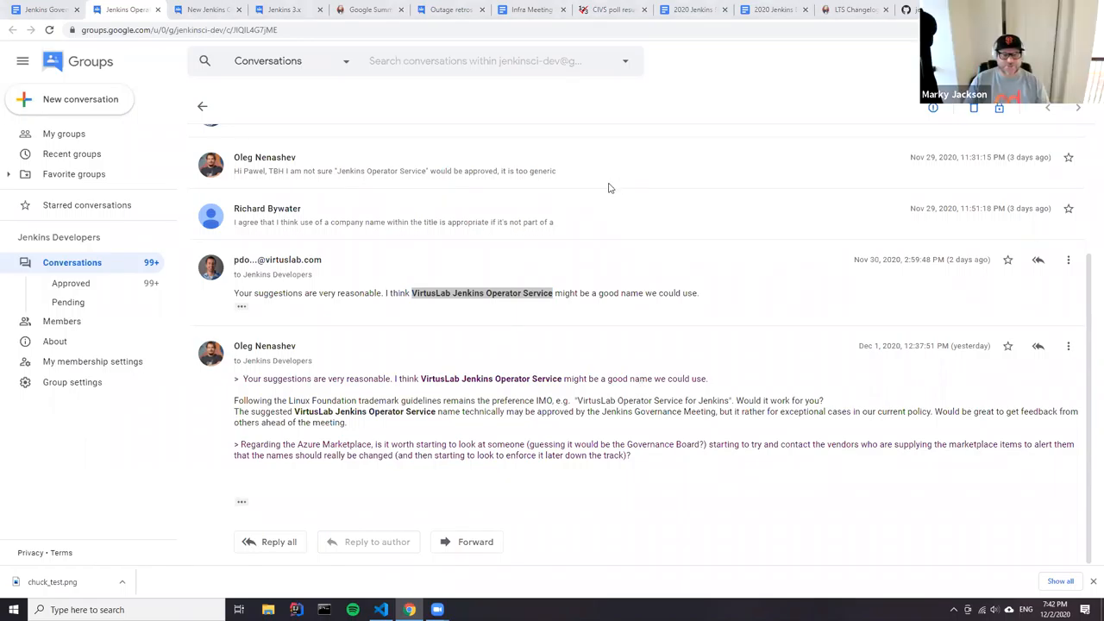
pyautogui.moveTo(610, 186)
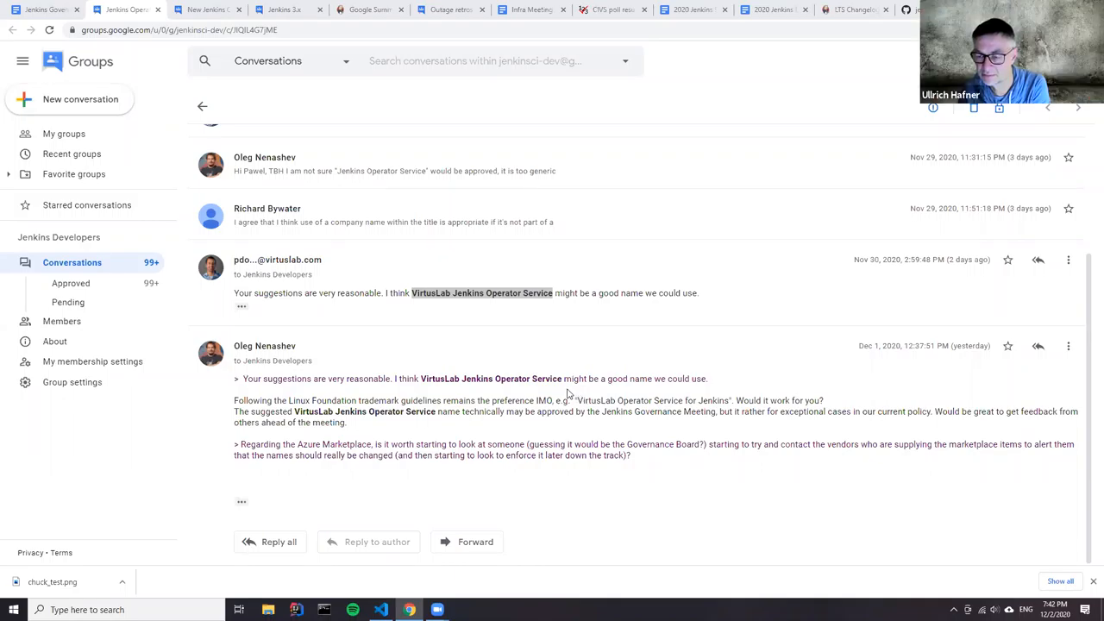
pyautogui.moveTo(563, 389)
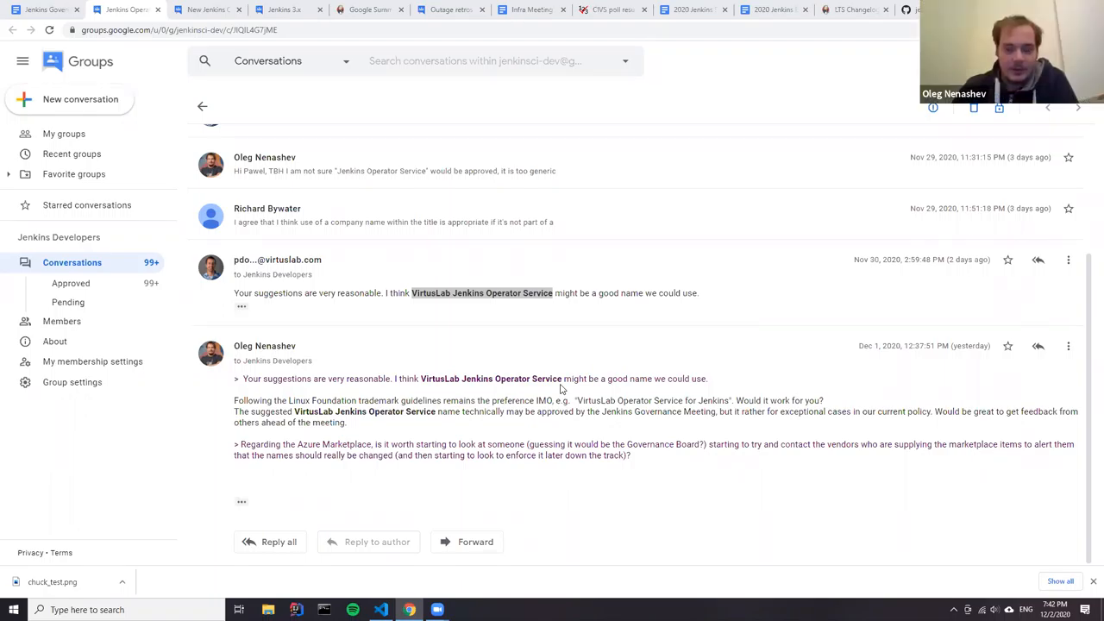
pyautogui.moveTo(592, 403)
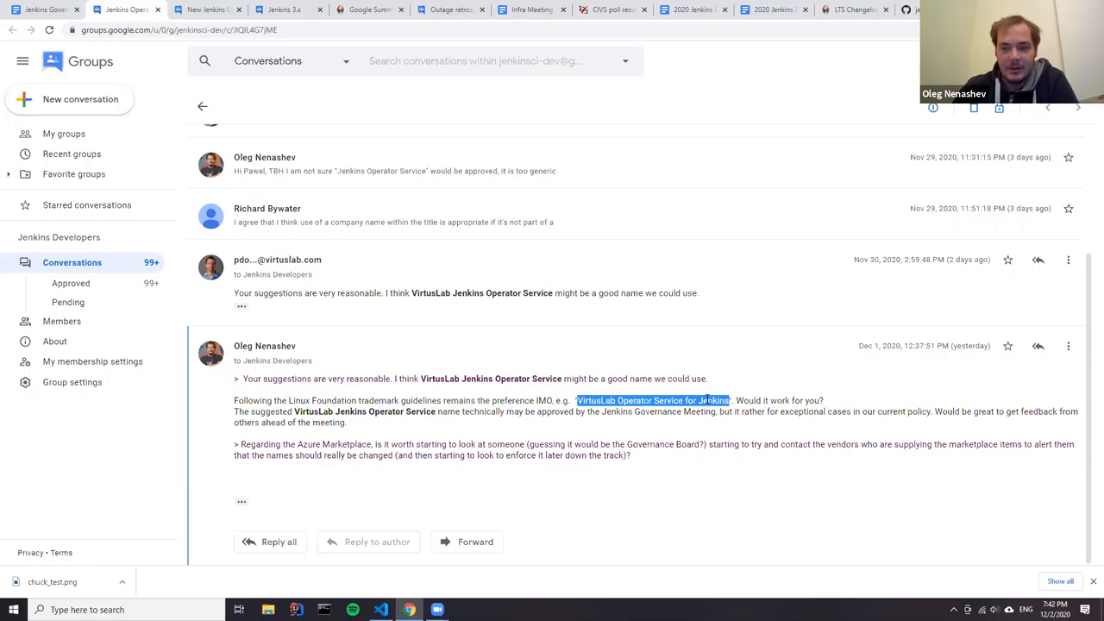
pyautogui.moveTo(712, 396)
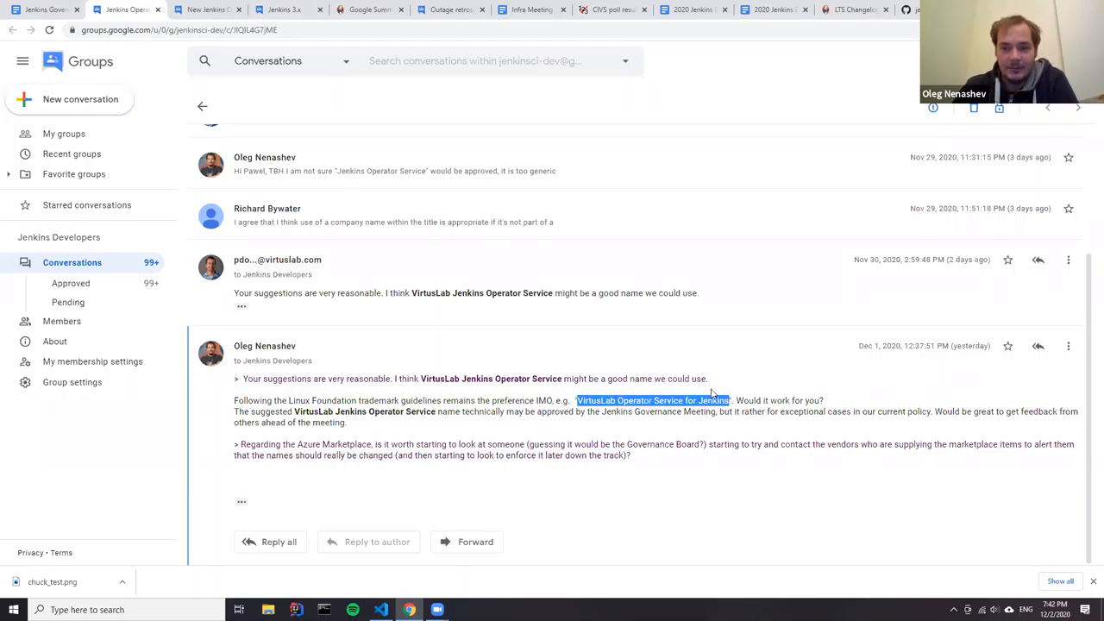
pyautogui.moveTo(531, 412)
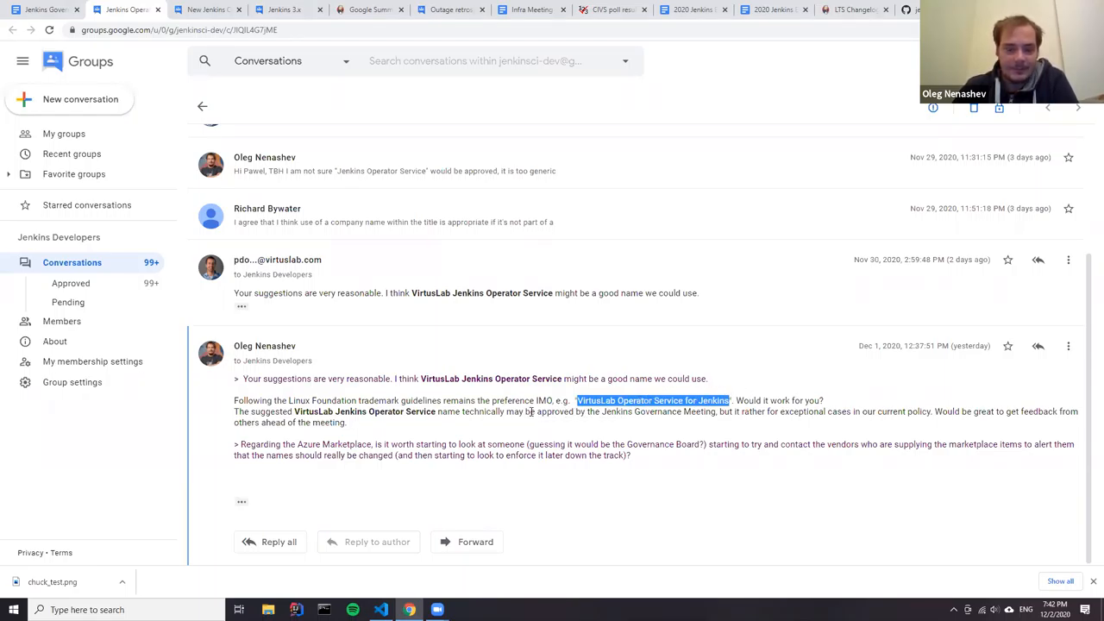
pyautogui.click(395, 382)
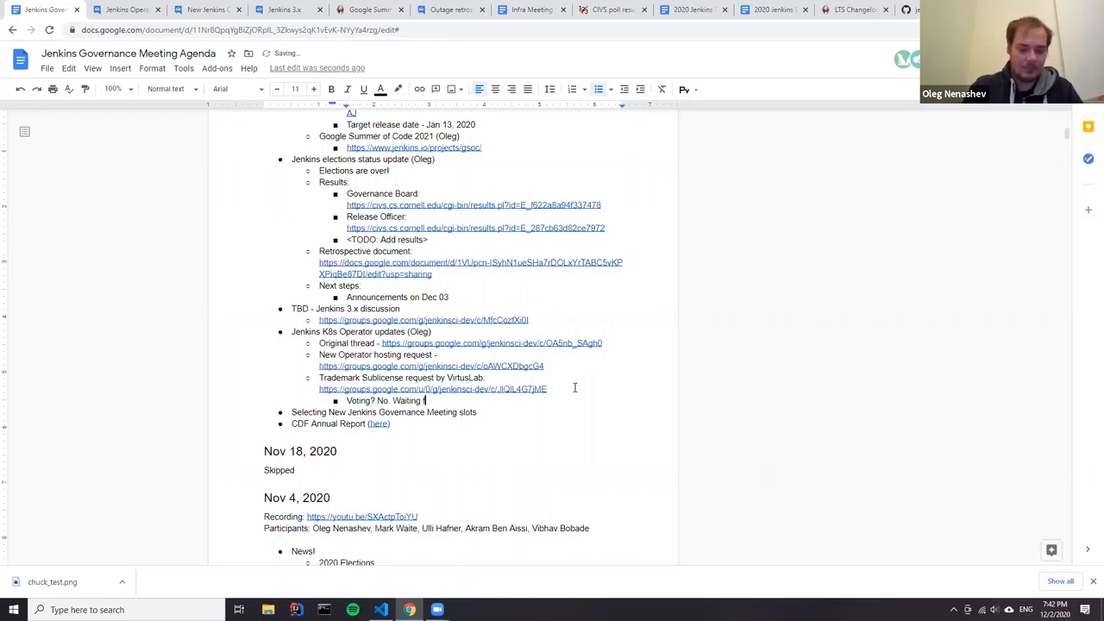
# Complete the note as 'Voting? No. Waiting for feedback from VirtusLab'
pyautogui.write('for feedback')
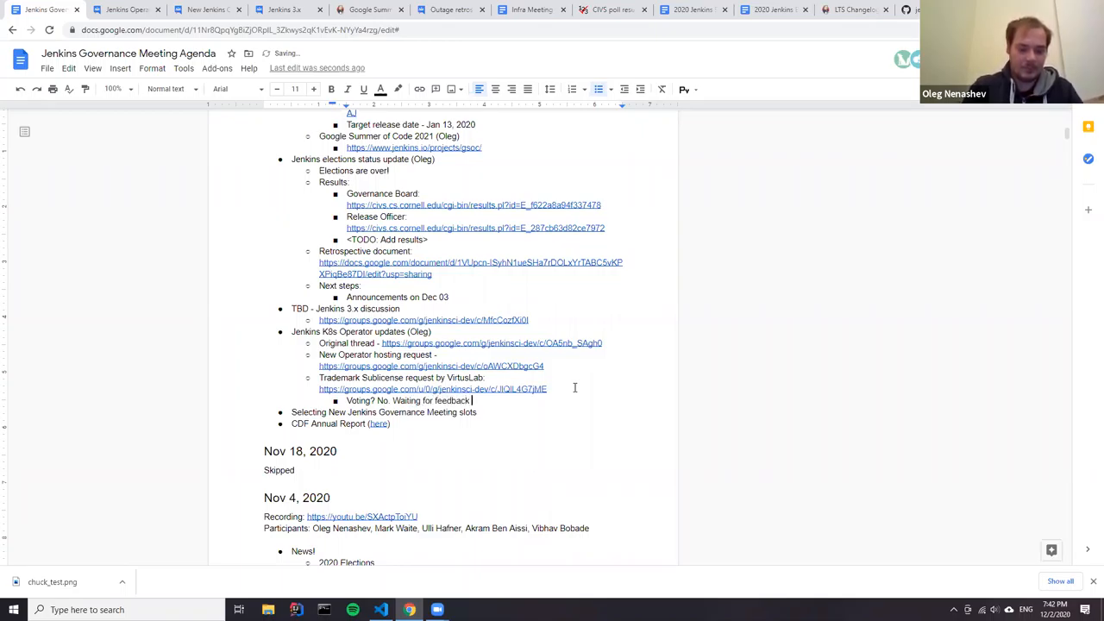
pyautogui.write('from VirtusLab')
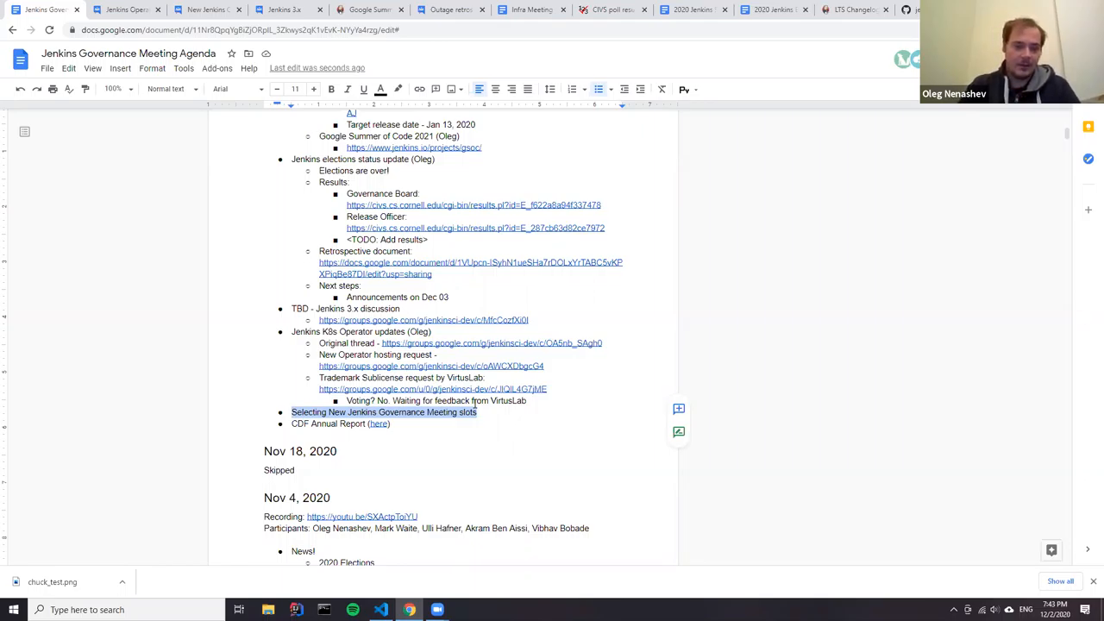
# Add the sub-point 'Oleg to start a new Doodle' under the meeting slots item
pyautogui.press('Enter')
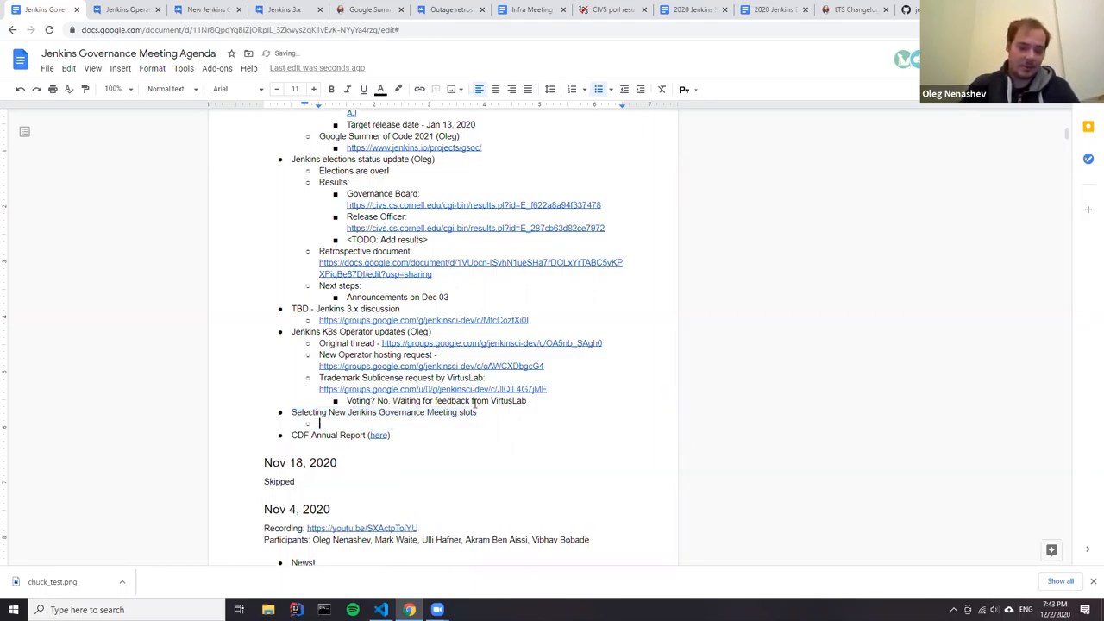
pyautogui.write('Oleg to start a')
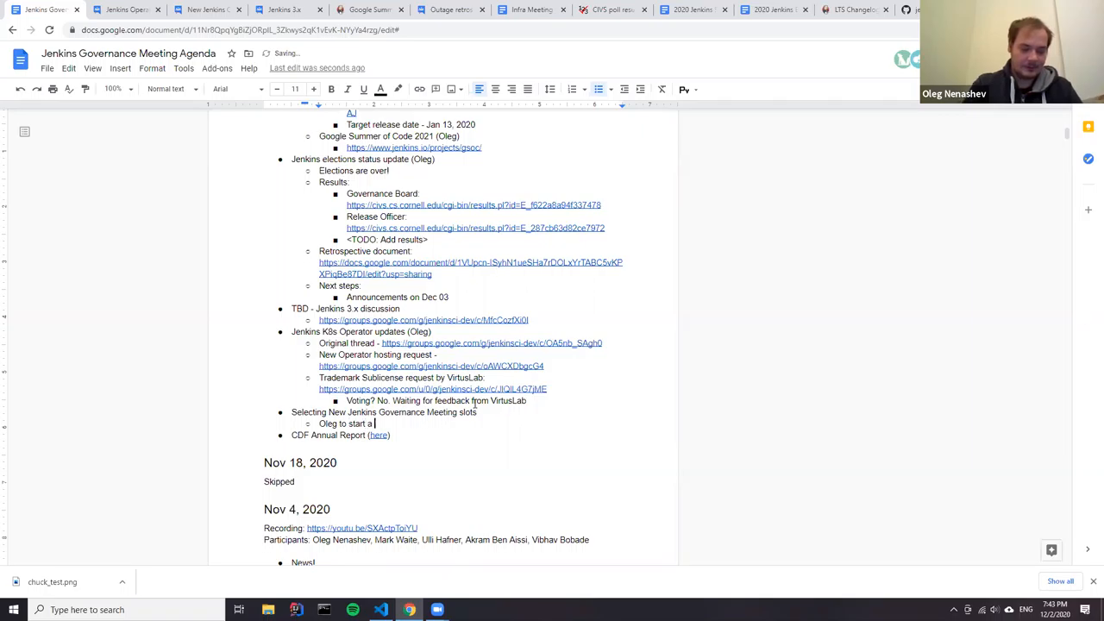
pyautogui.write('new Doodle')
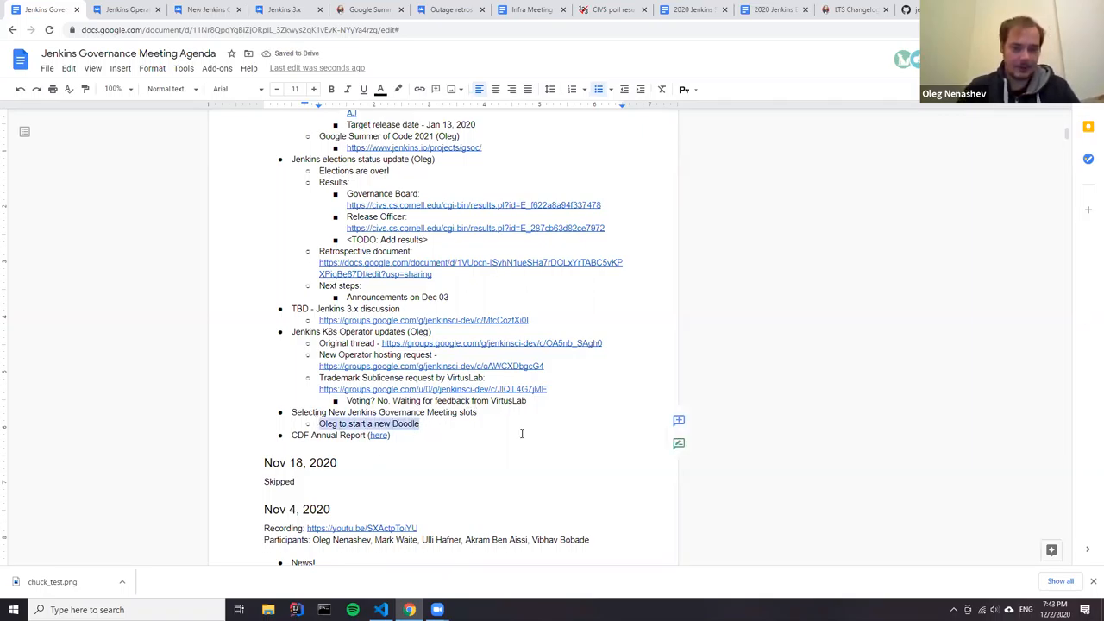
pyautogui.moveTo(683, 429)
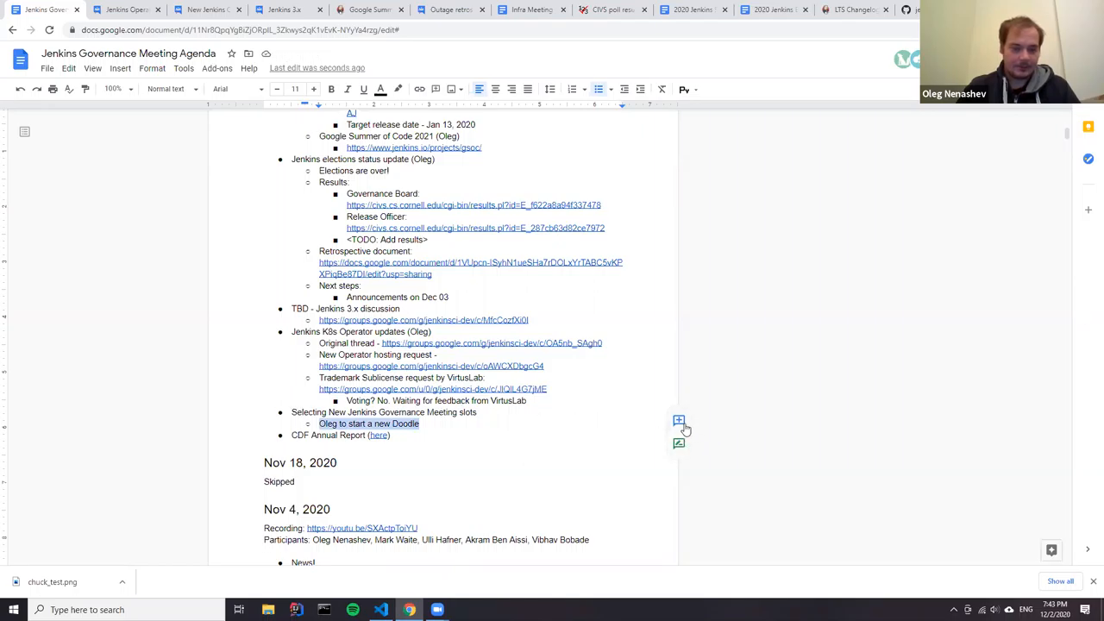
# Attach a comment mentioning Oleg to the Doodle action item and post it
pyautogui.click(678, 421)
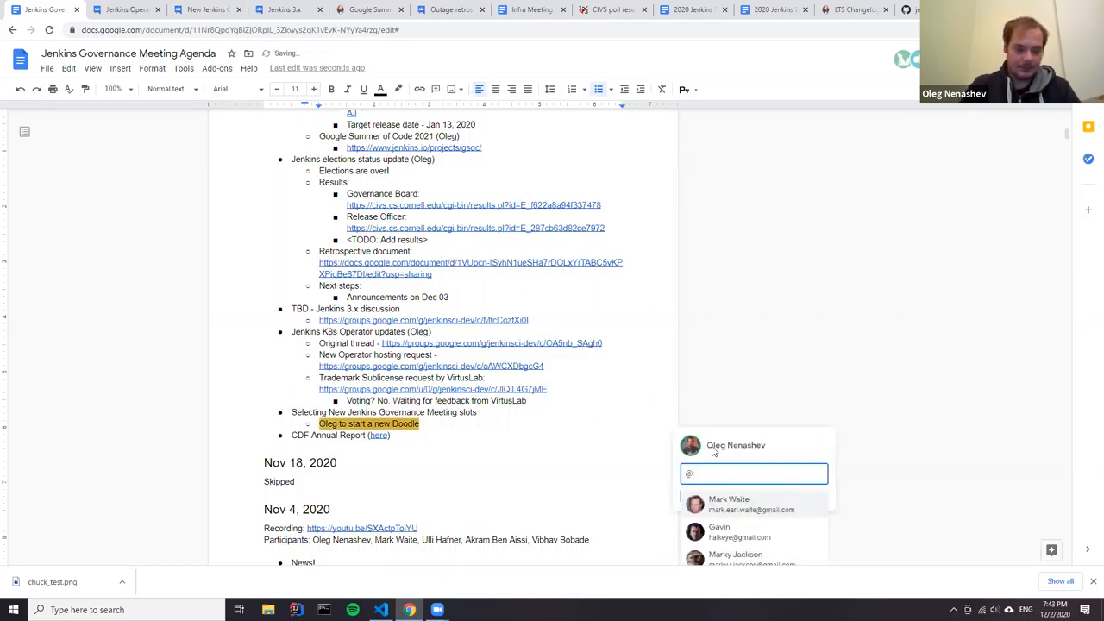
pyautogui.write('o.v')
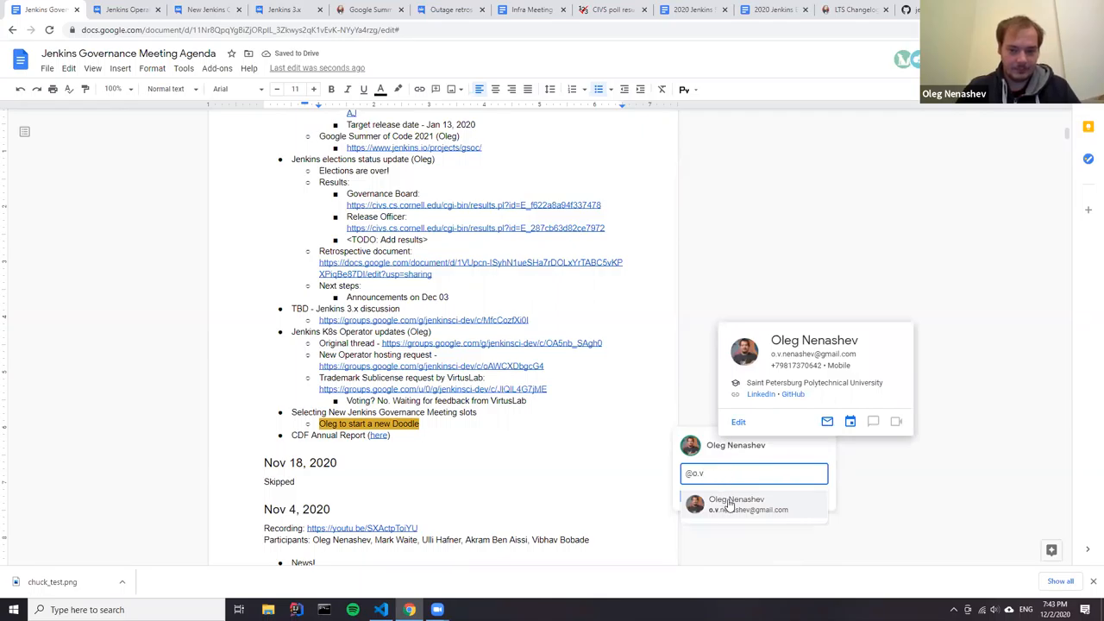
pyautogui.click(737, 504)
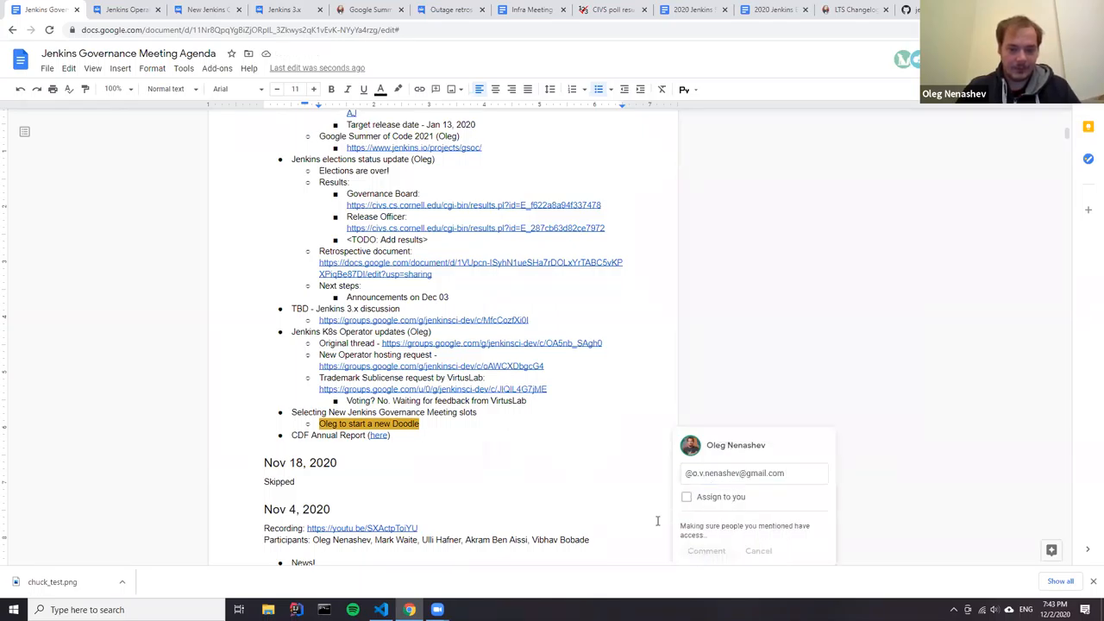
pyautogui.click(703, 552)
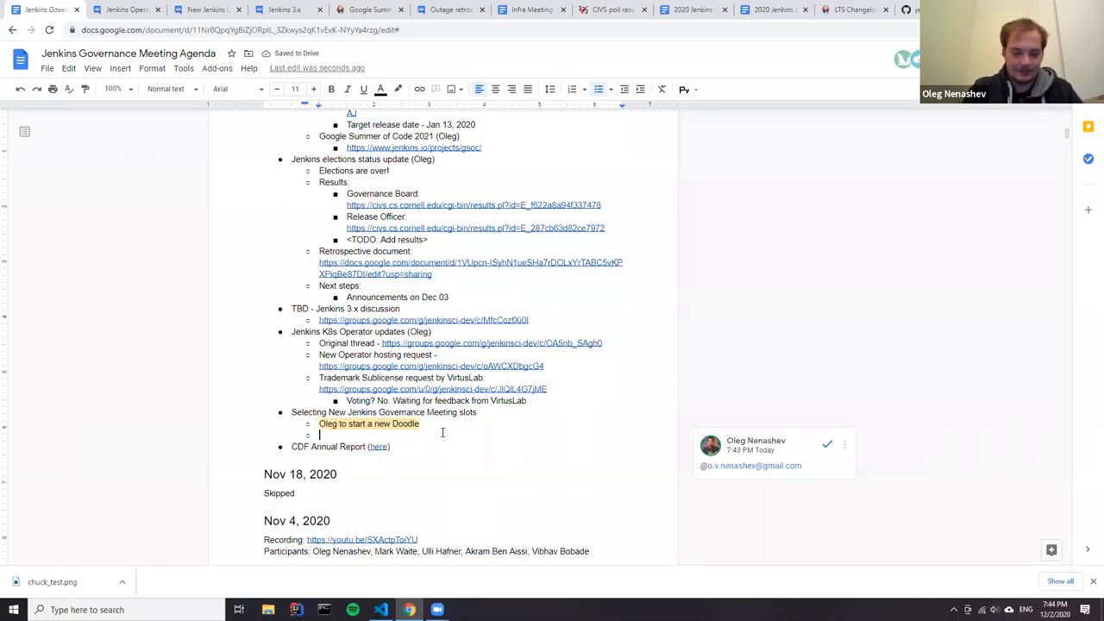
# Add sub-bullets 'Gavin: I like this slot' and 'Marky: can adjust' under meeting slots
pyautogui.write('Gavin:')
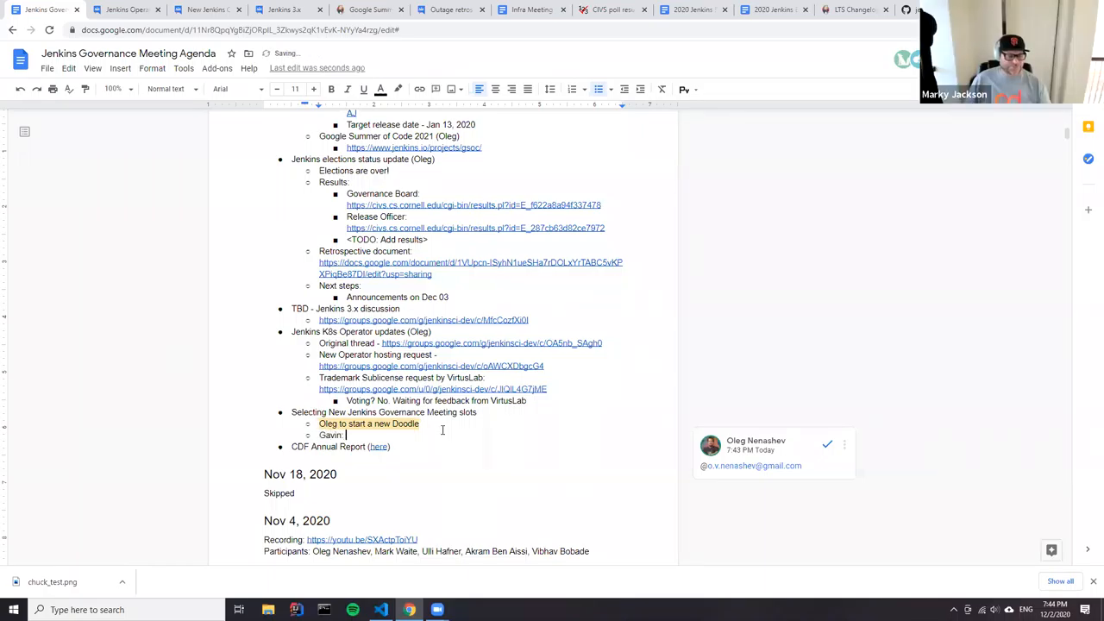
pyautogui.write('I like this slot')
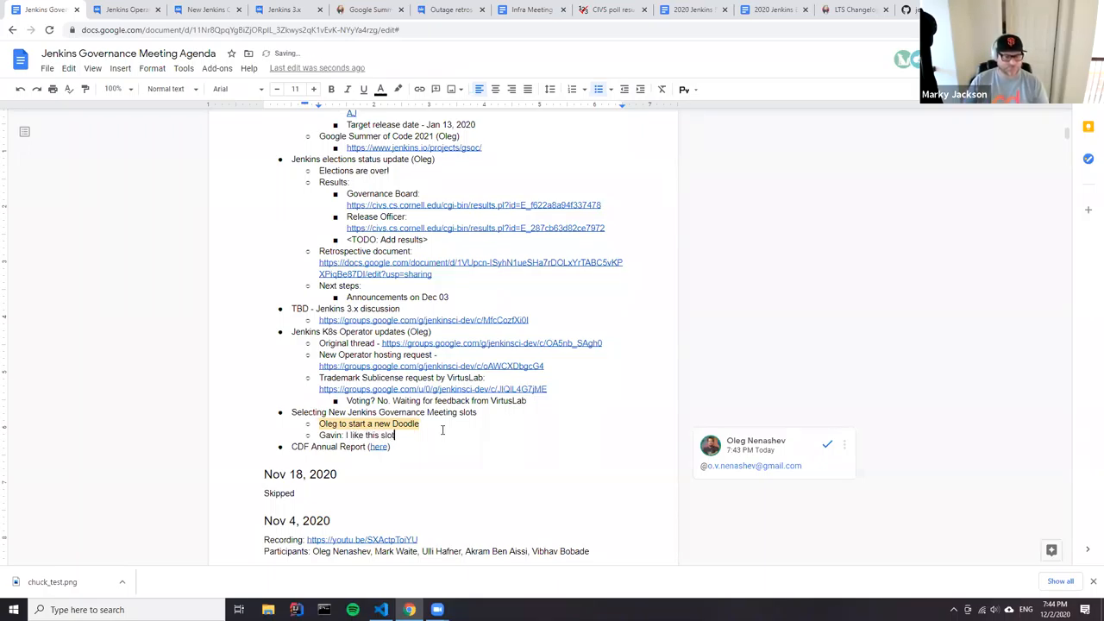
pyautogui.write('Mark')
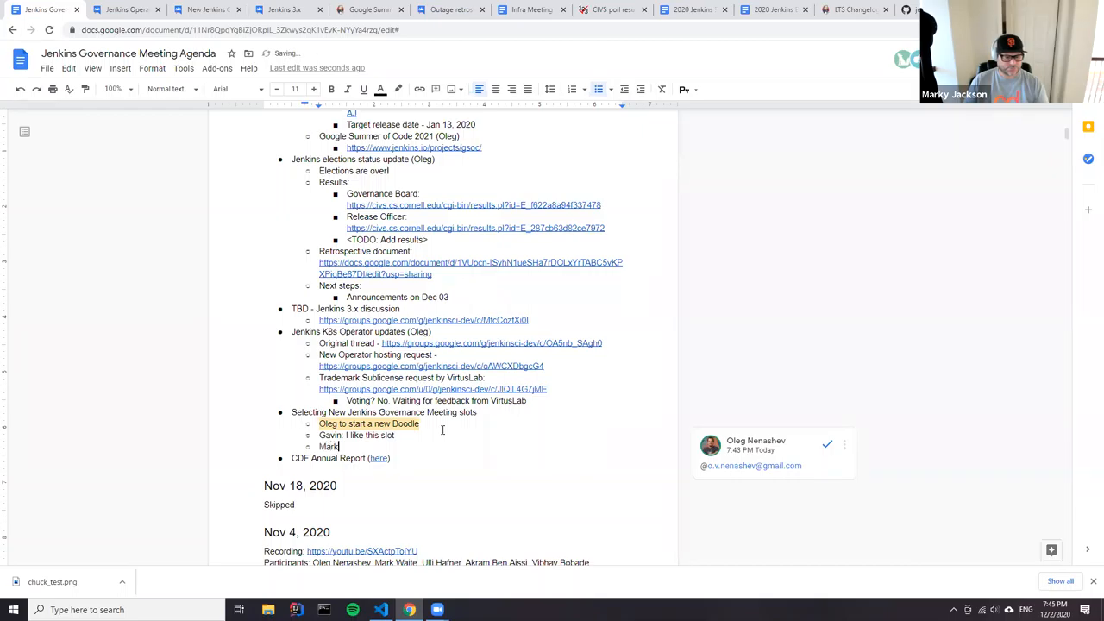
pyautogui.write('y: can')
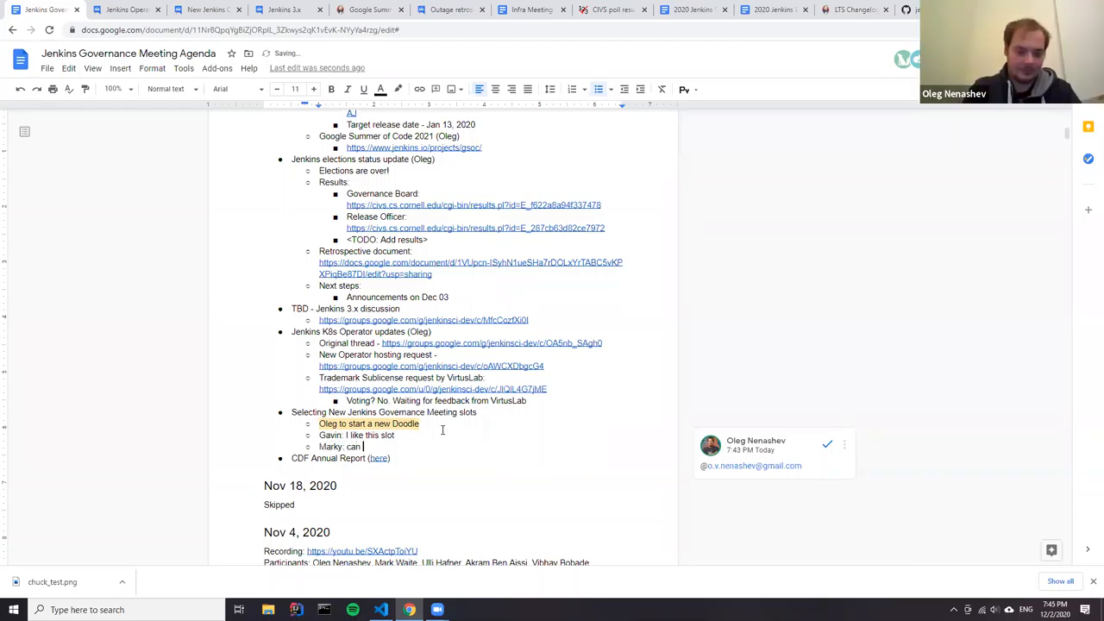
pyautogui.write('adjust')
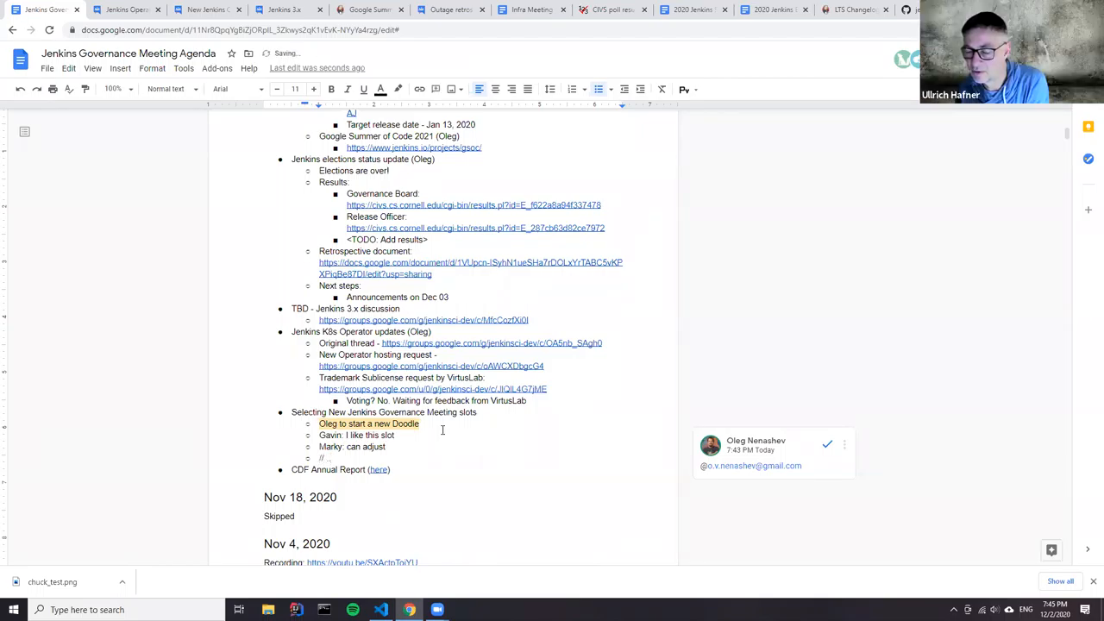
pyautogui.click(327, 458)
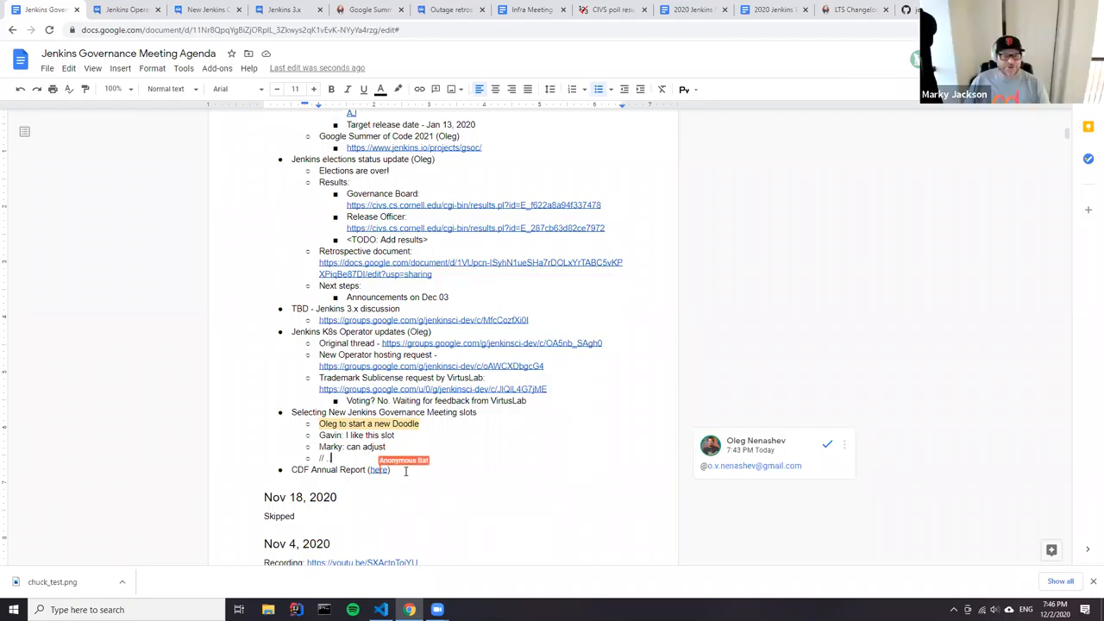
pyautogui.moveTo(377, 470)
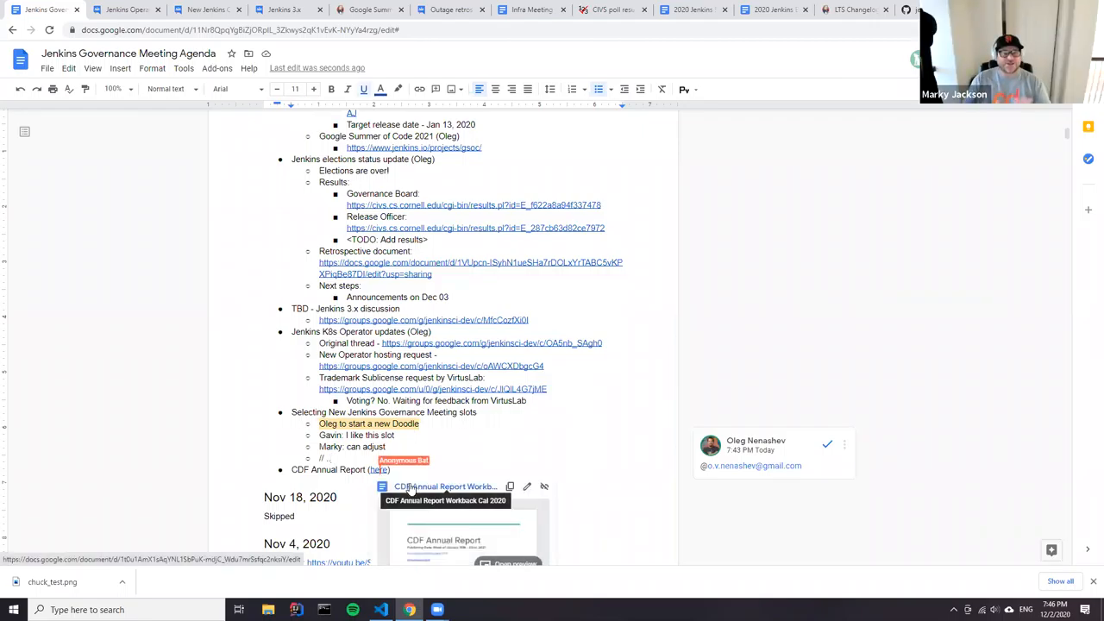
# Open the linked CDF Annual Report Workback Cal 2020 doc and scan its goals and milestones
pyautogui.click(377, 469)
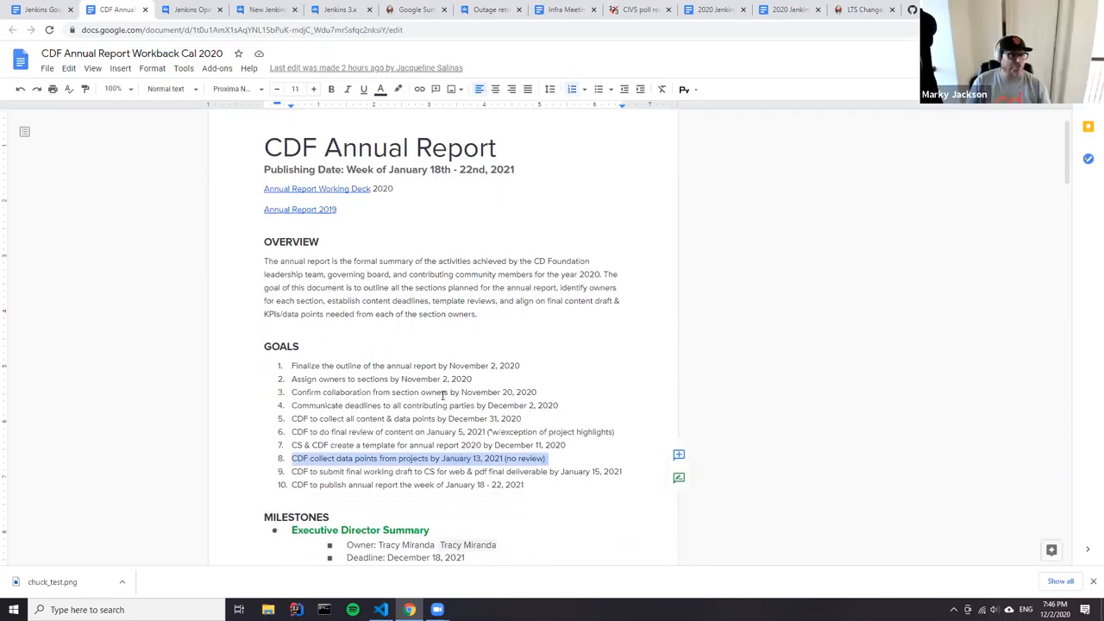
pyautogui.scroll(-3)
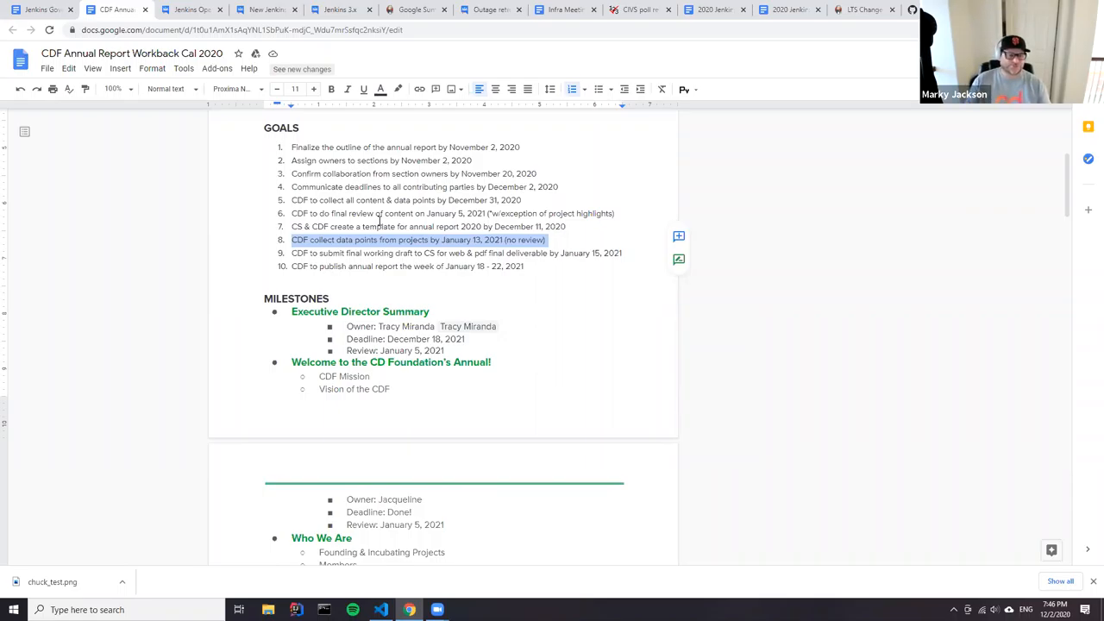
pyautogui.moveTo(423, 246)
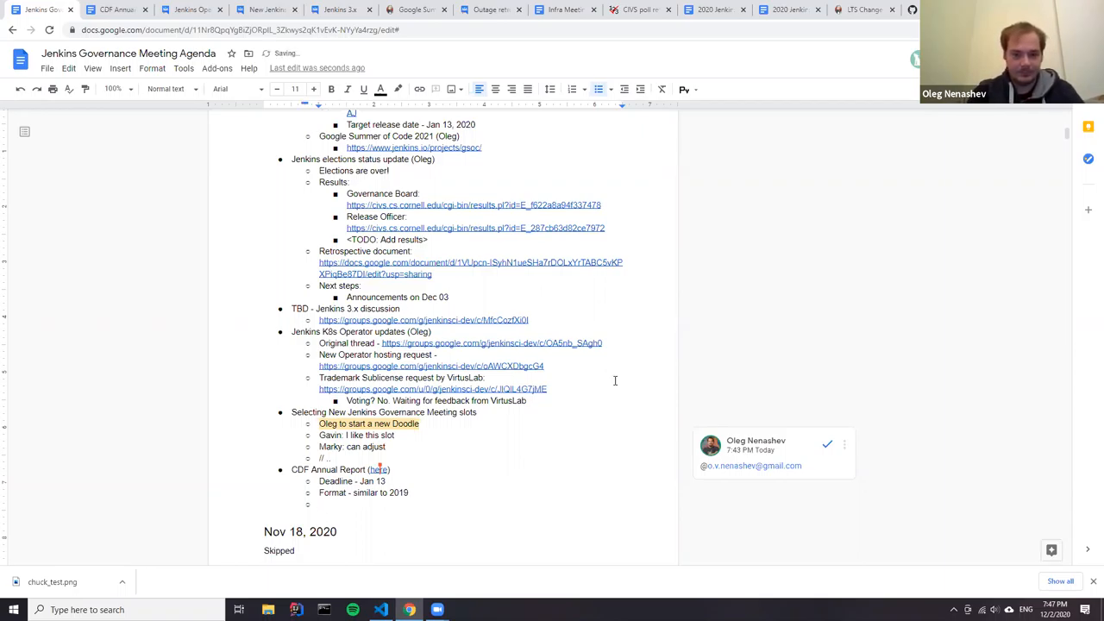
# Add 'Do our blogpost in December?' with the sub-note 'Marky to drive the effort'
pyautogui.write('Do')
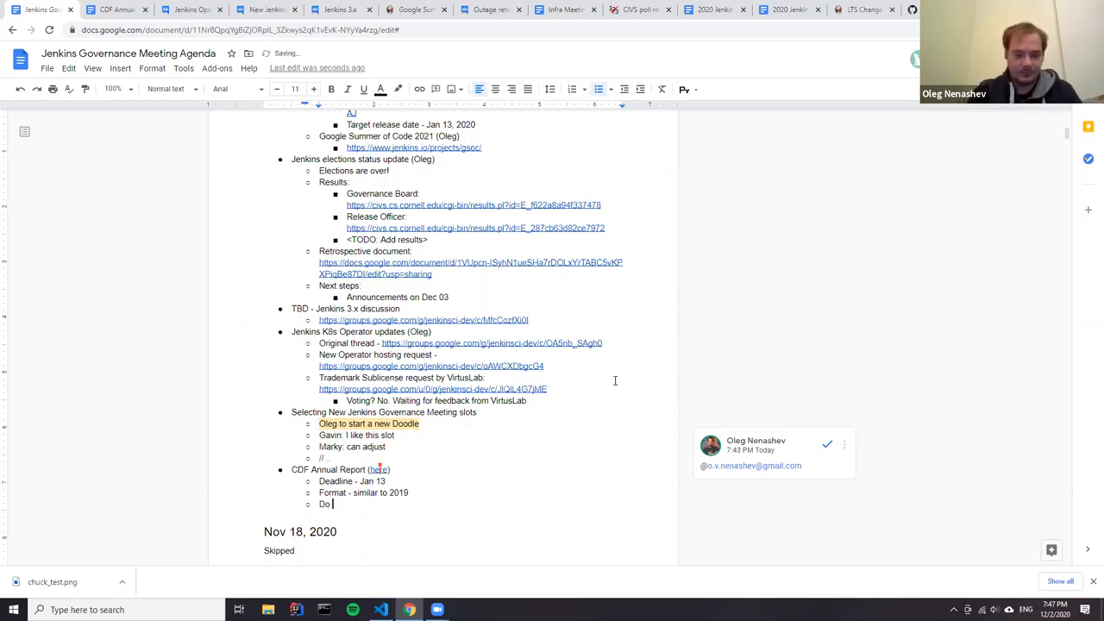
pyautogui.write('our blogpost')
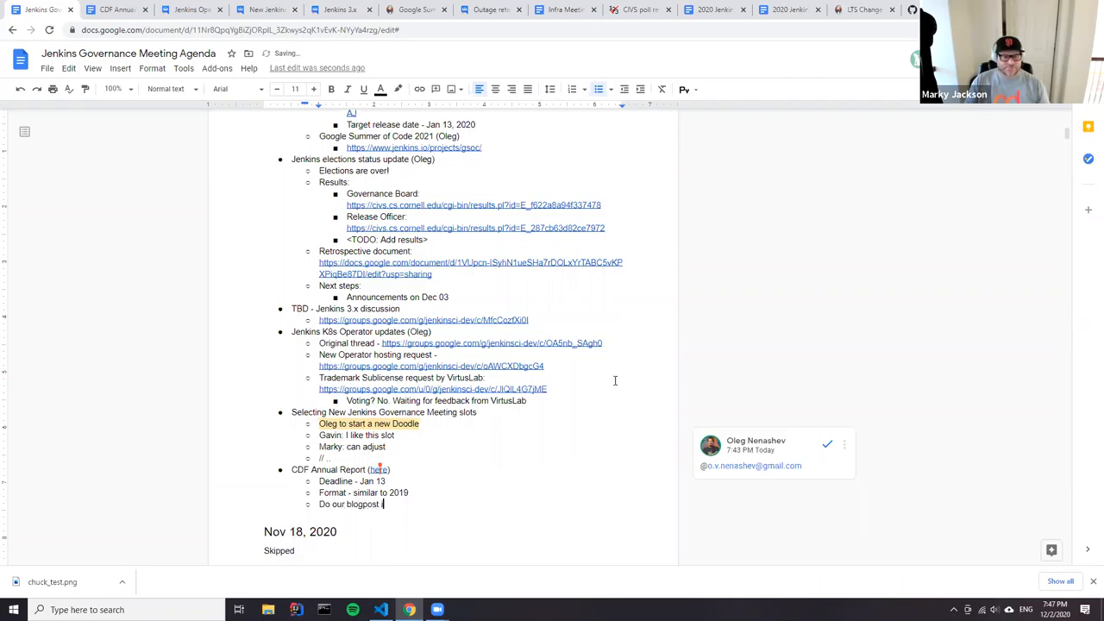
pyautogui.write('in December?')
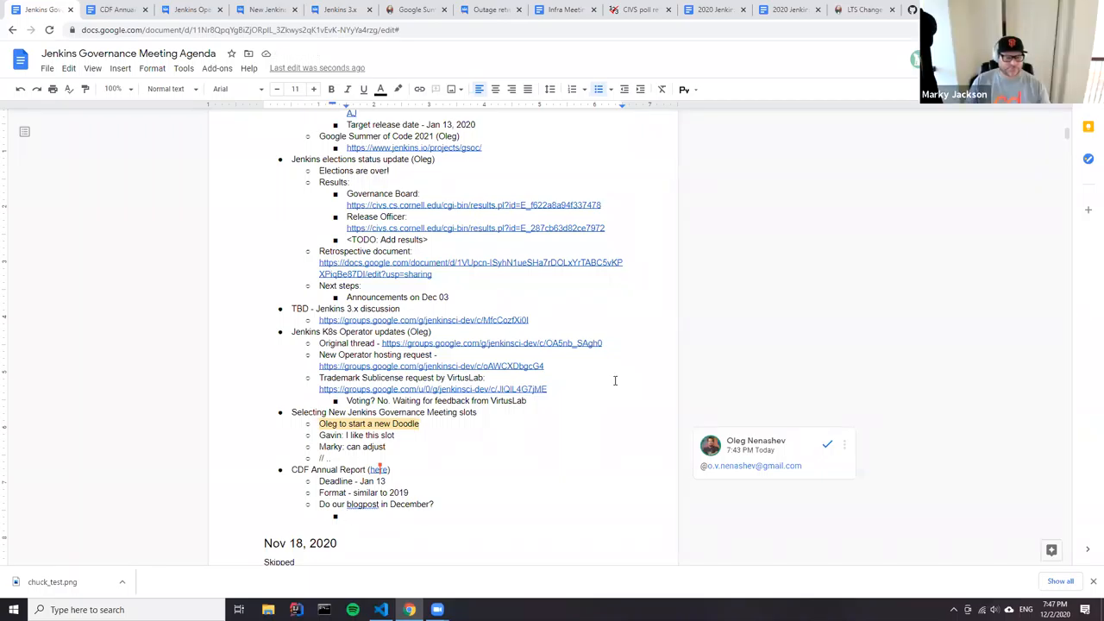
pyautogui.write('Marky to drive')
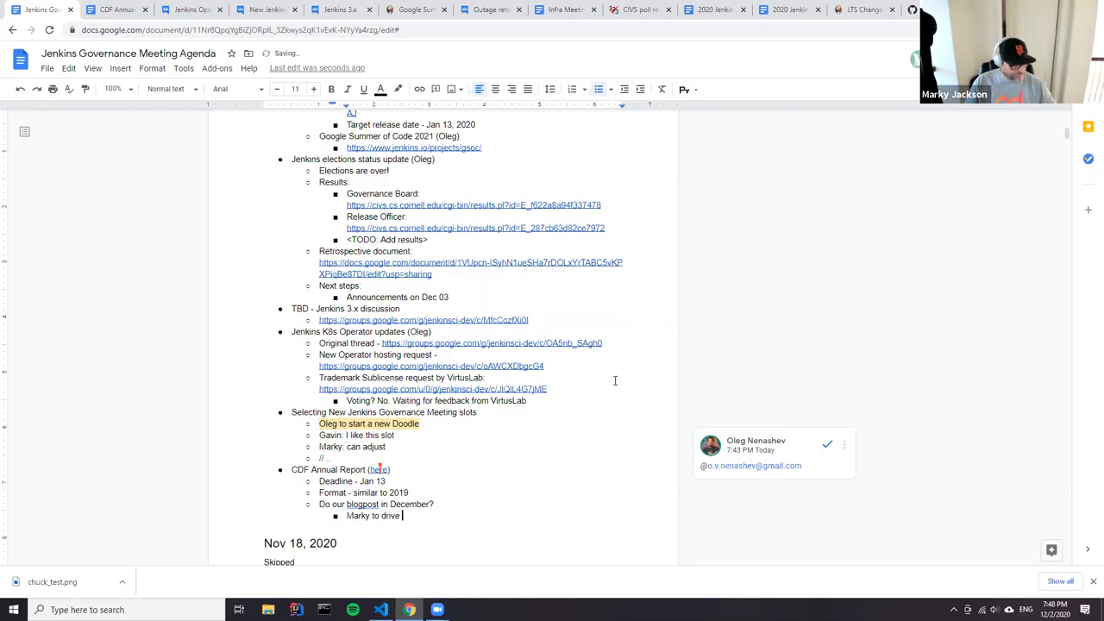
pyautogui.write('the effort')
pyautogui.write('@')
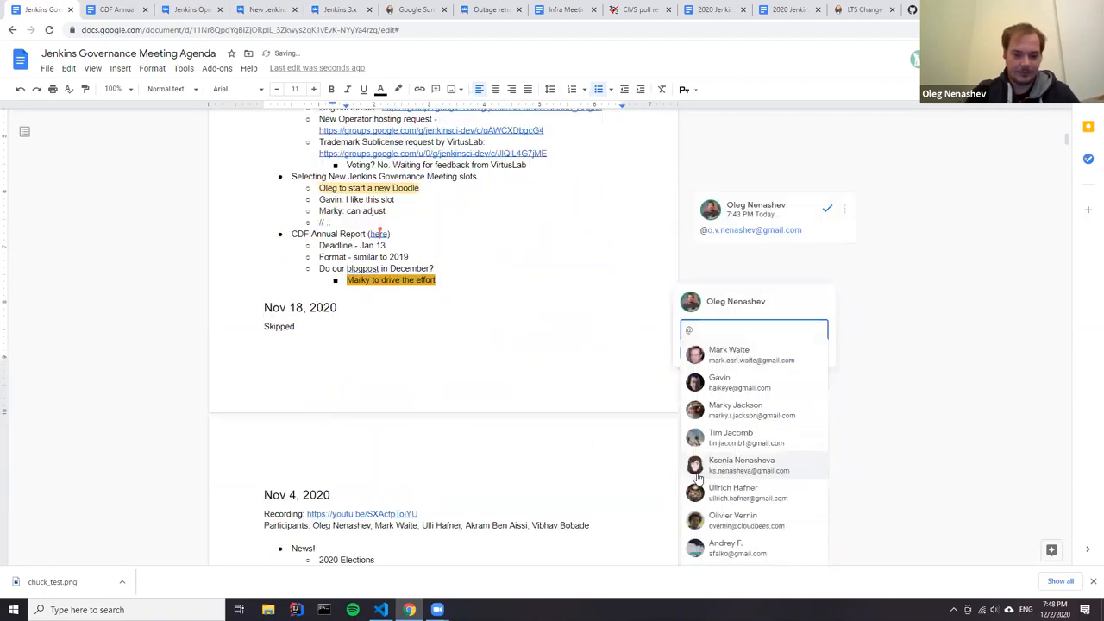
pyautogui.write('mark')
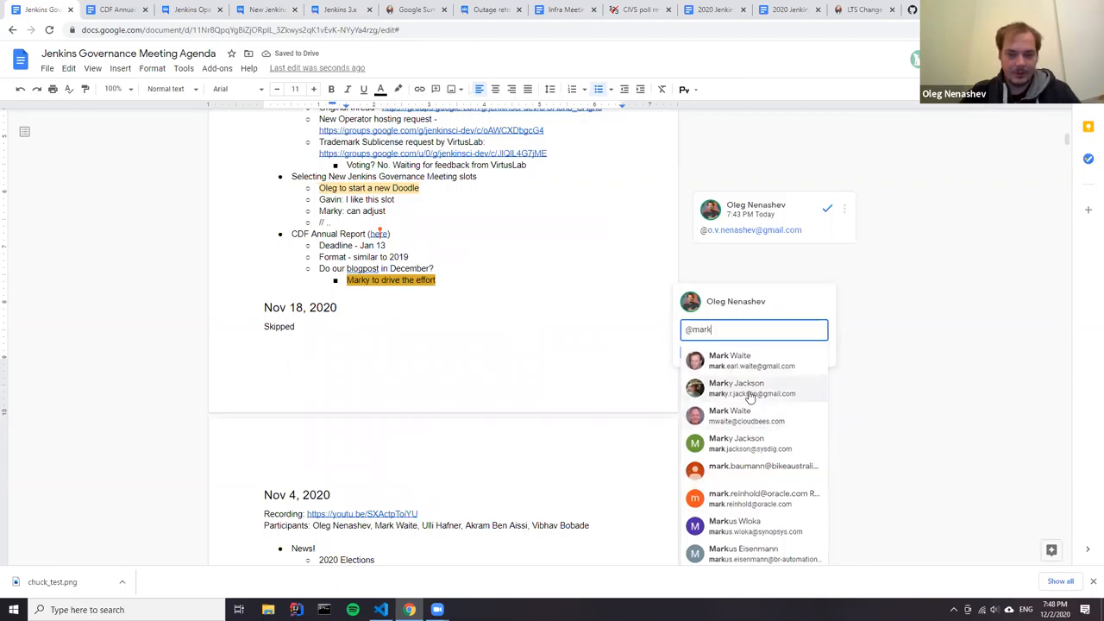
pyautogui.click(750, 388)
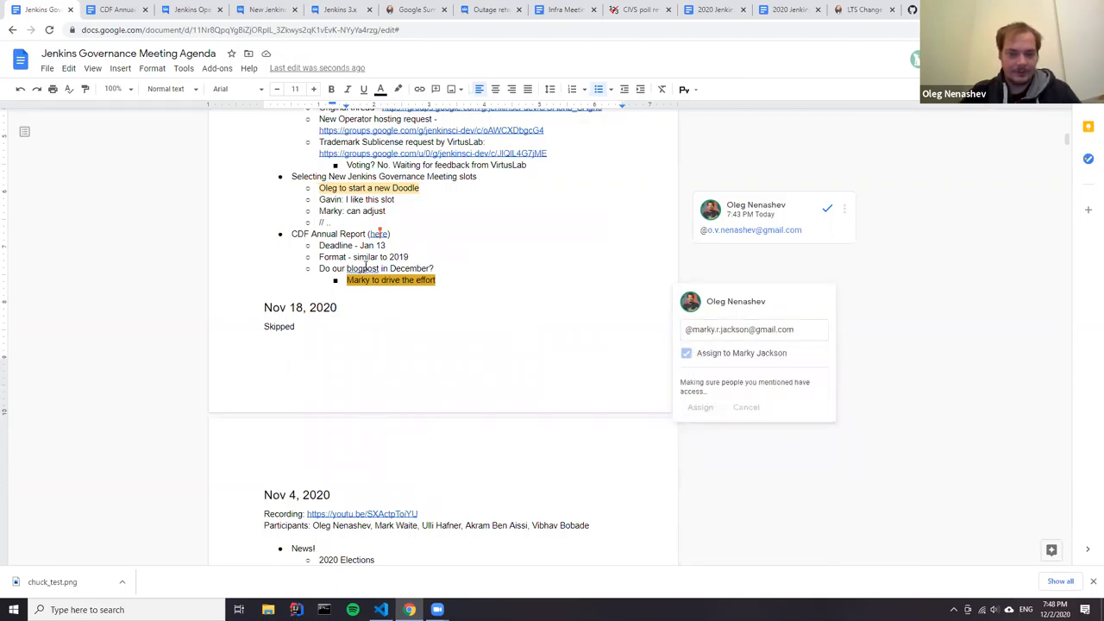
pyautogui.click(700, 407)
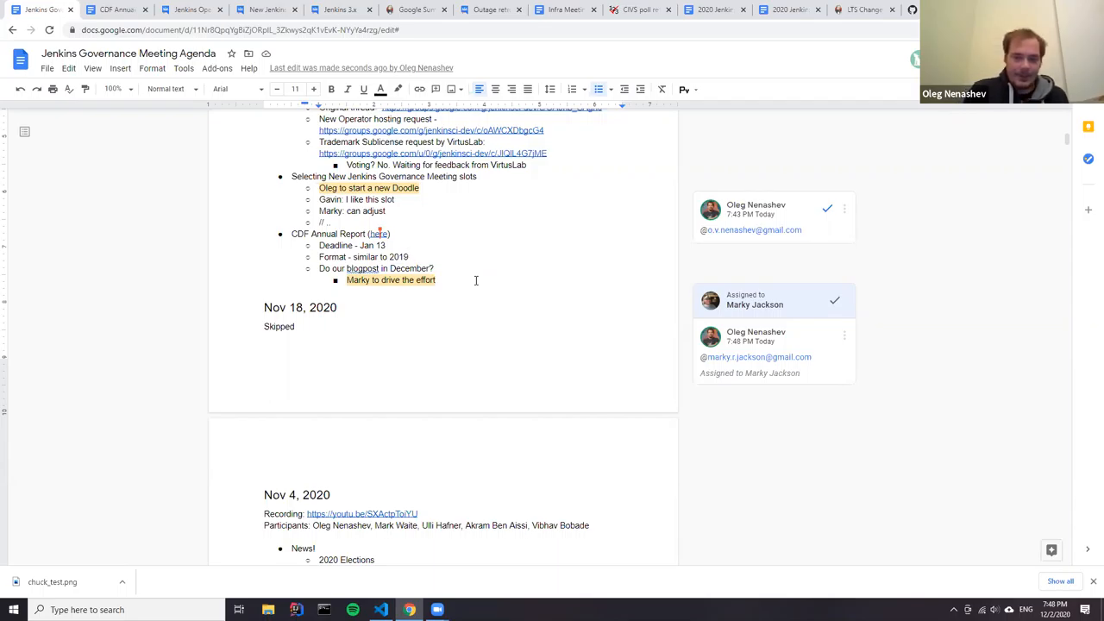
pyautogui.click(410, 256)
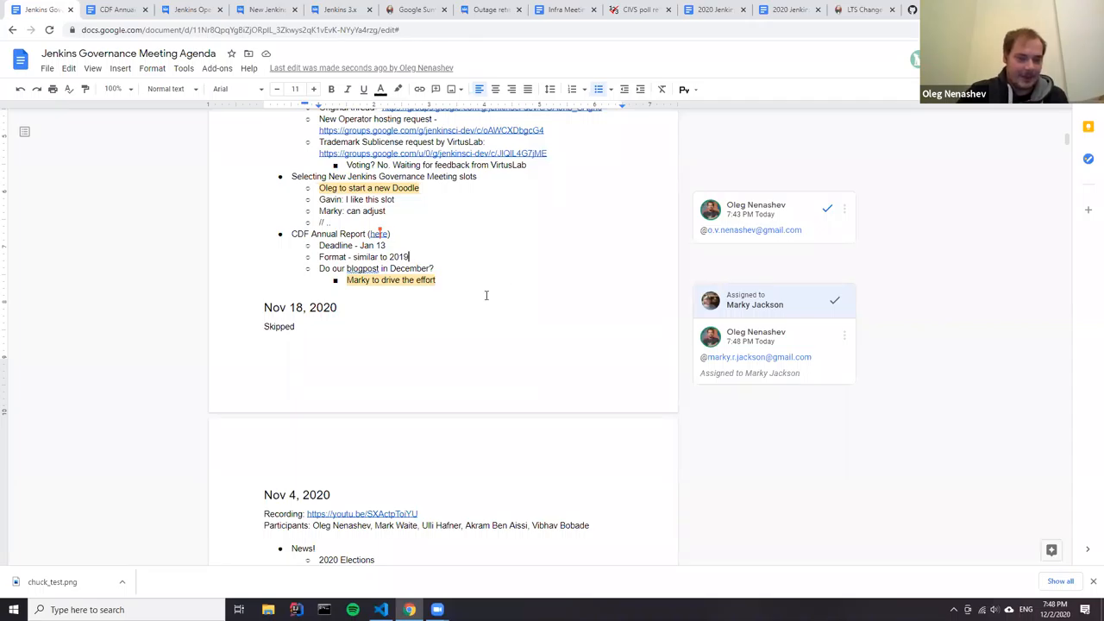
pyautogui.moveTo(469, 292)
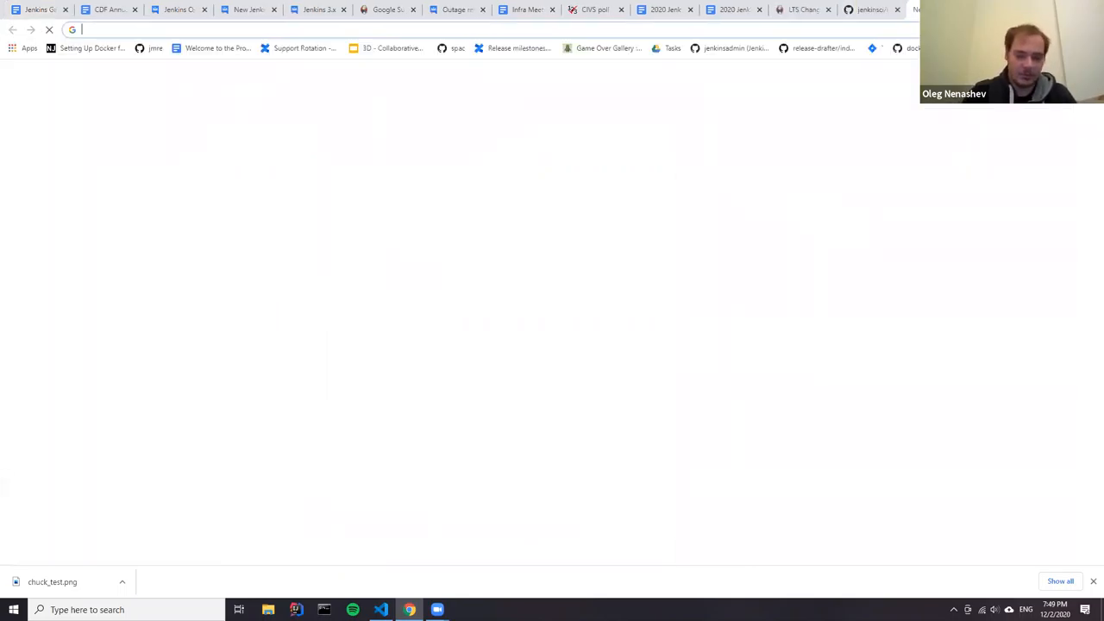
# Go to cd.foundation and reach its Blog listing via News & Events
pyautogui.write('cd.foundation')
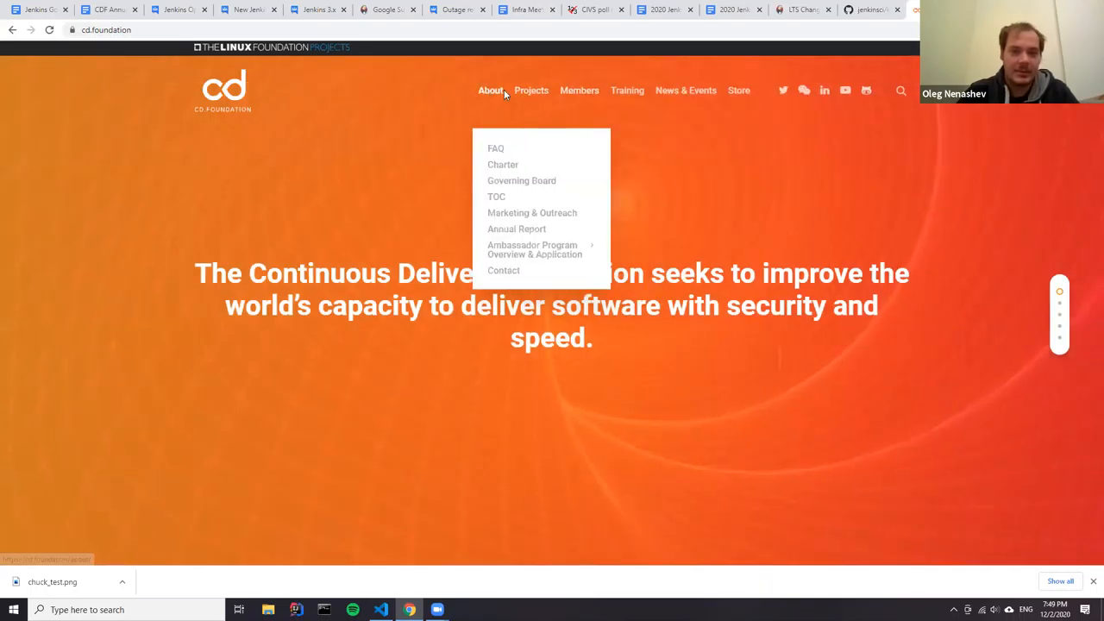
pyautogui.moveTo(530, 90)
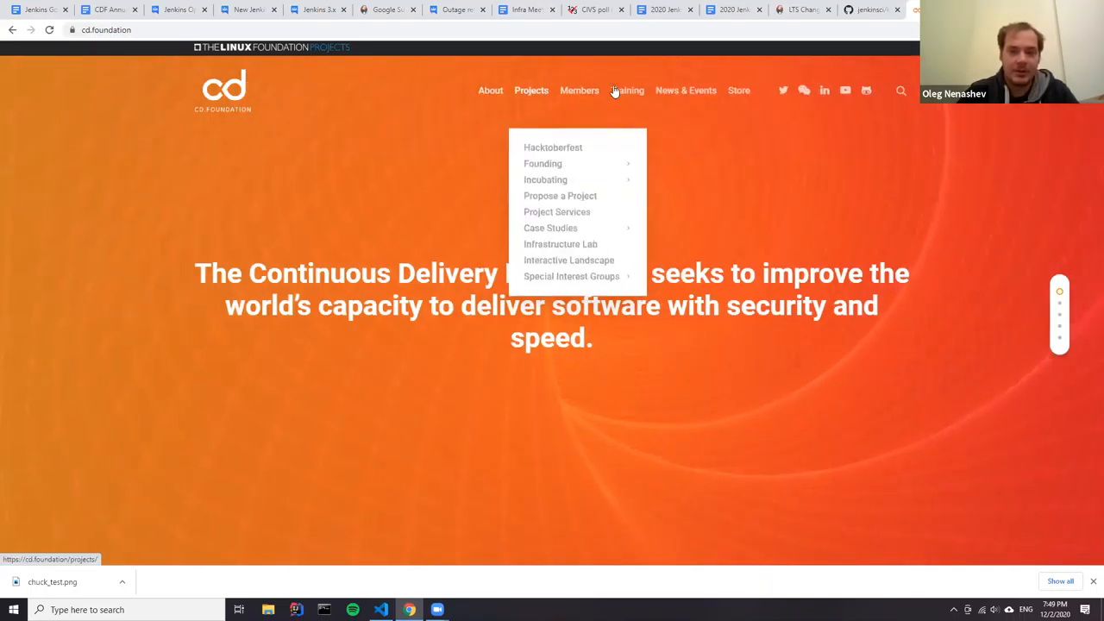
pyautogui.moveTo(490, 90)
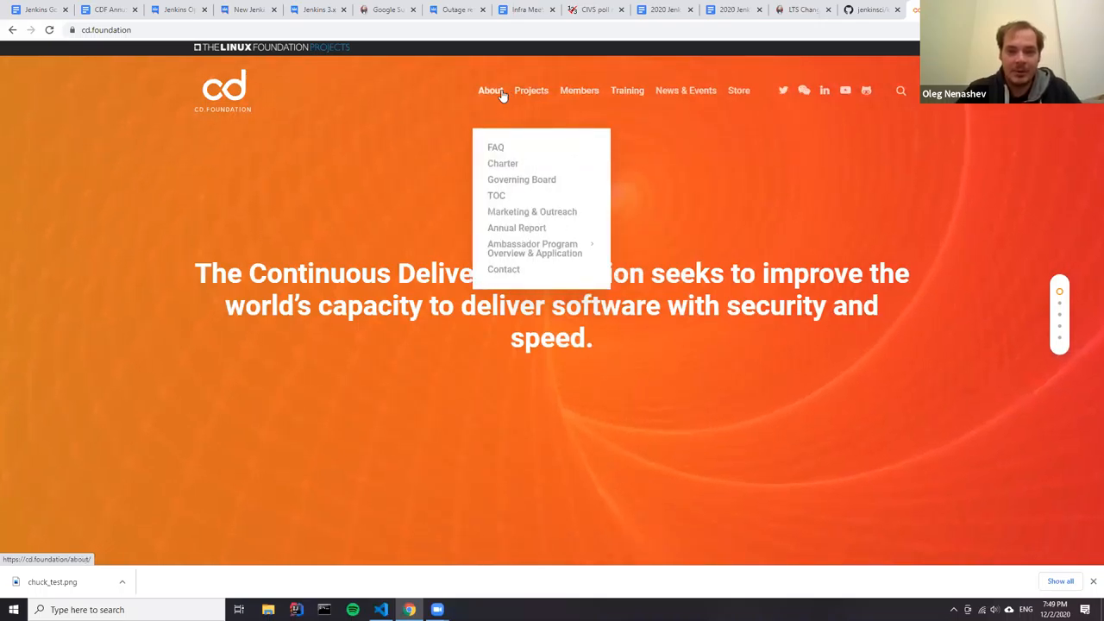
pyautogui.moveTo(531, 89)
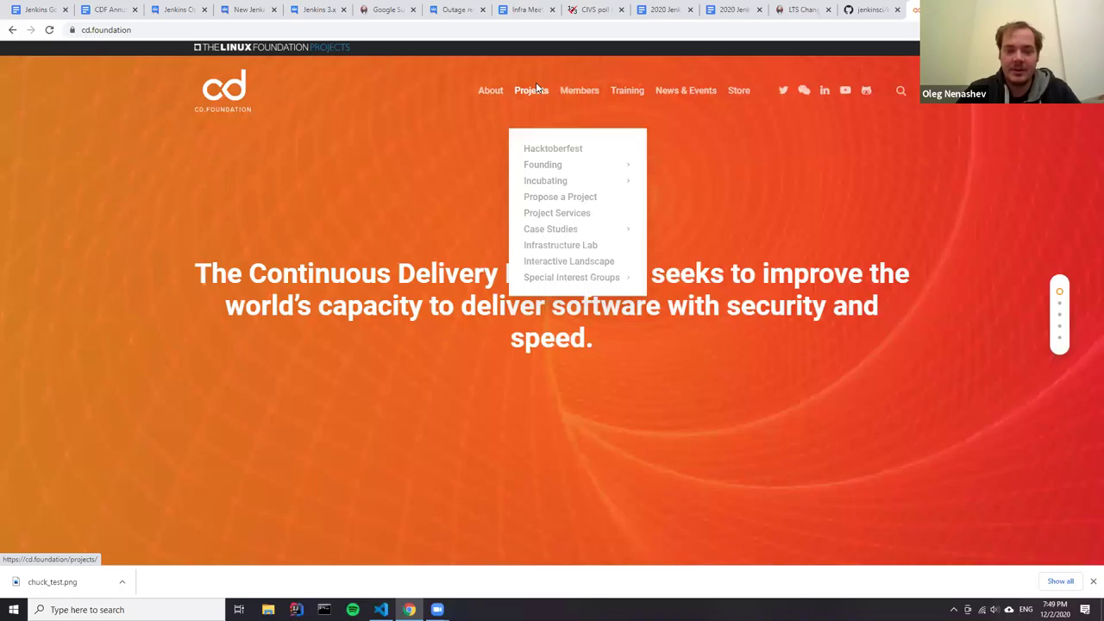
pyautogui.moveTo(738, 91)
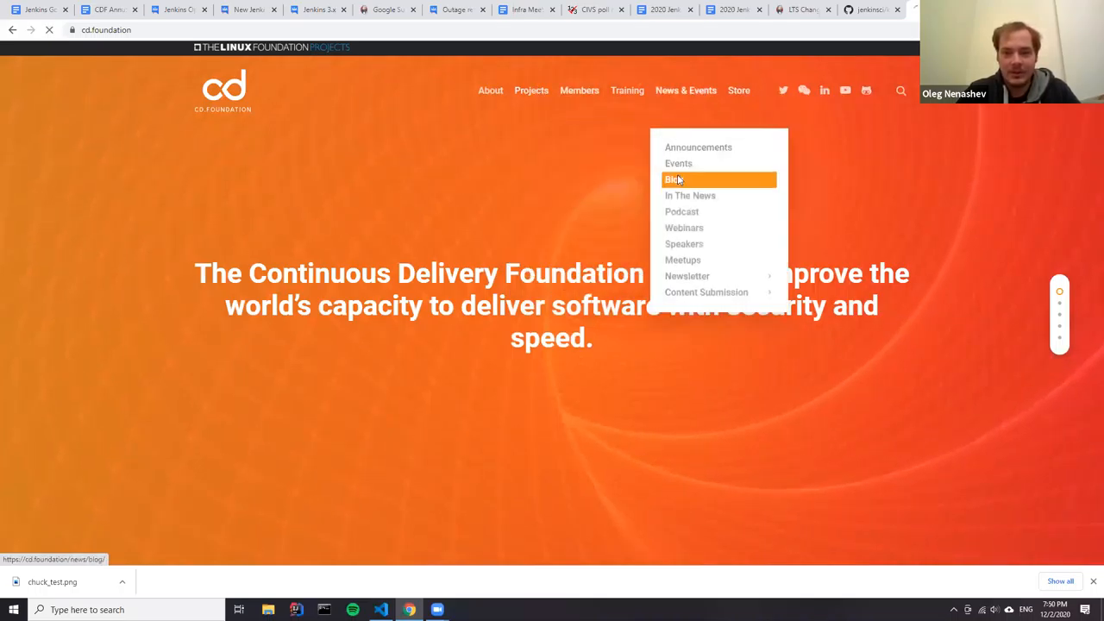
pyautogui.click(671, 179)
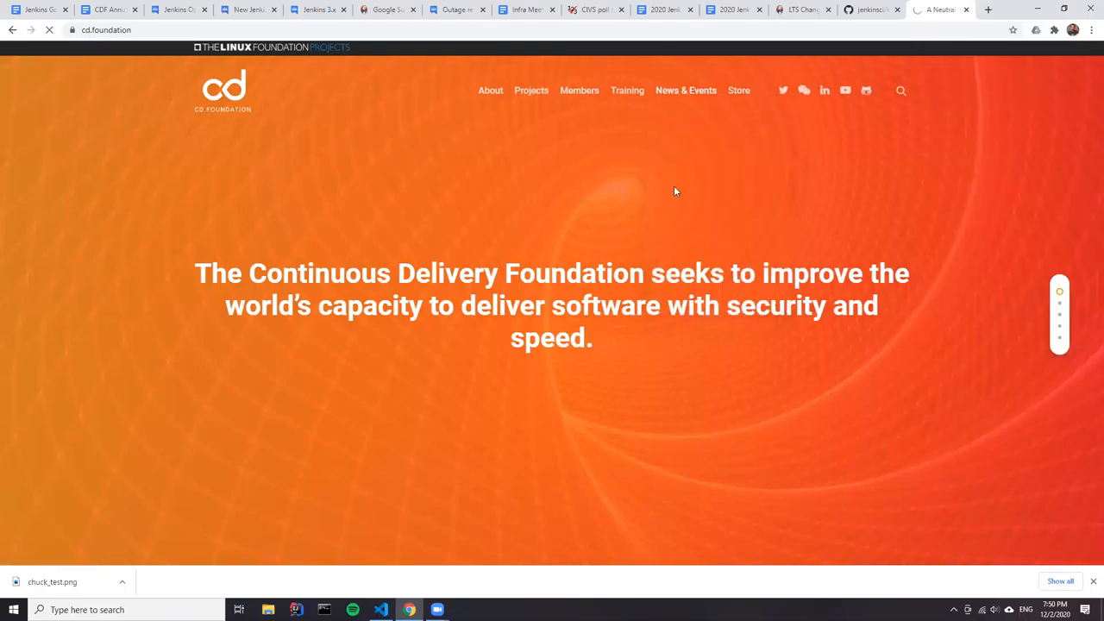
pyautogui.moveTo(633, 182)
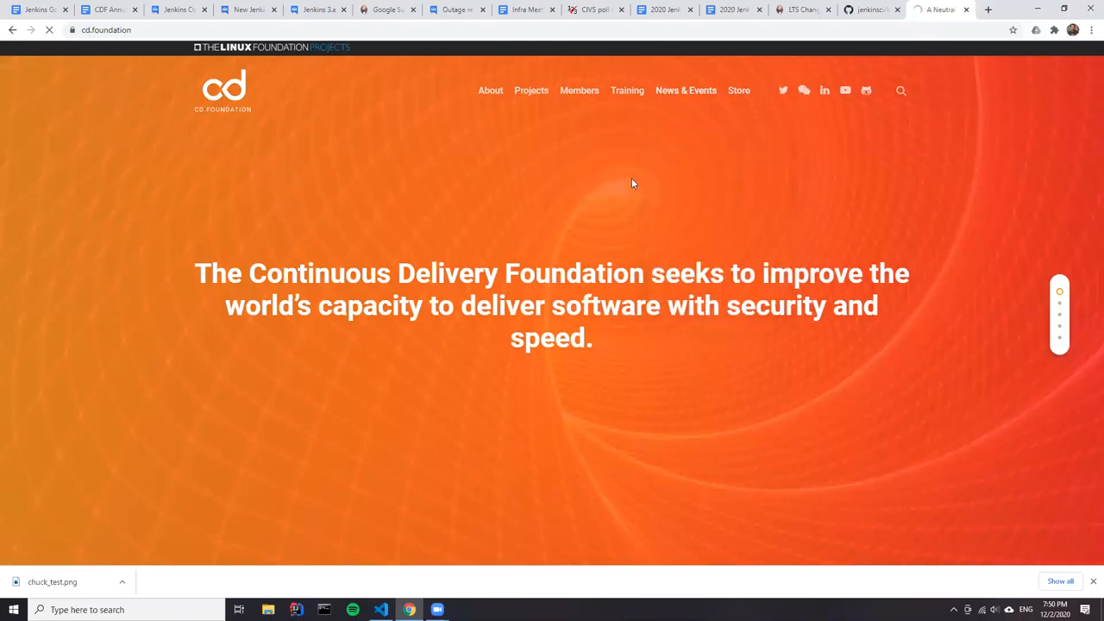
pyautogui.click(685, 89)
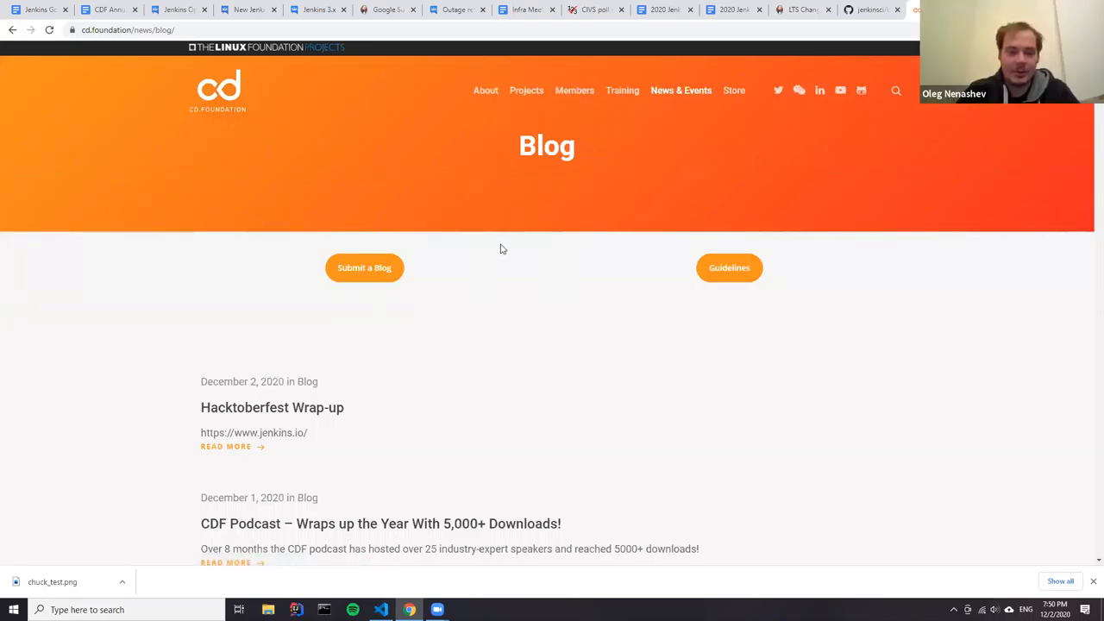
pyautogui.moveTo(445, 270)
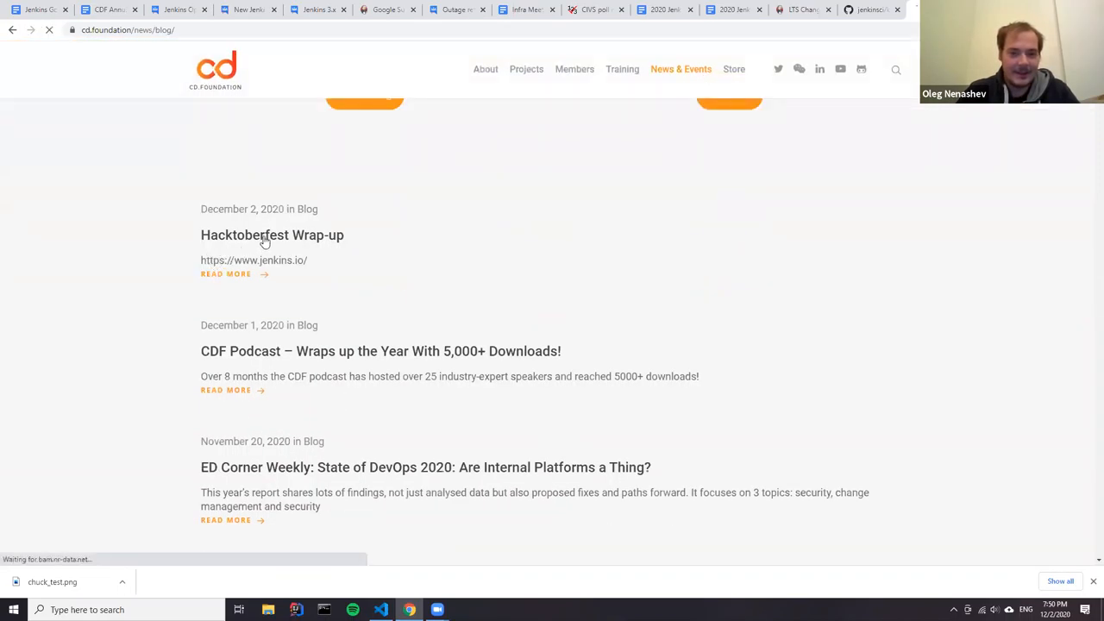
# Read the Hacktoberfest Wrap-up post, highlighting its 160+ pull requests and 40+ contributors totals
pyautogui.click(272, 235)
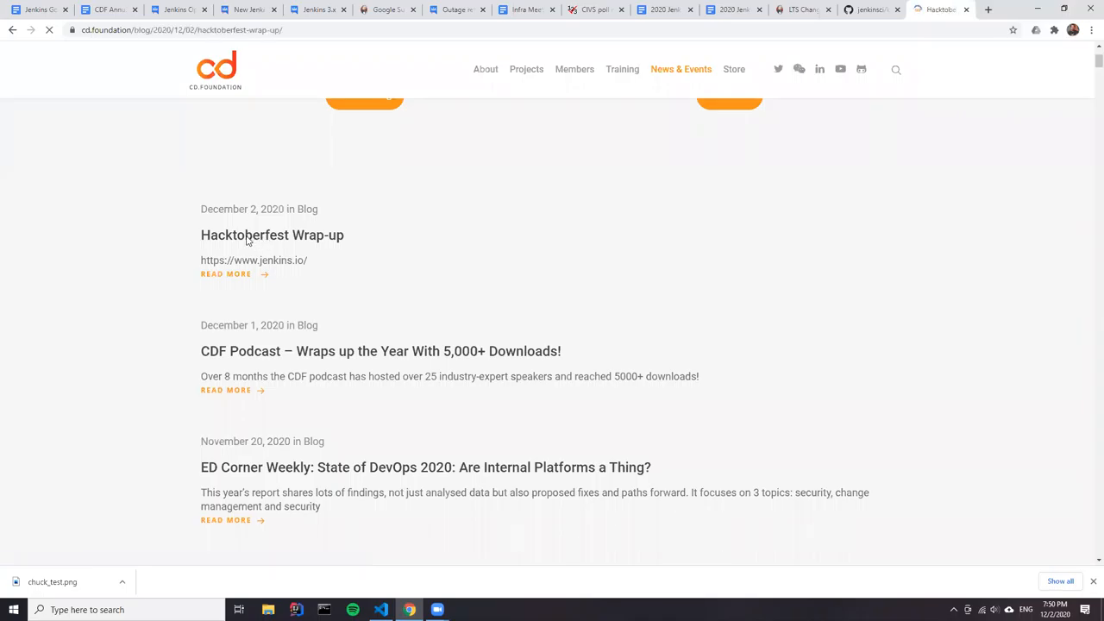
pyautogui.click(272, 234)
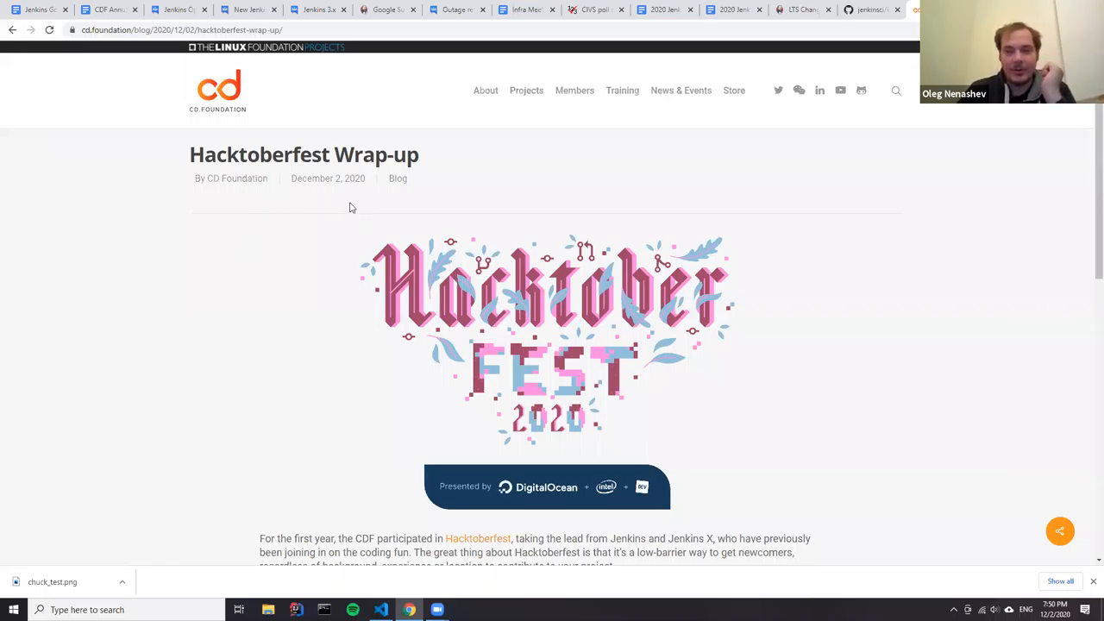
pyautogui.moveTo(282, 237)
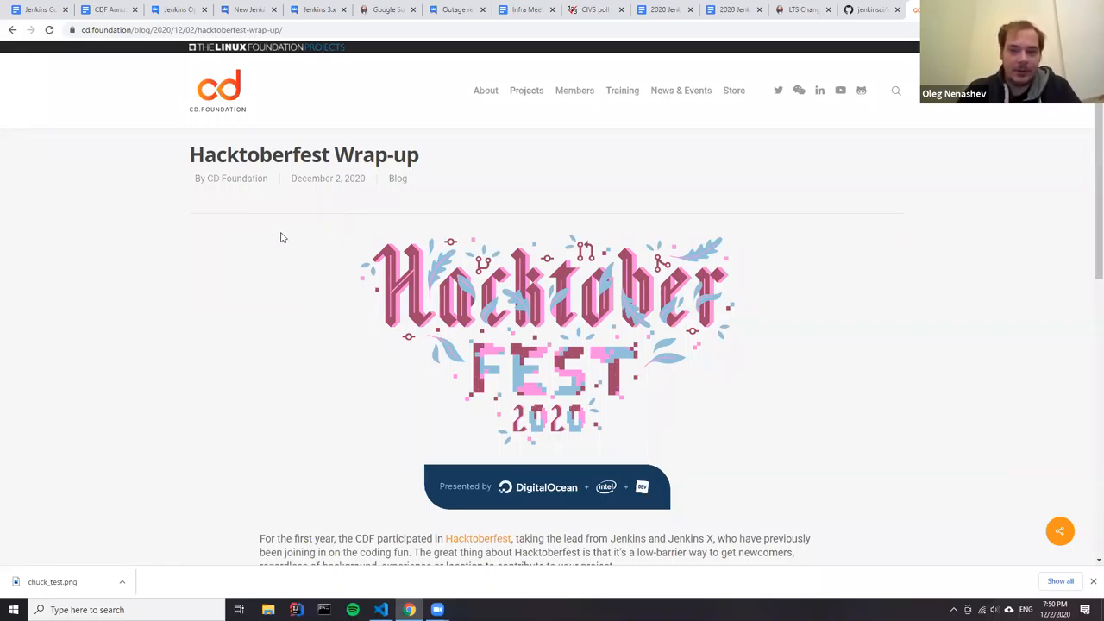
pyautogui.scroll(-3)
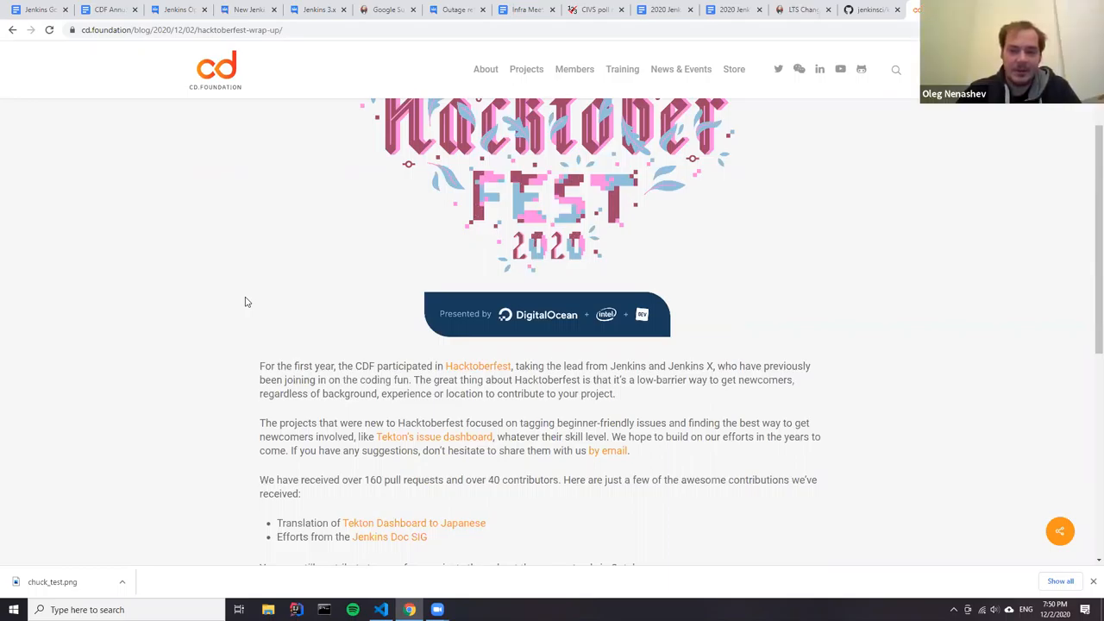
pyautogui.moveTo(380, 407)
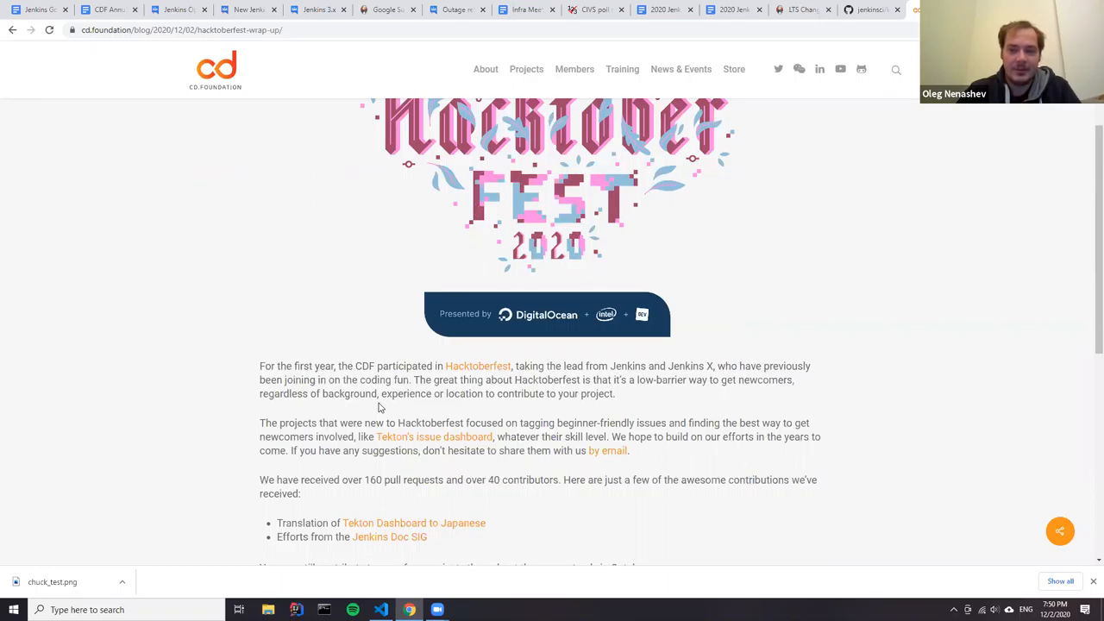
pyautogui.scroll(-3)
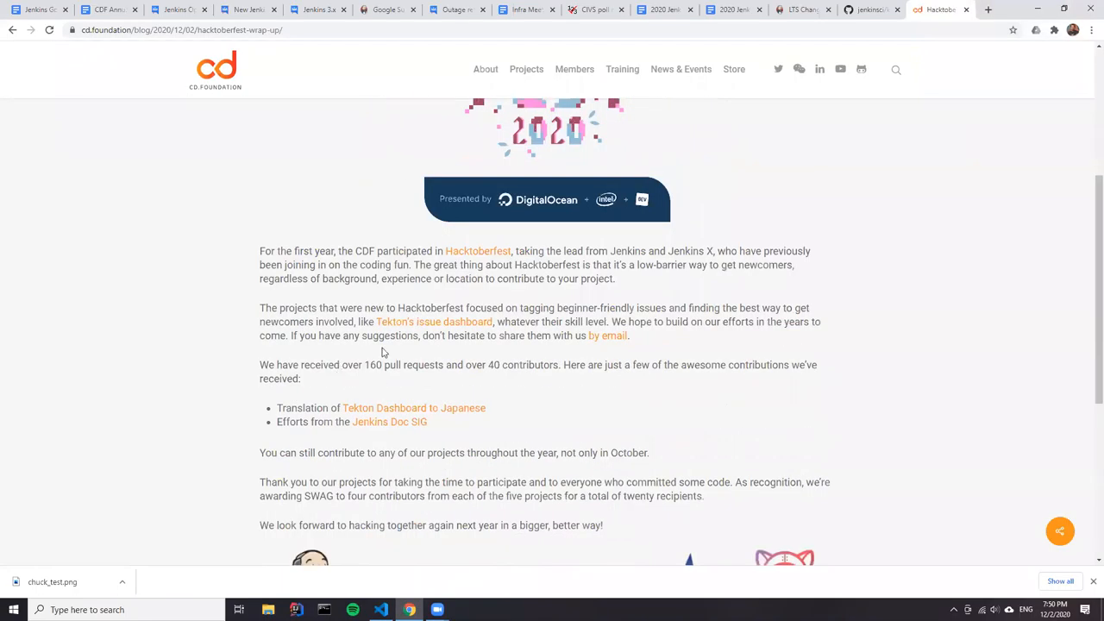
pyautogui.doubleClick(350, 365)
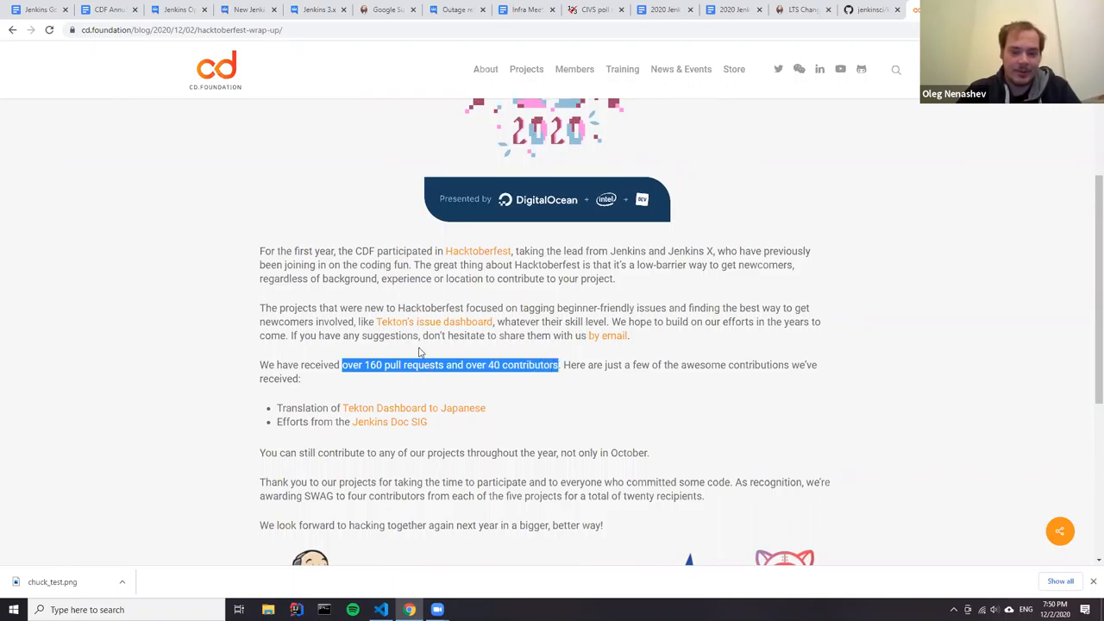
pyautogui.moveTo(499, 282)
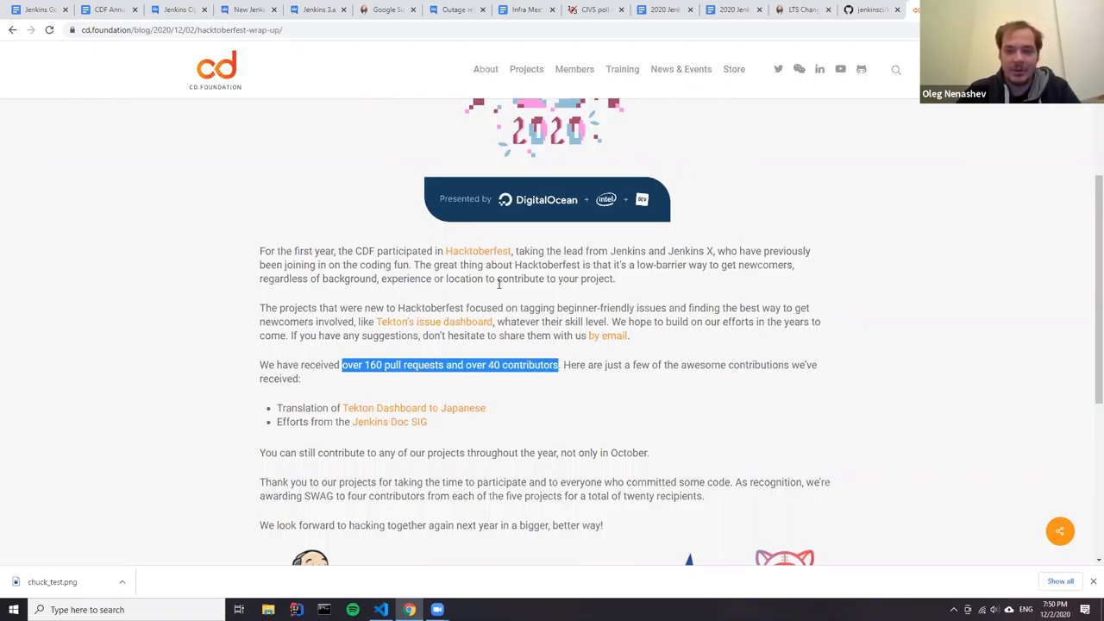
pyautogui.moveTo(587, 326)
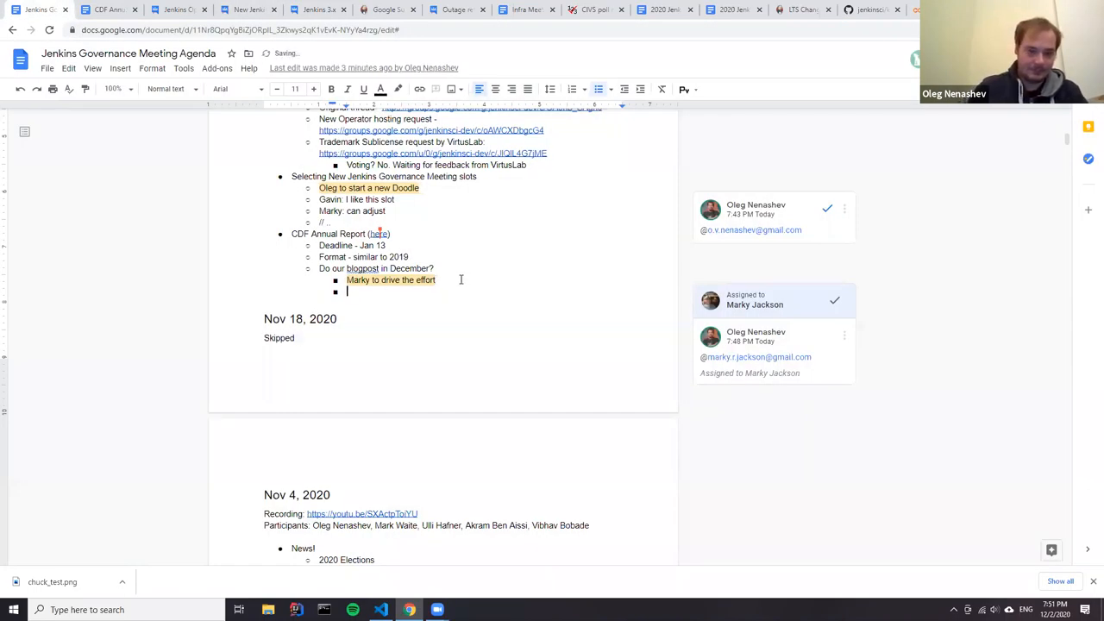
# Add a 'Hacktoberfest results?' bullet with 'CDF report:' link and 'Jenkins report: TODO' beneath
pyautogui.write('Hackto')
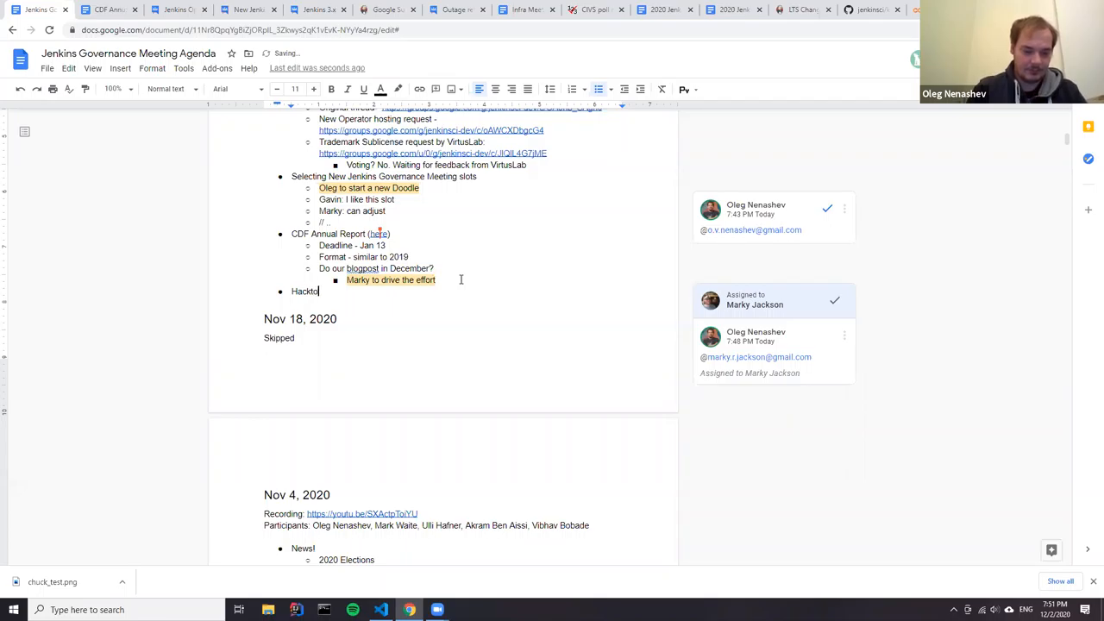
pyautogui.write('berfest results?')
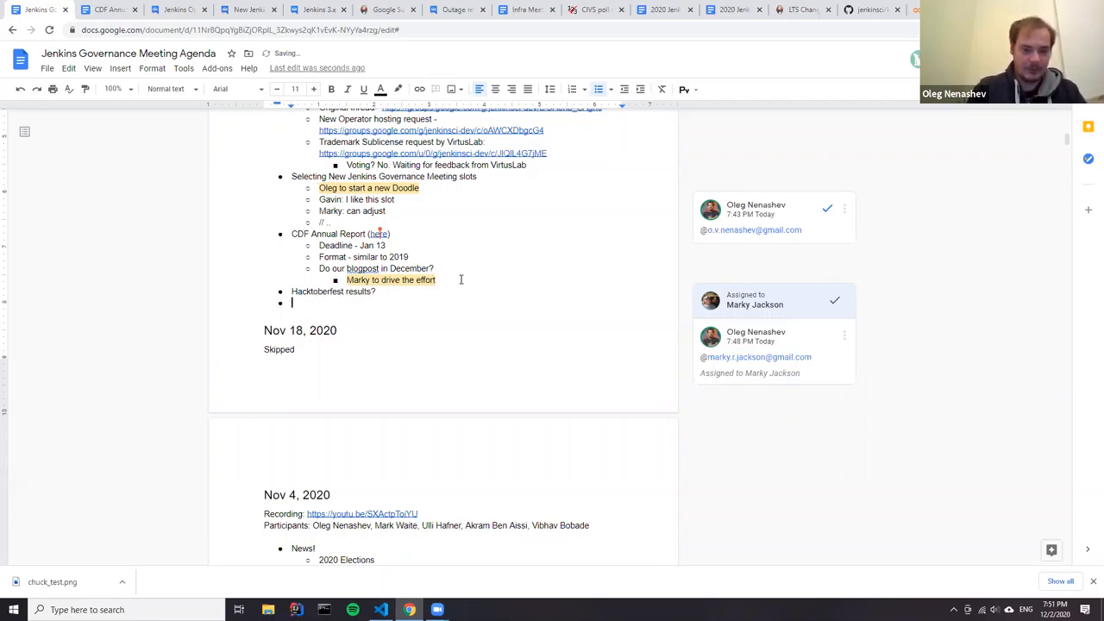
pyautogui.write('CDF')
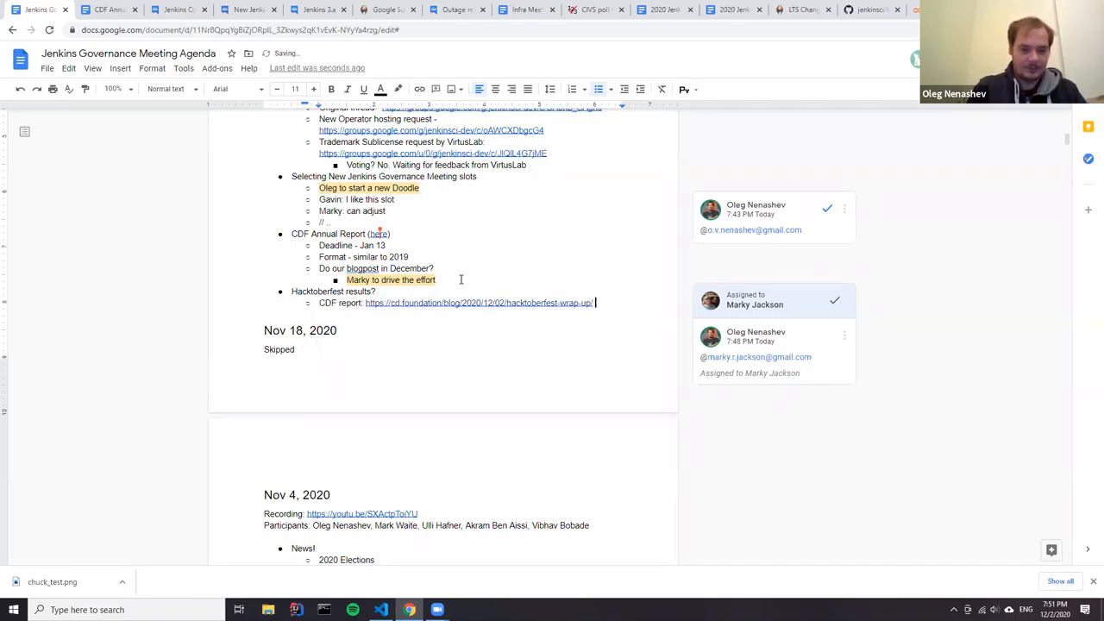
pyautogui.write('Jenkins r')
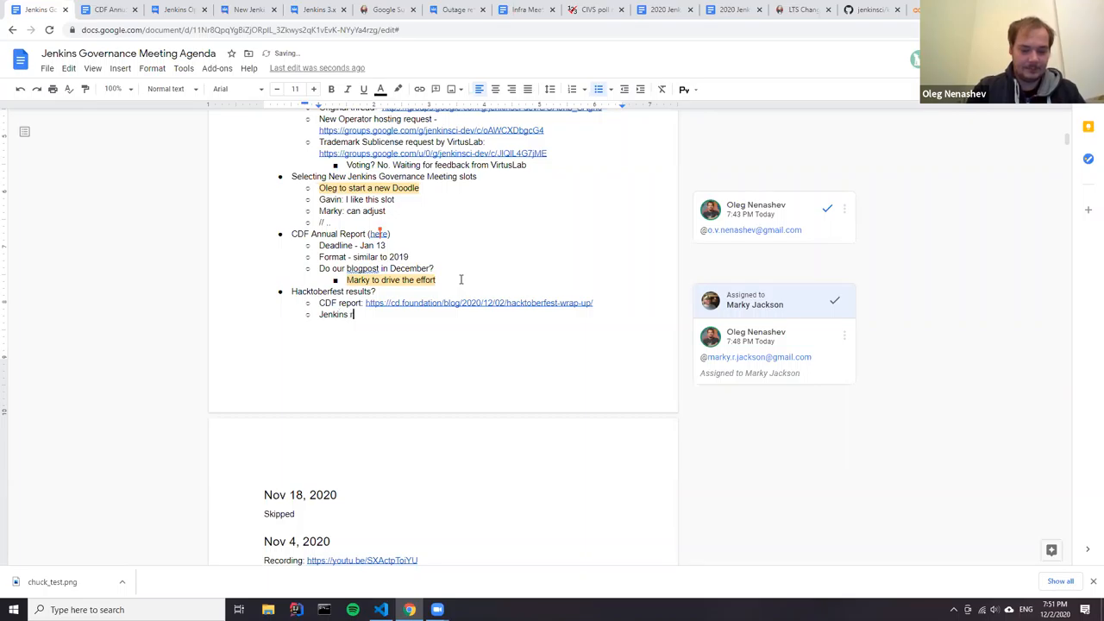
pyautogui.write('report: TODO')
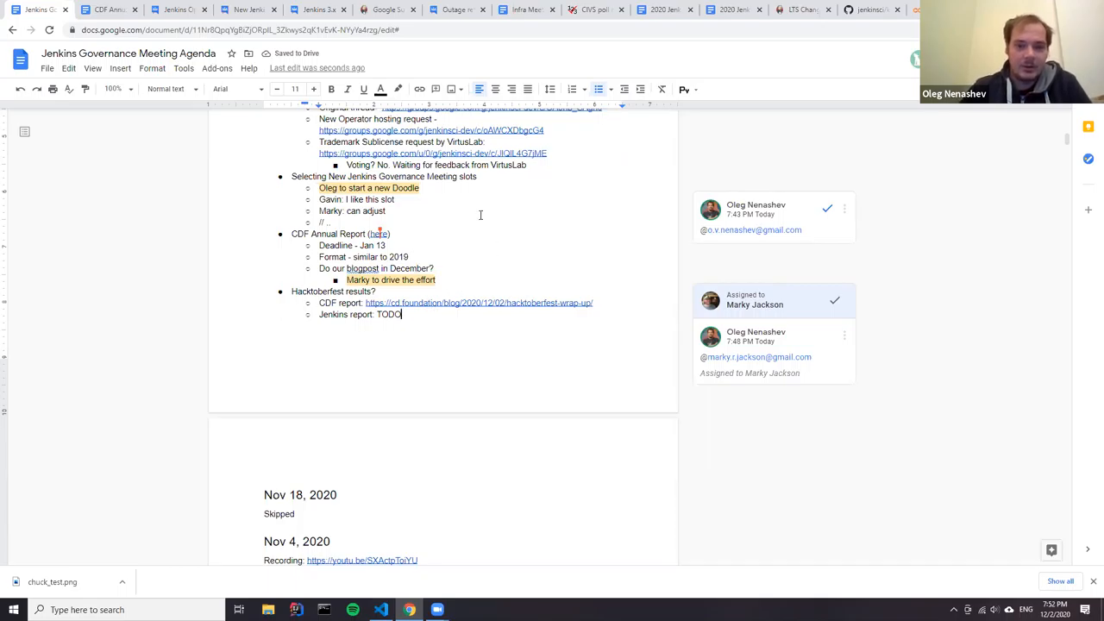
pyautogui.moveTo(497, 268)
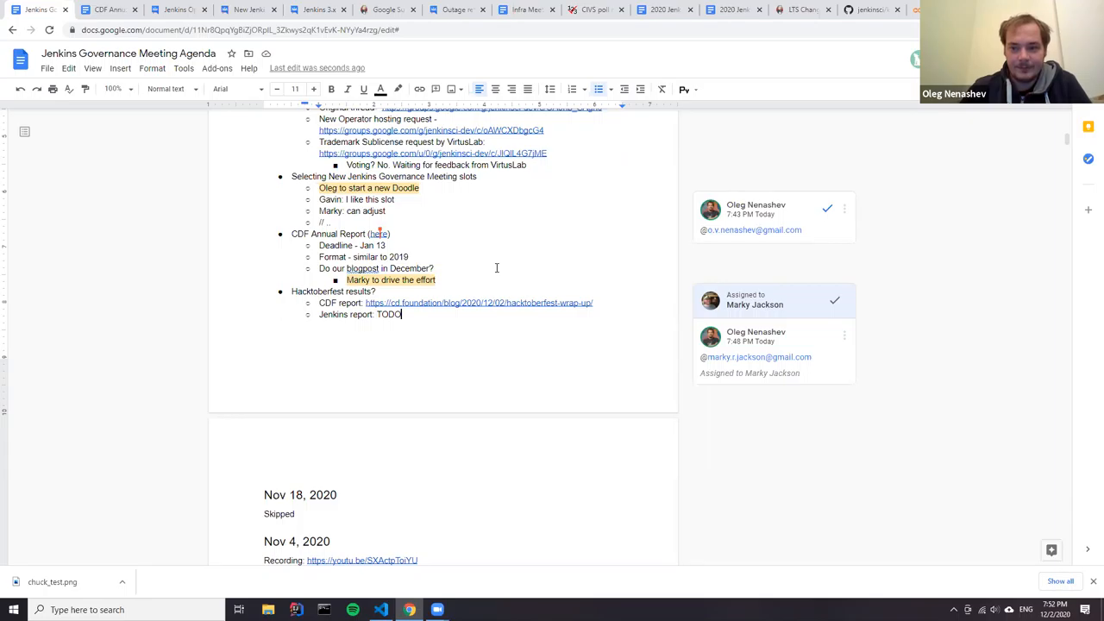
pyautogui.moveTo(486, 300)
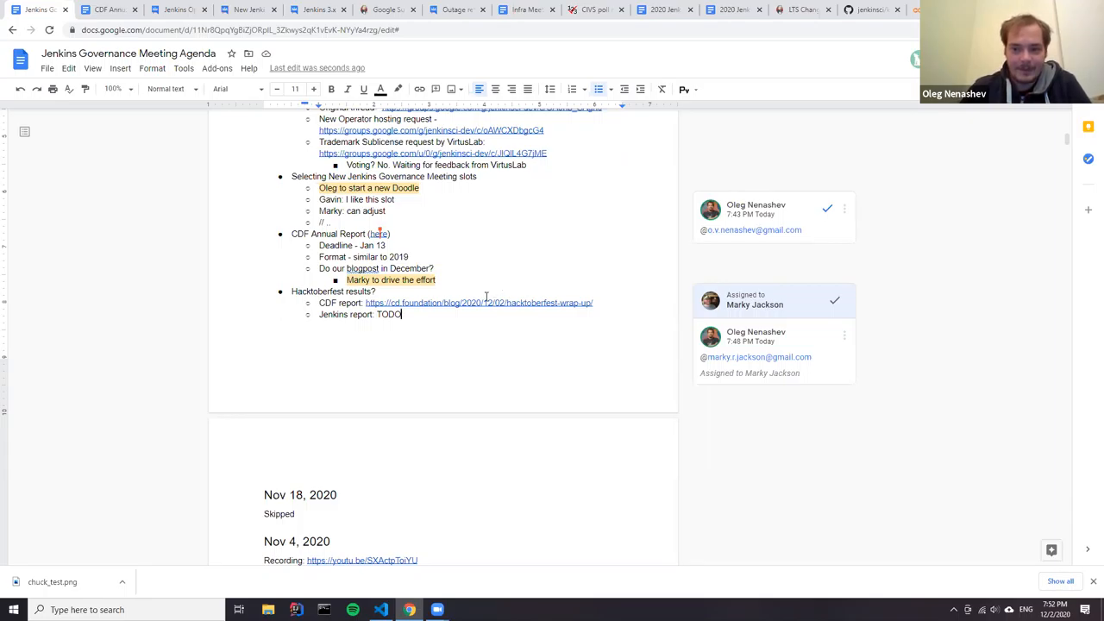